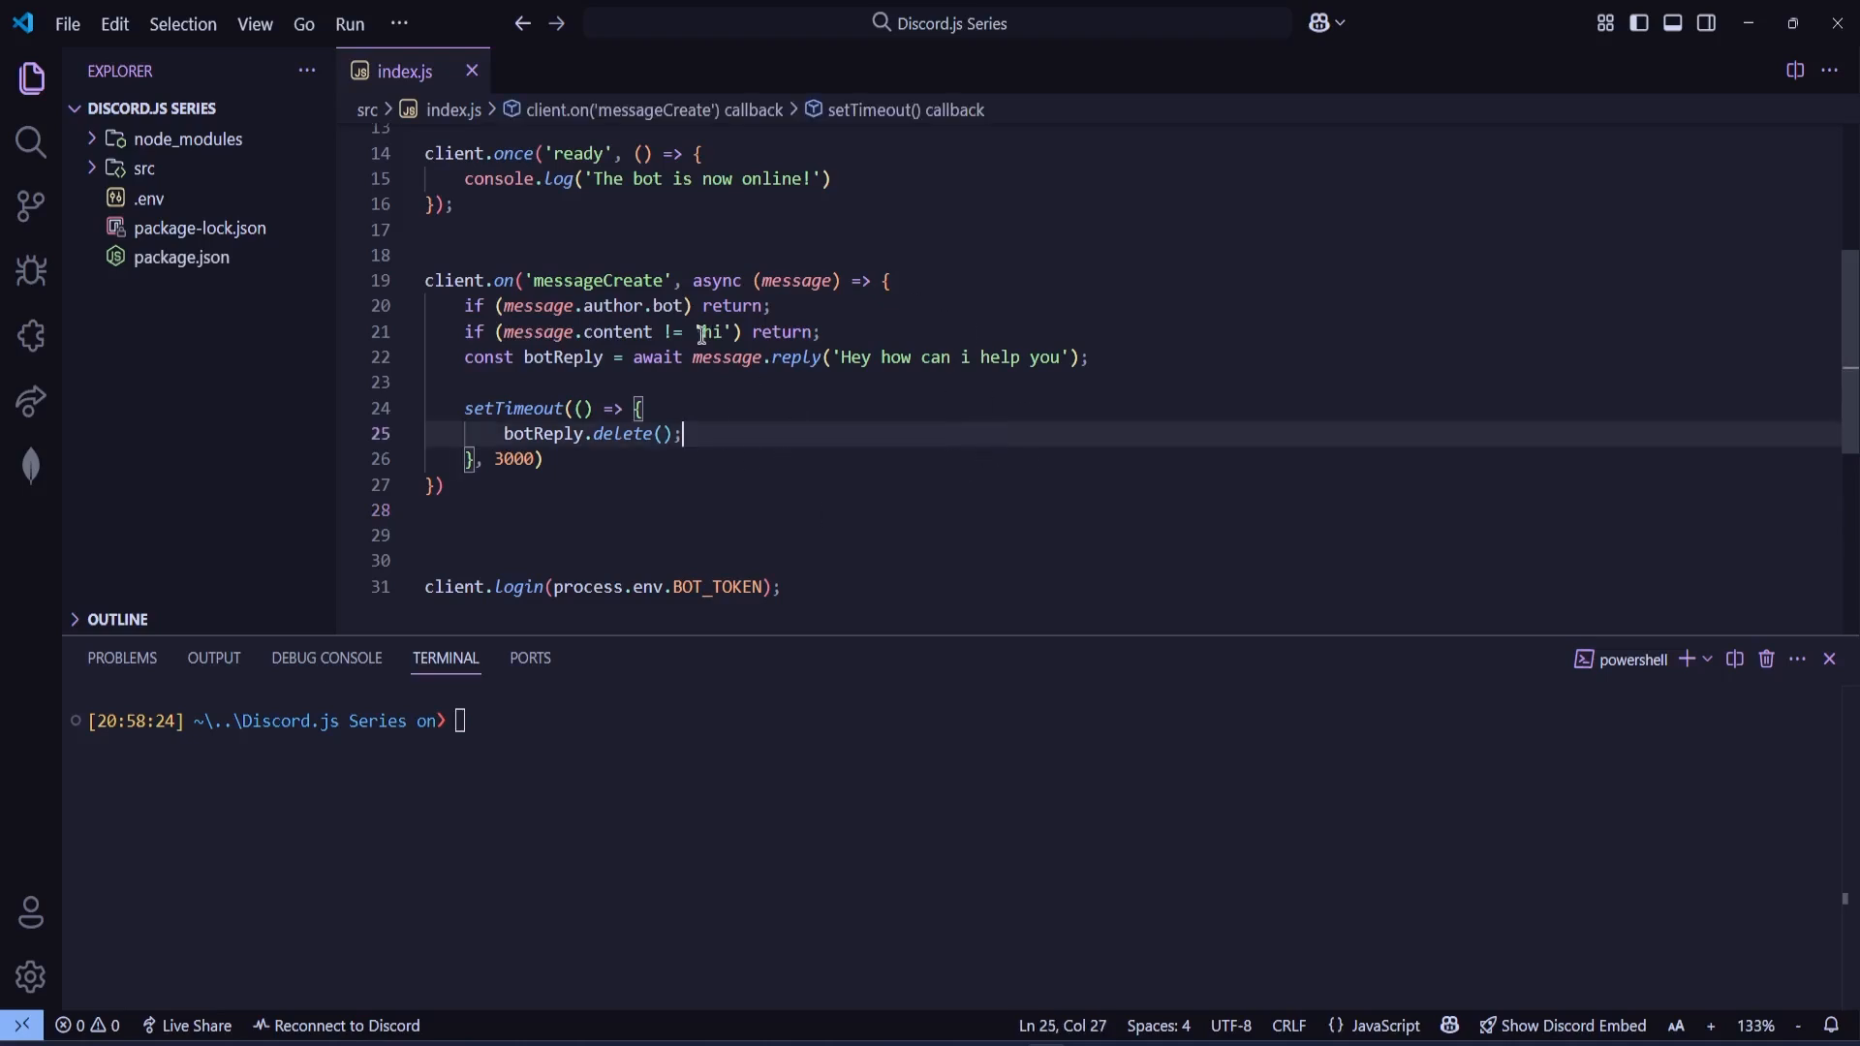
mouse_move(816, 504)
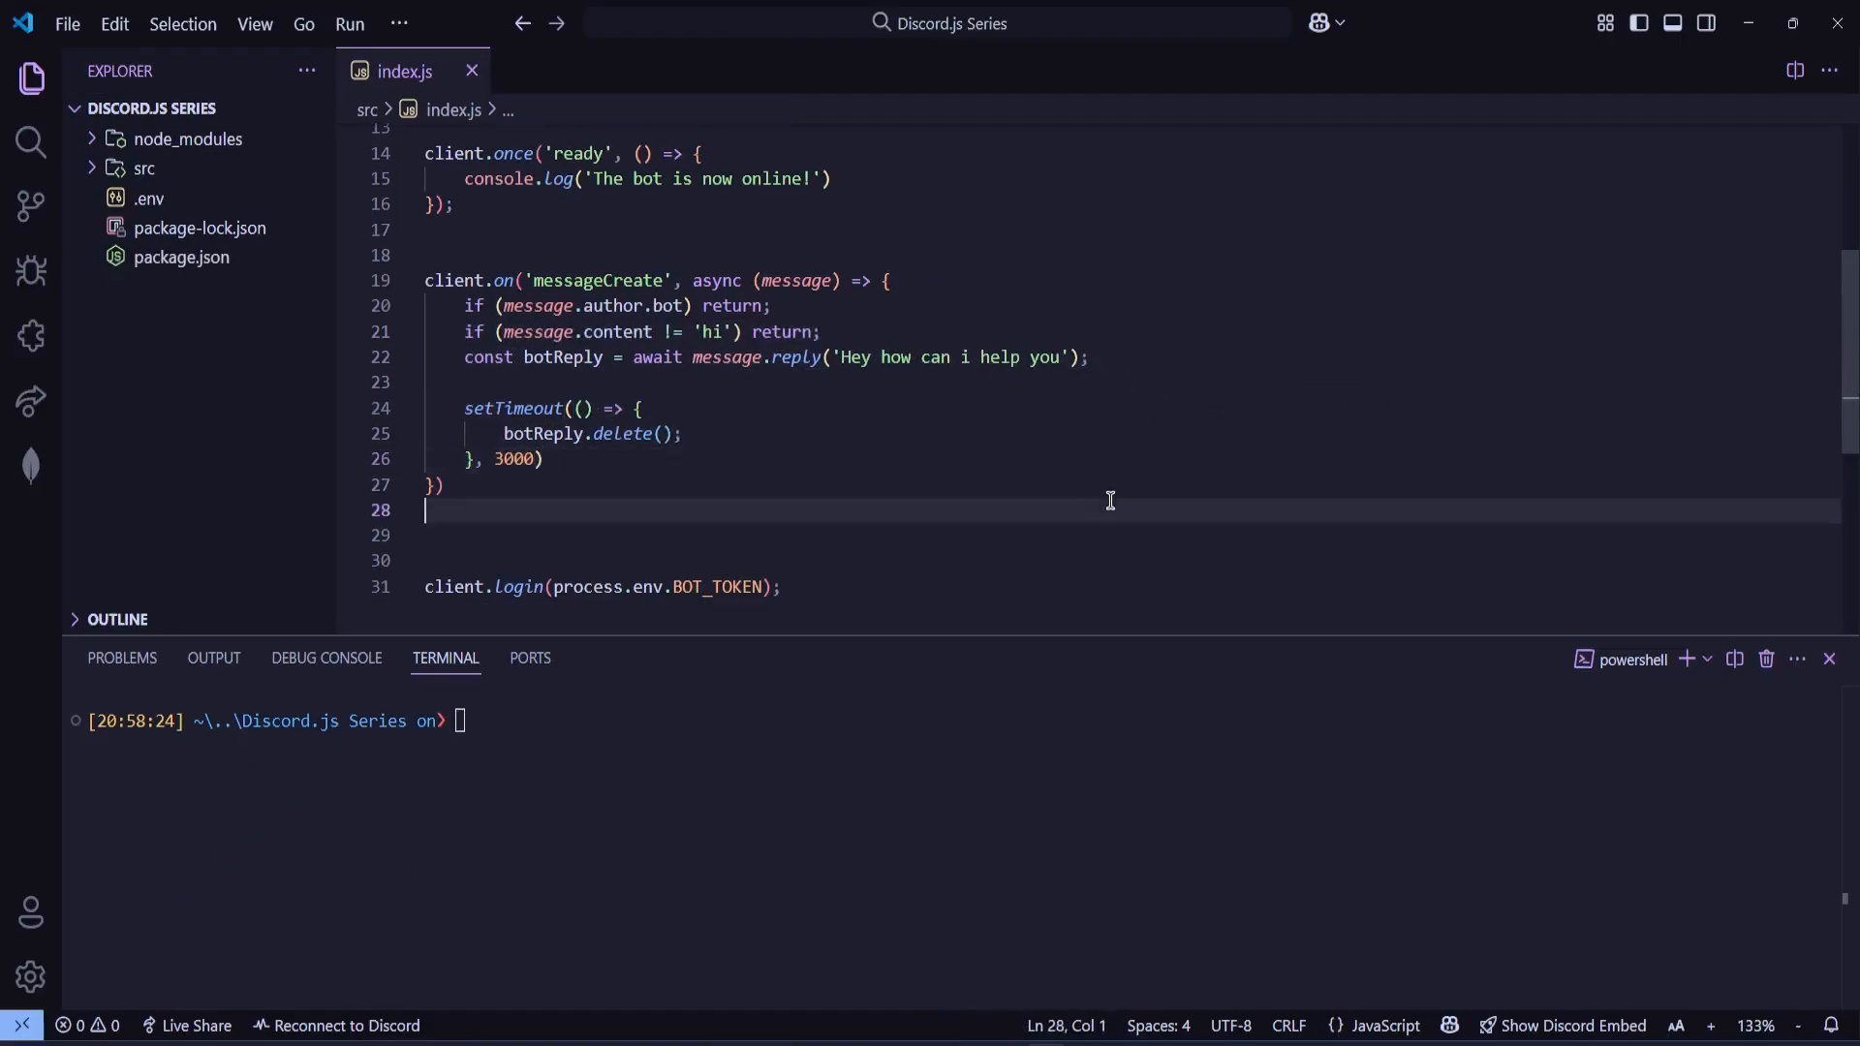
mouse_move(973, 426)
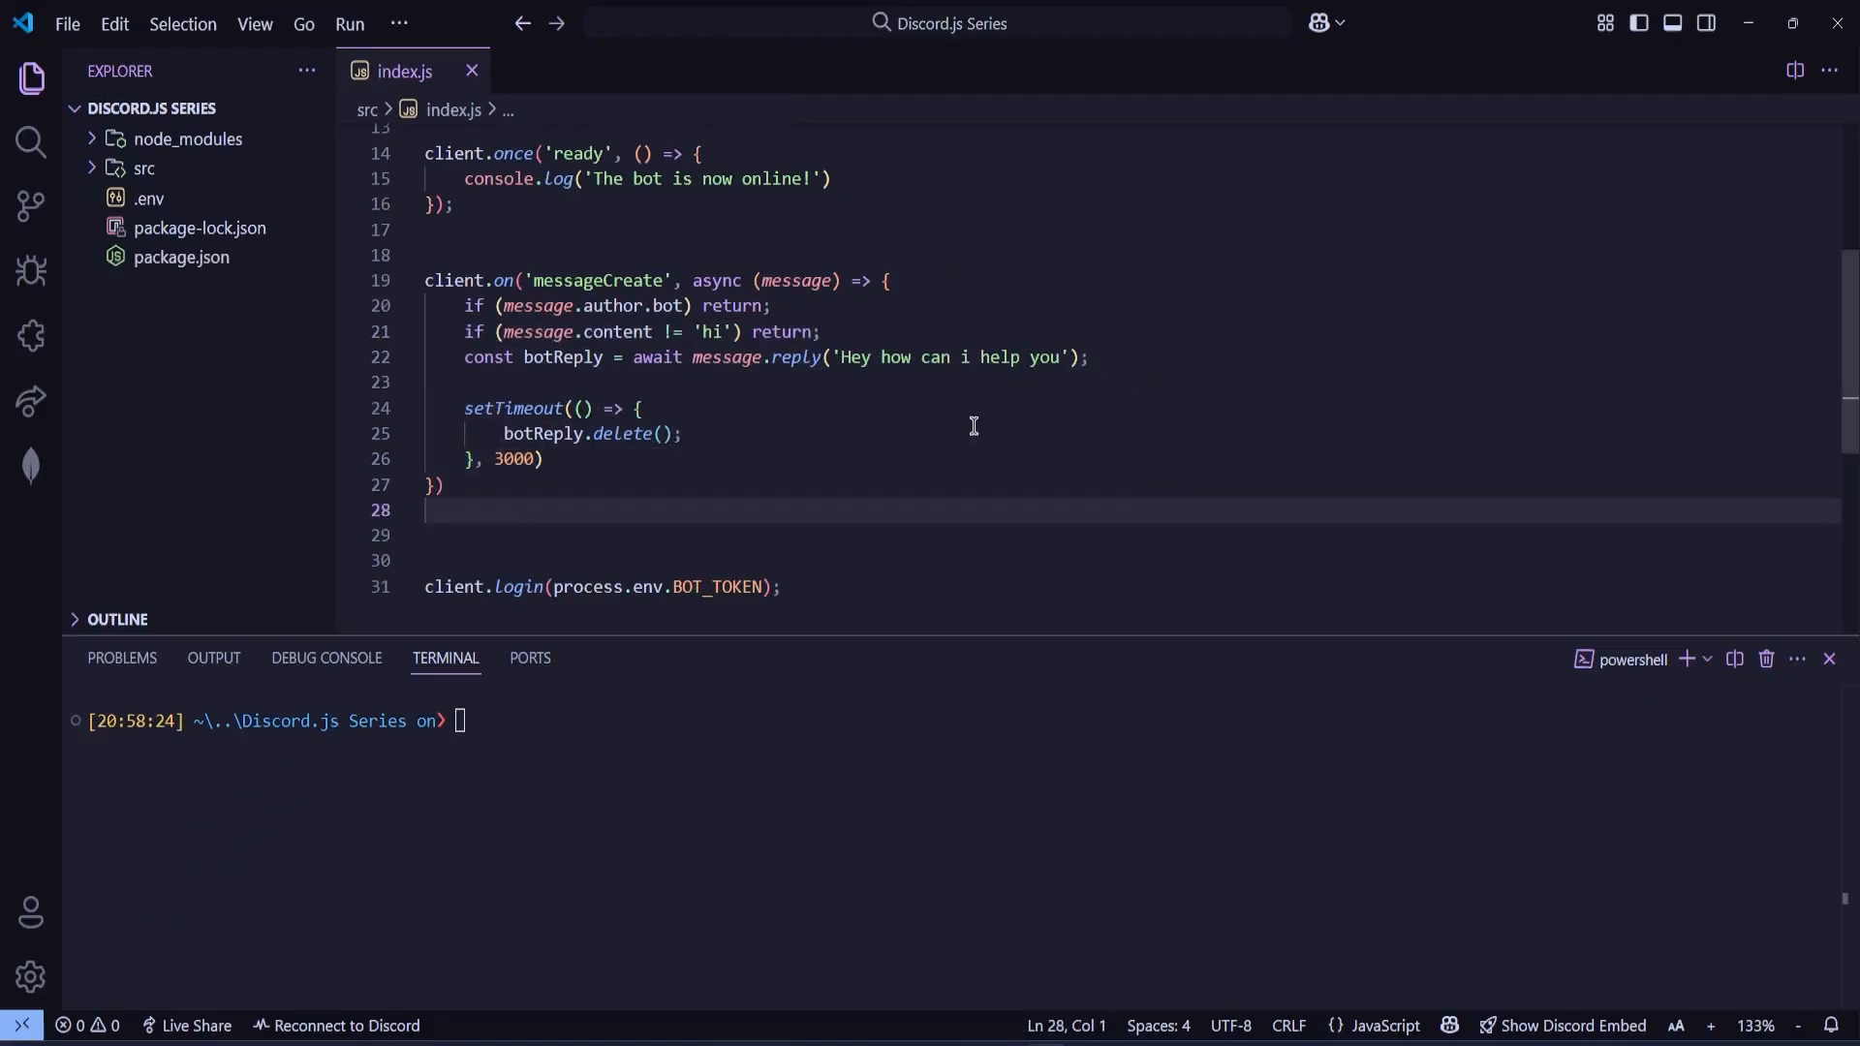
- Place the cursor in index.js just below the reply-deletion setTimeout block
left_click(646, 433)
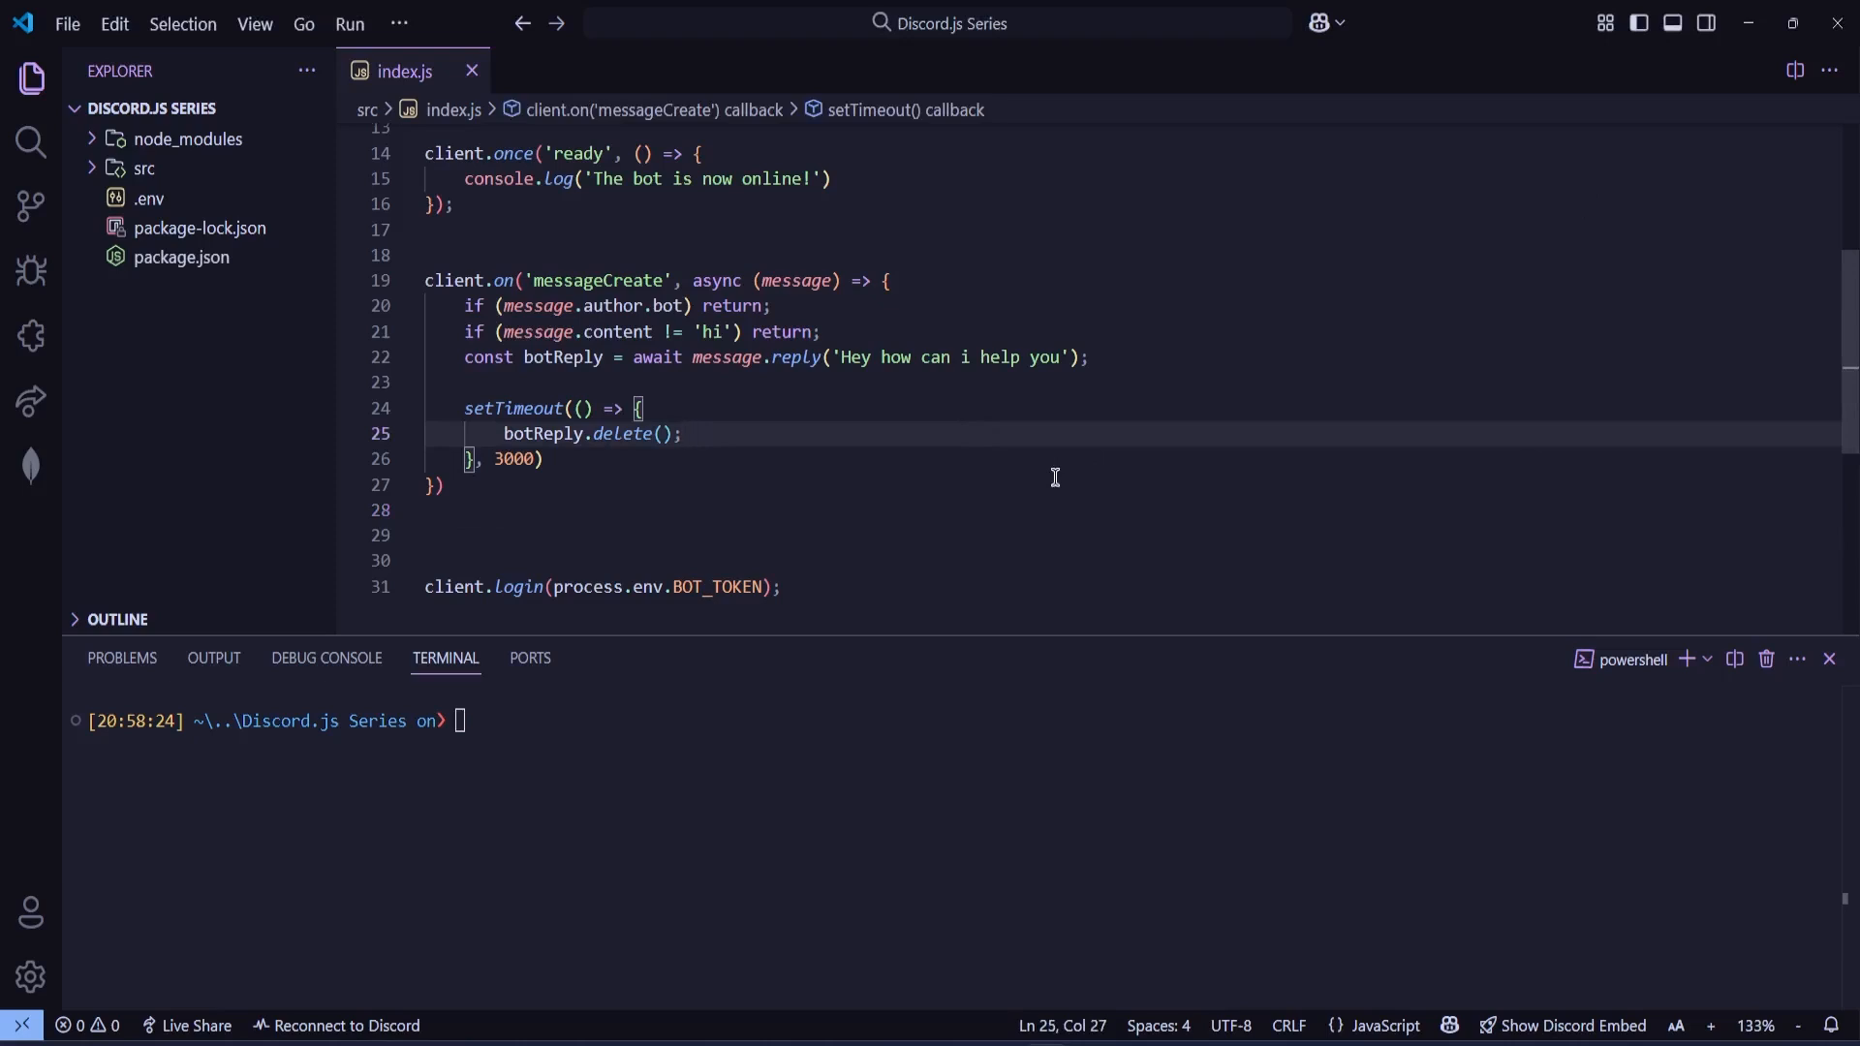
mouse_move(1084, 512)
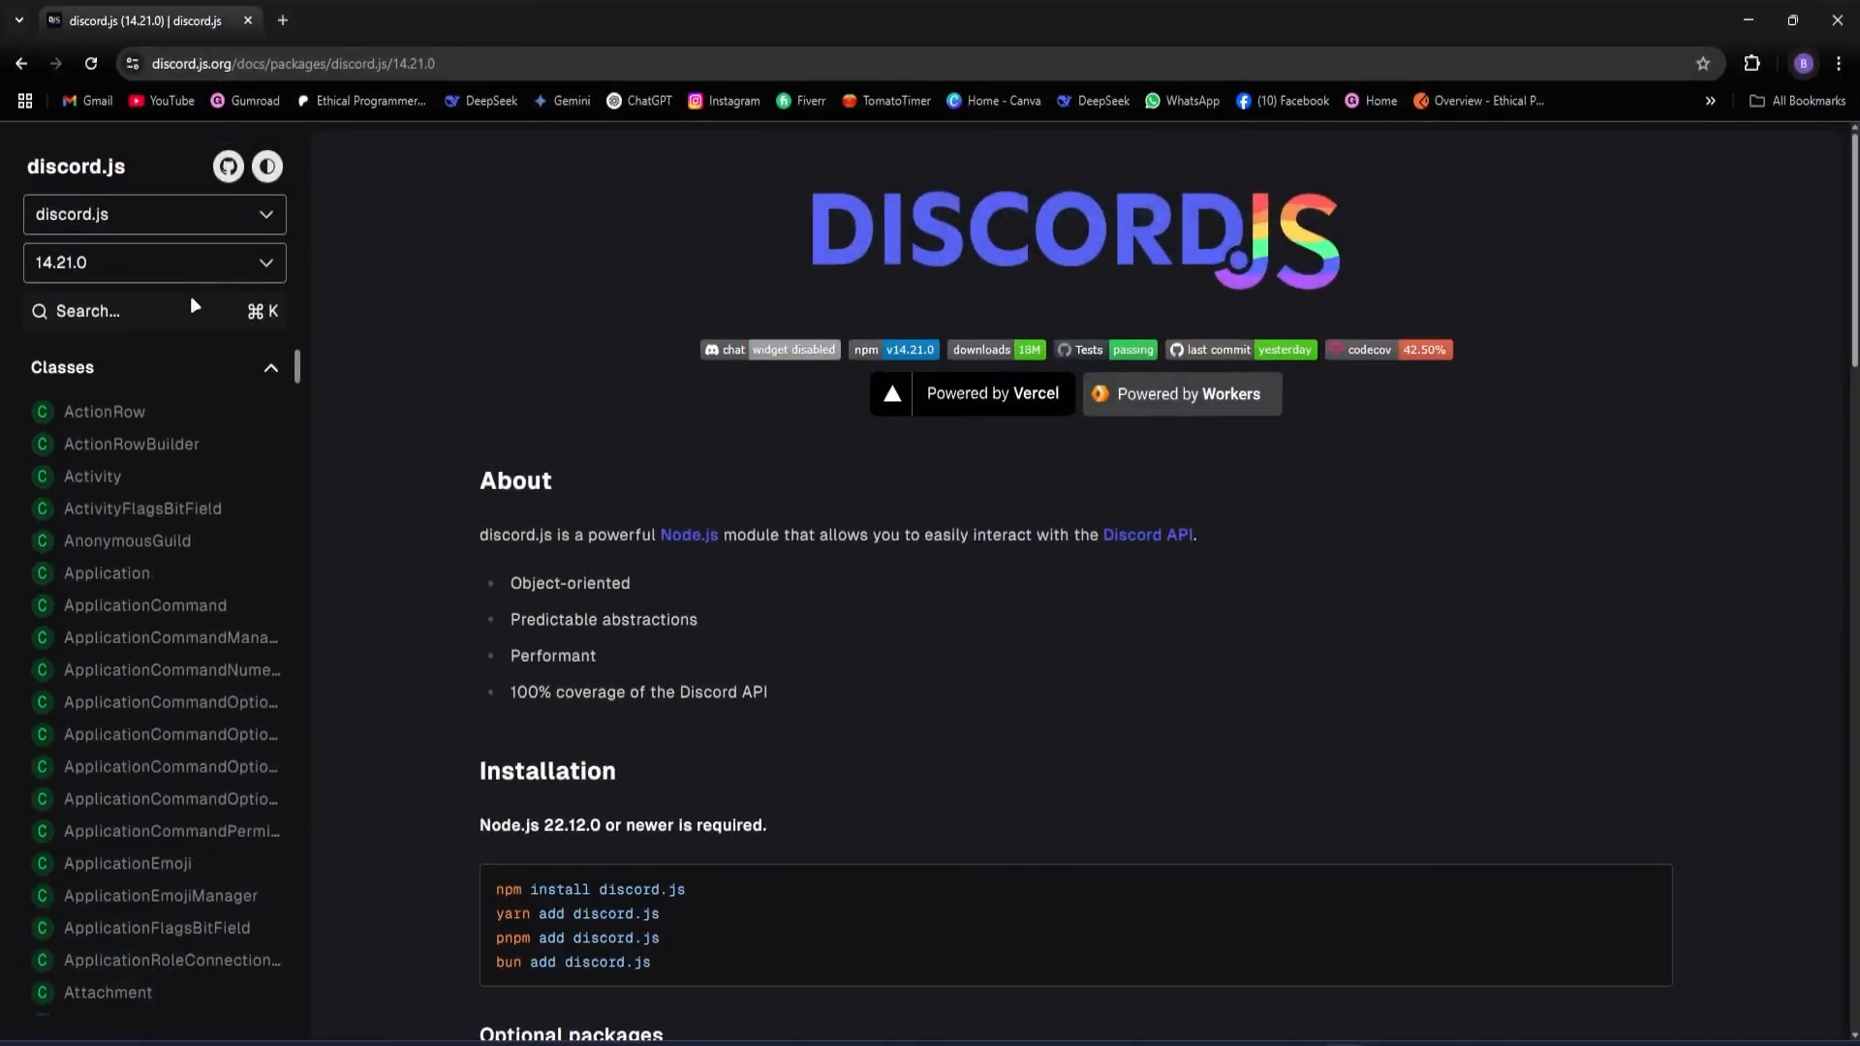
- Search the docs for 'message' and jump to the Message class's edit method
left_click(131, 311)
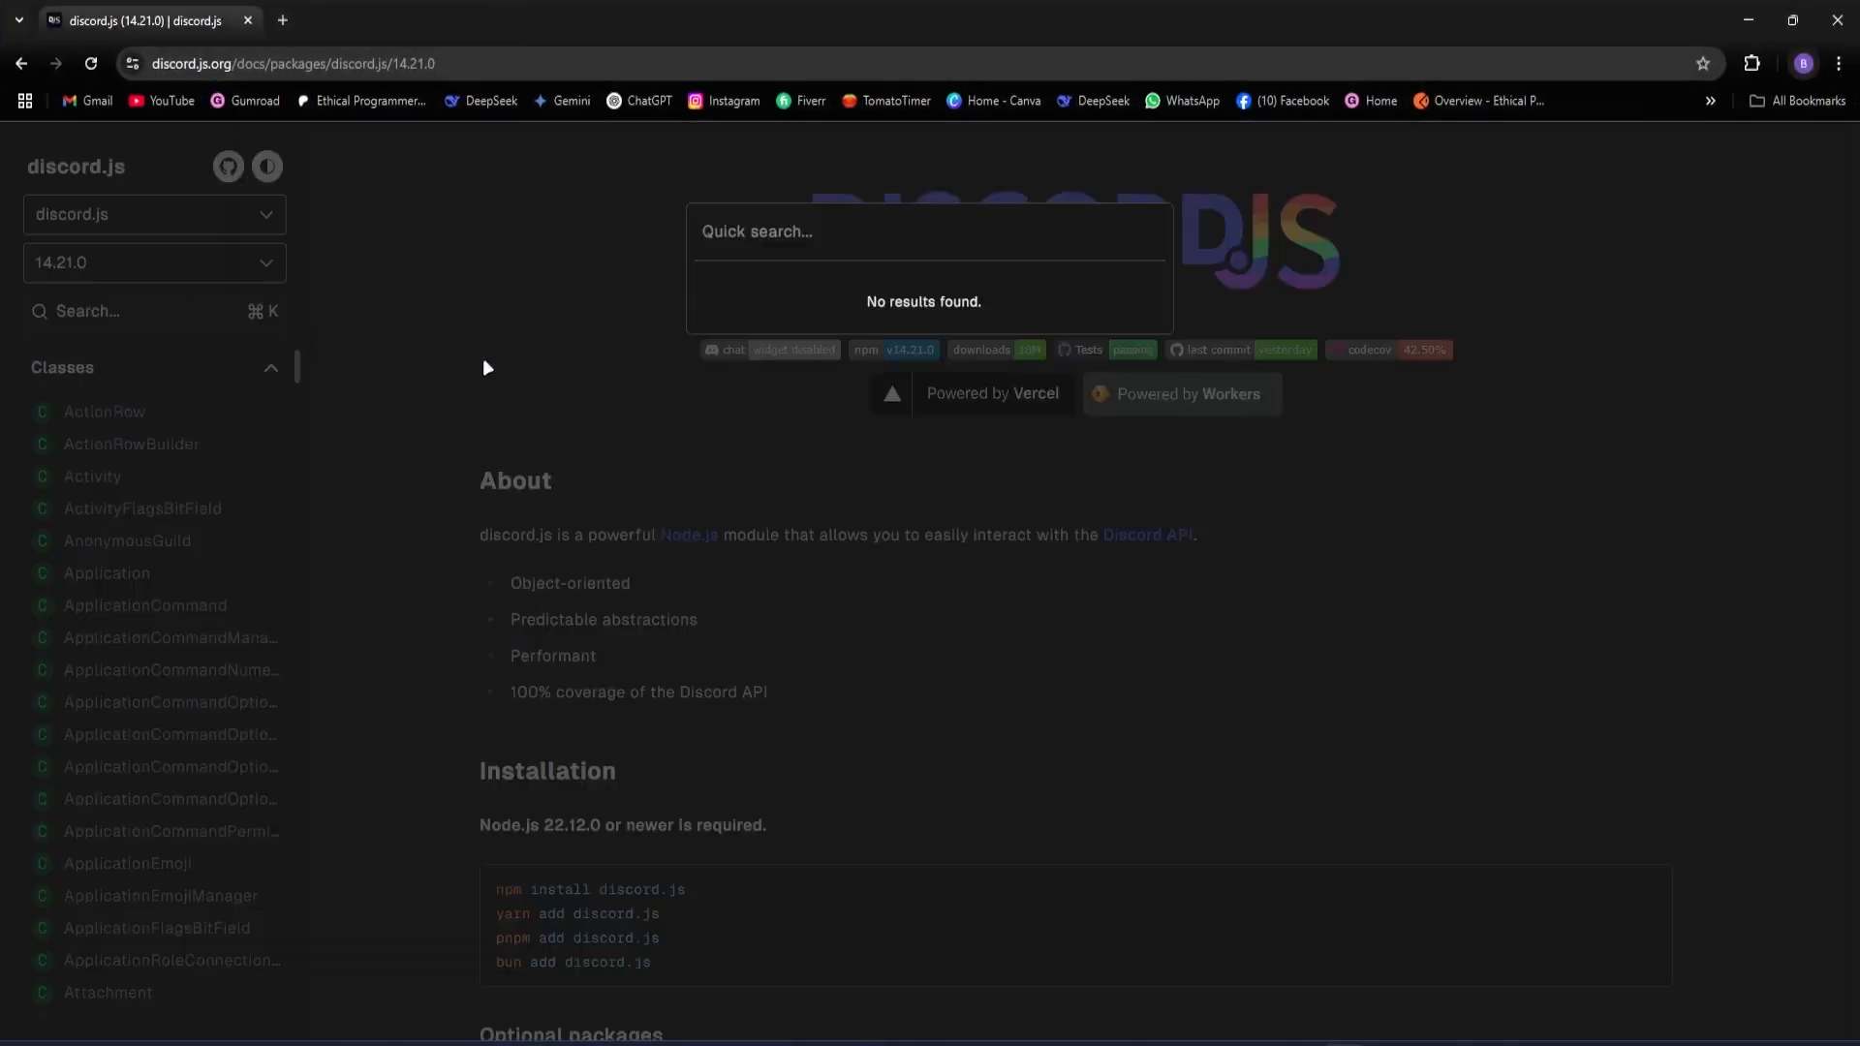
type("message")
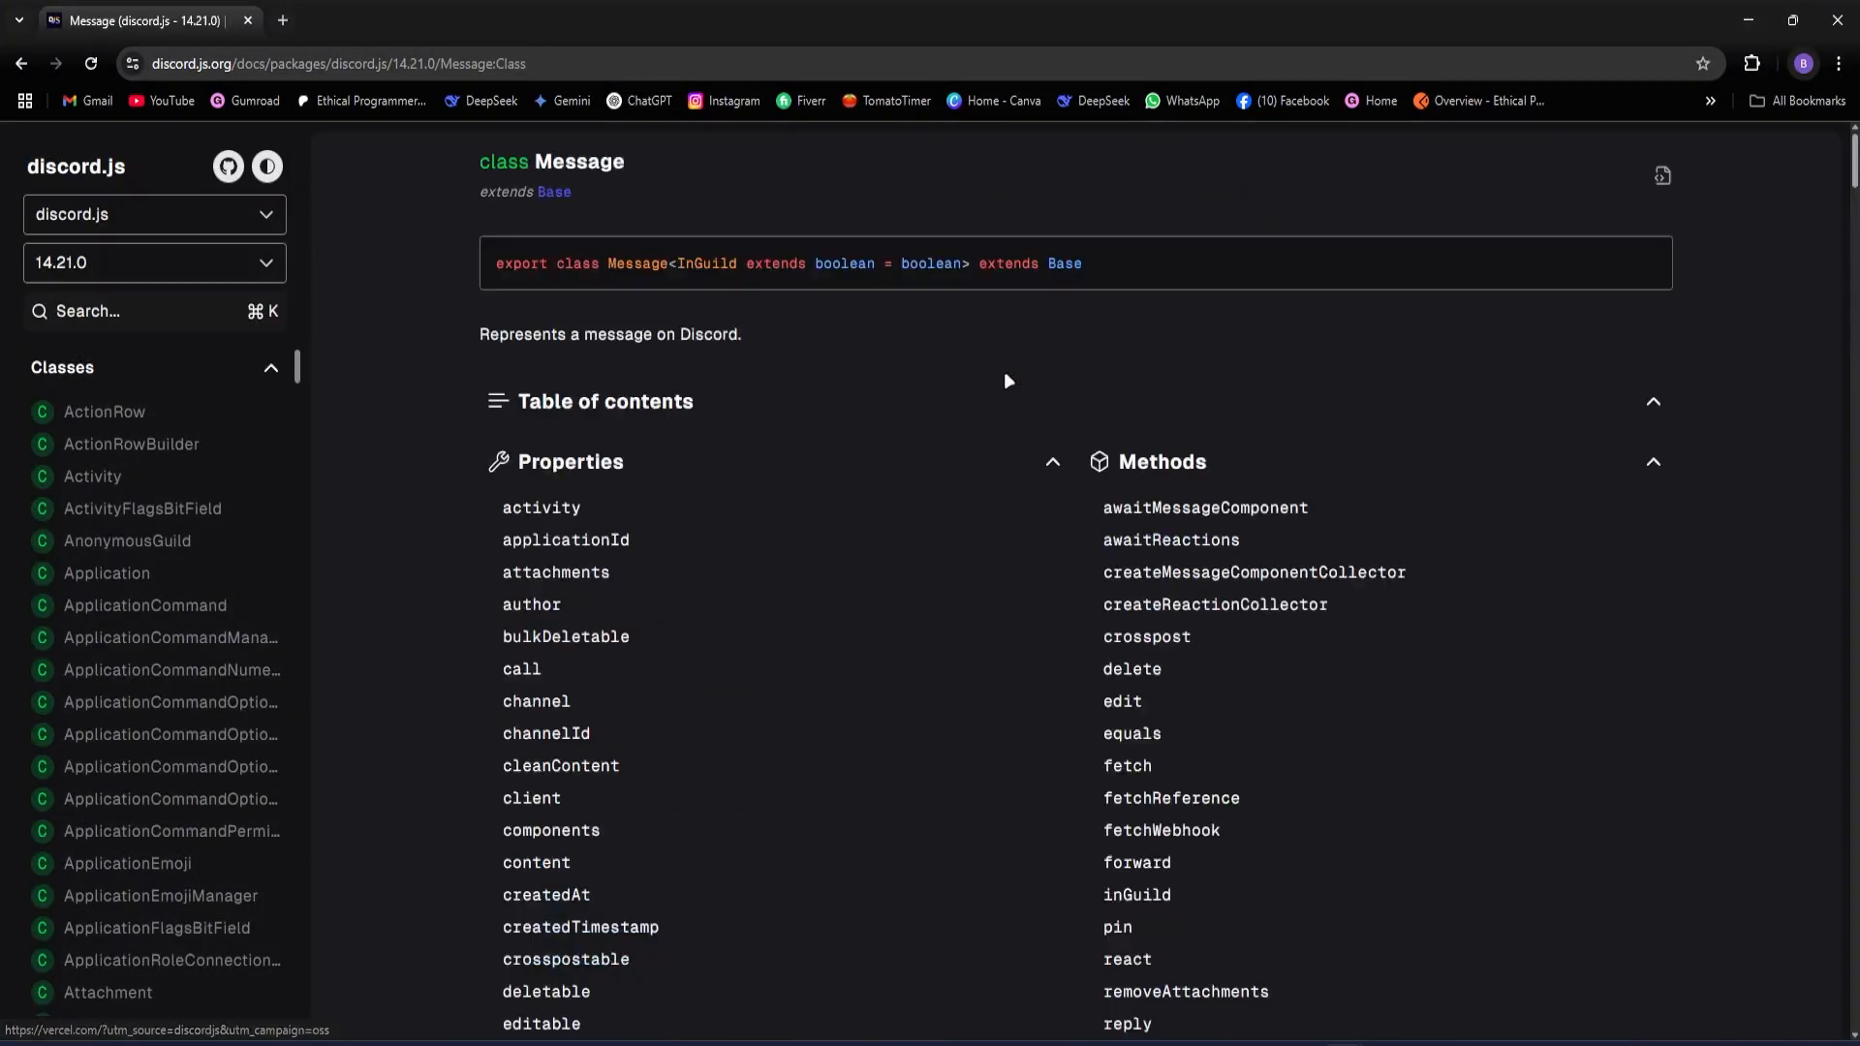
scroll("down", 3)
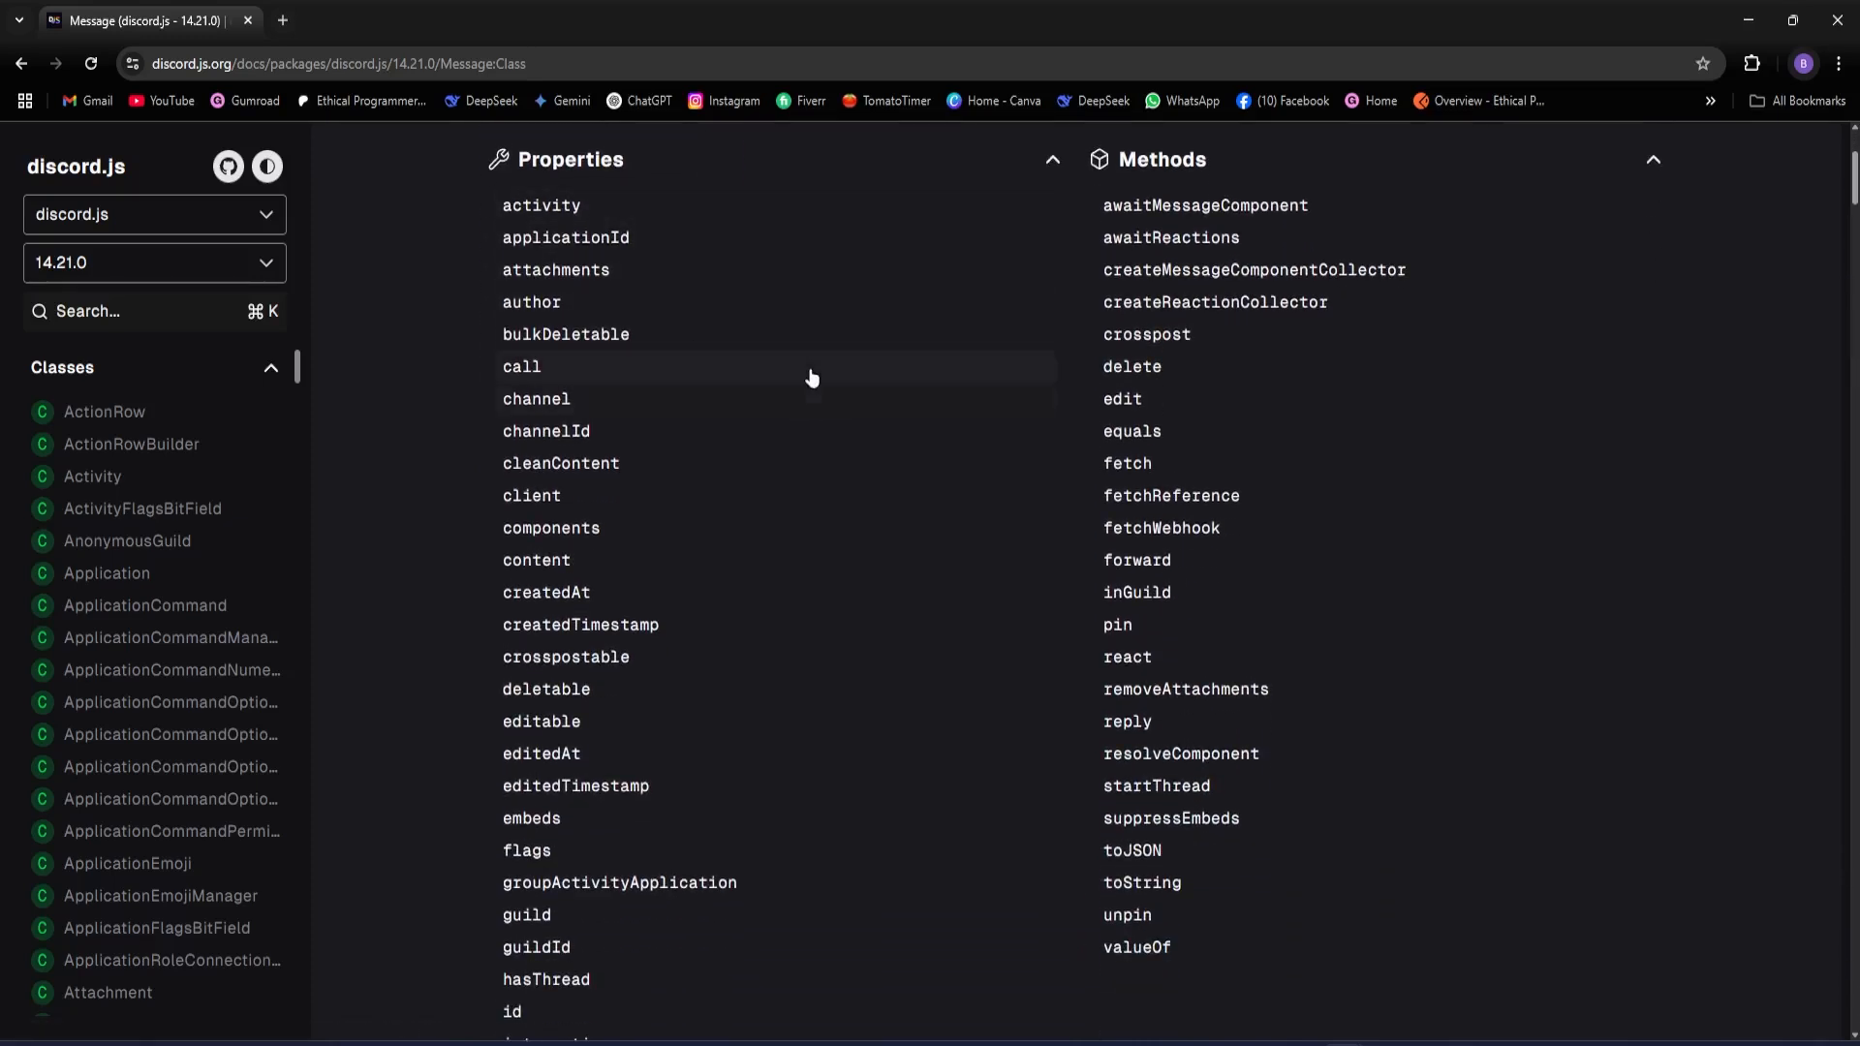
mouse_move(571, 398)
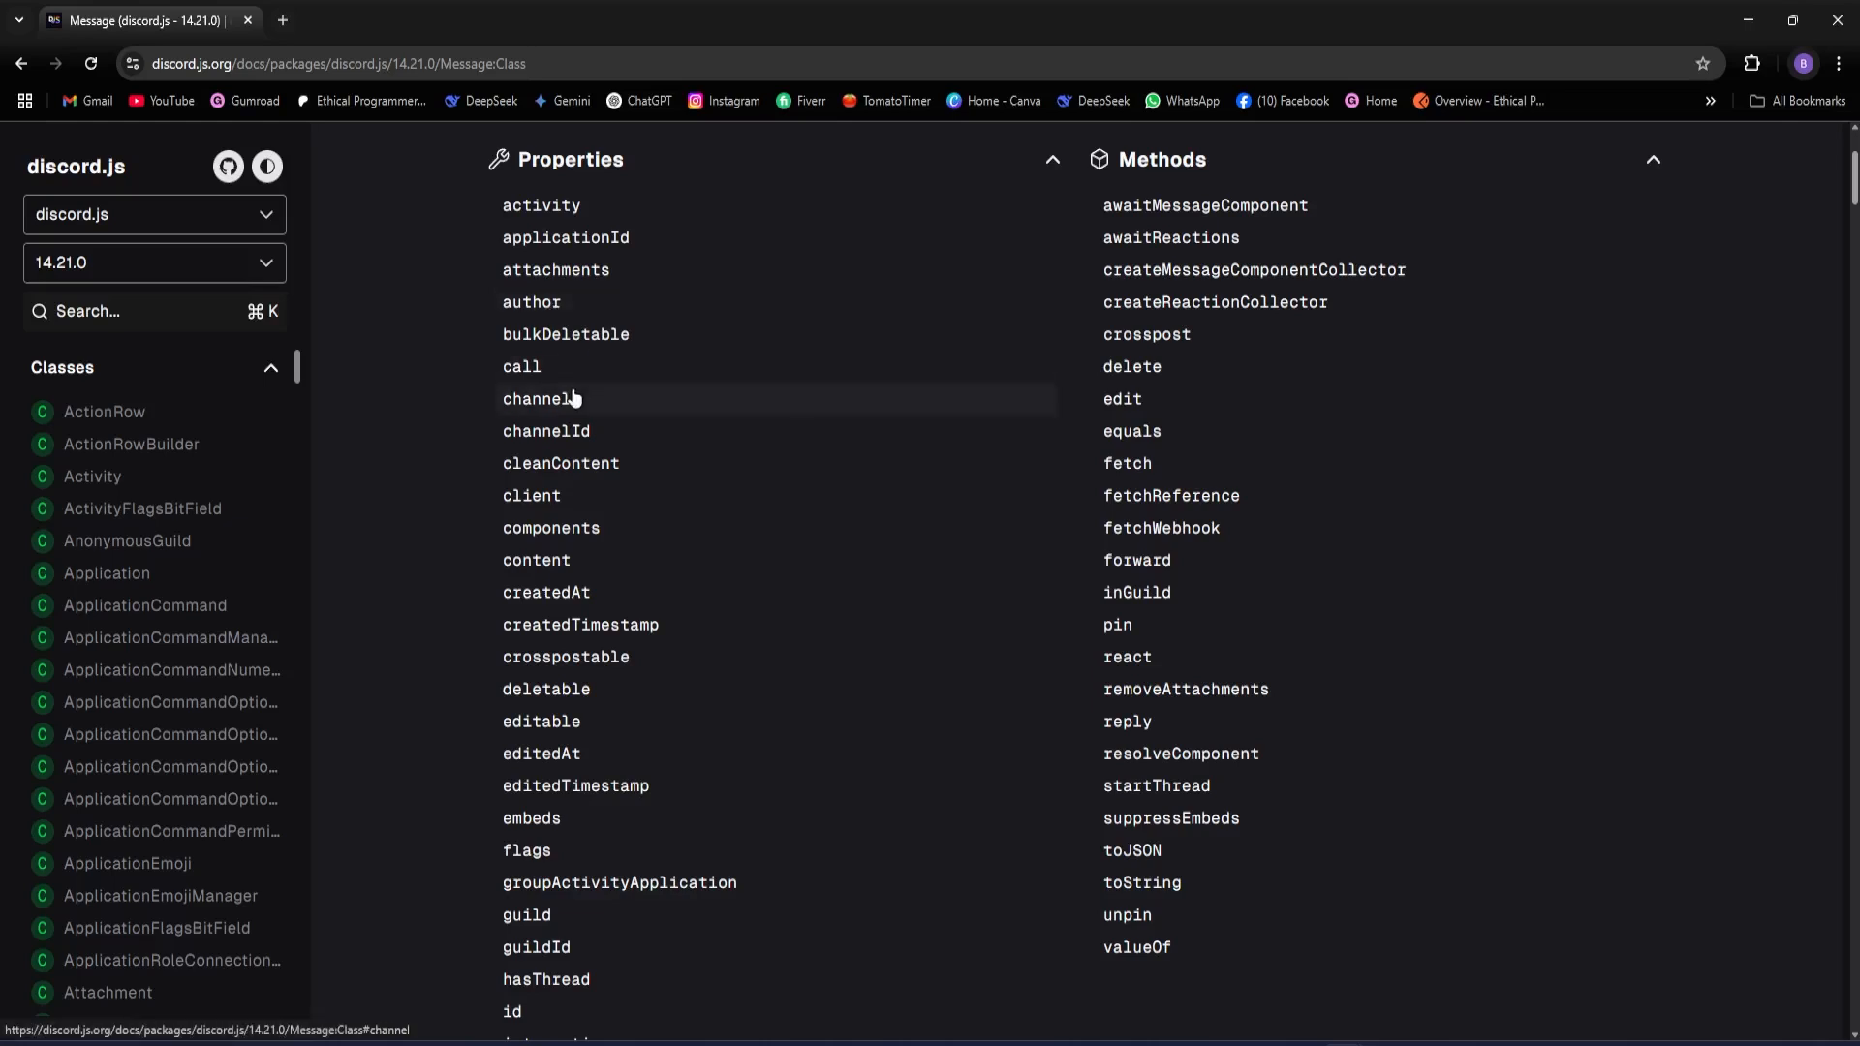
mouse_move(649, 438)
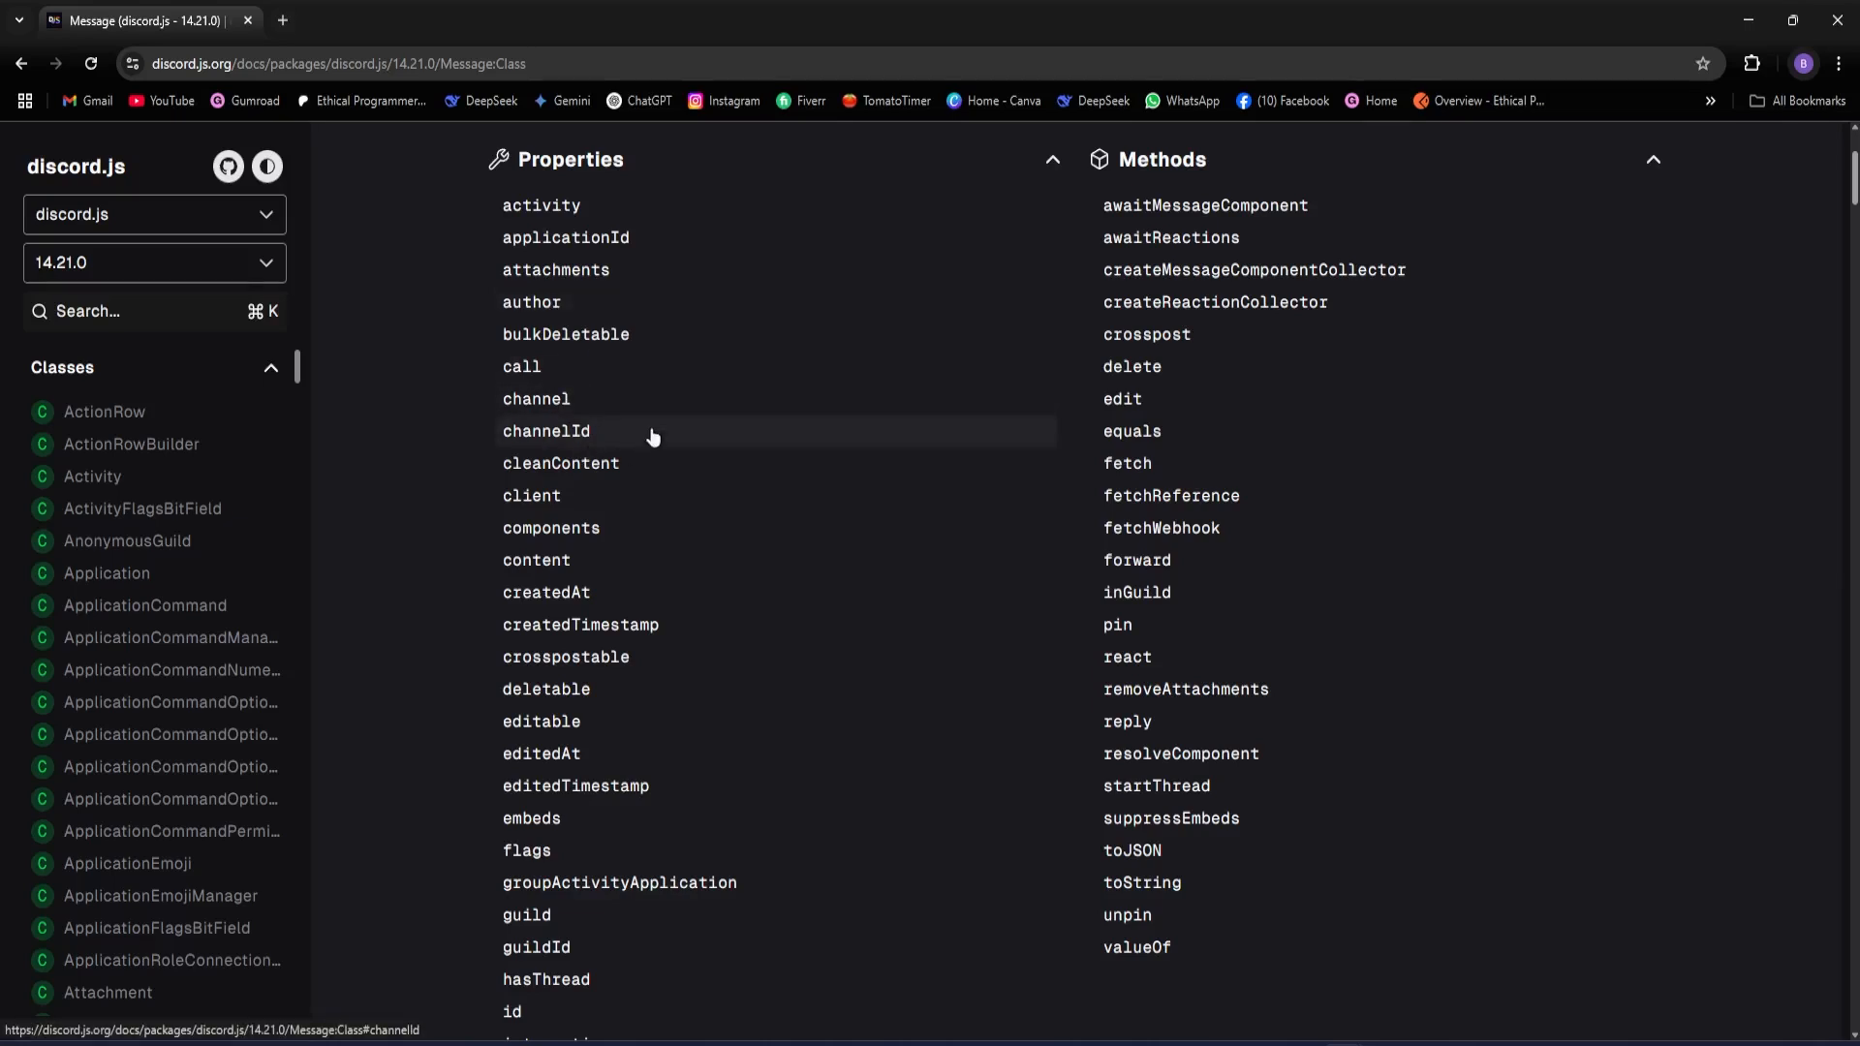
scroll("down", 3)
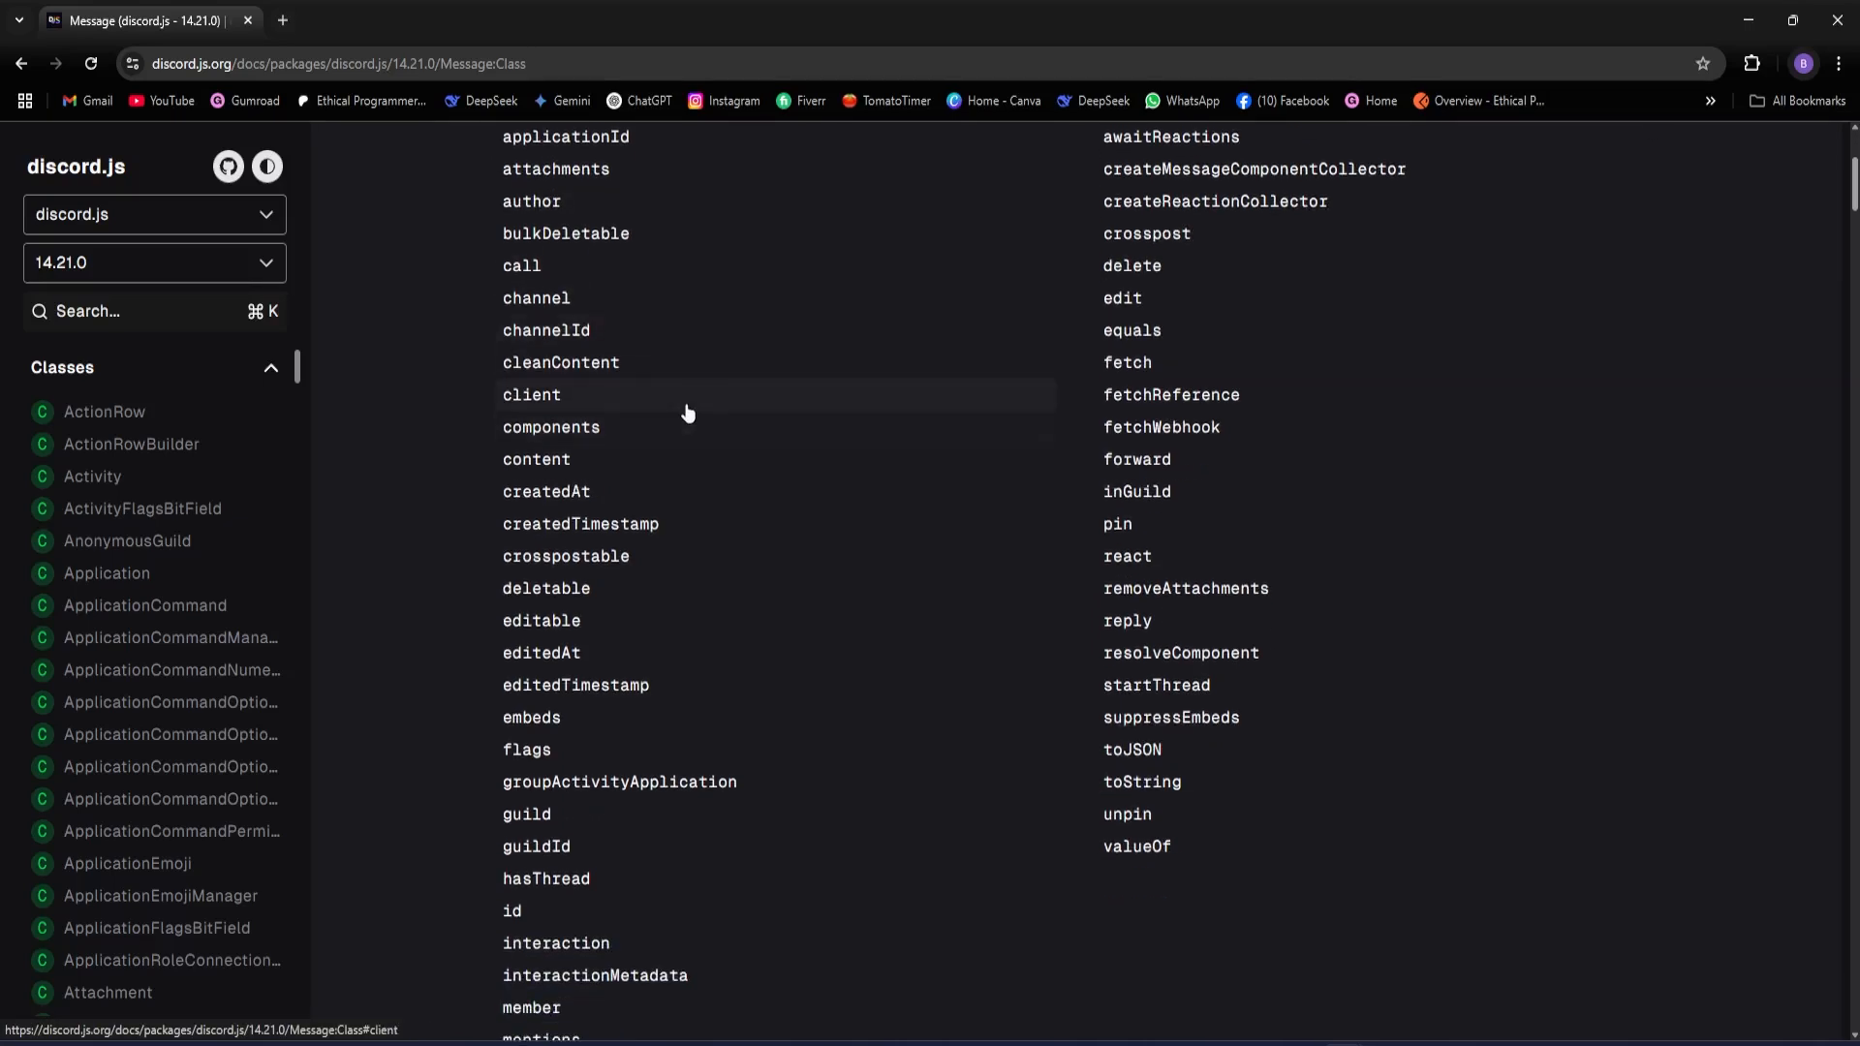
scroll("down", 3)
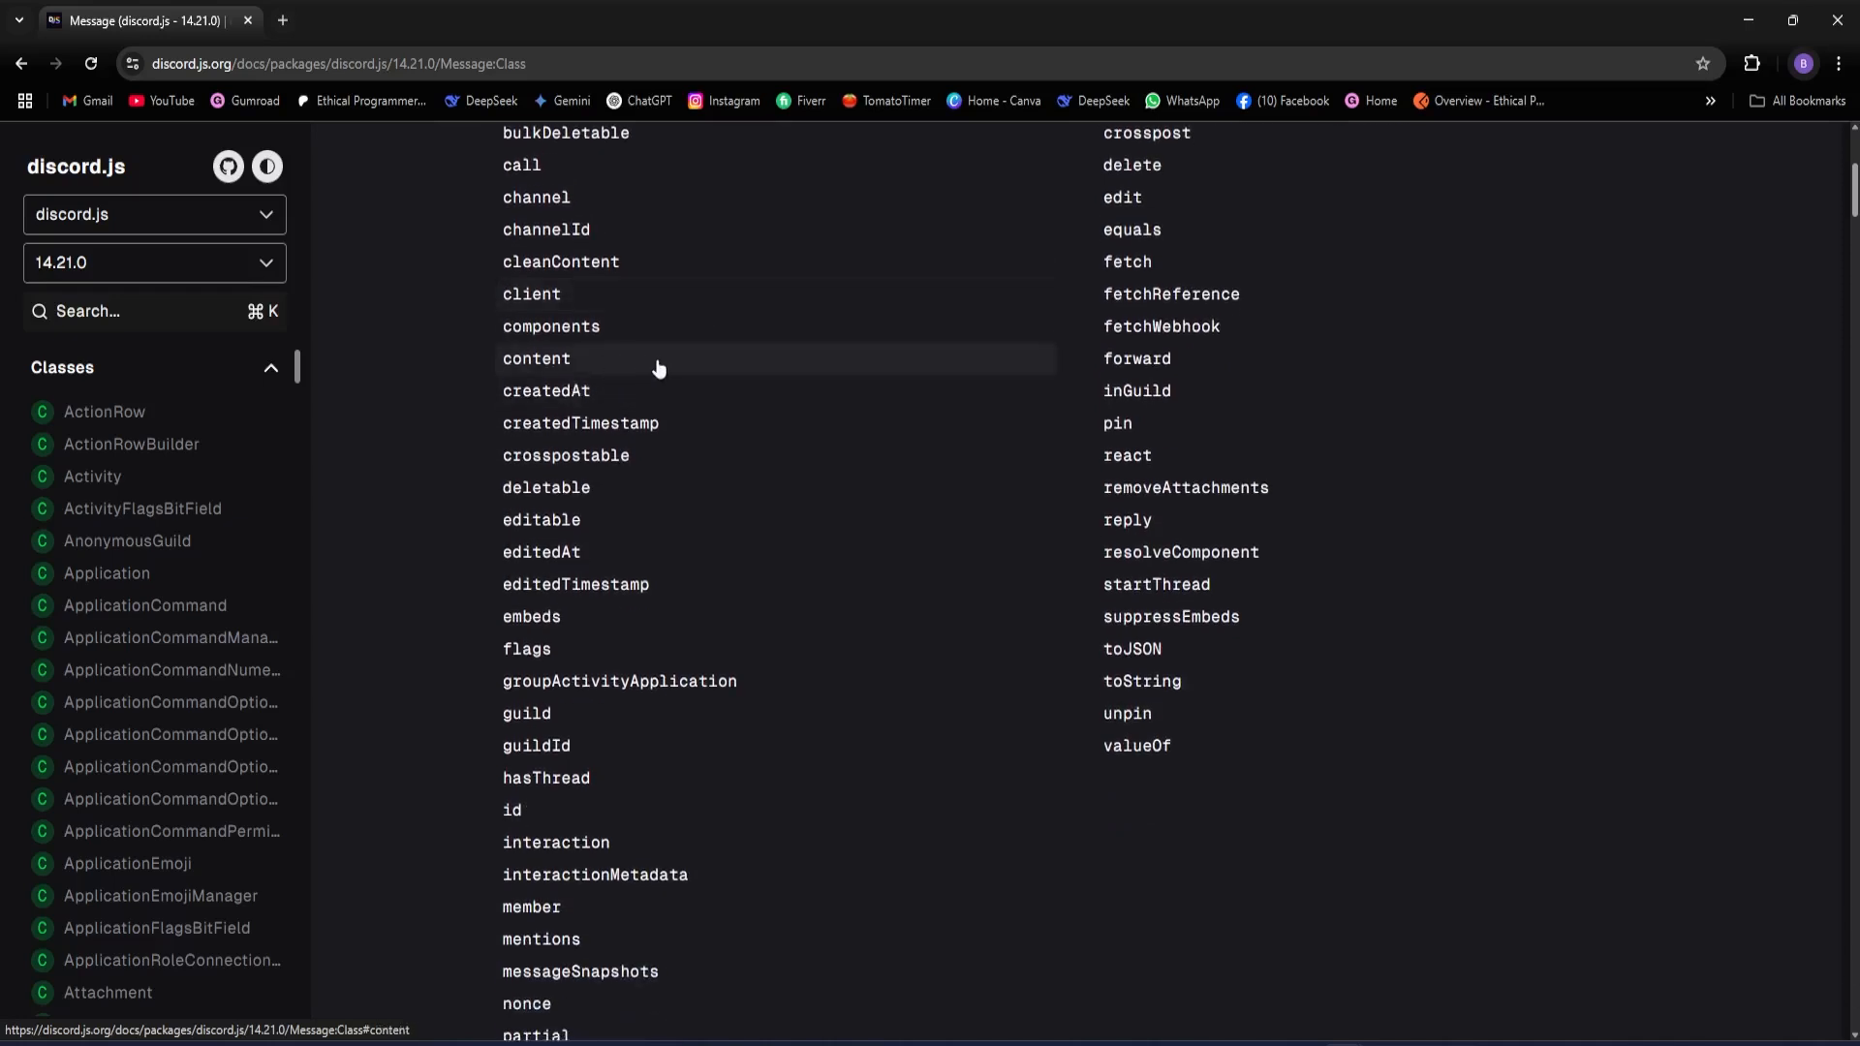
scroll("down", 3)
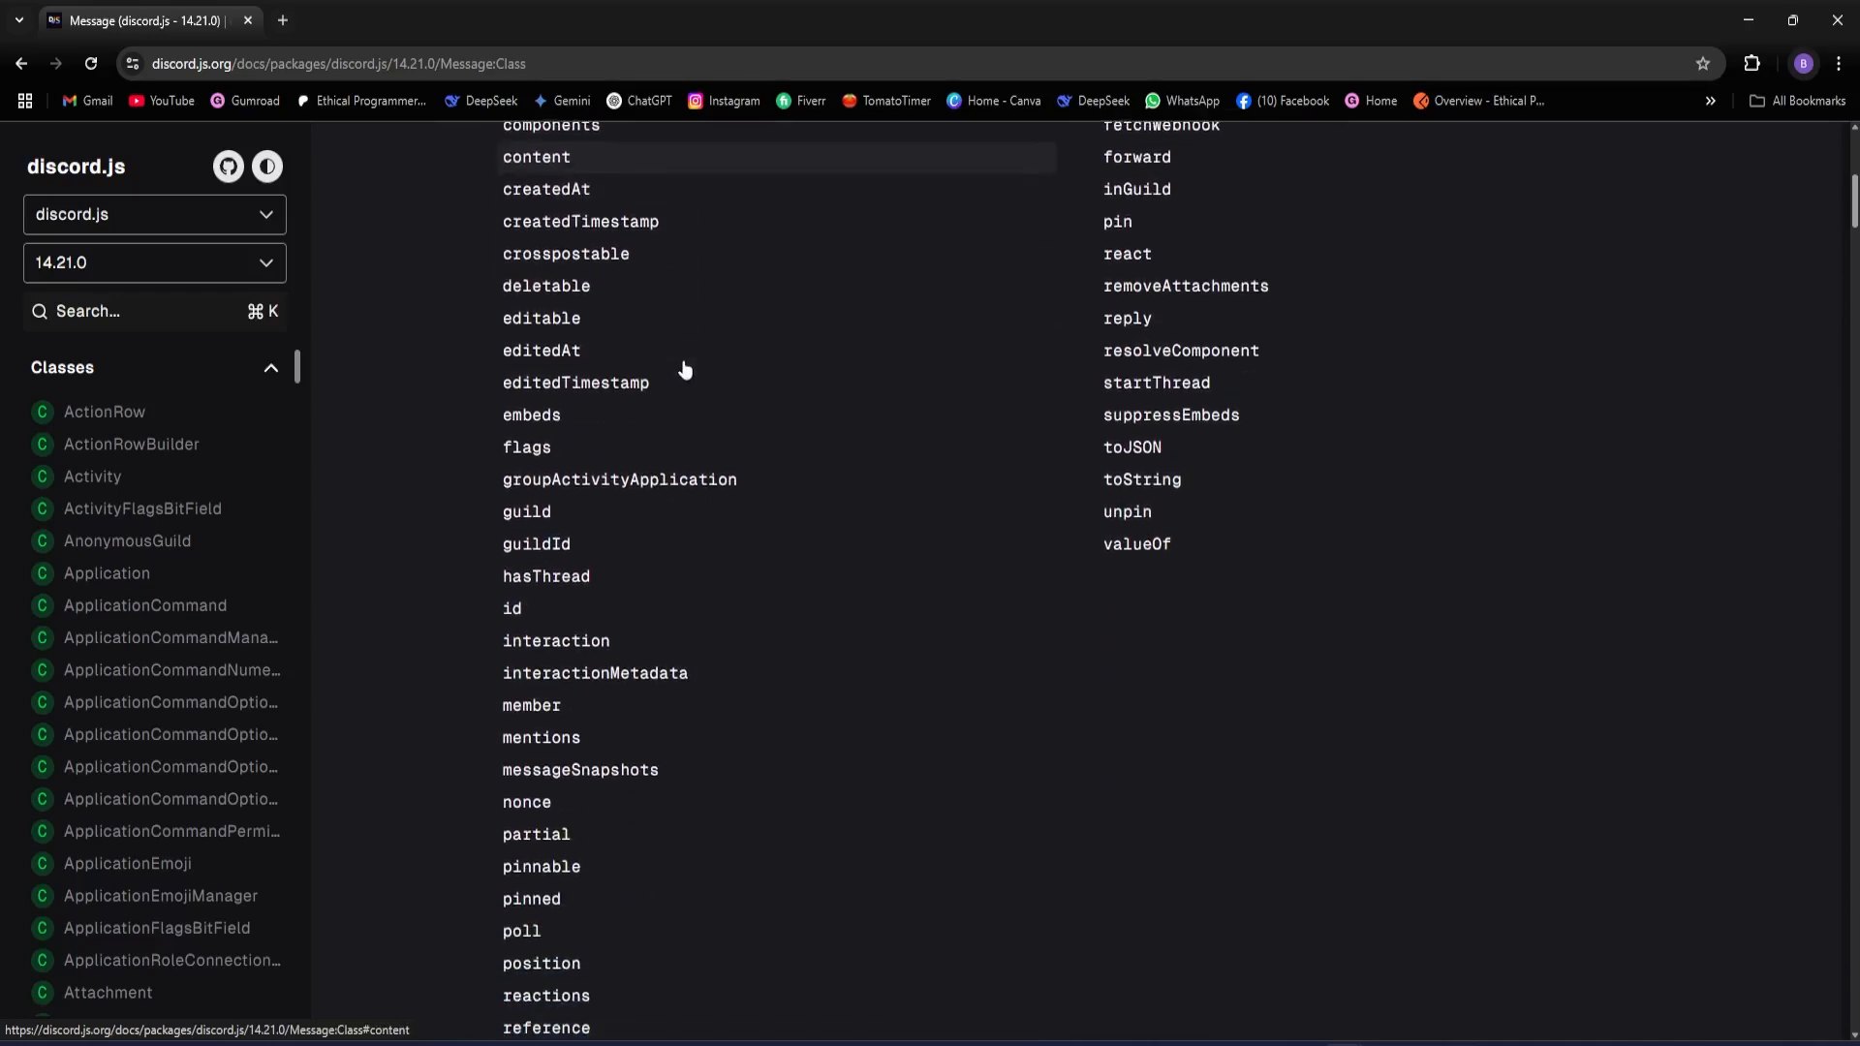
scroll("up", 3)
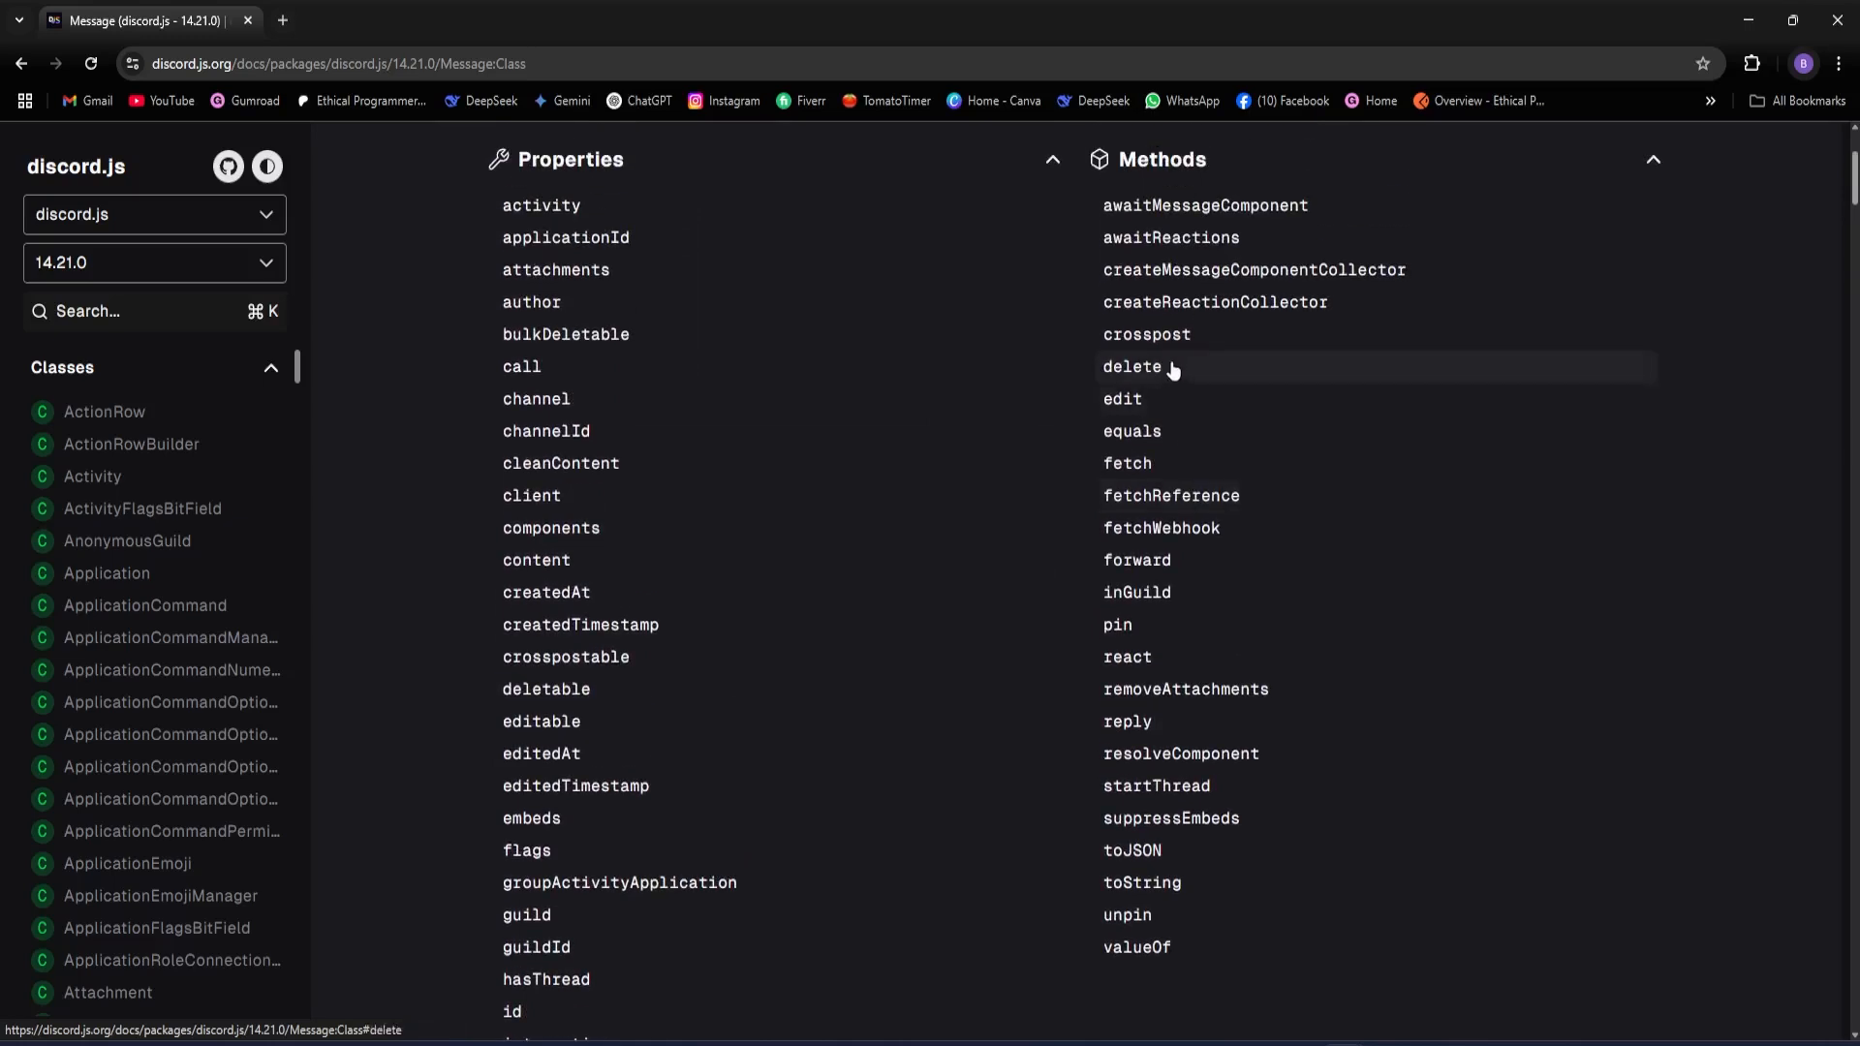
mouse_move(1146, 405)
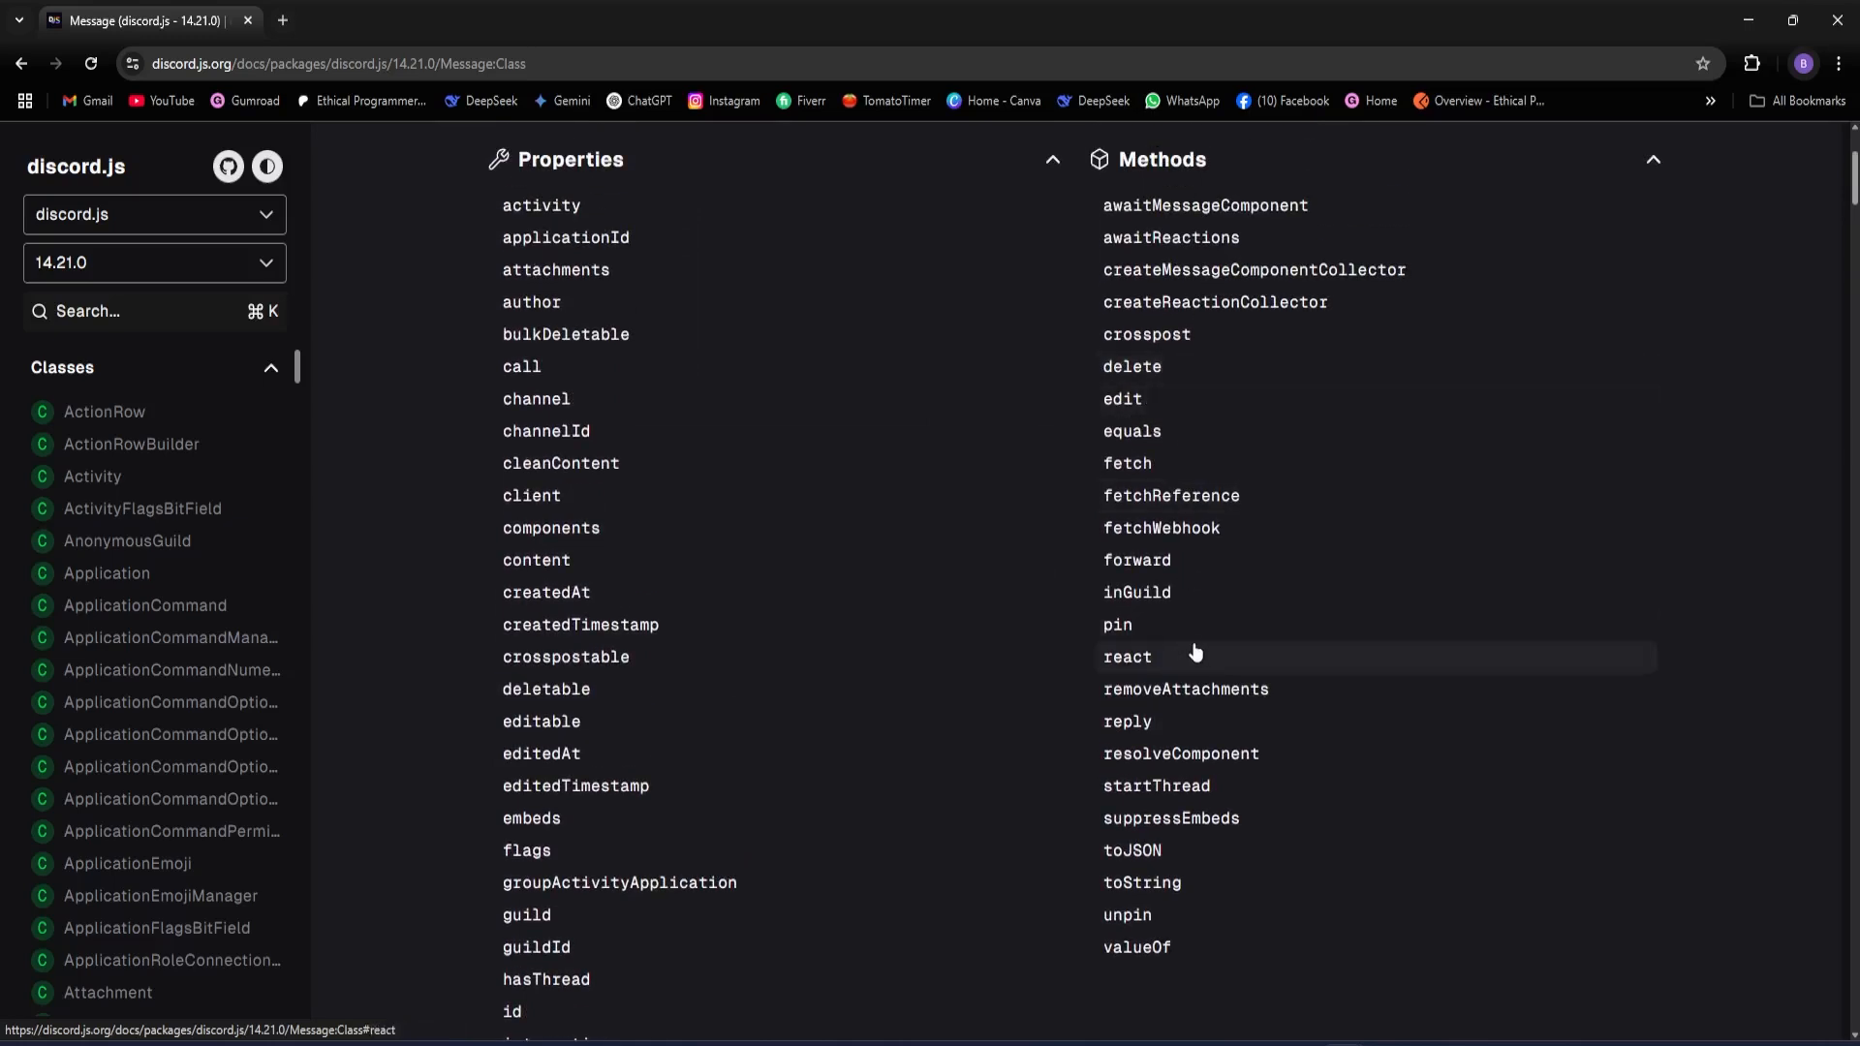
mouse_move(1194, 637)
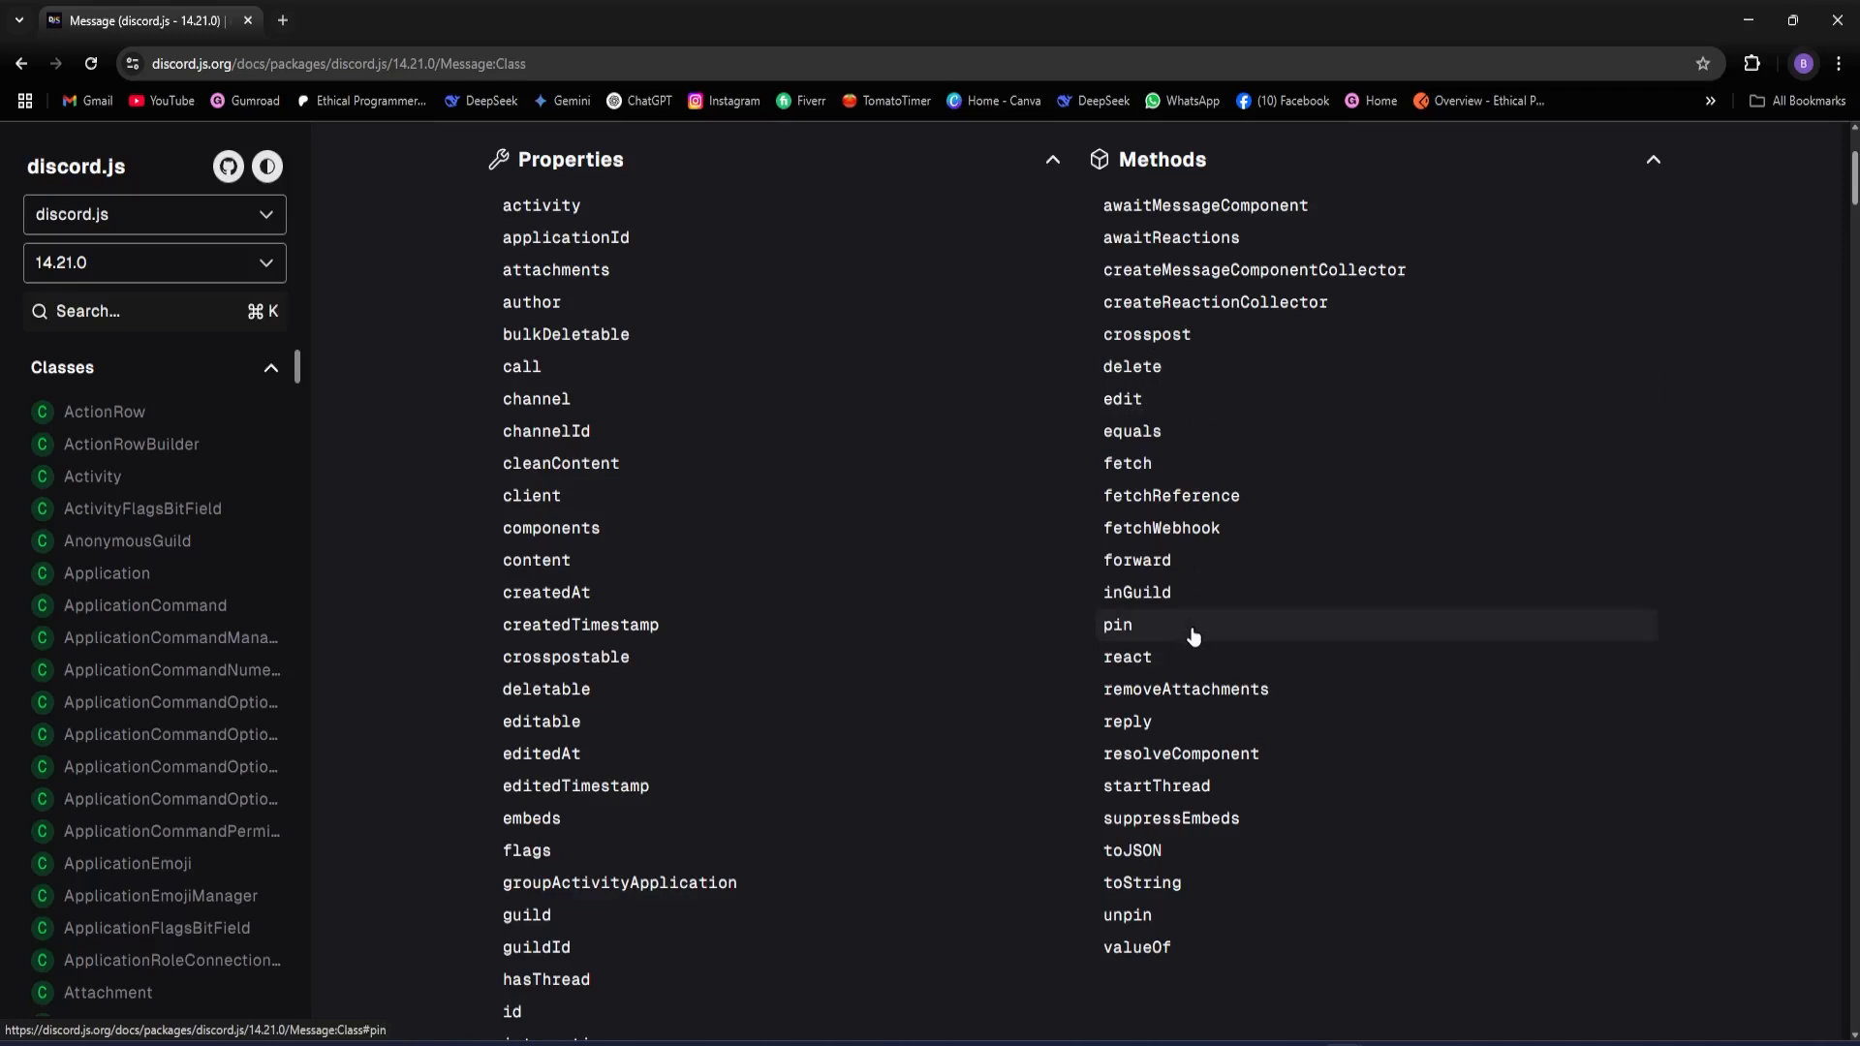
scroll("up", 3)
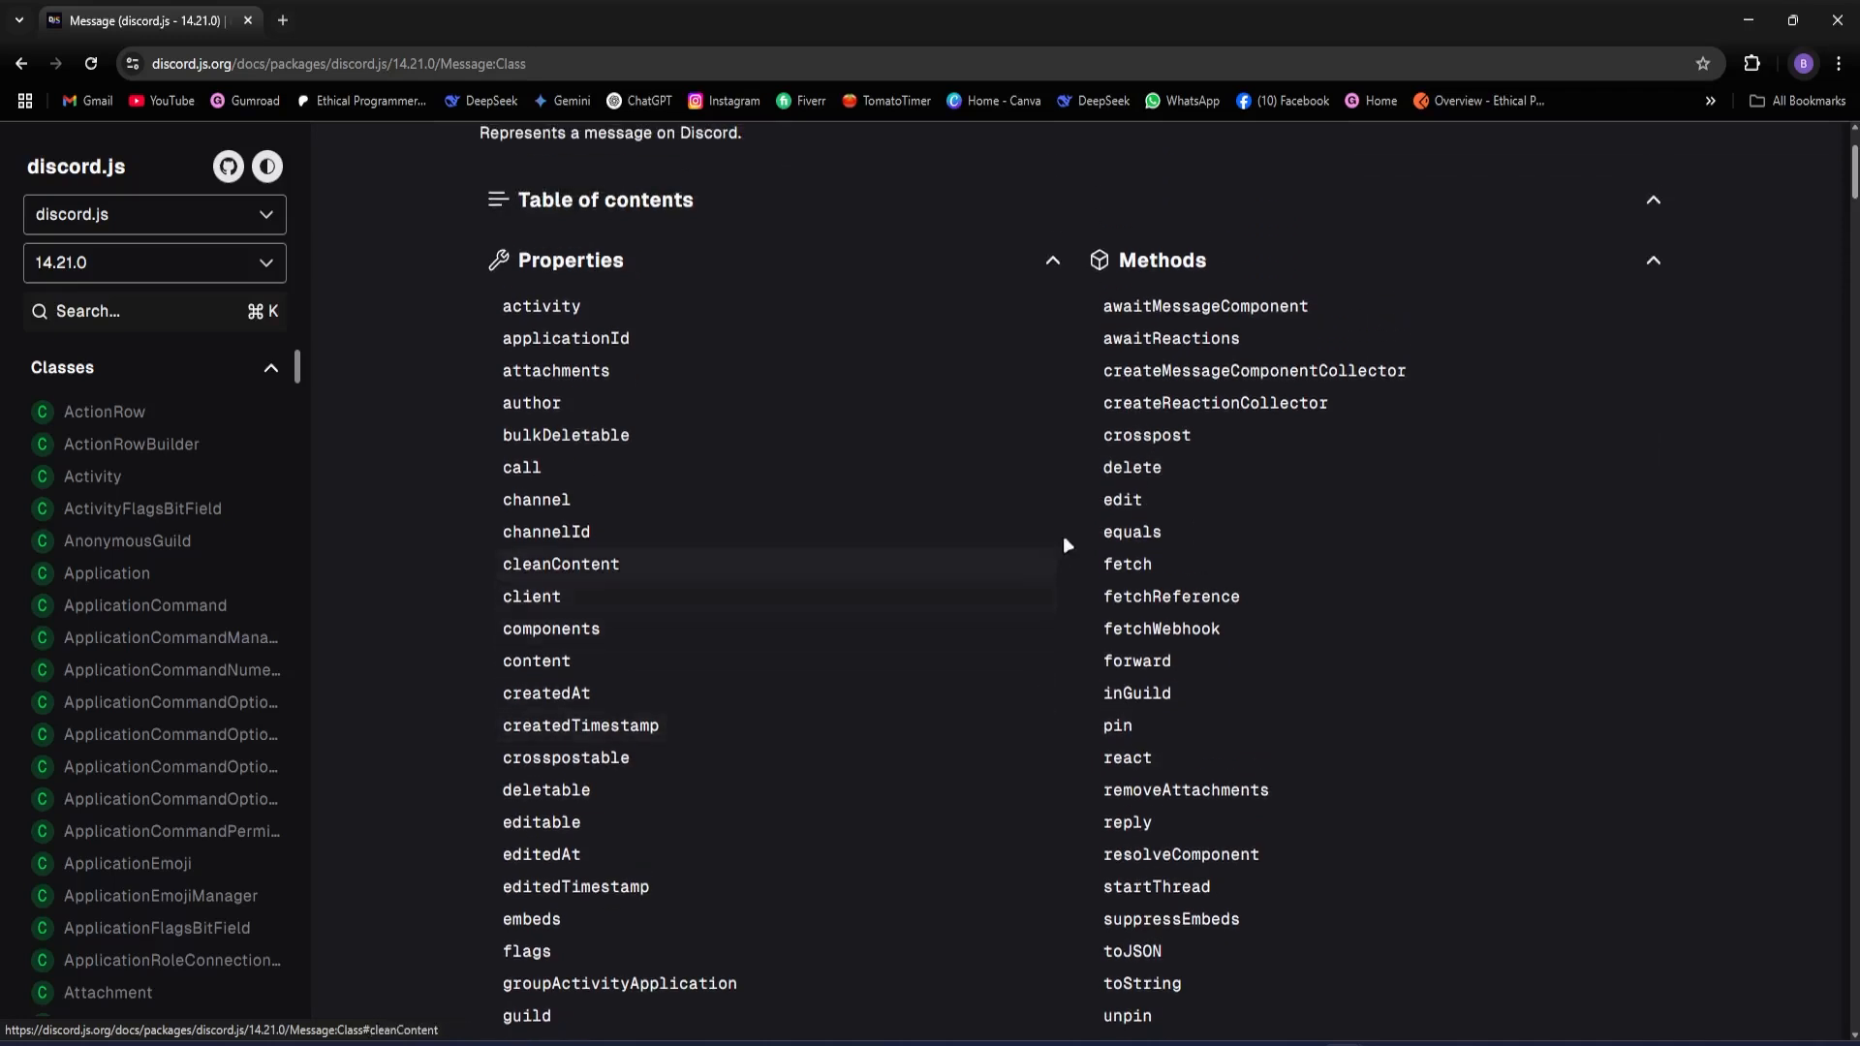
left_click(1121, 499)
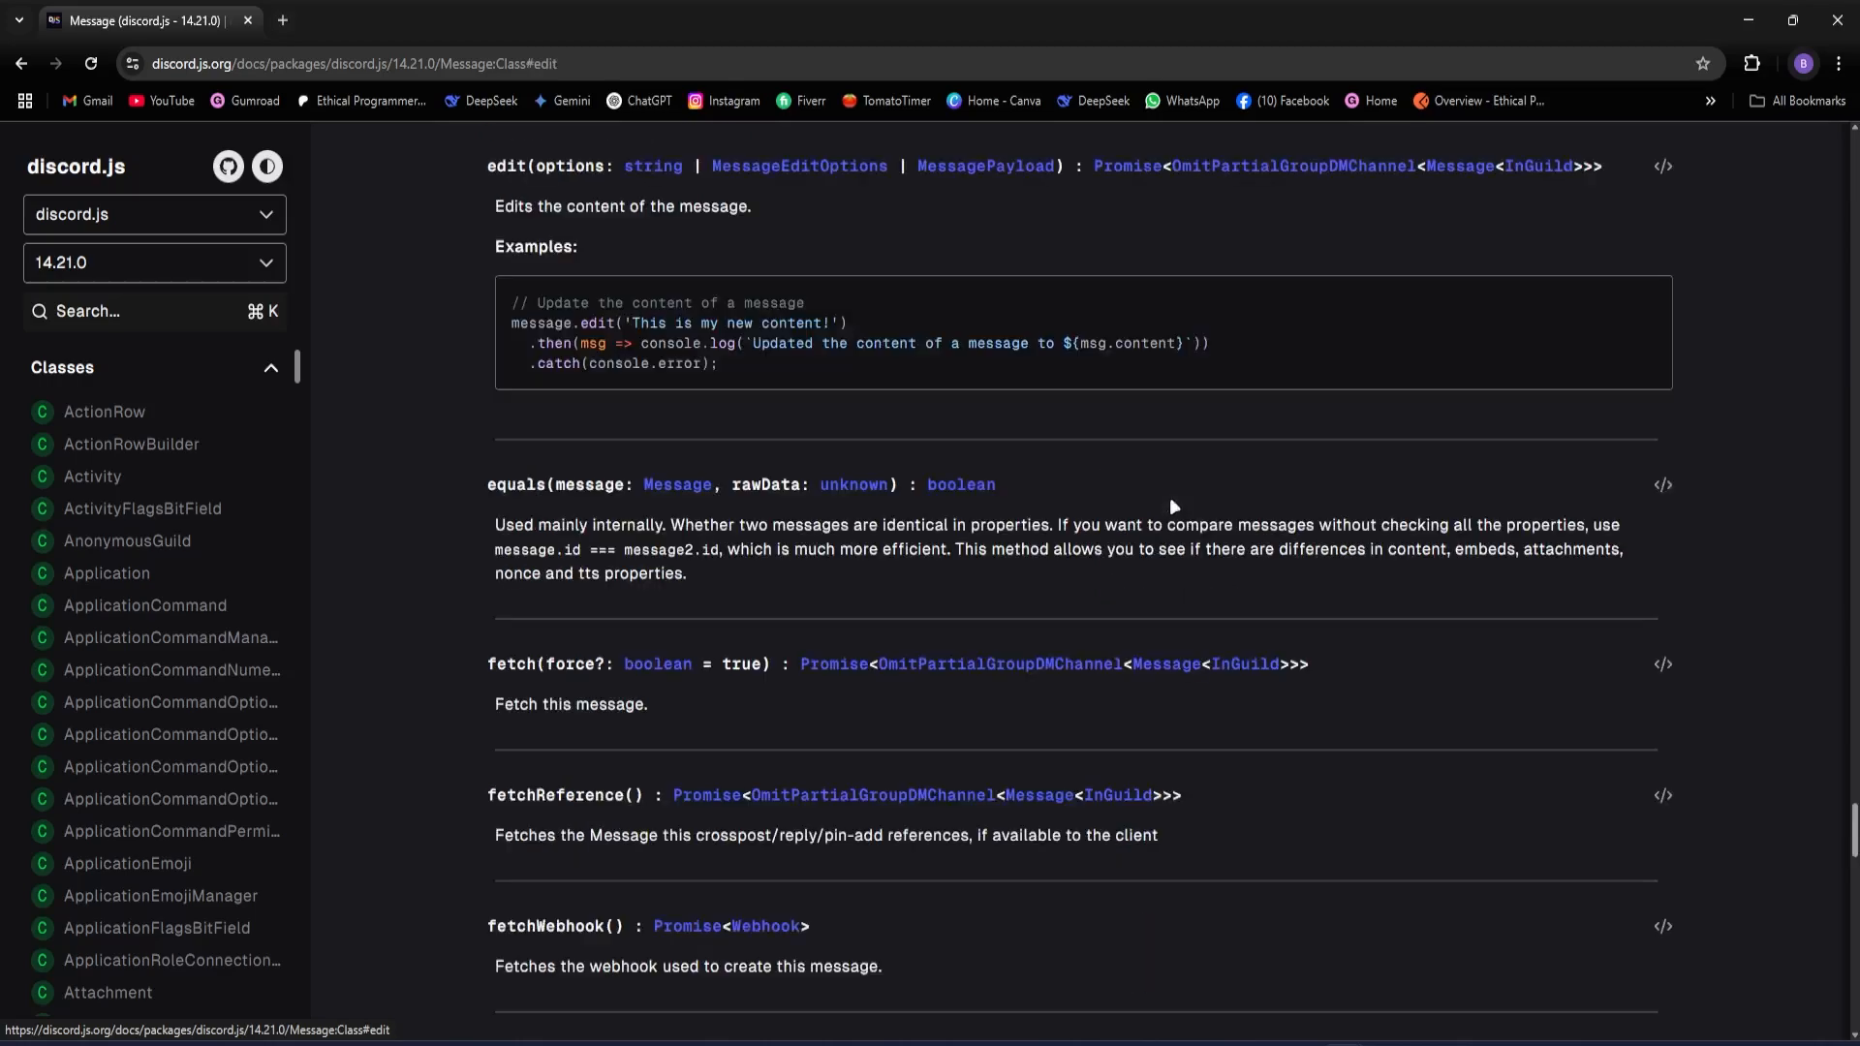
- Highlight the edit method's description and usage example on the Message page
scroll("up", 3)
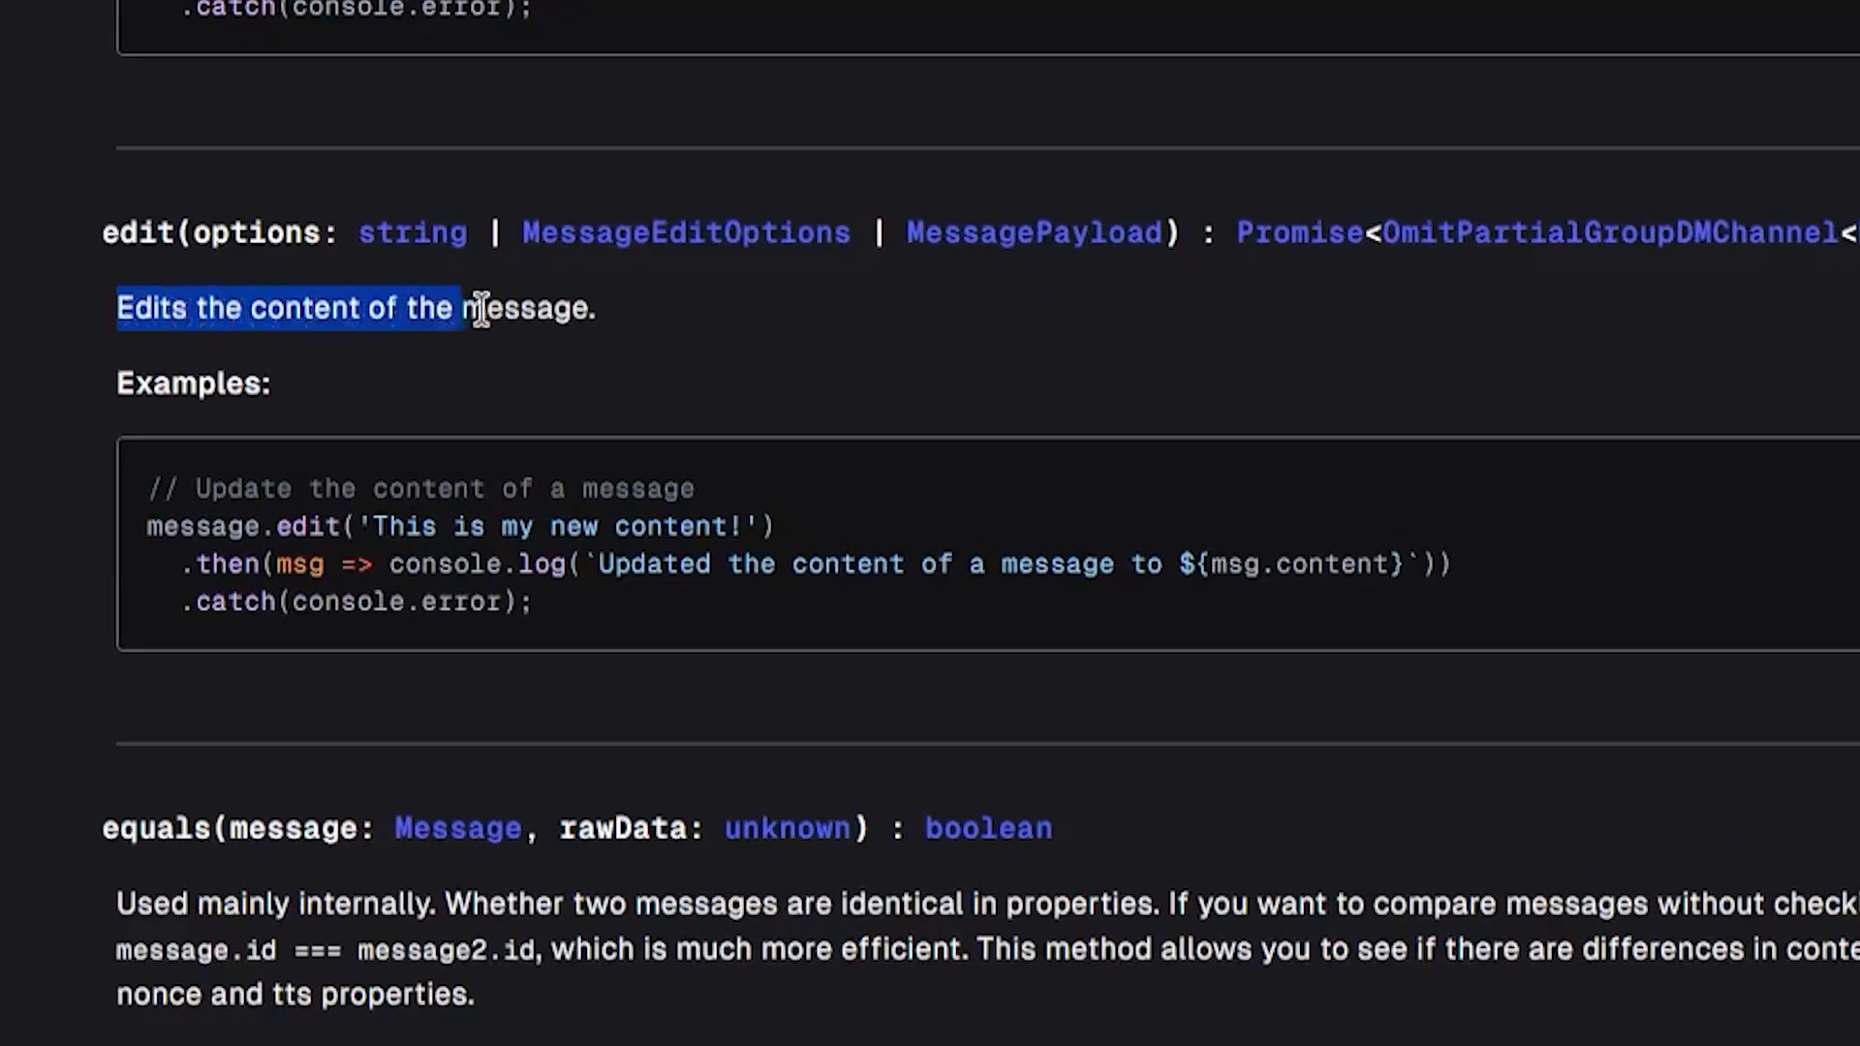
left_click(611, 311)
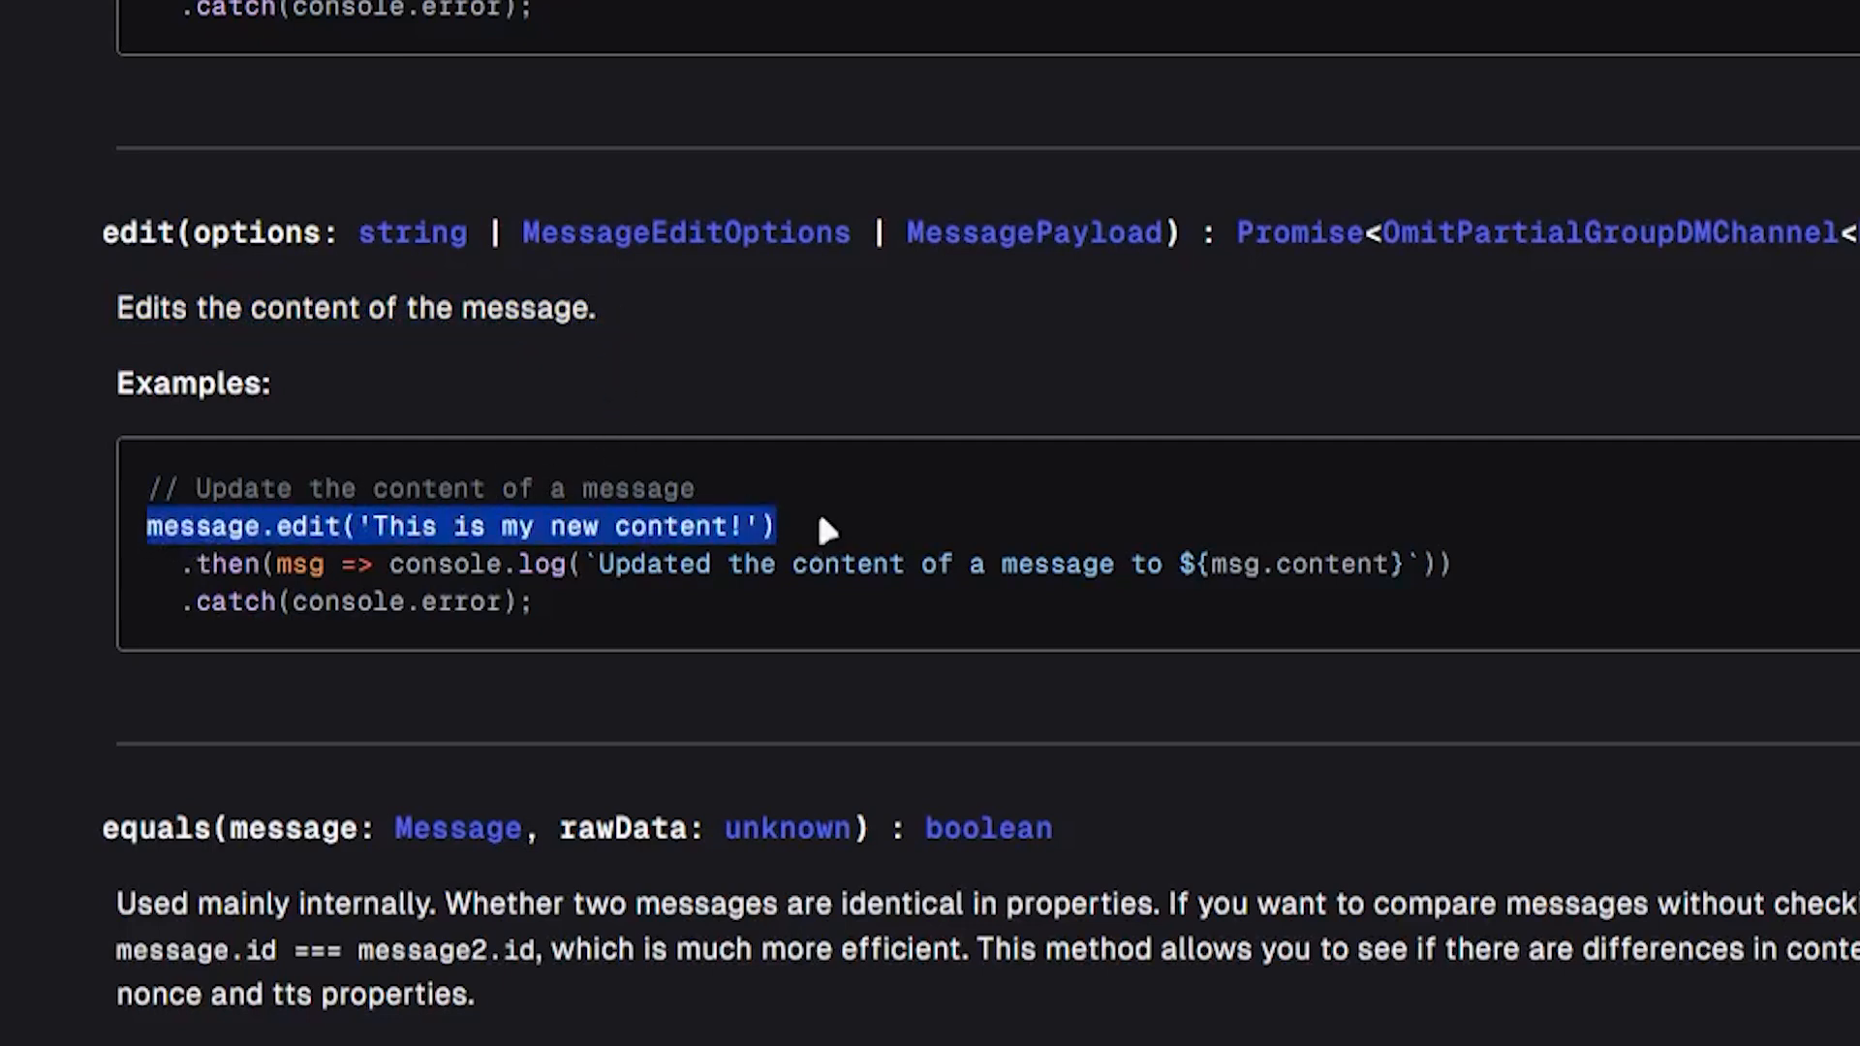
scroll("up", 3)
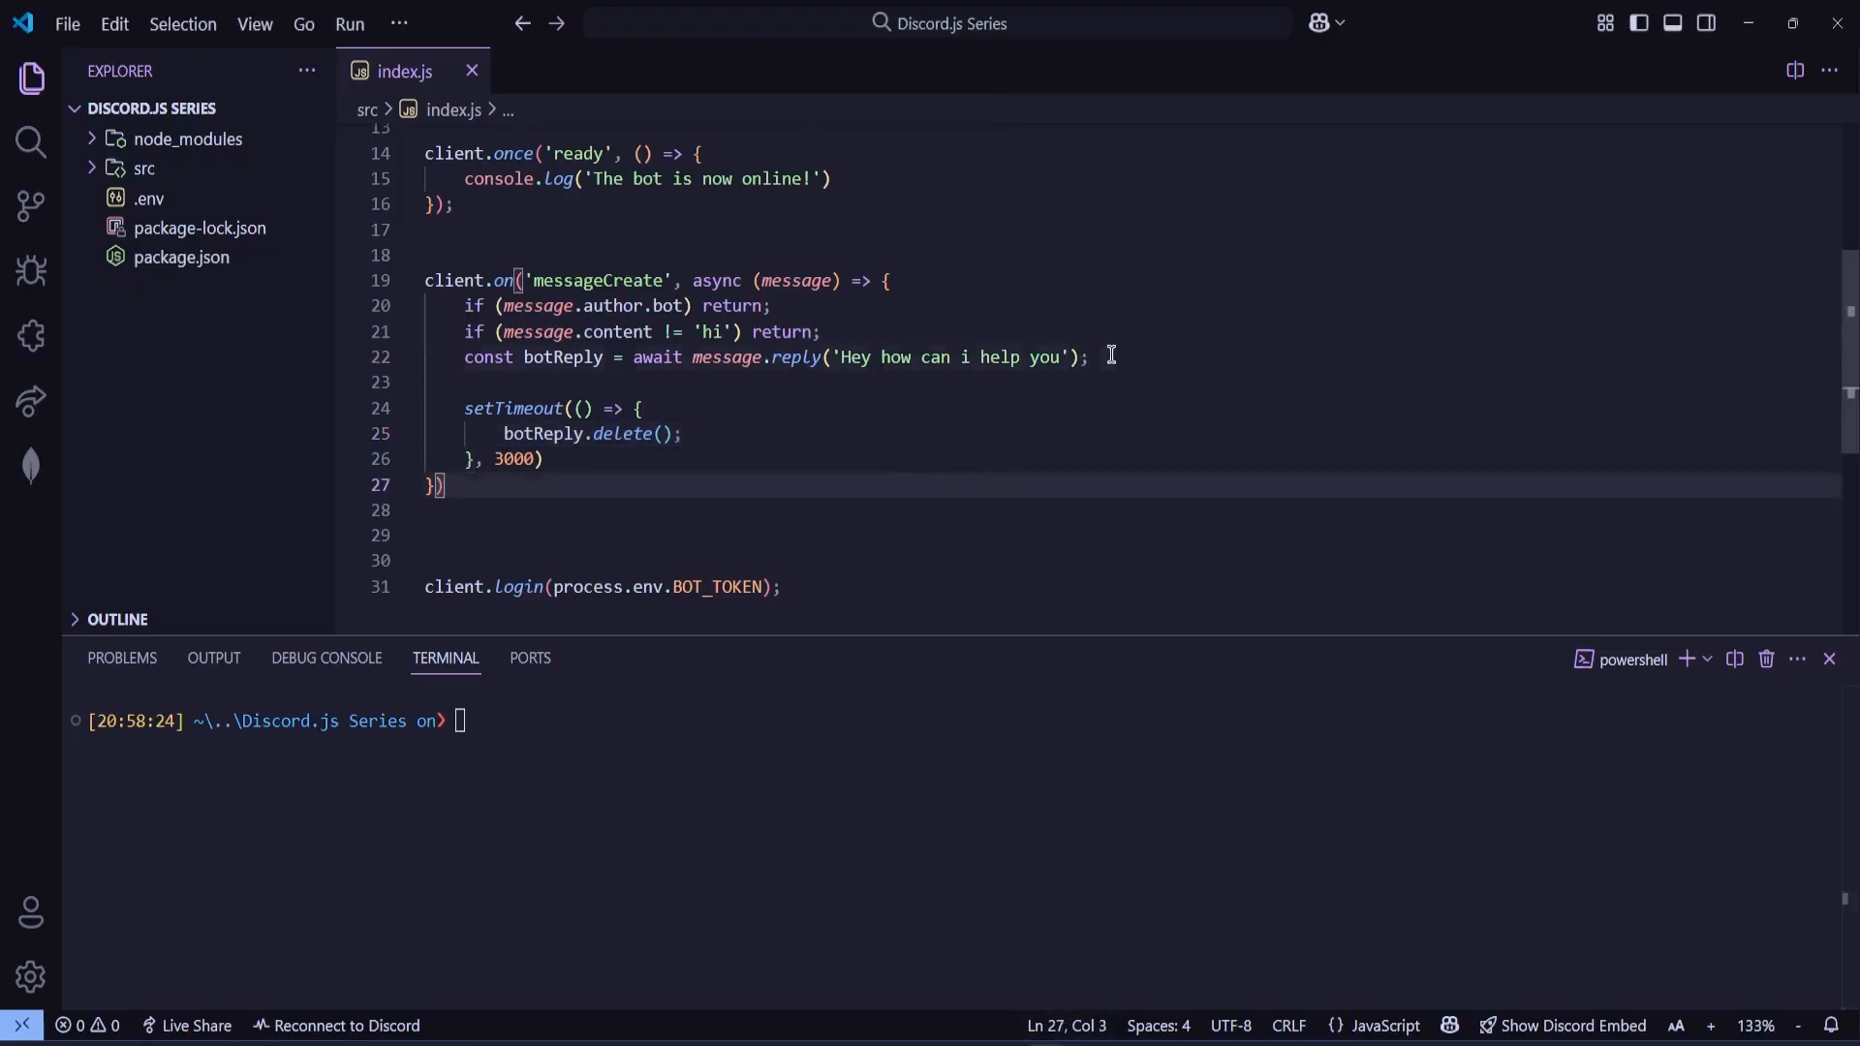
- Retype the reply-deletion delay digits and open a new line below the reply line
key("Enter")
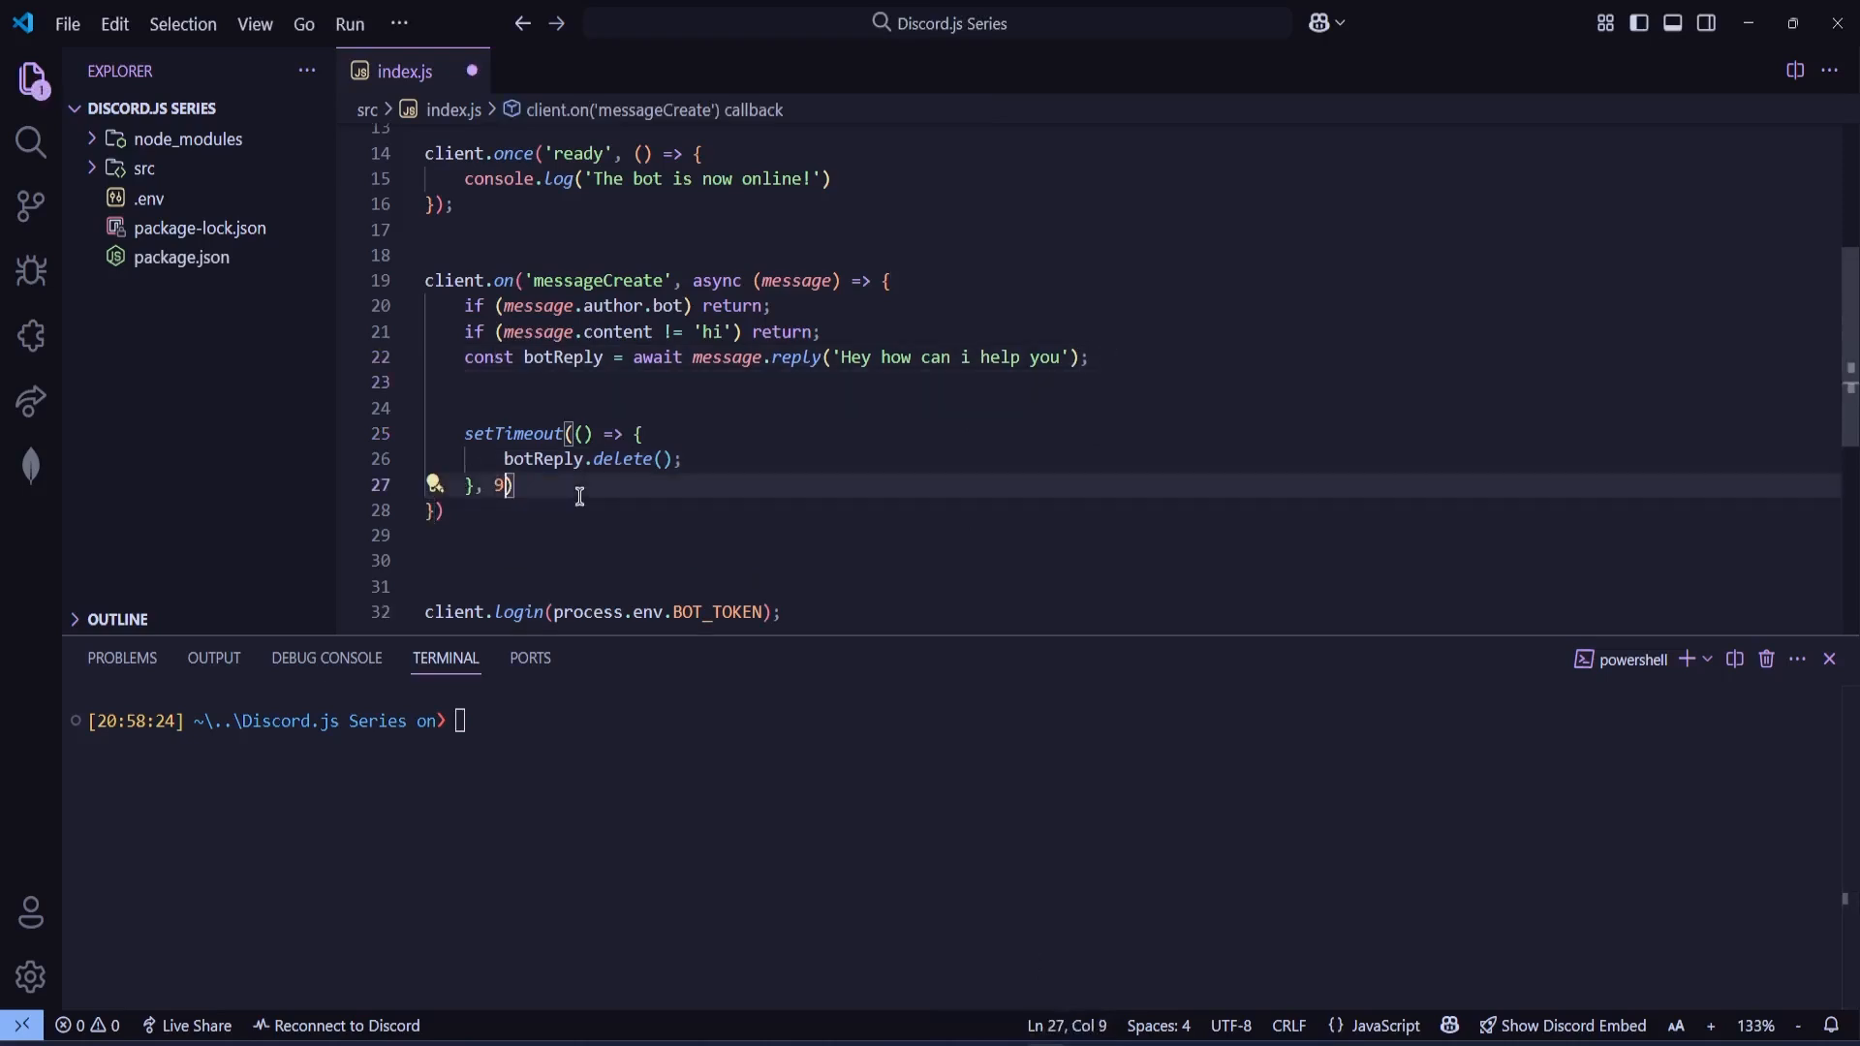
type("000")
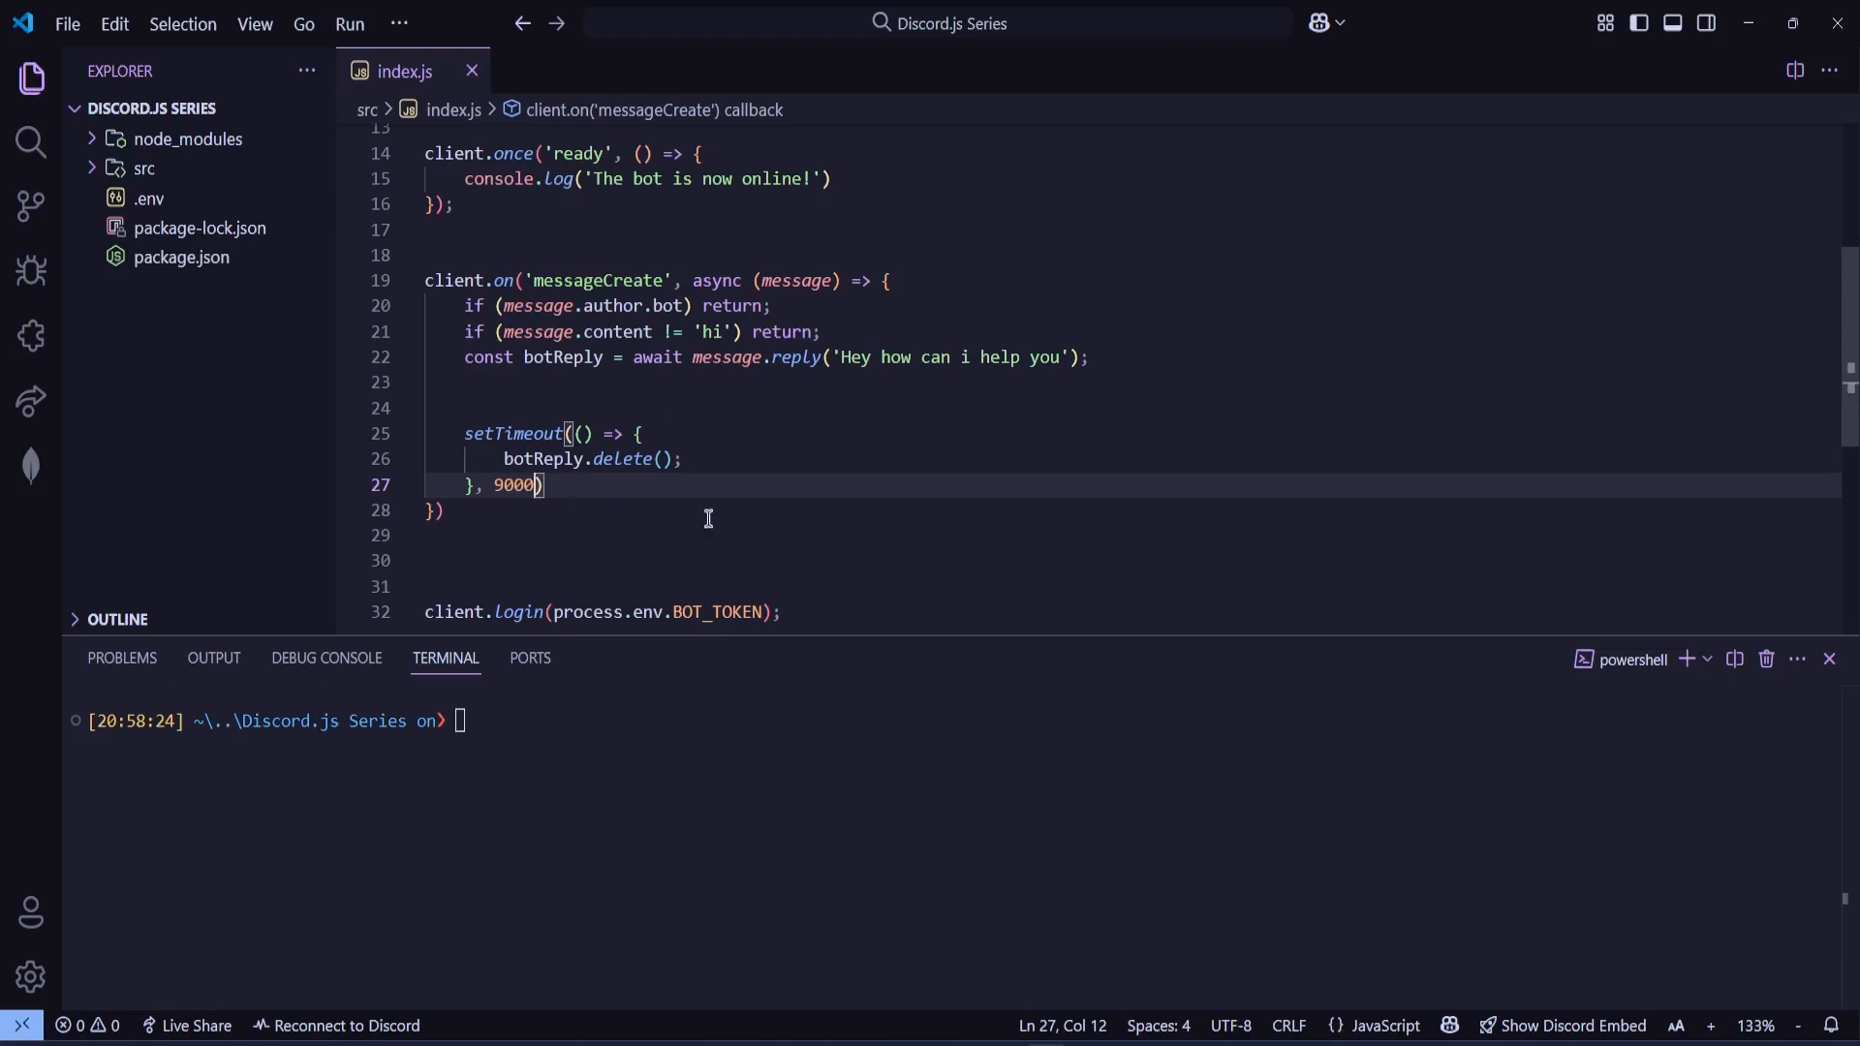
left_click(1088, 358)
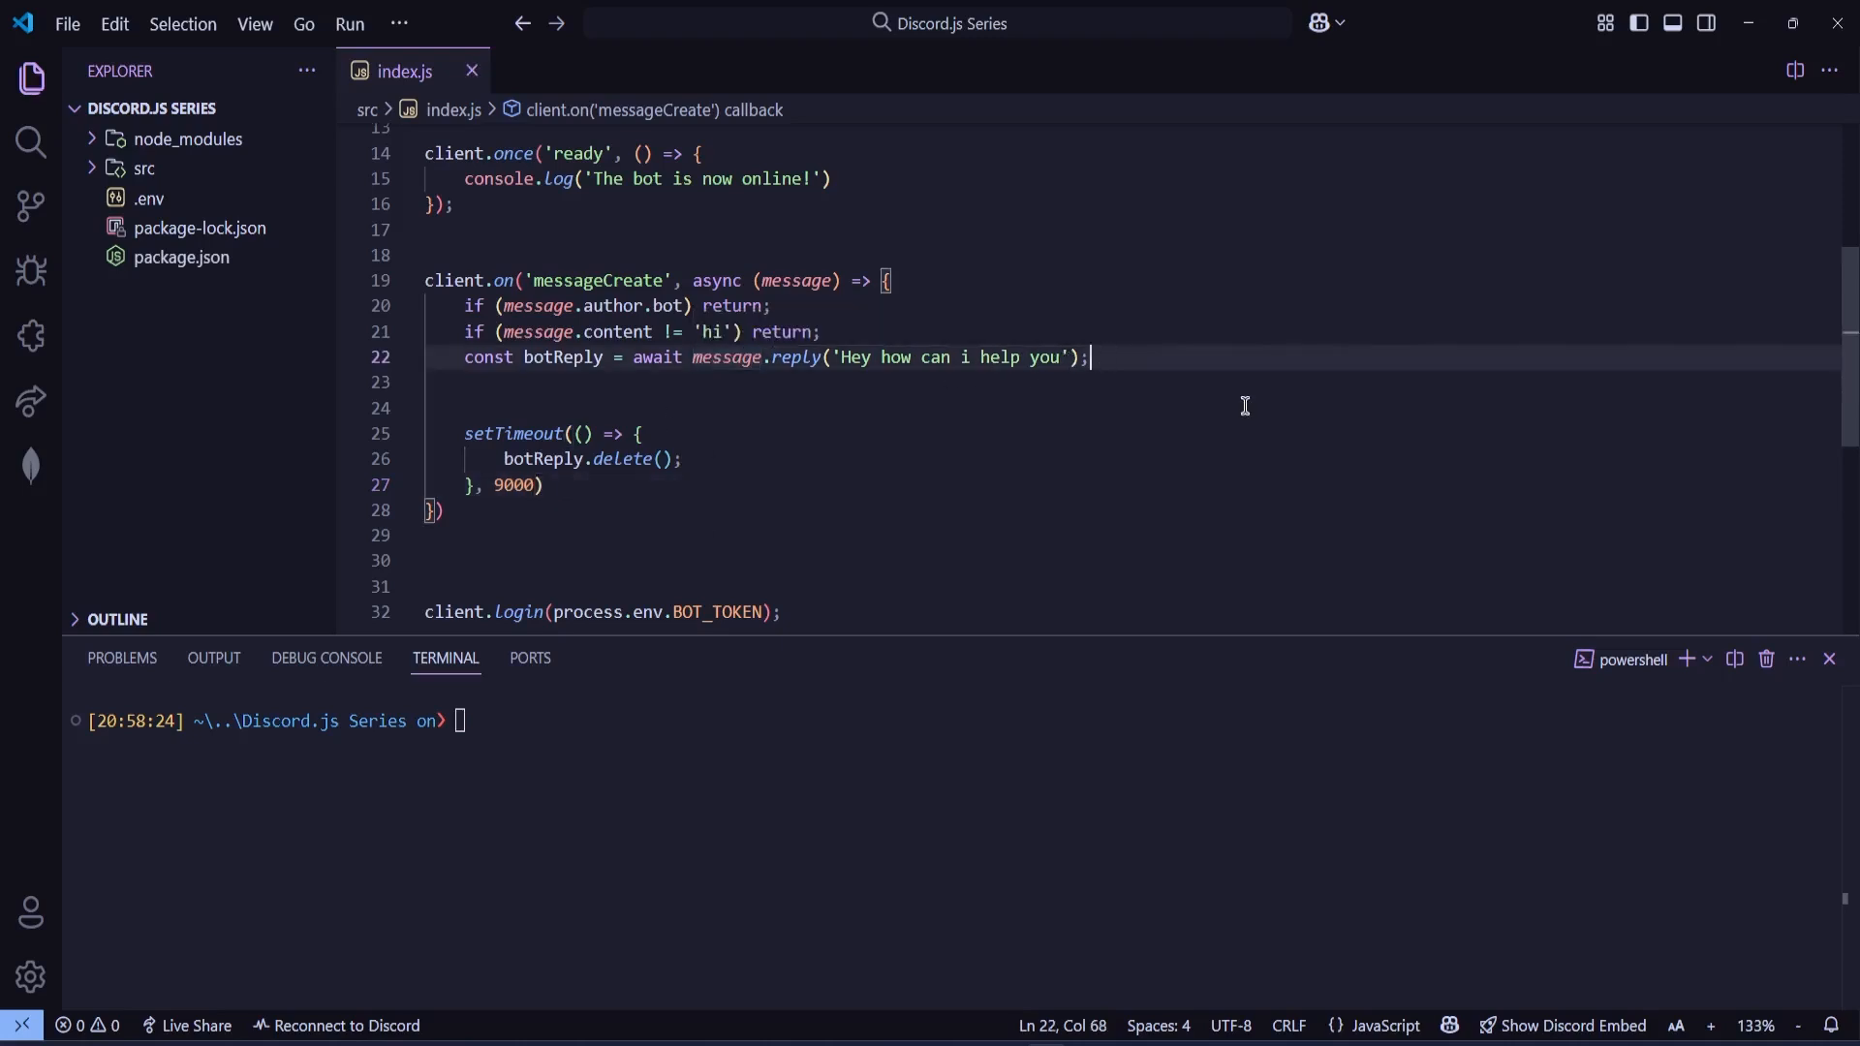
key("enter")
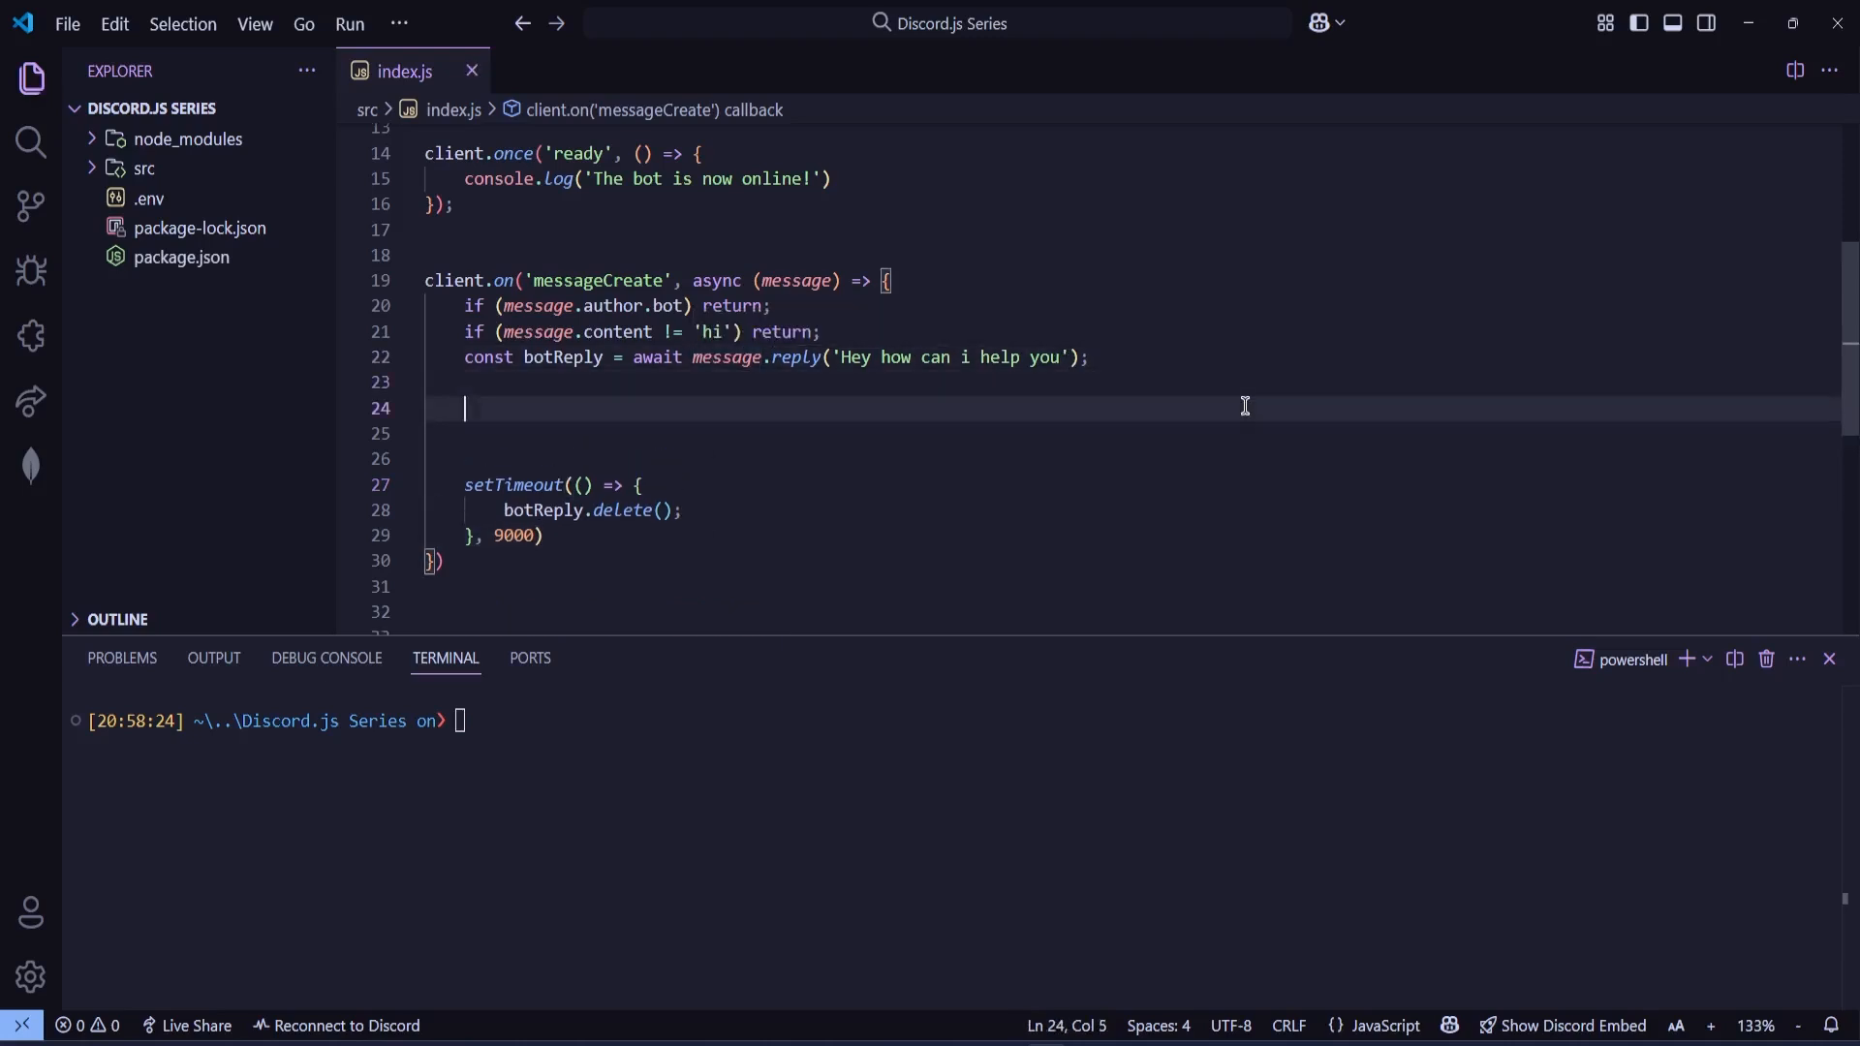
mouse_move(1198, 392)
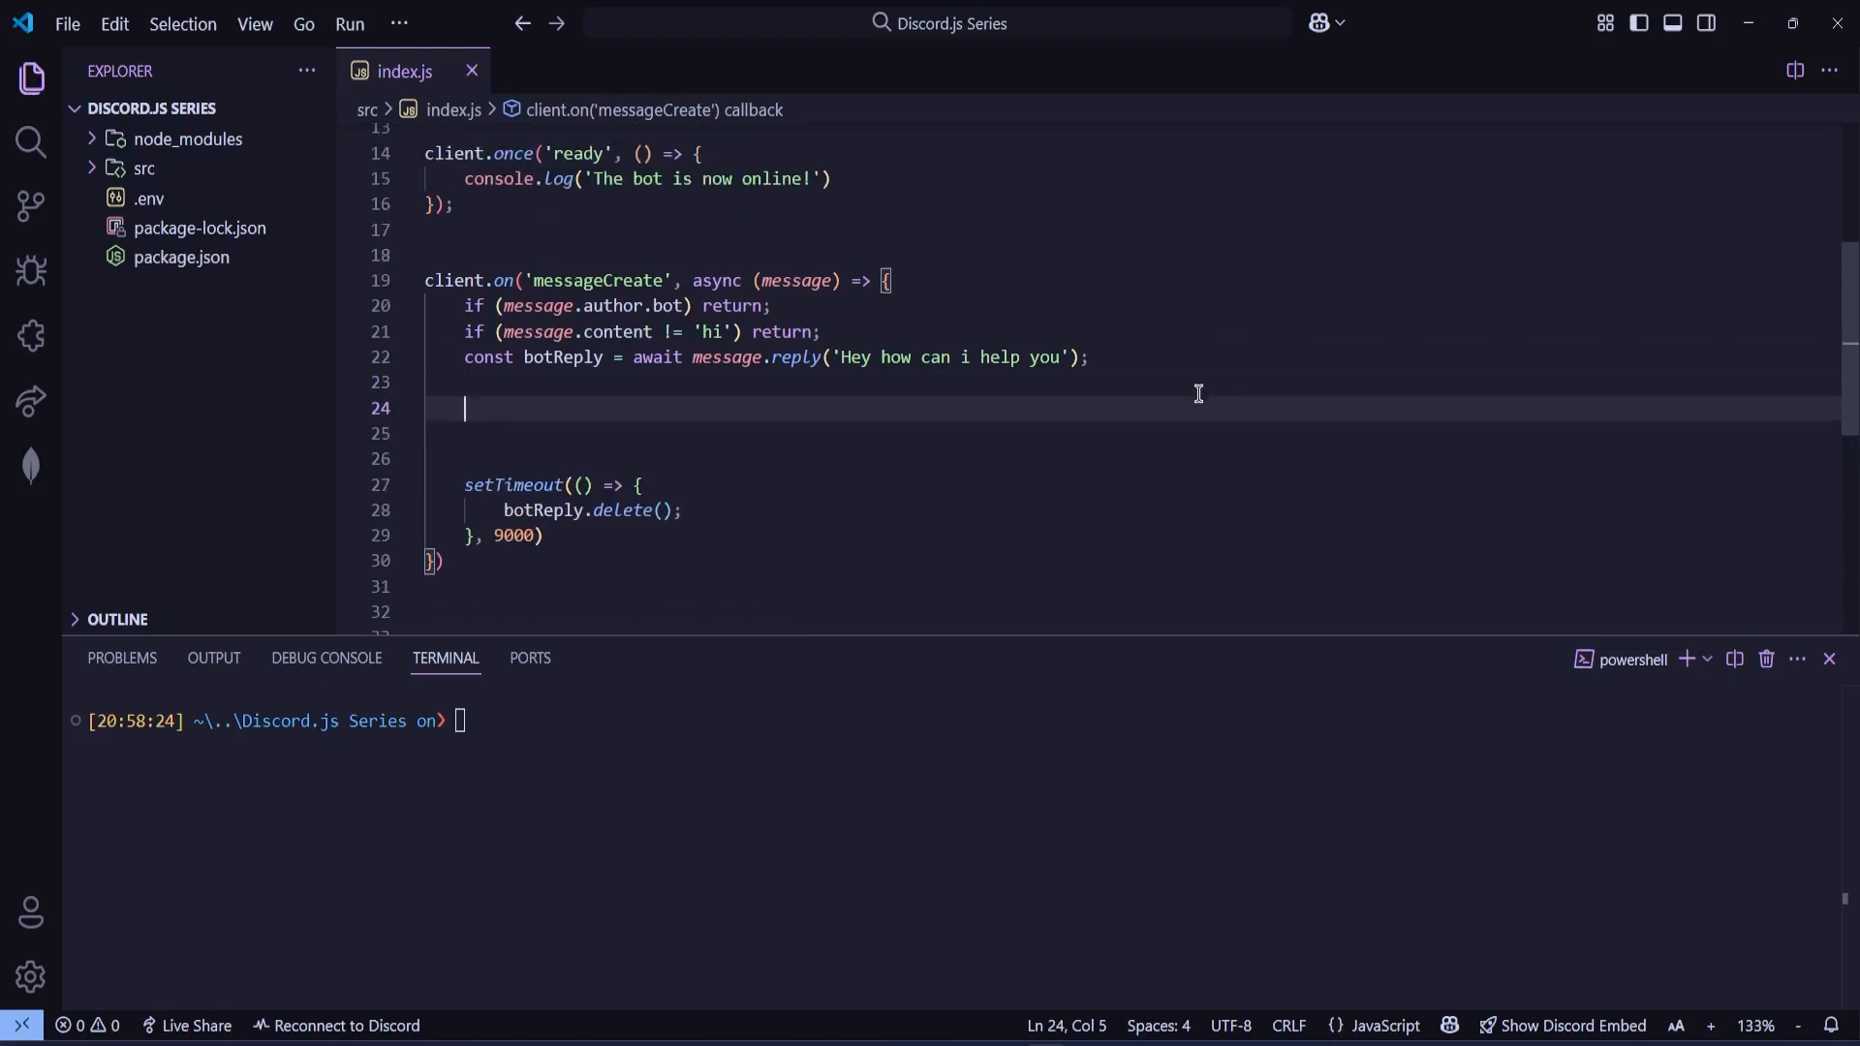
mouse_move(765, 430)
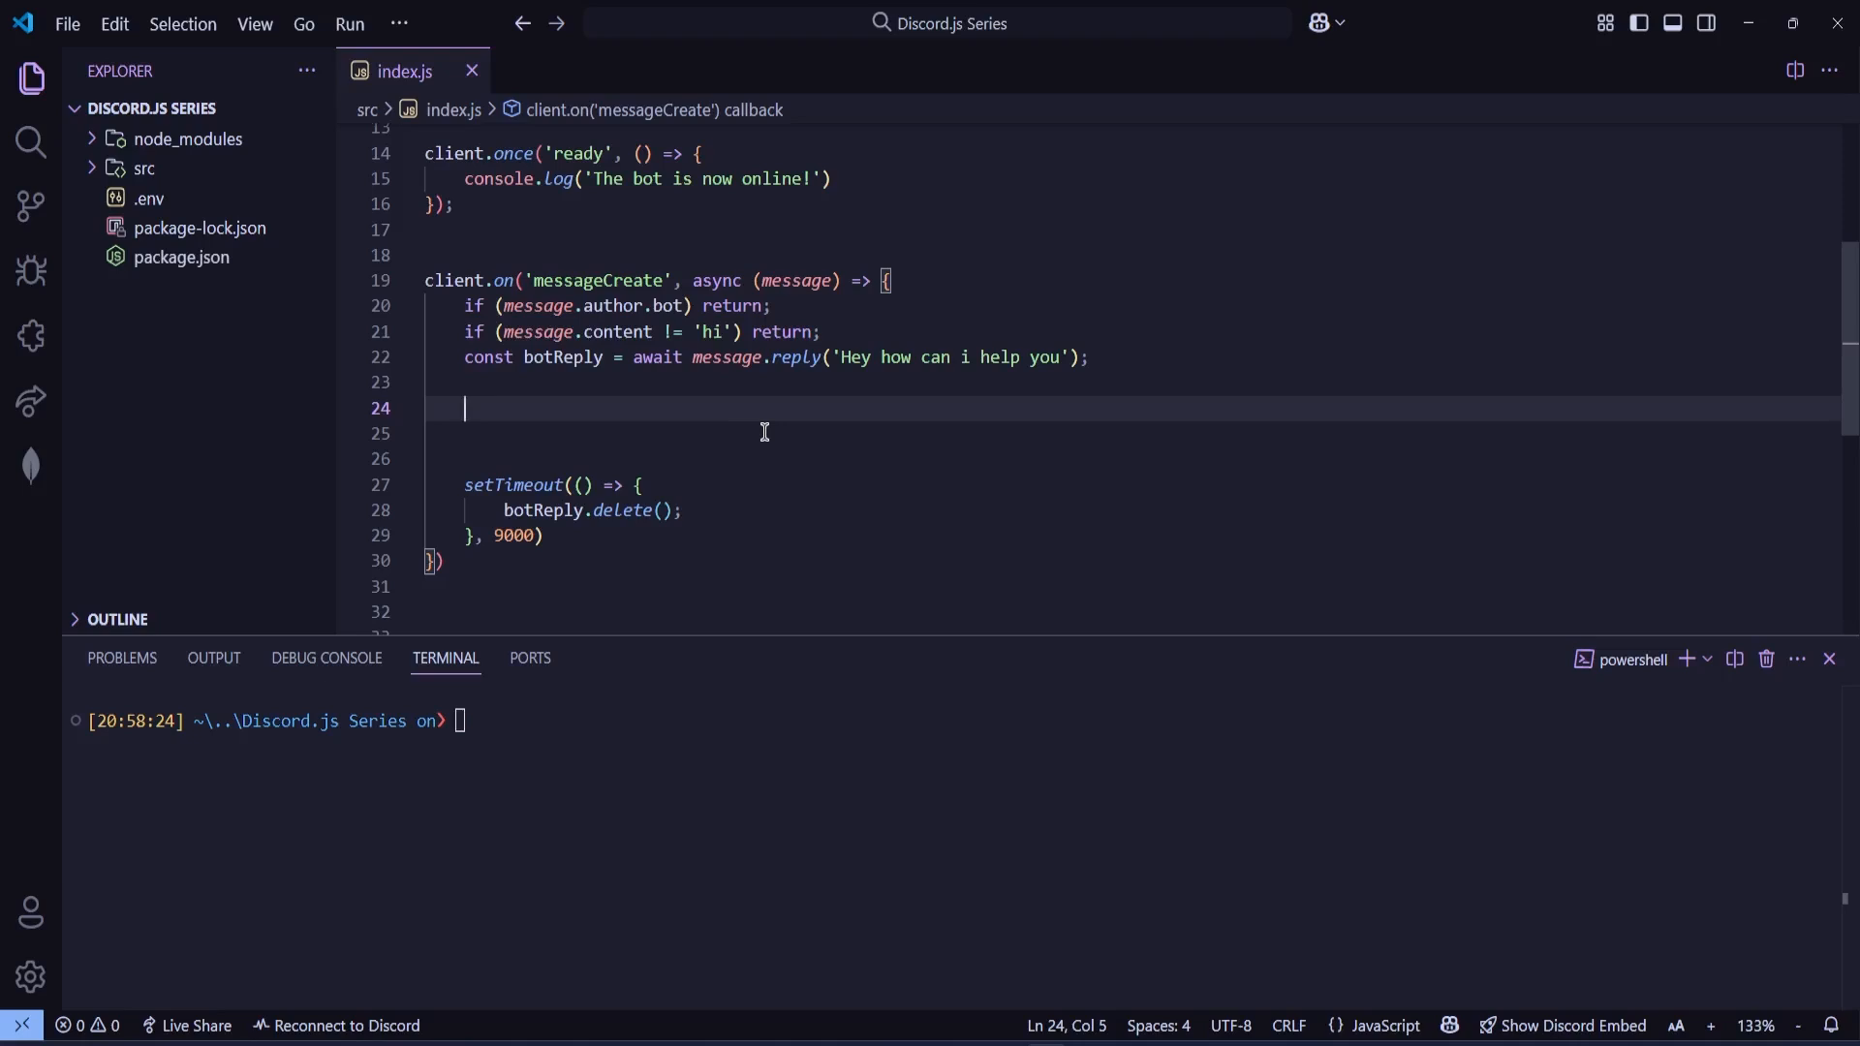
- Add setTimeout(() => botReply.edit('Hello, World!'), 2000); below the reply line
type("setTimeout((")
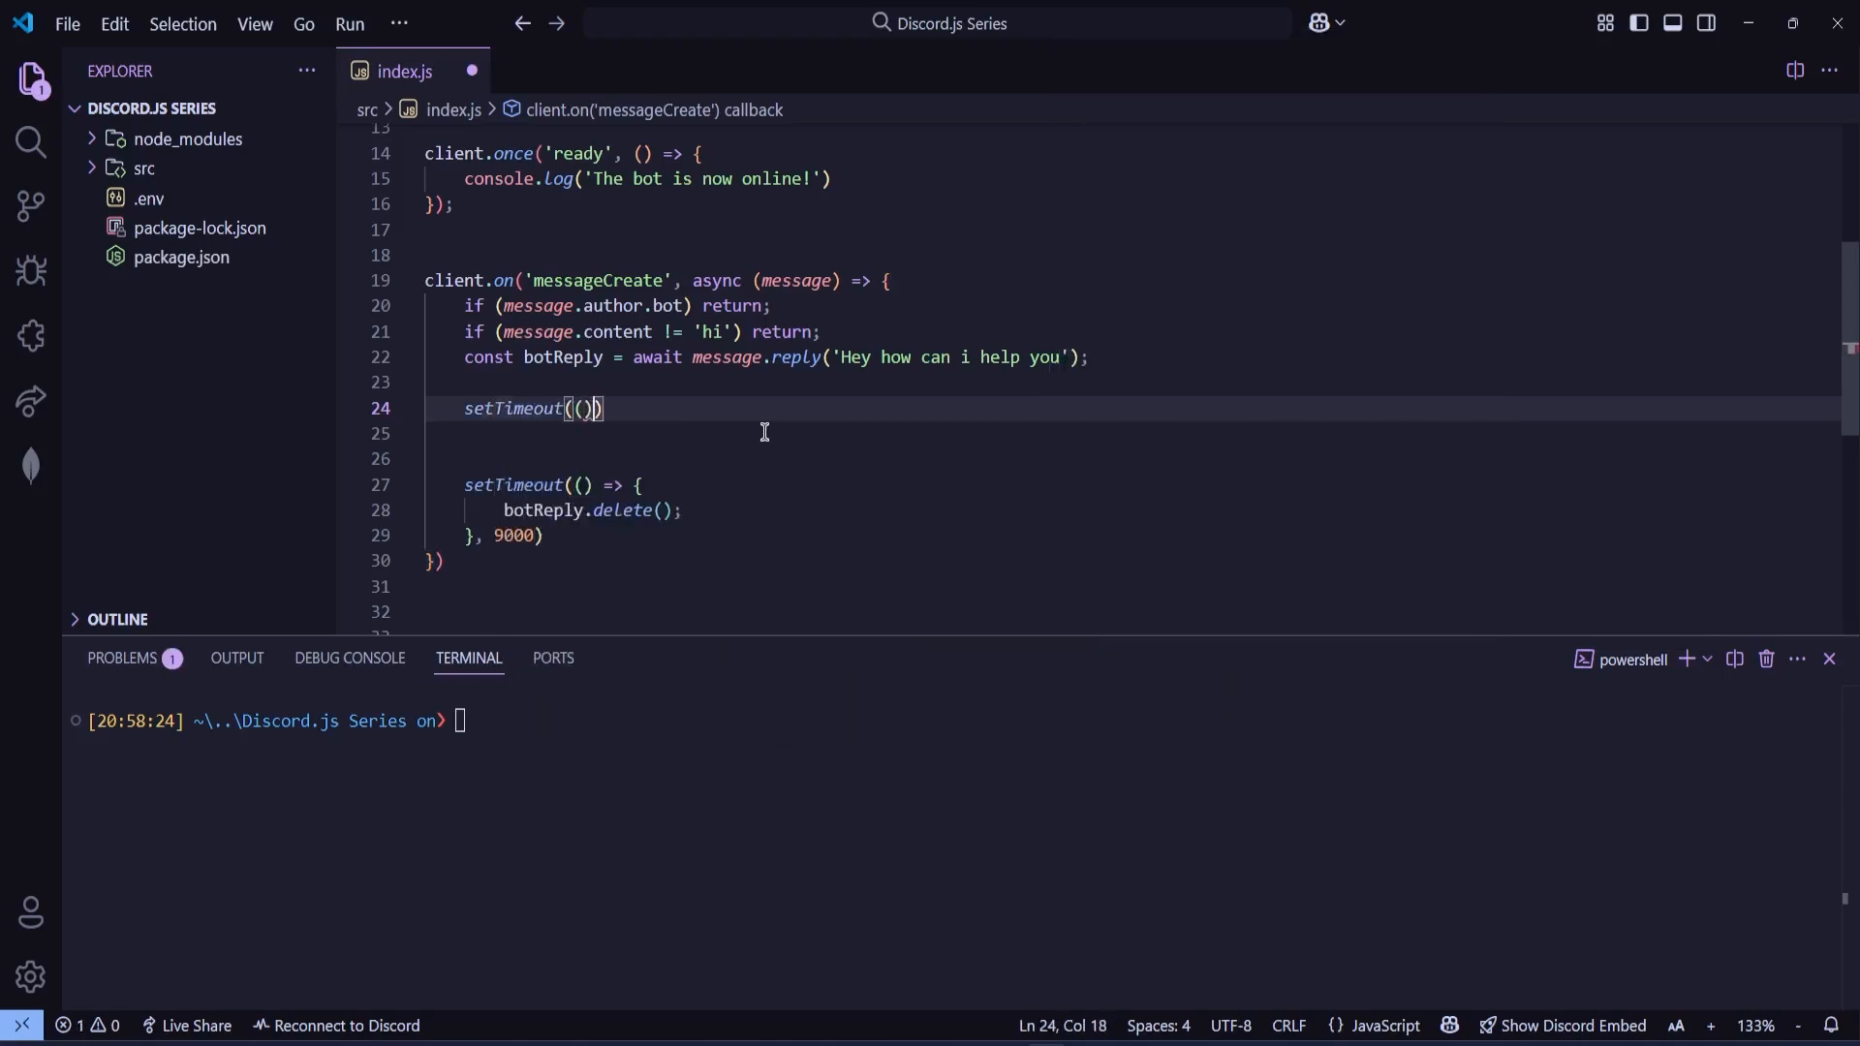
type("=>")
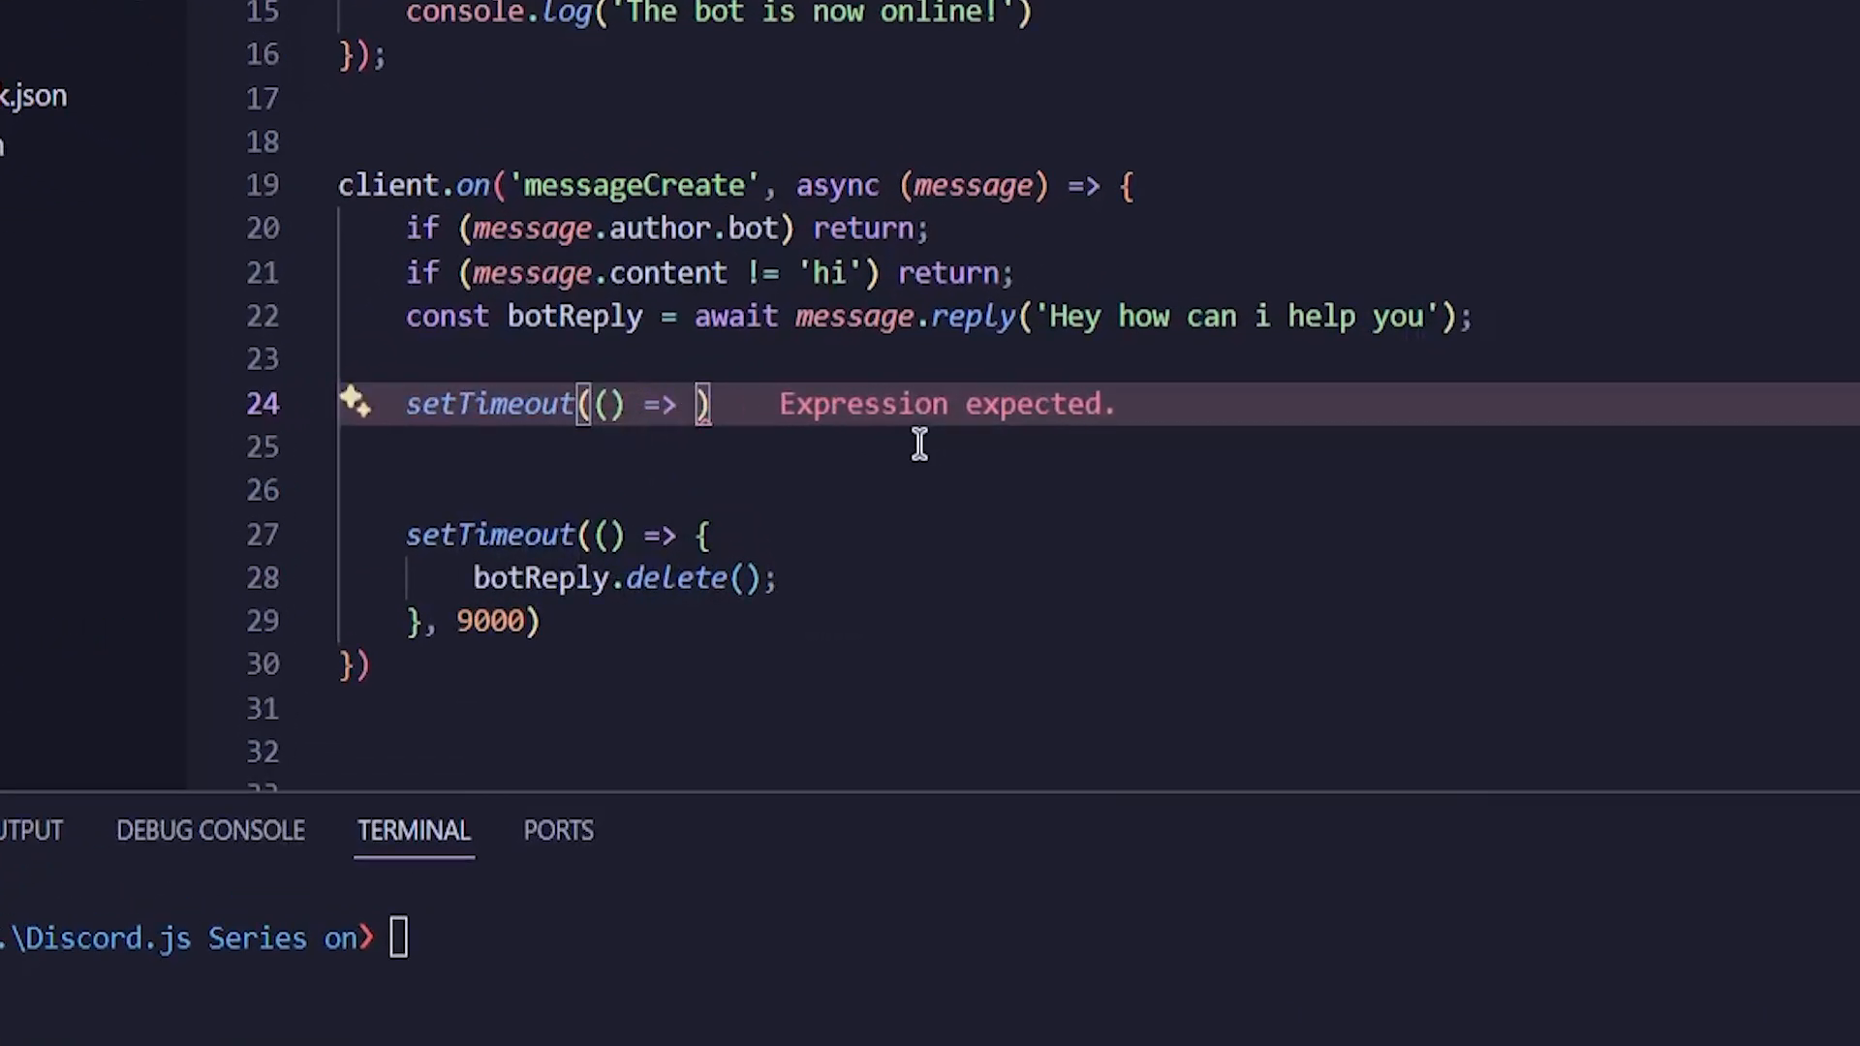
type("botReply.")
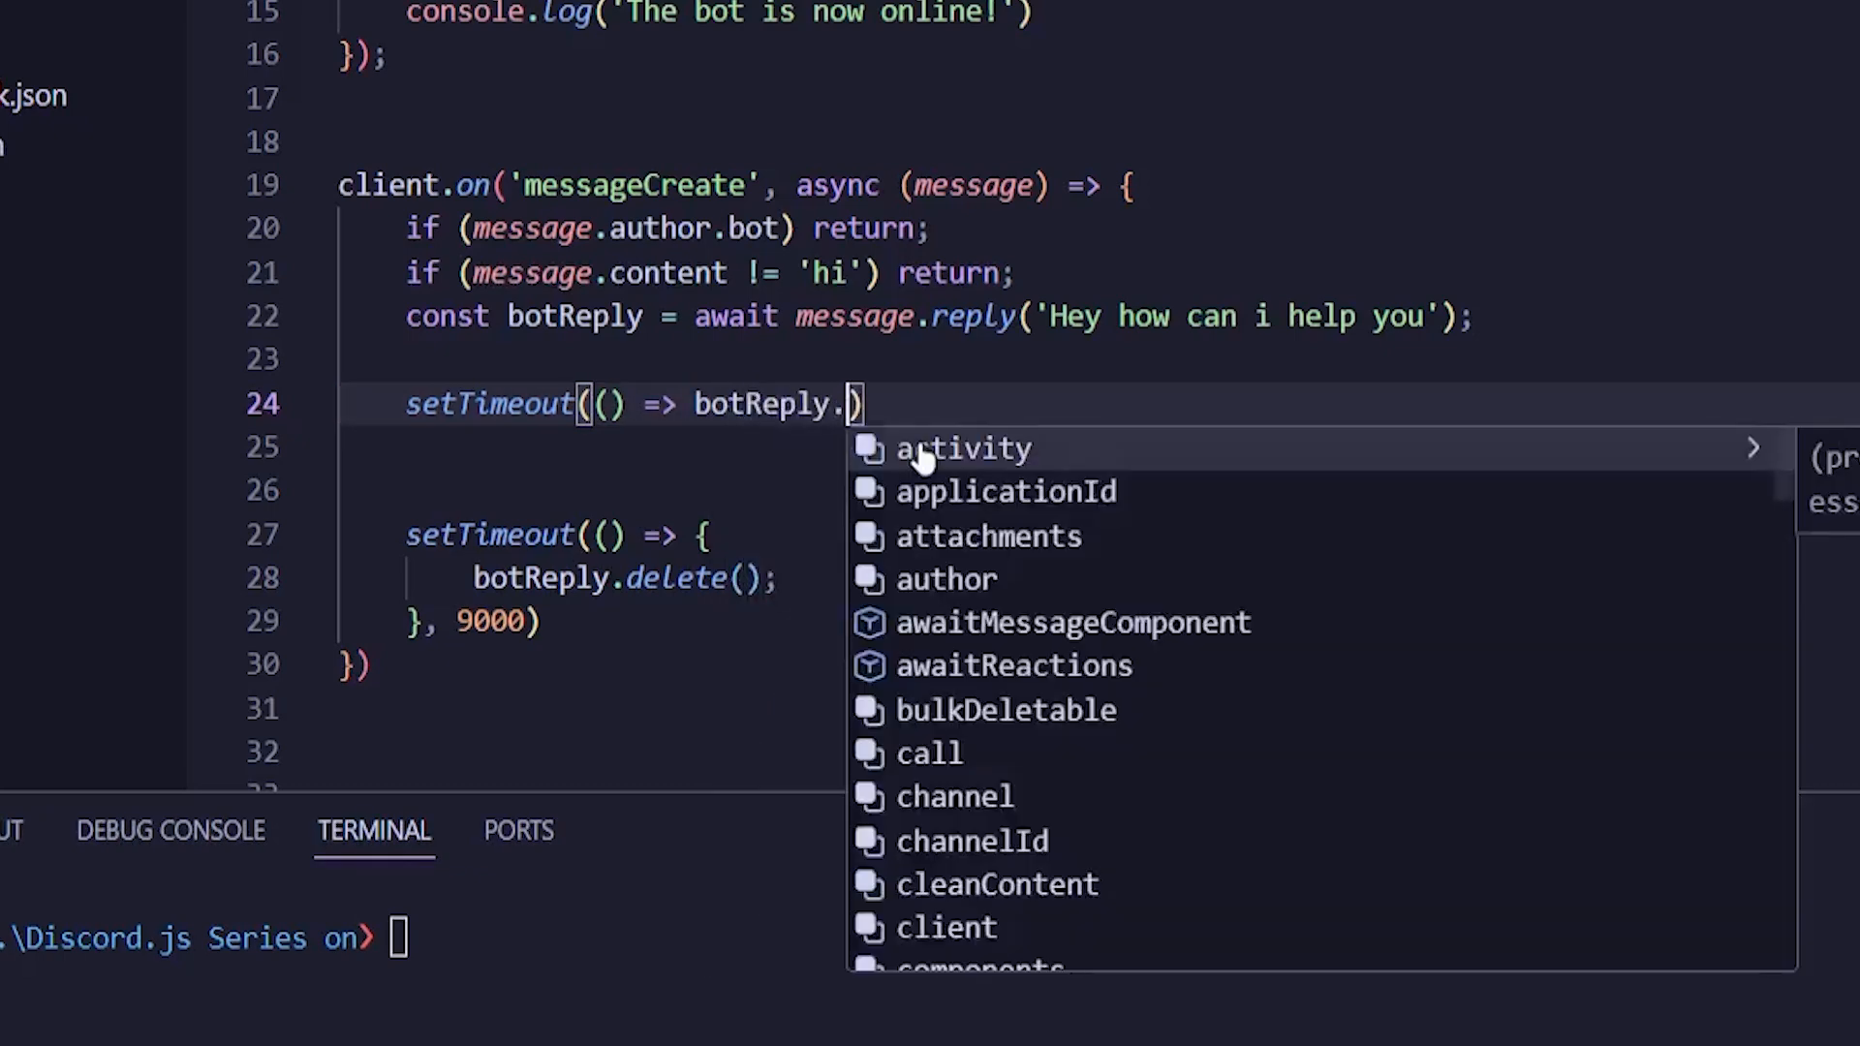
type("edit('')")
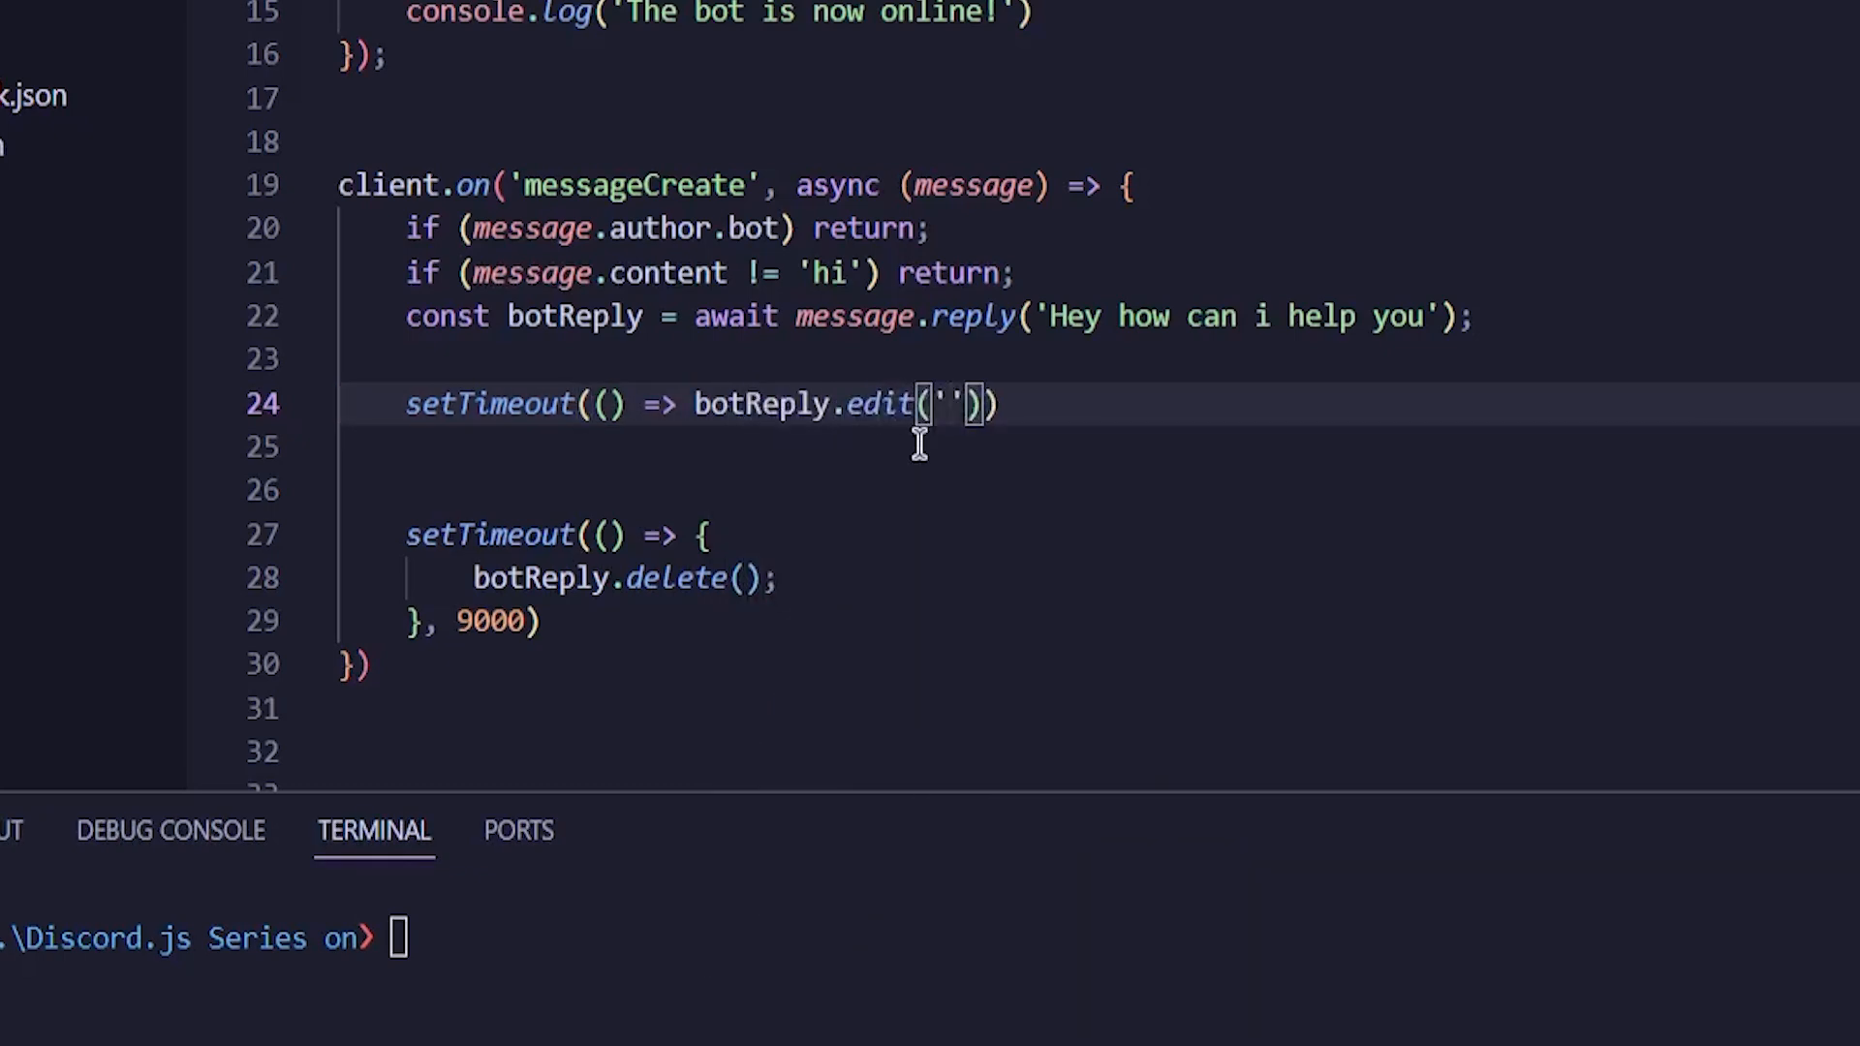
type("Hello, Worl")
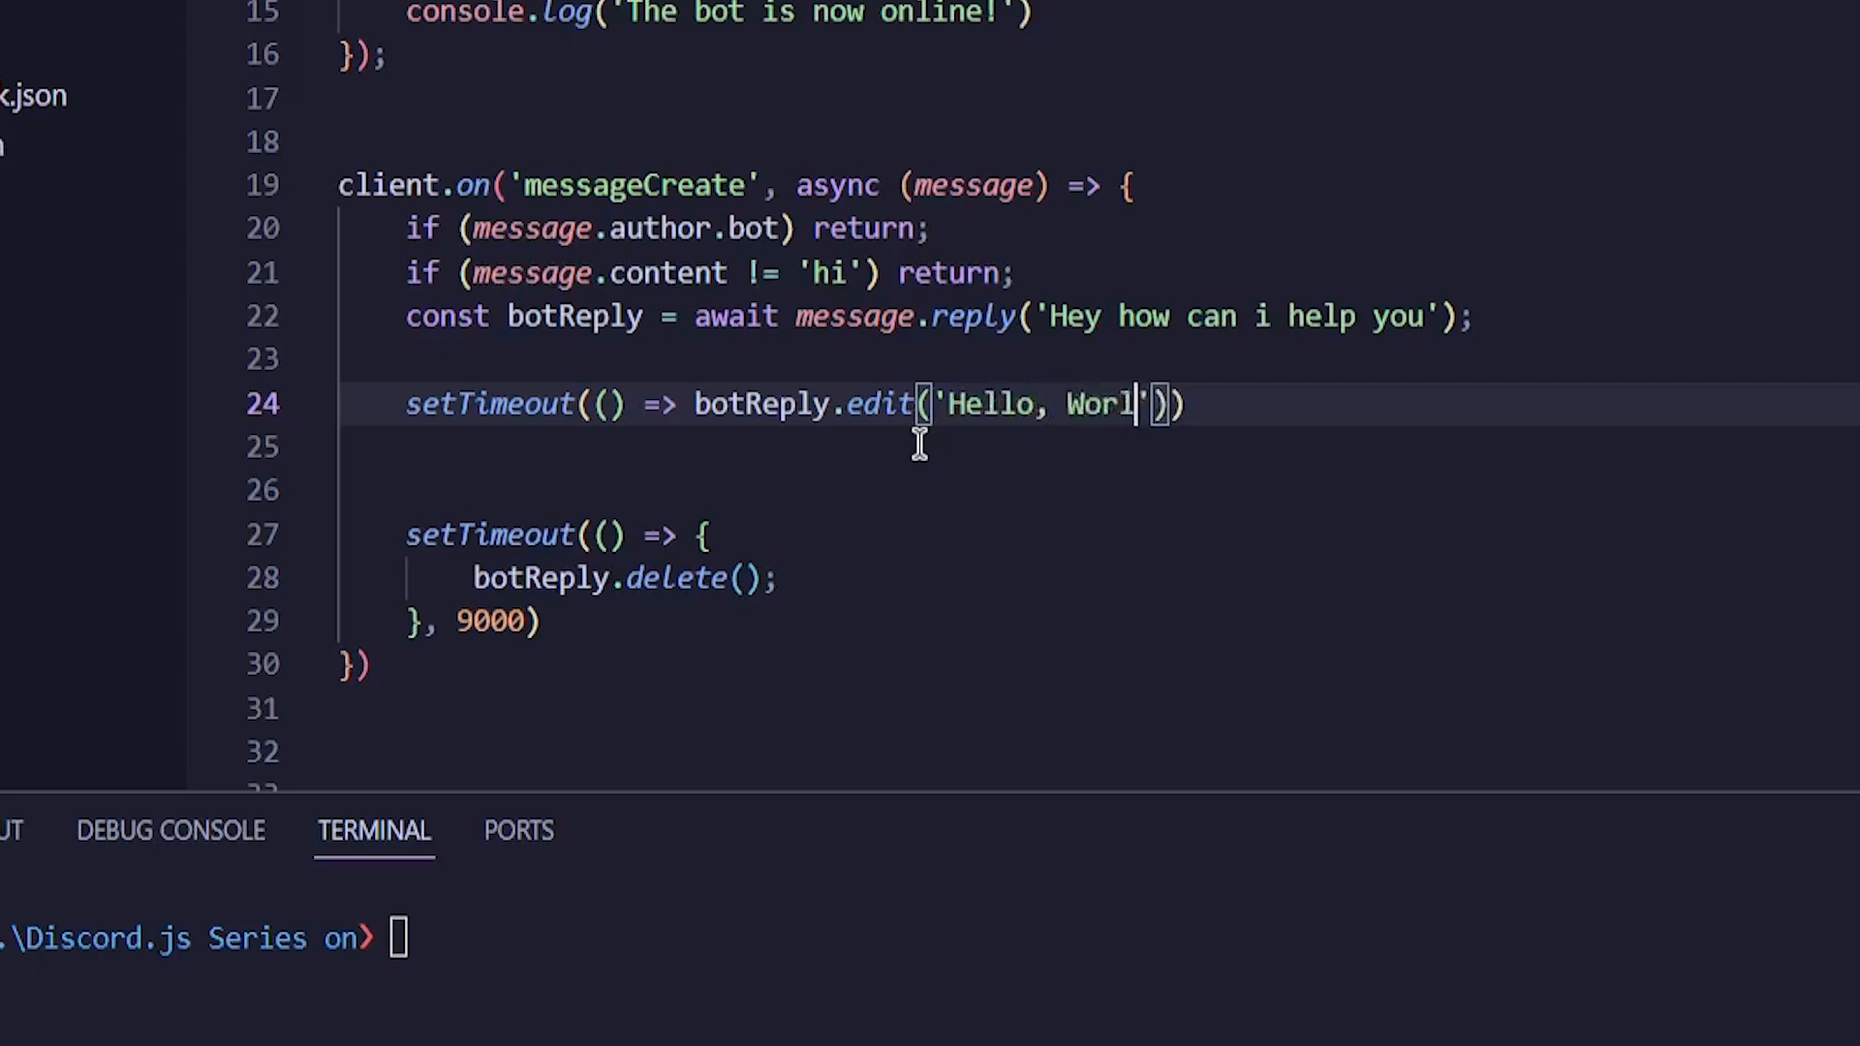
type("d!")
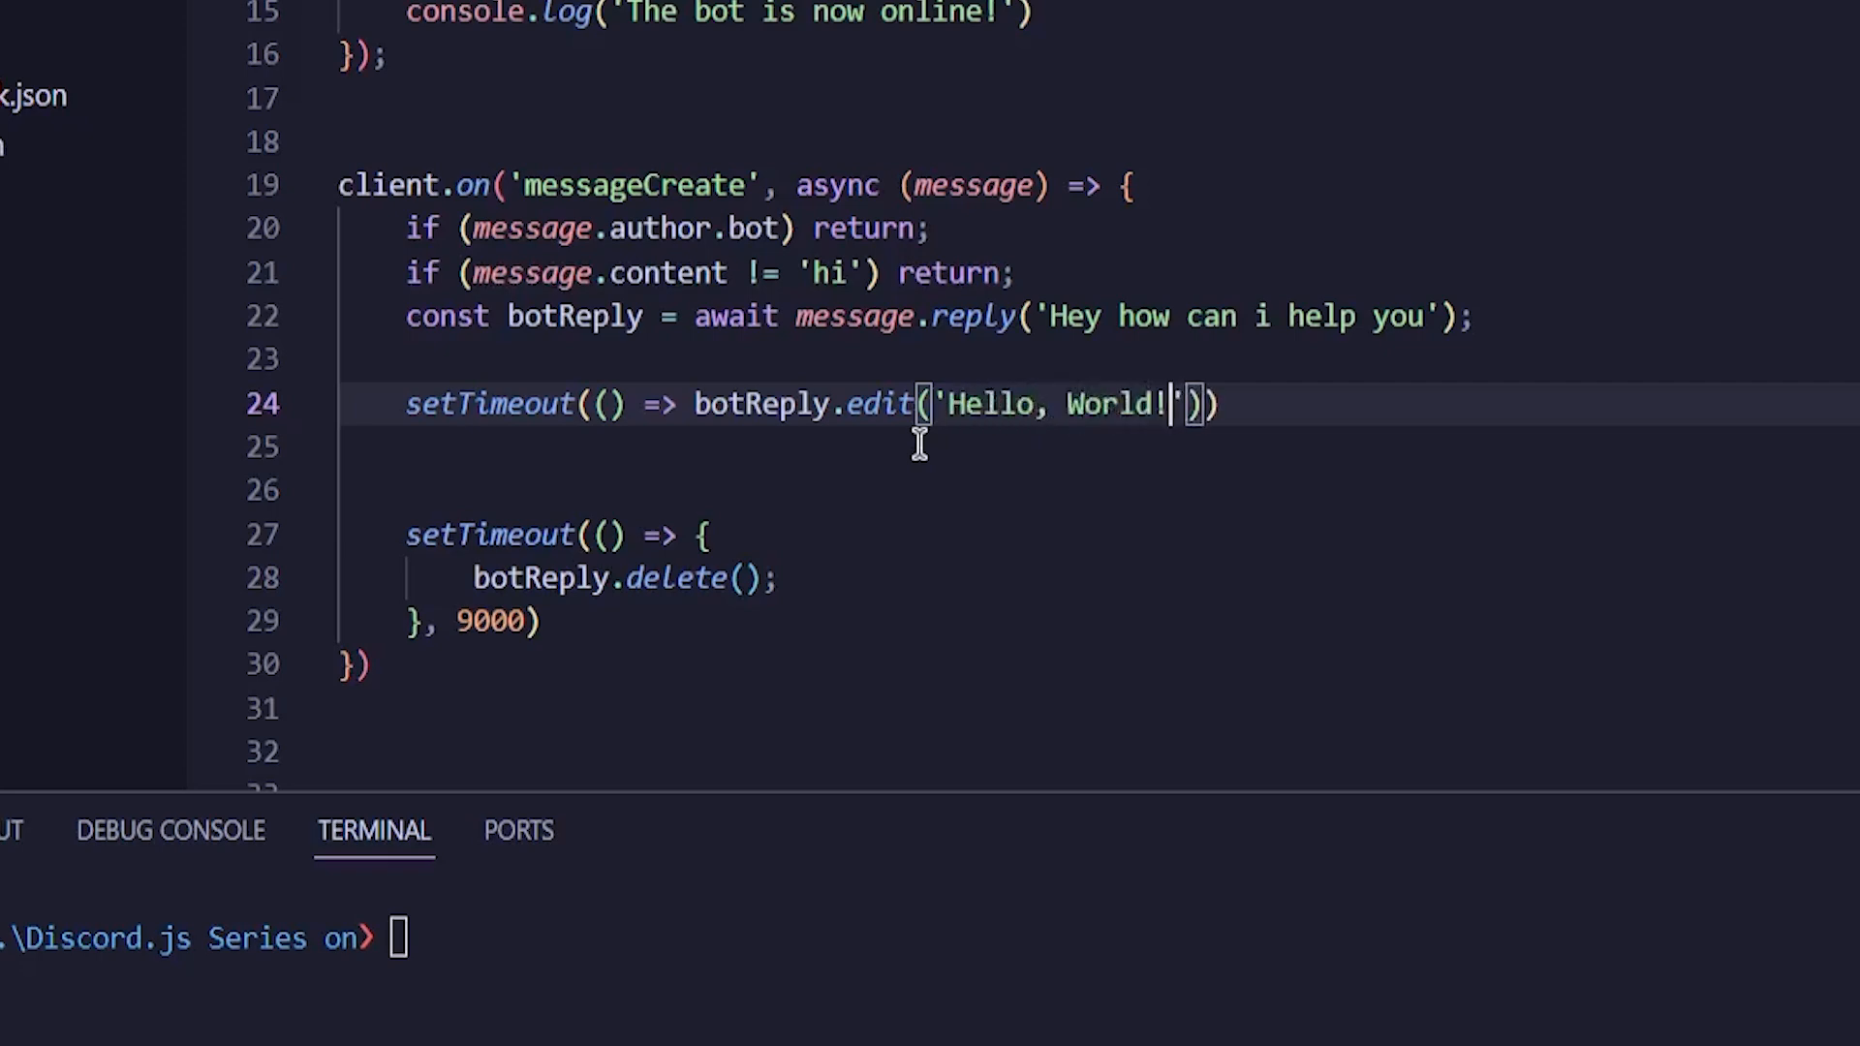
type(", 2")
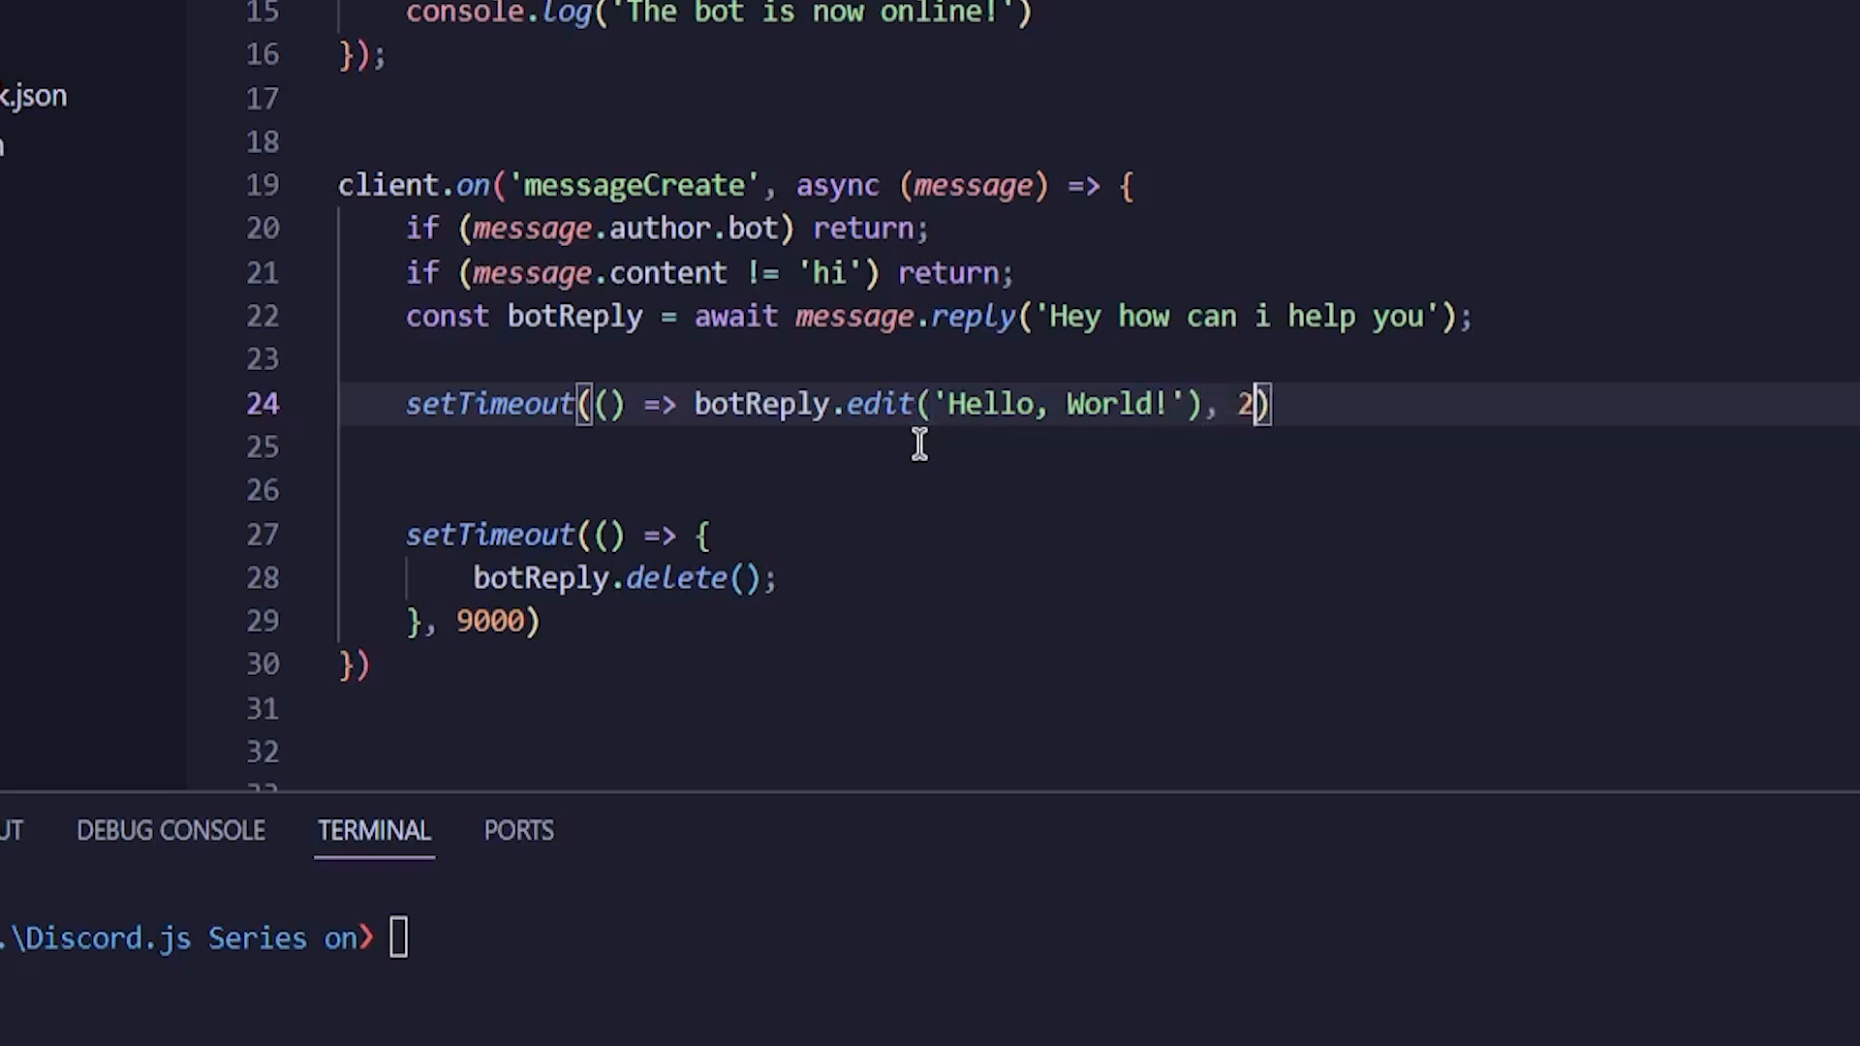
type("000")
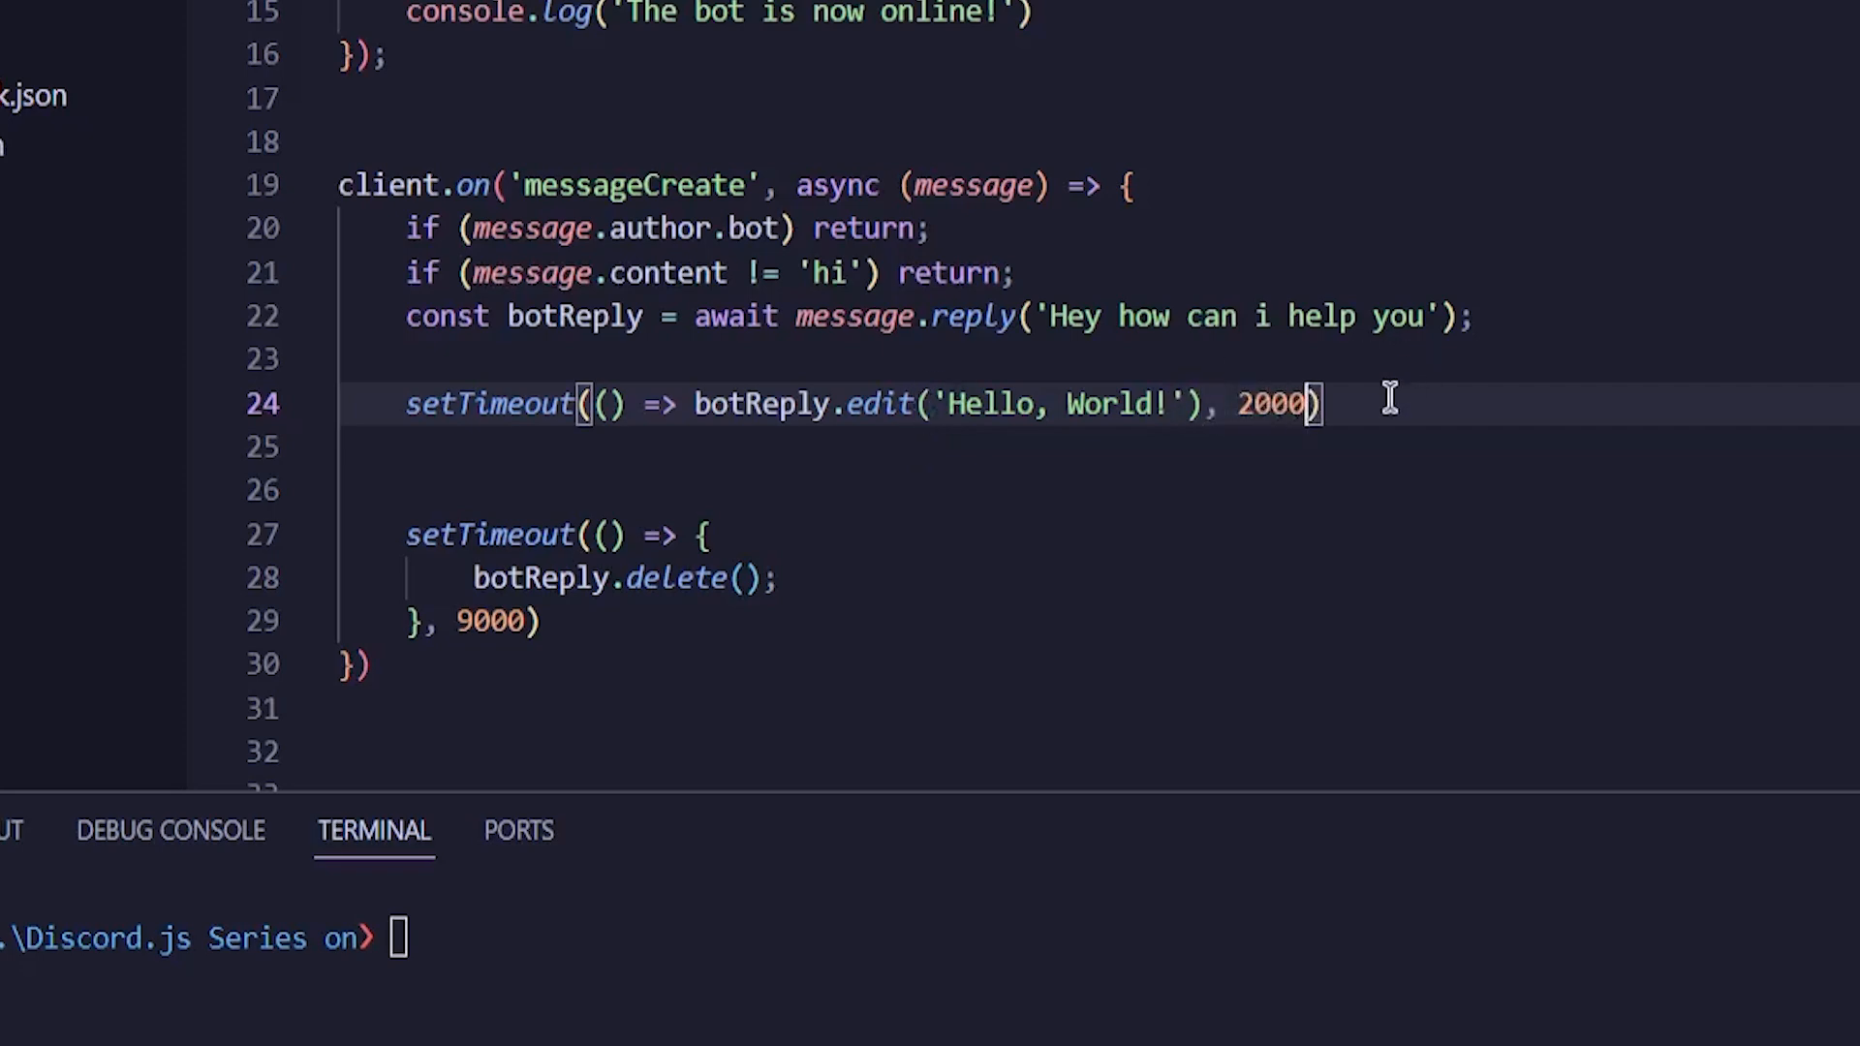
type(";")
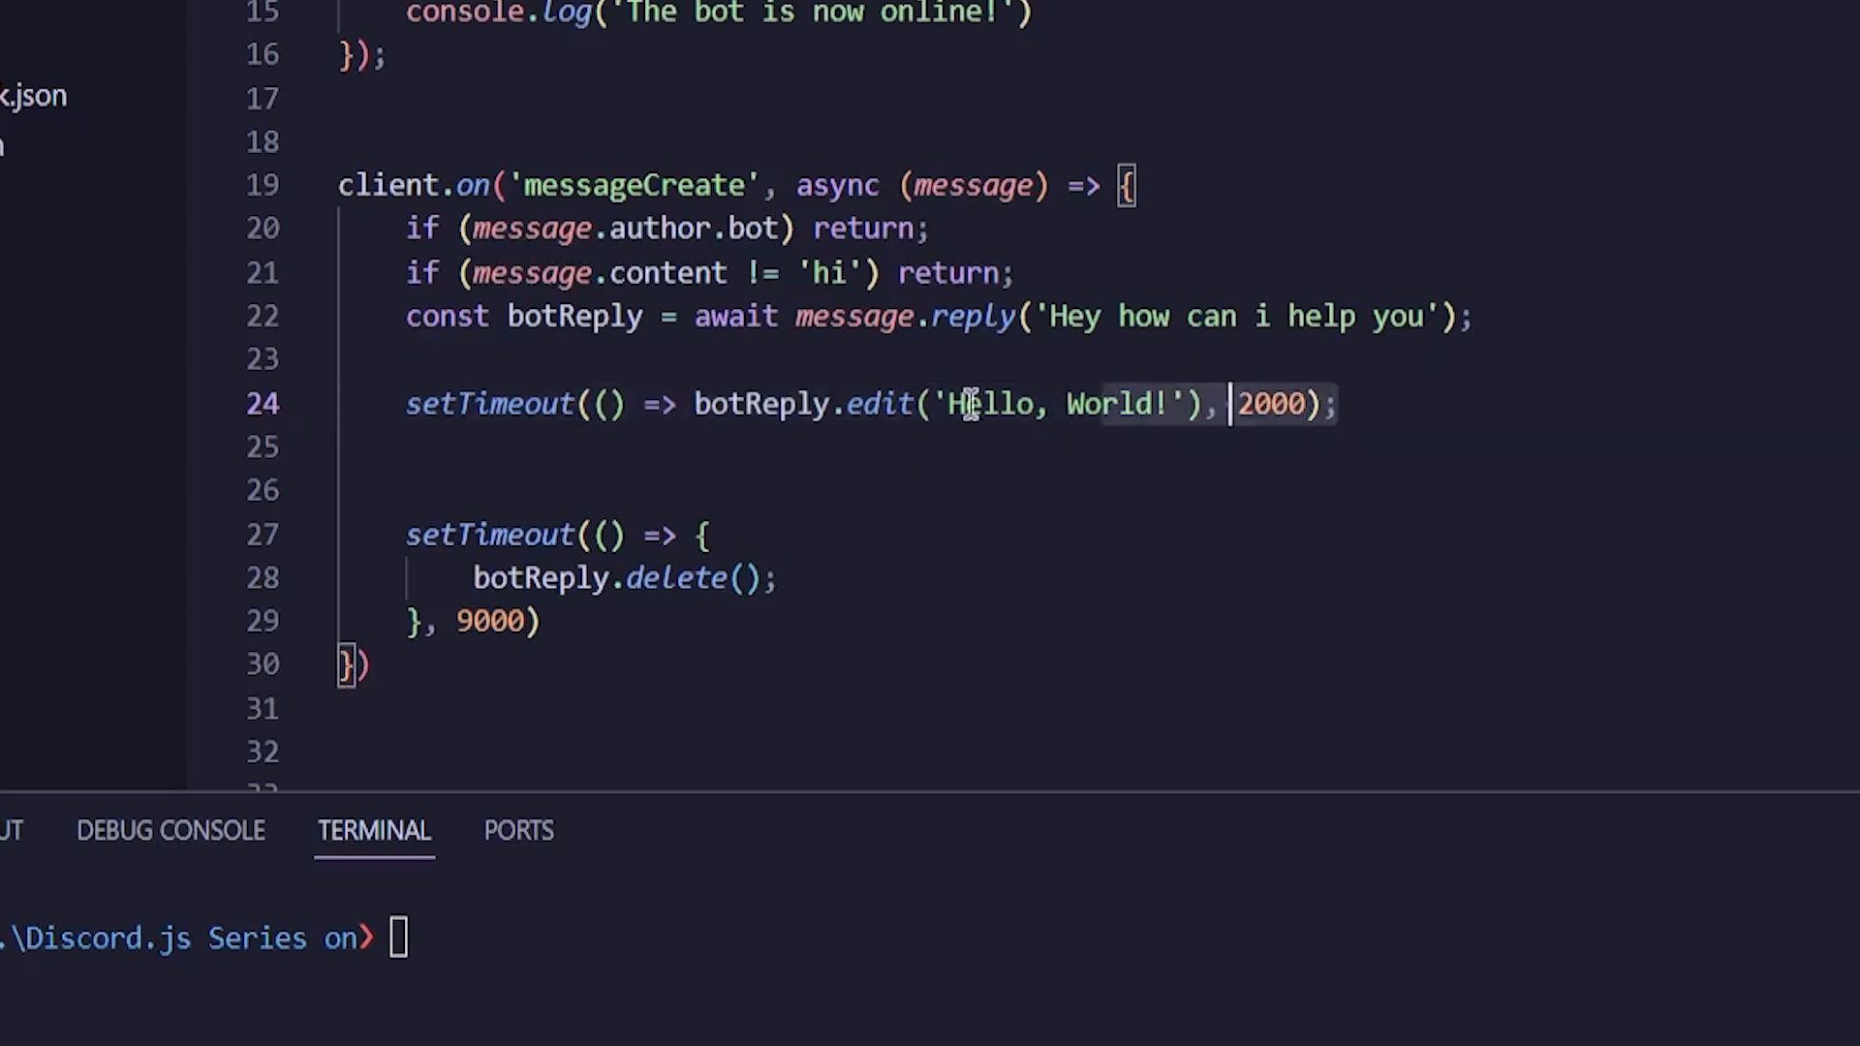
left_click(542, 620)
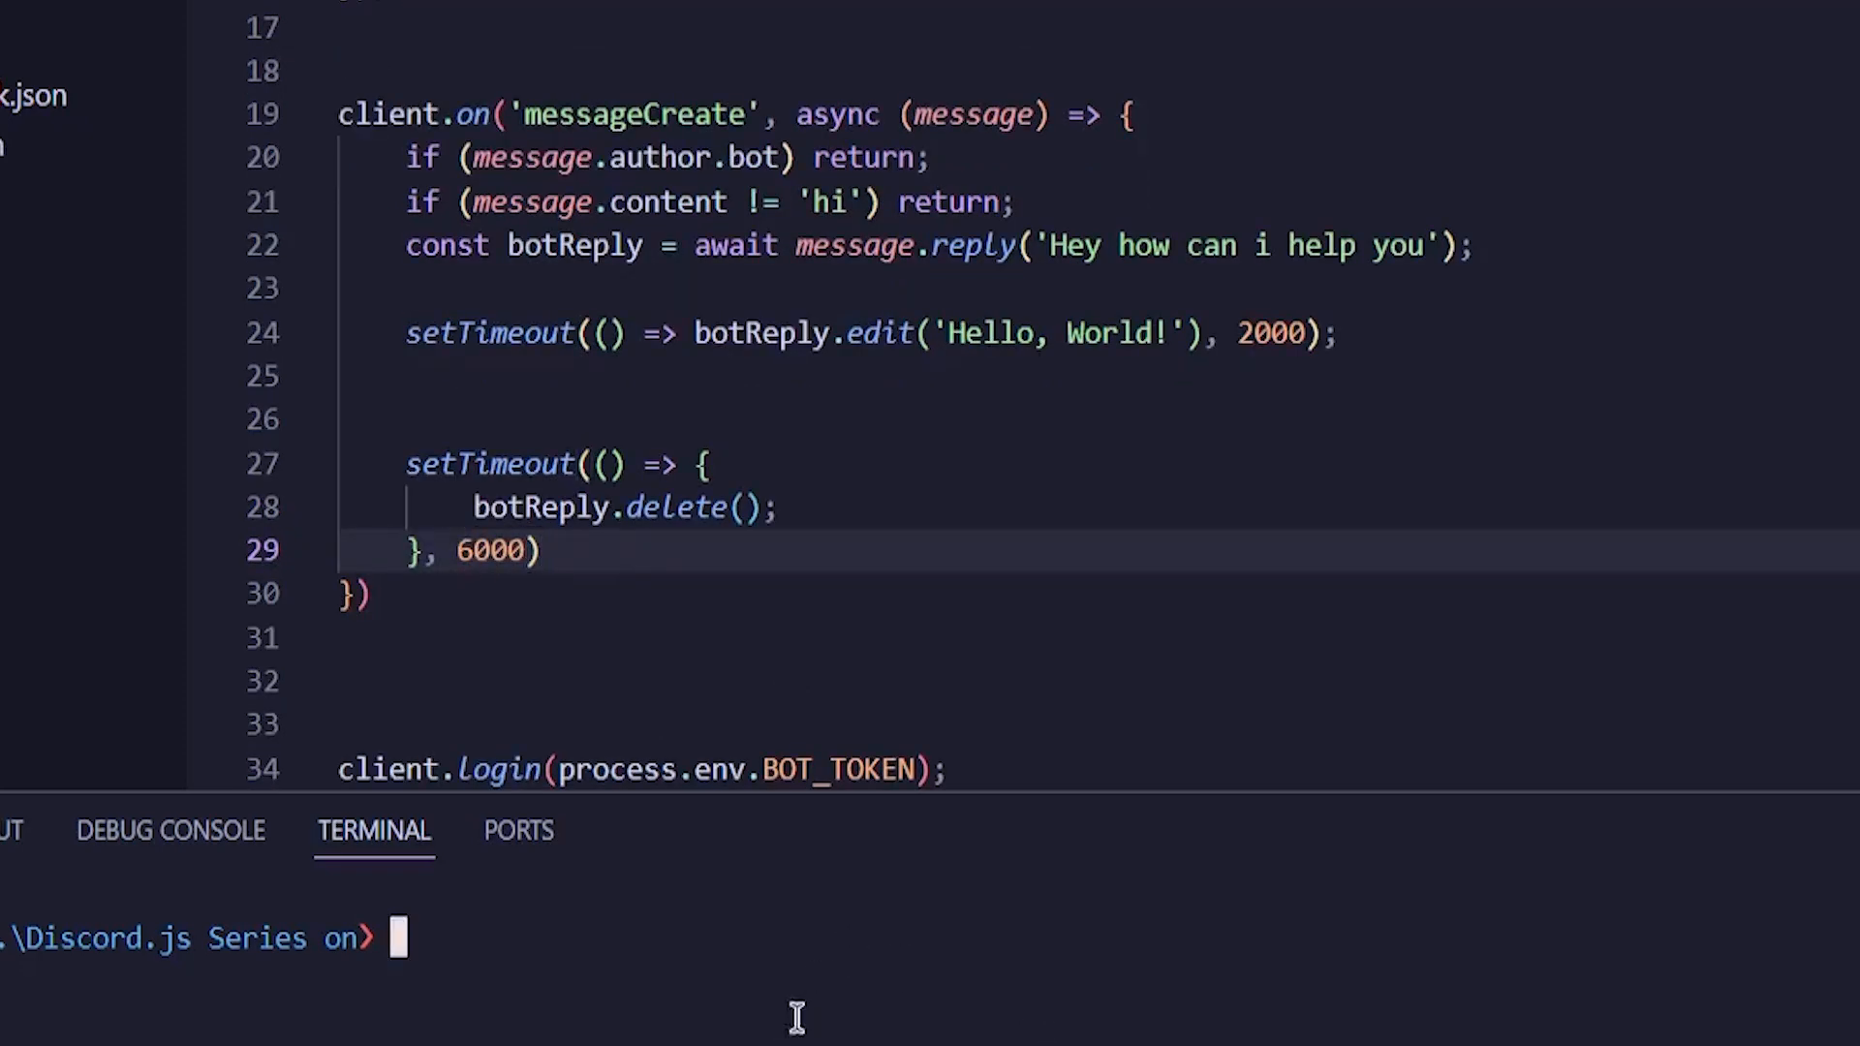
- Run node . in the integrated terminal to launch the bot
type("node .")
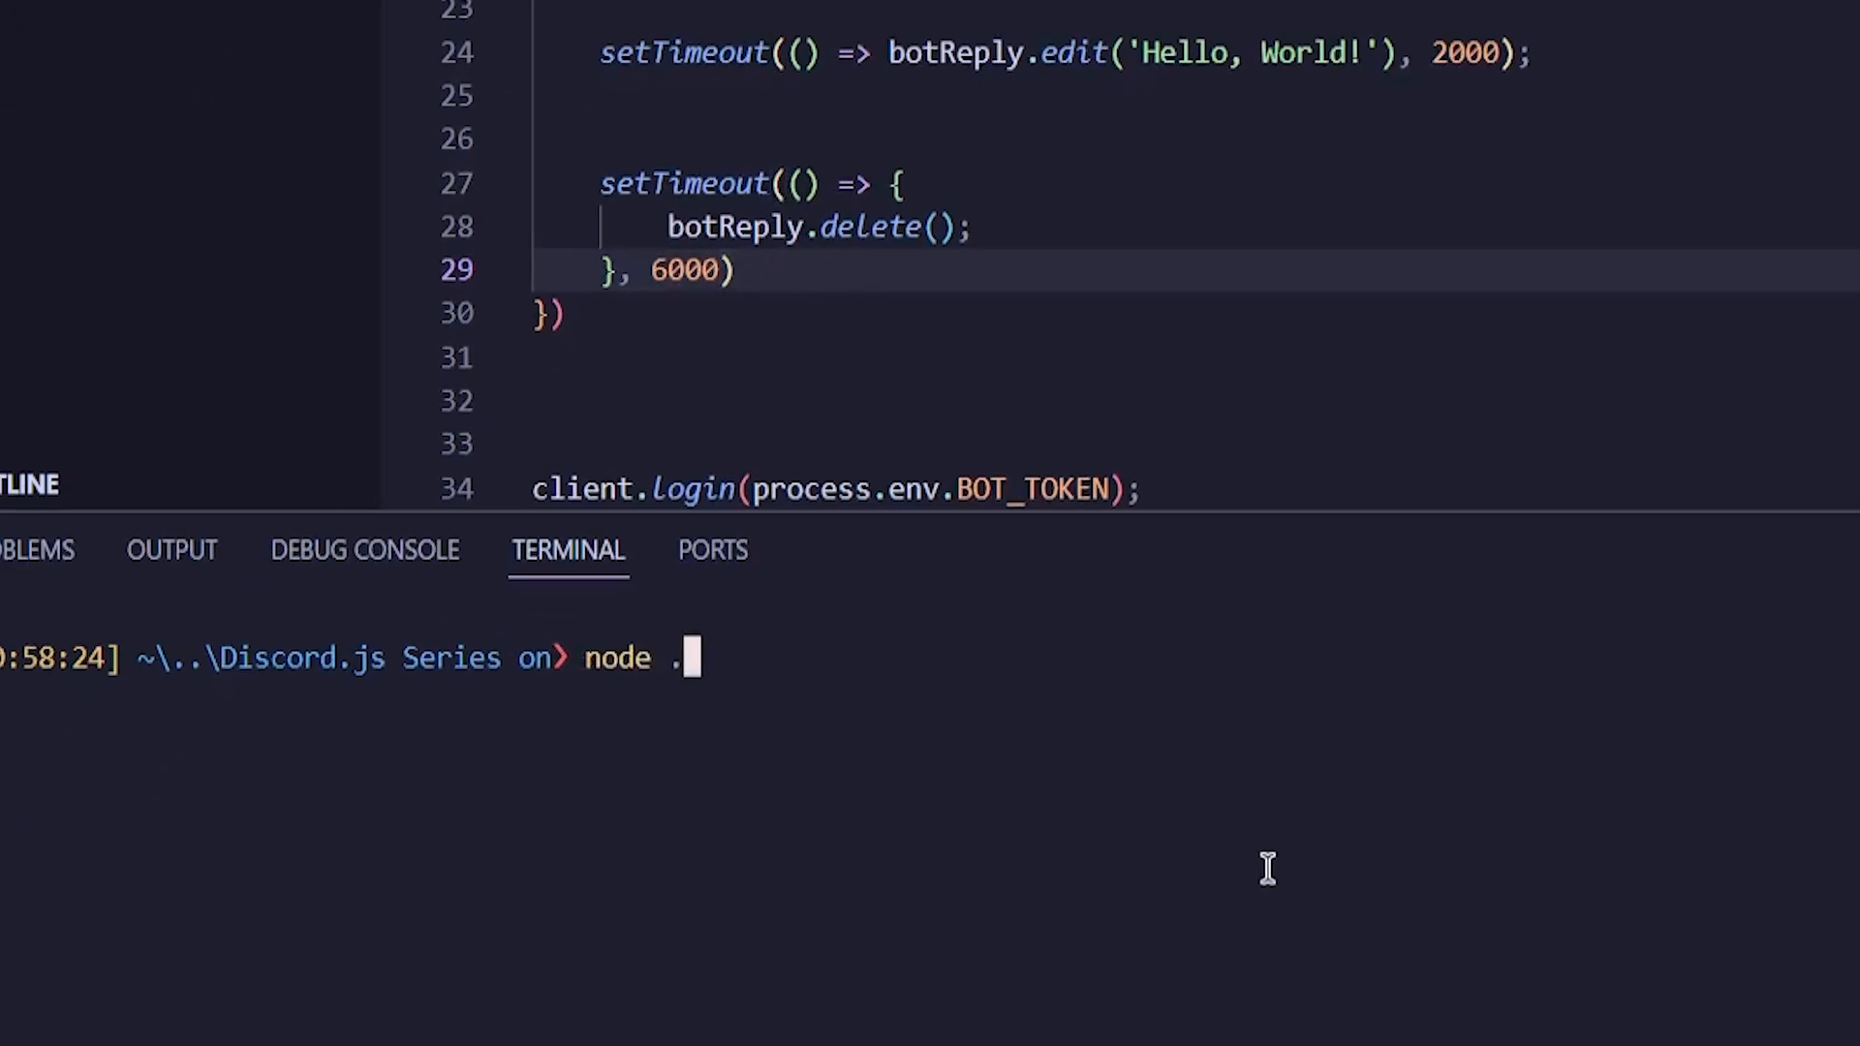
key("Return")
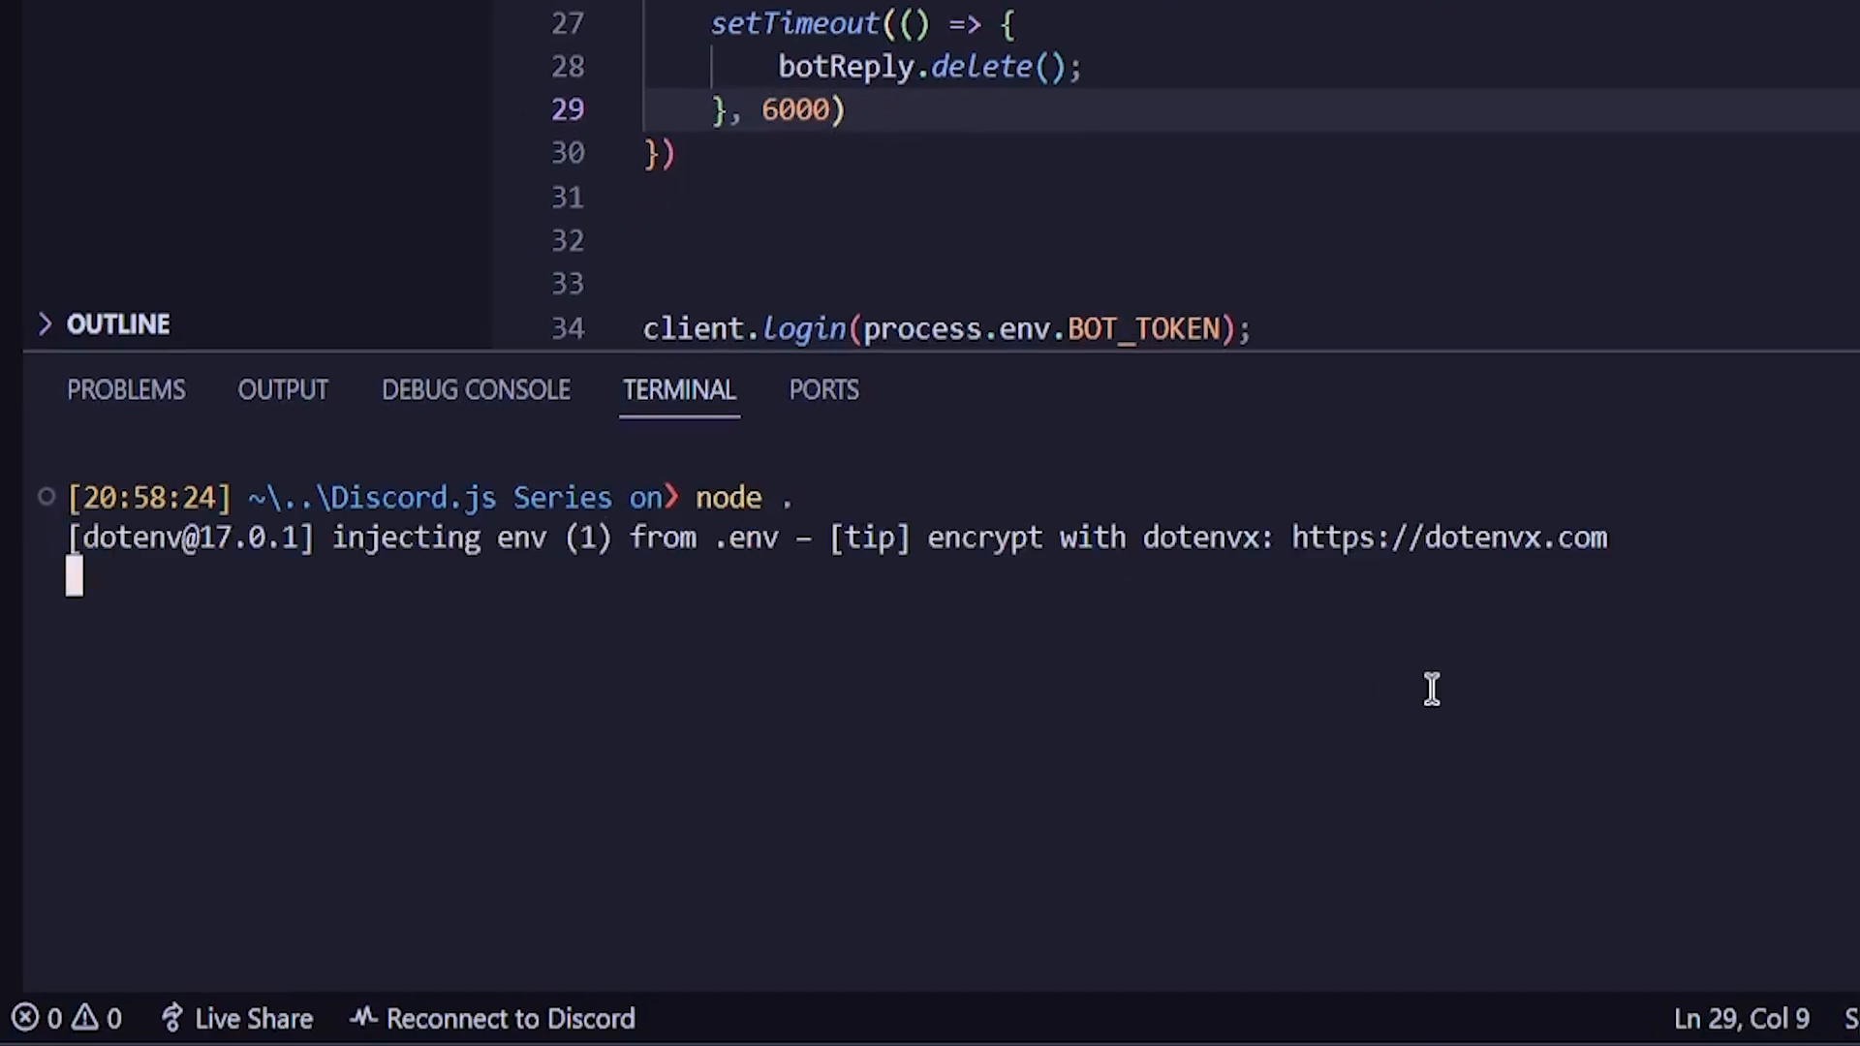
mouse_move(506, 593)
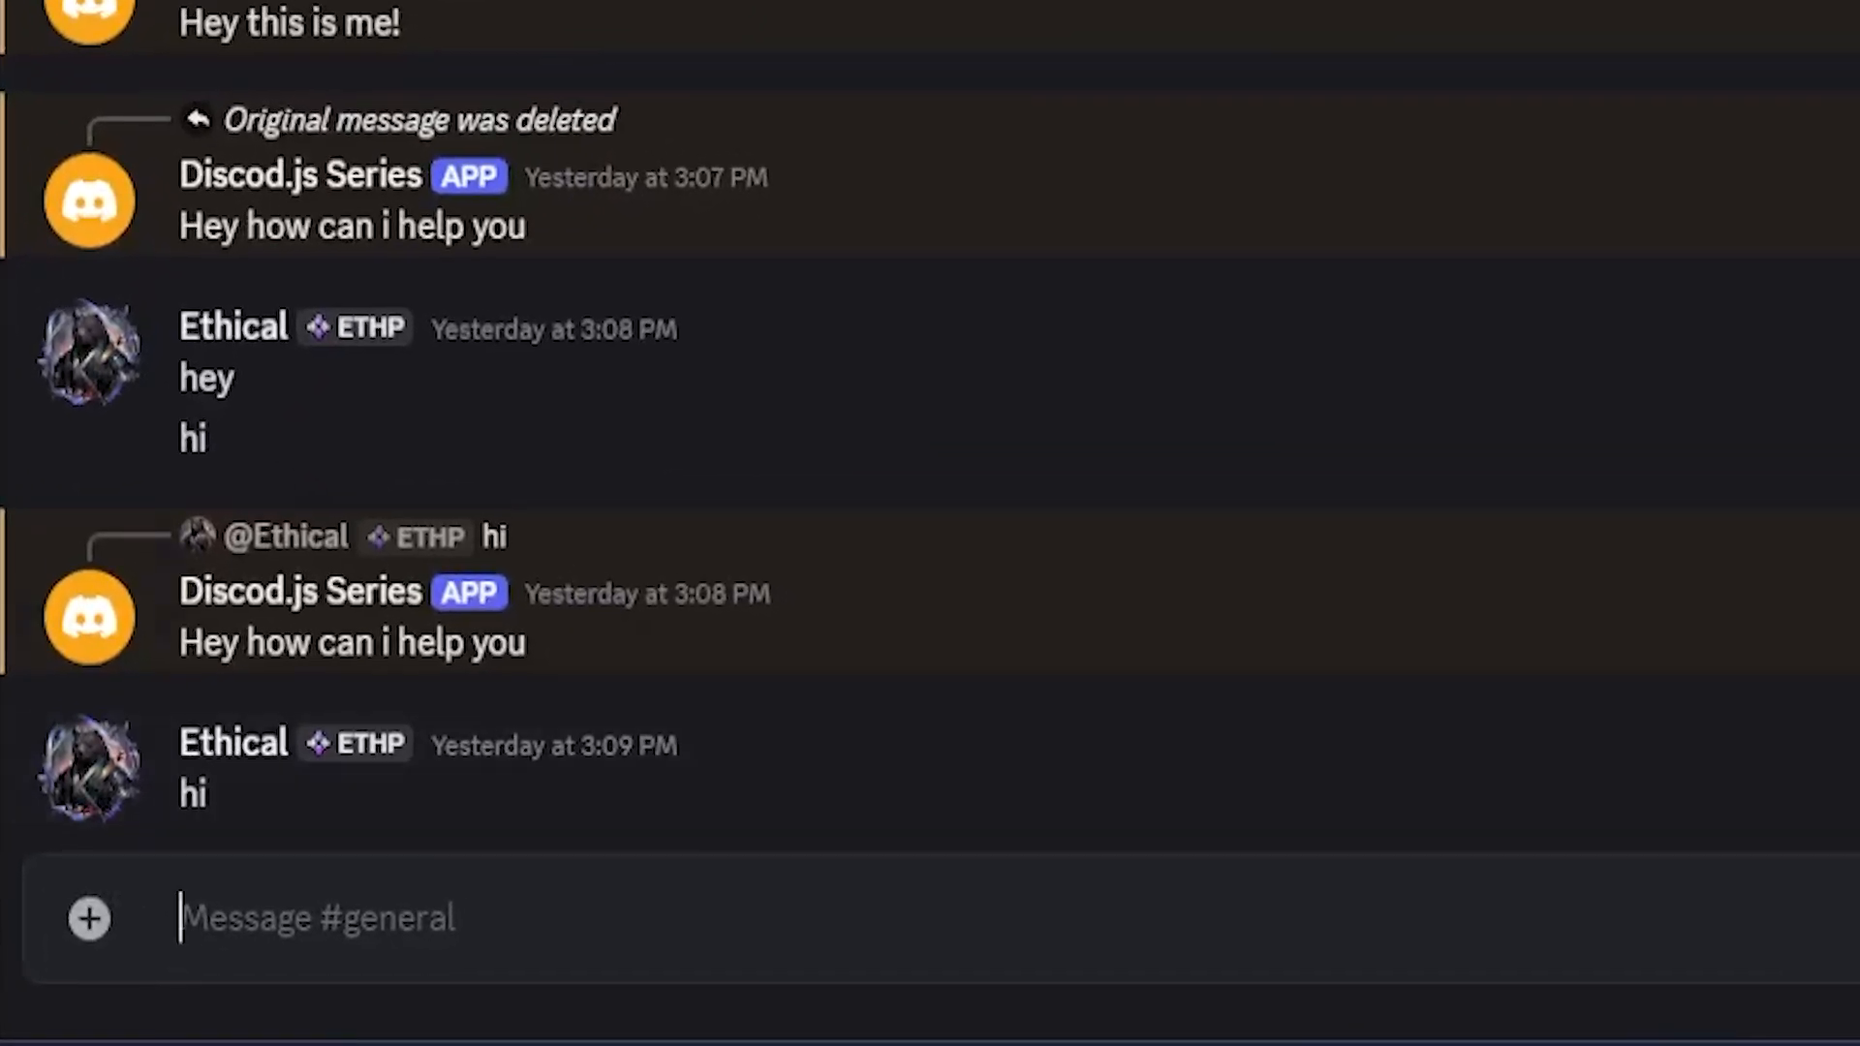
- Send 'hi' in #general and watch the bot's reply become 'Hello, World!'
type("hi")
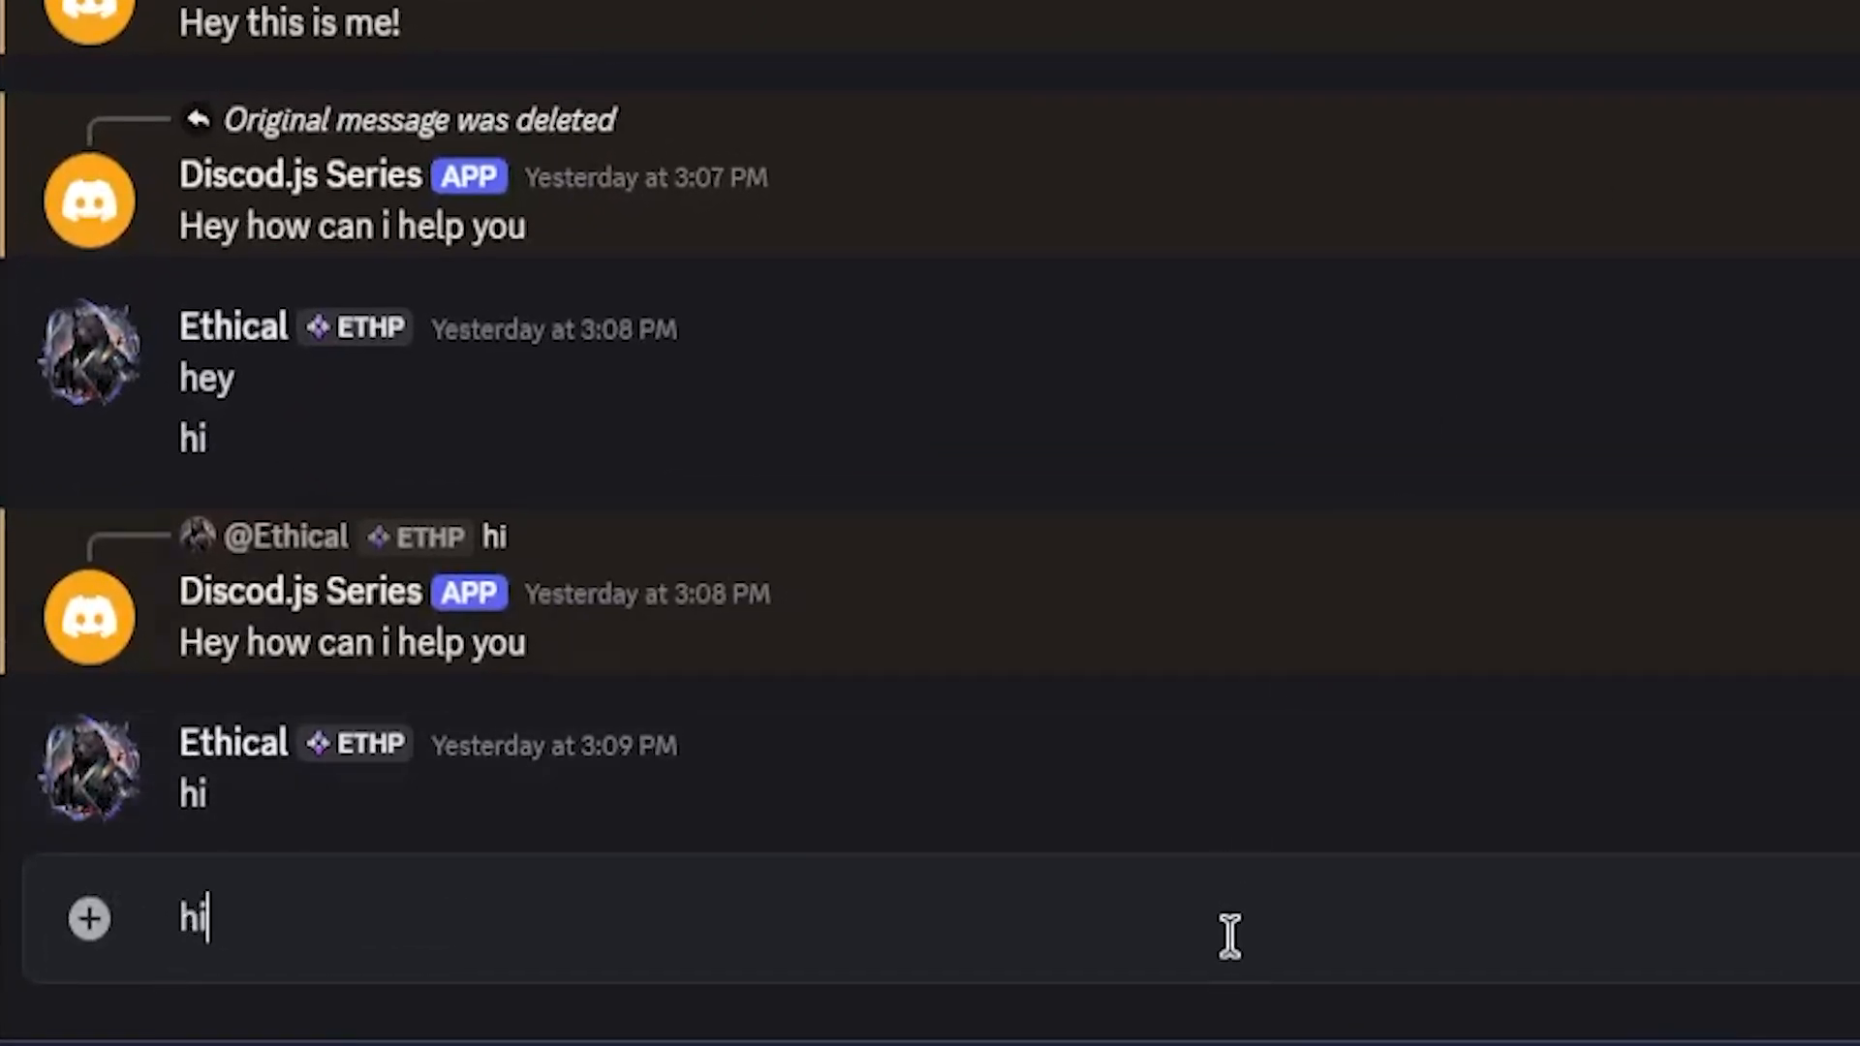
key("Return")
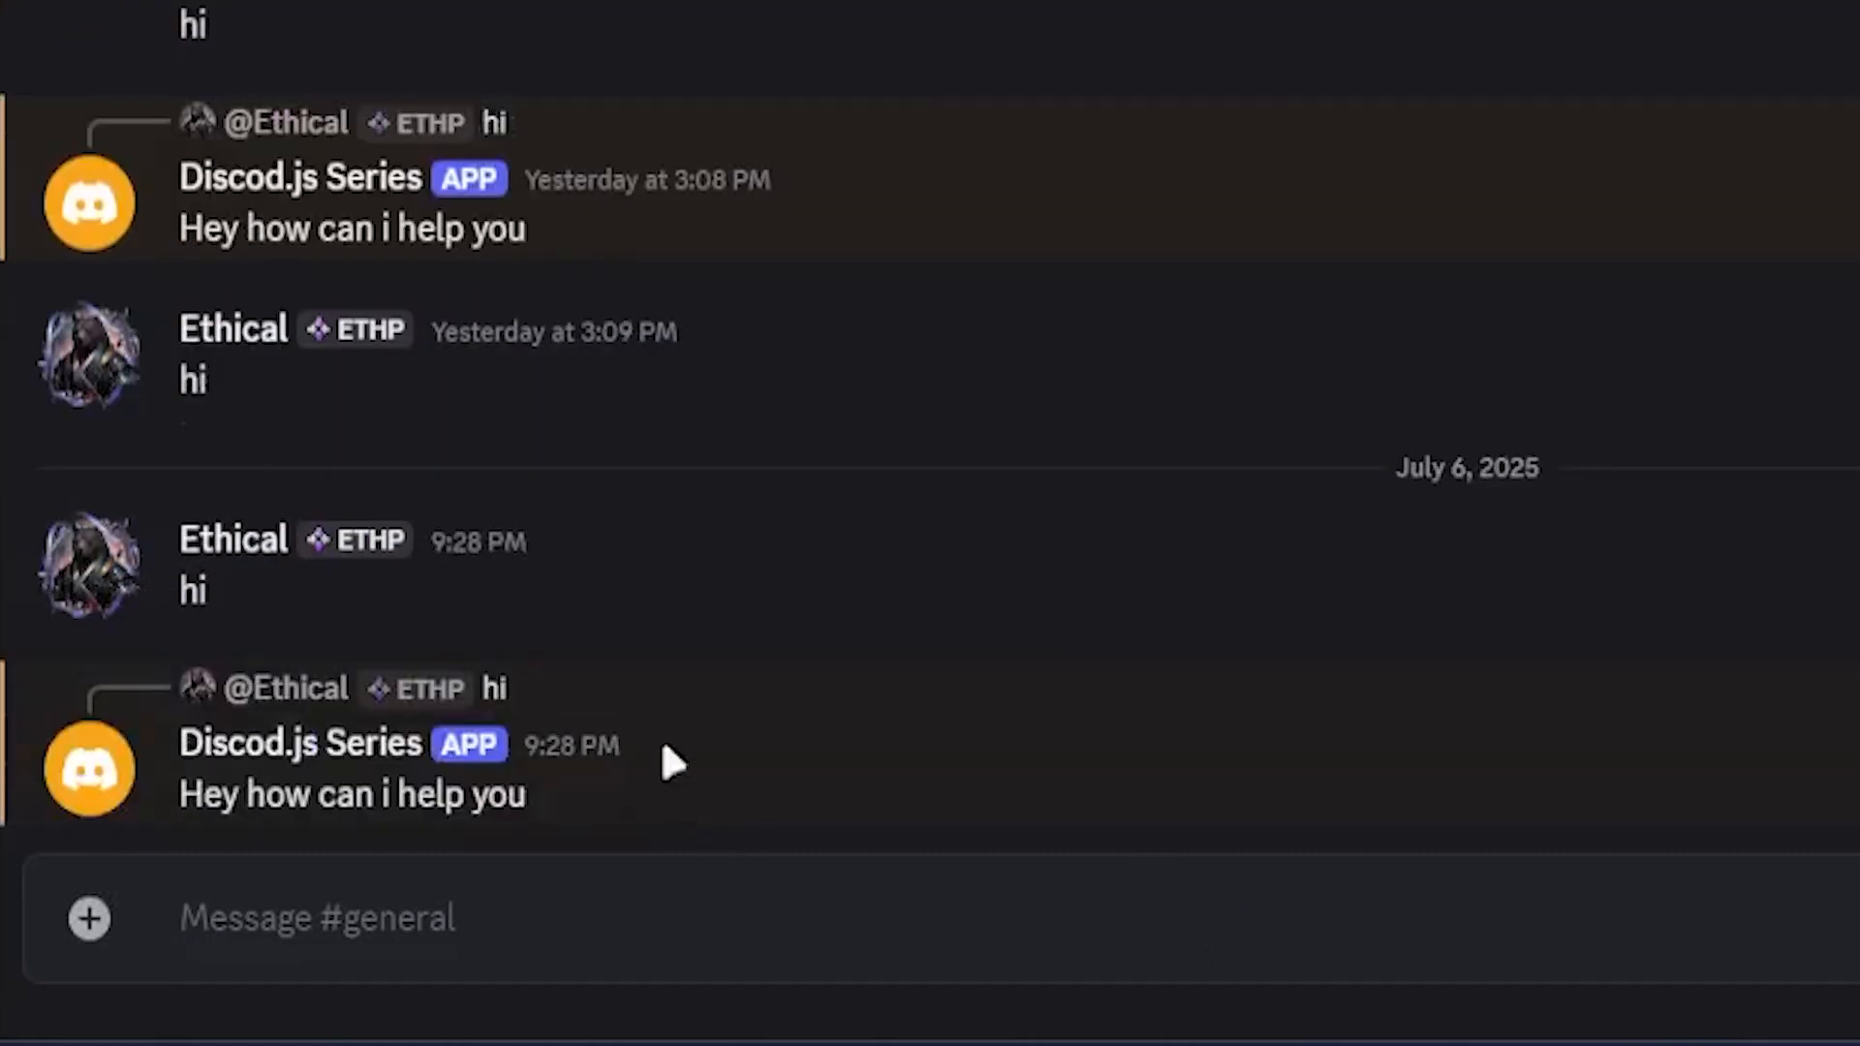
mouse_move(466, 866)
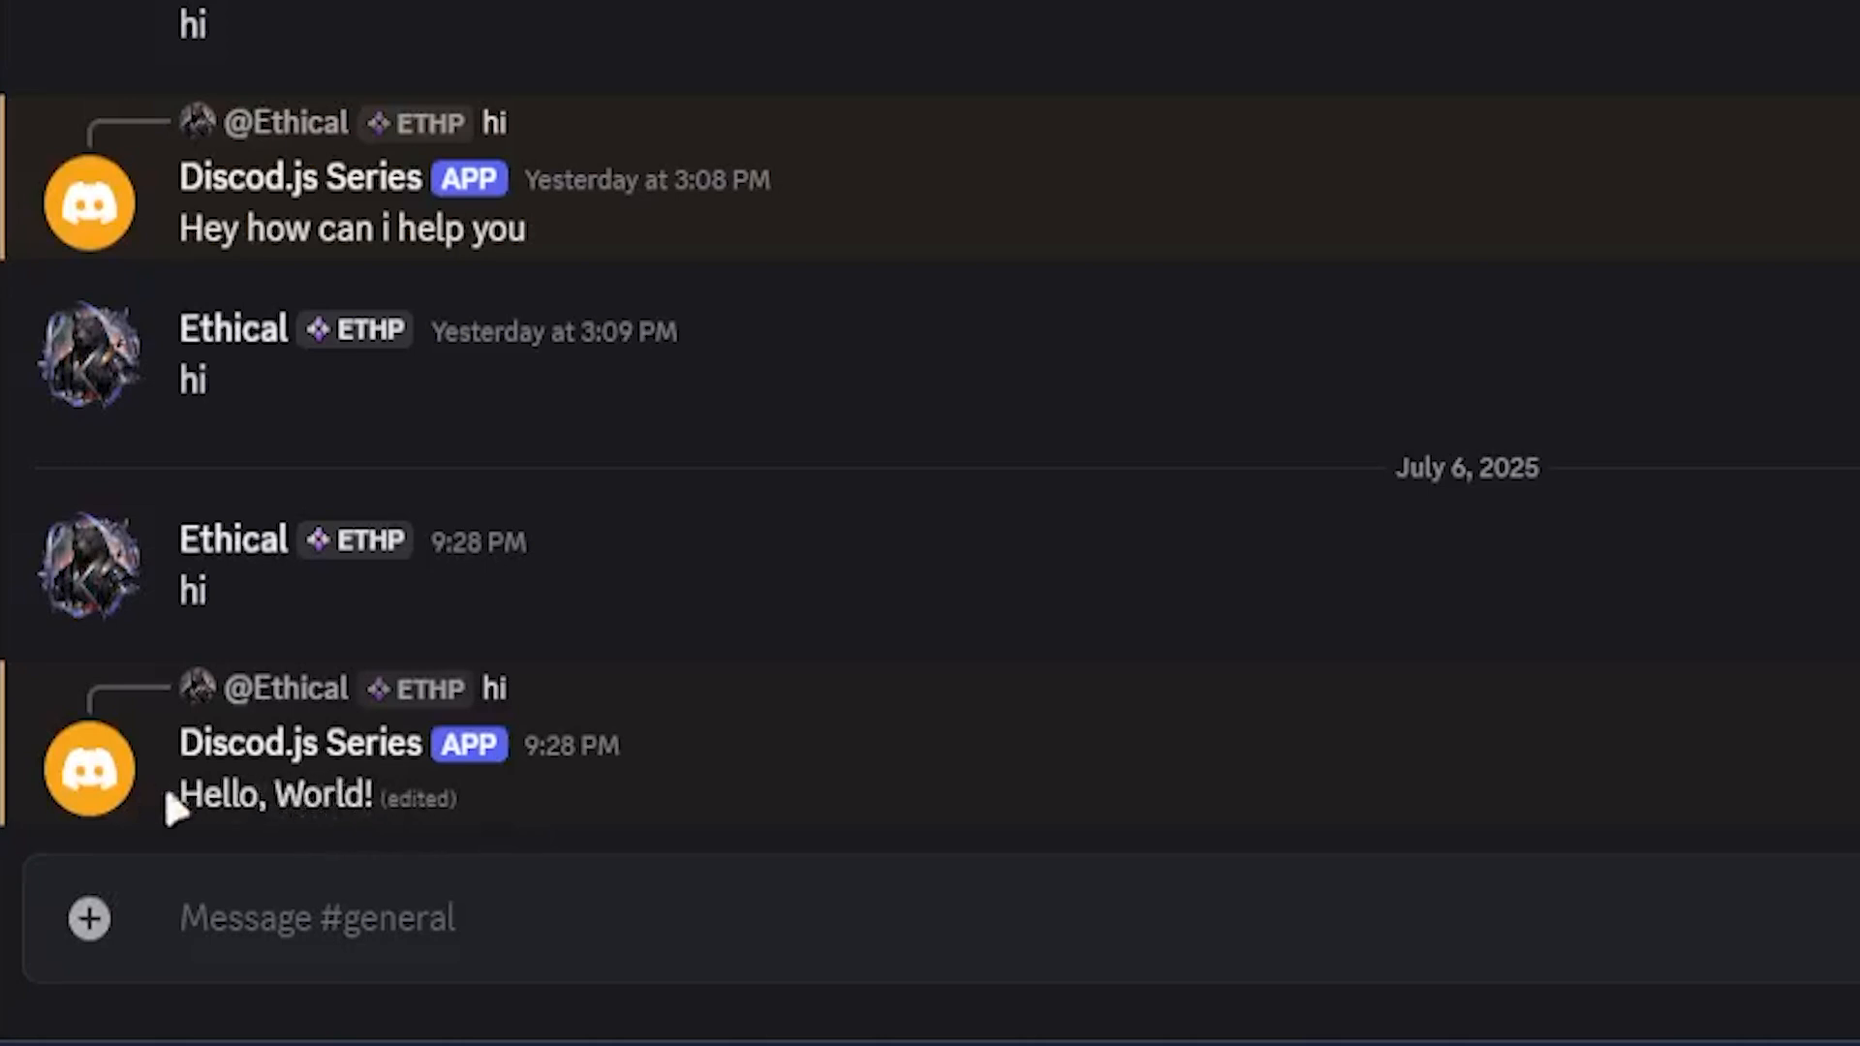
double_click(275, 794)
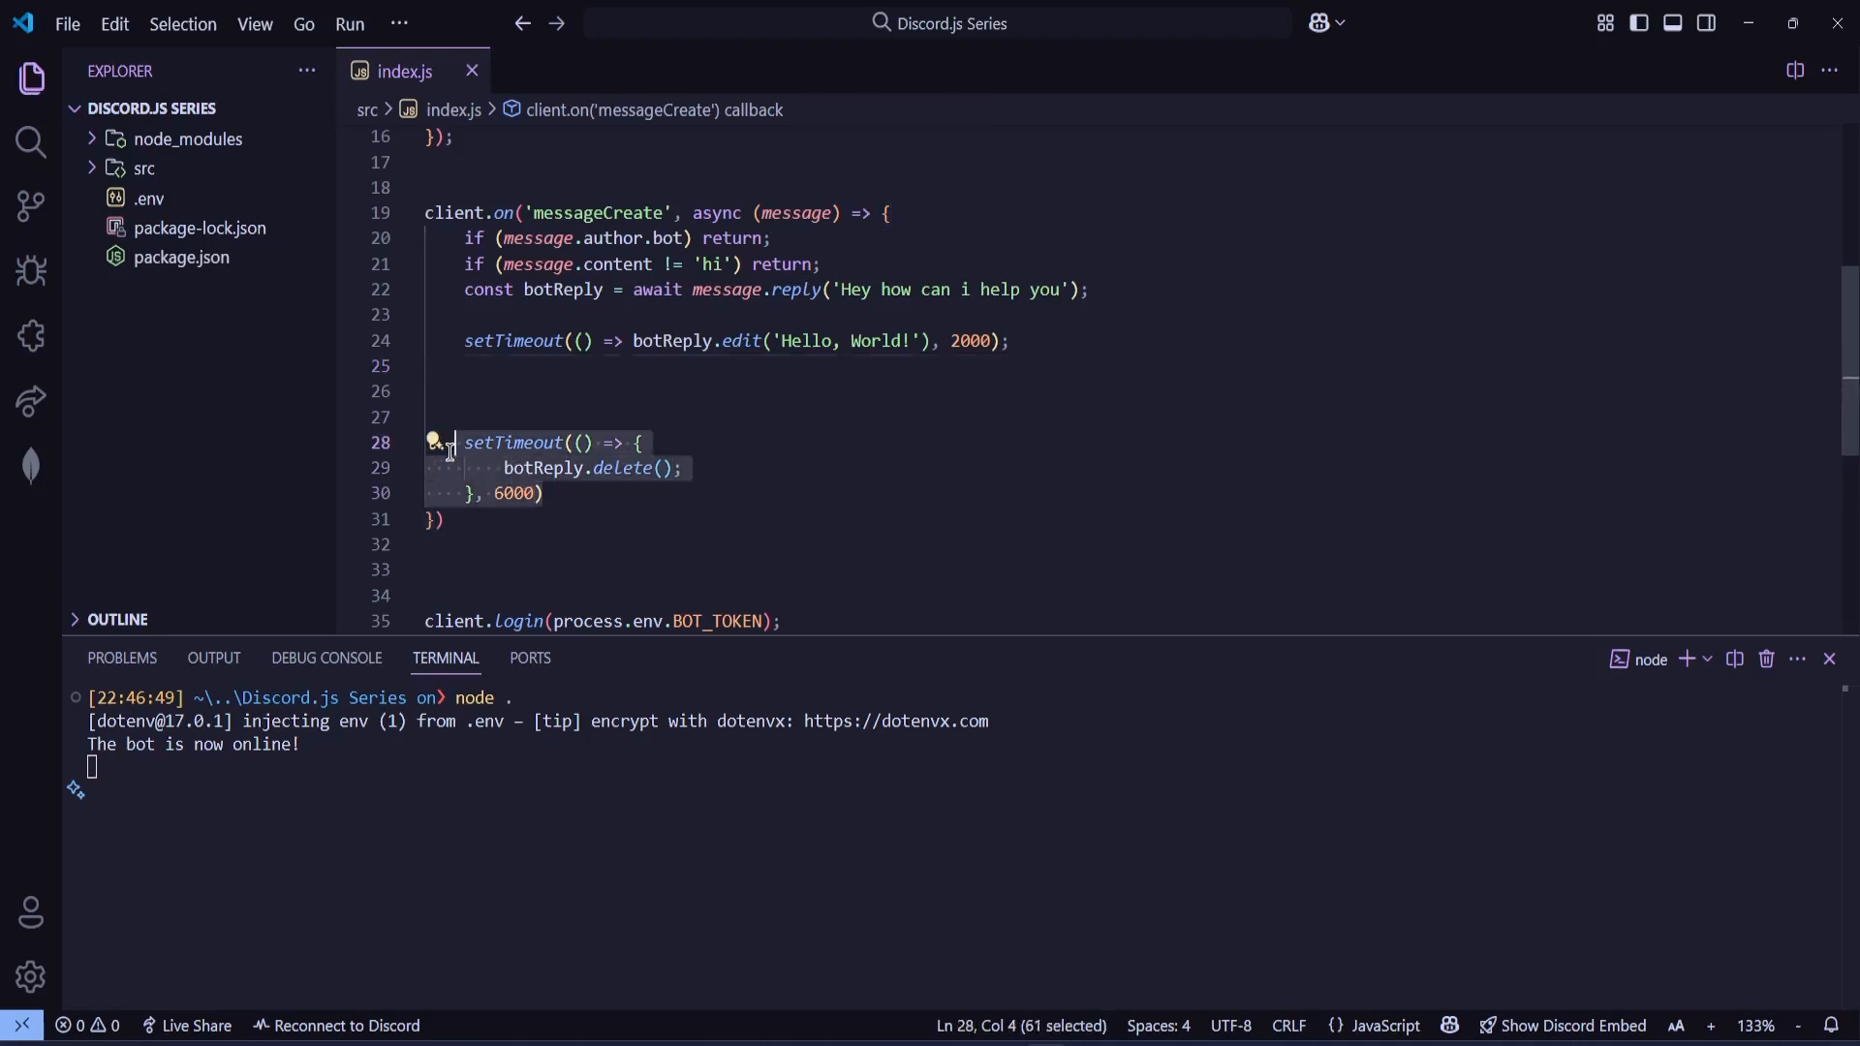
- Comment out the delete timer, then add botReply.pin(); and botReply.react('🔧')
key("ctrl+/")
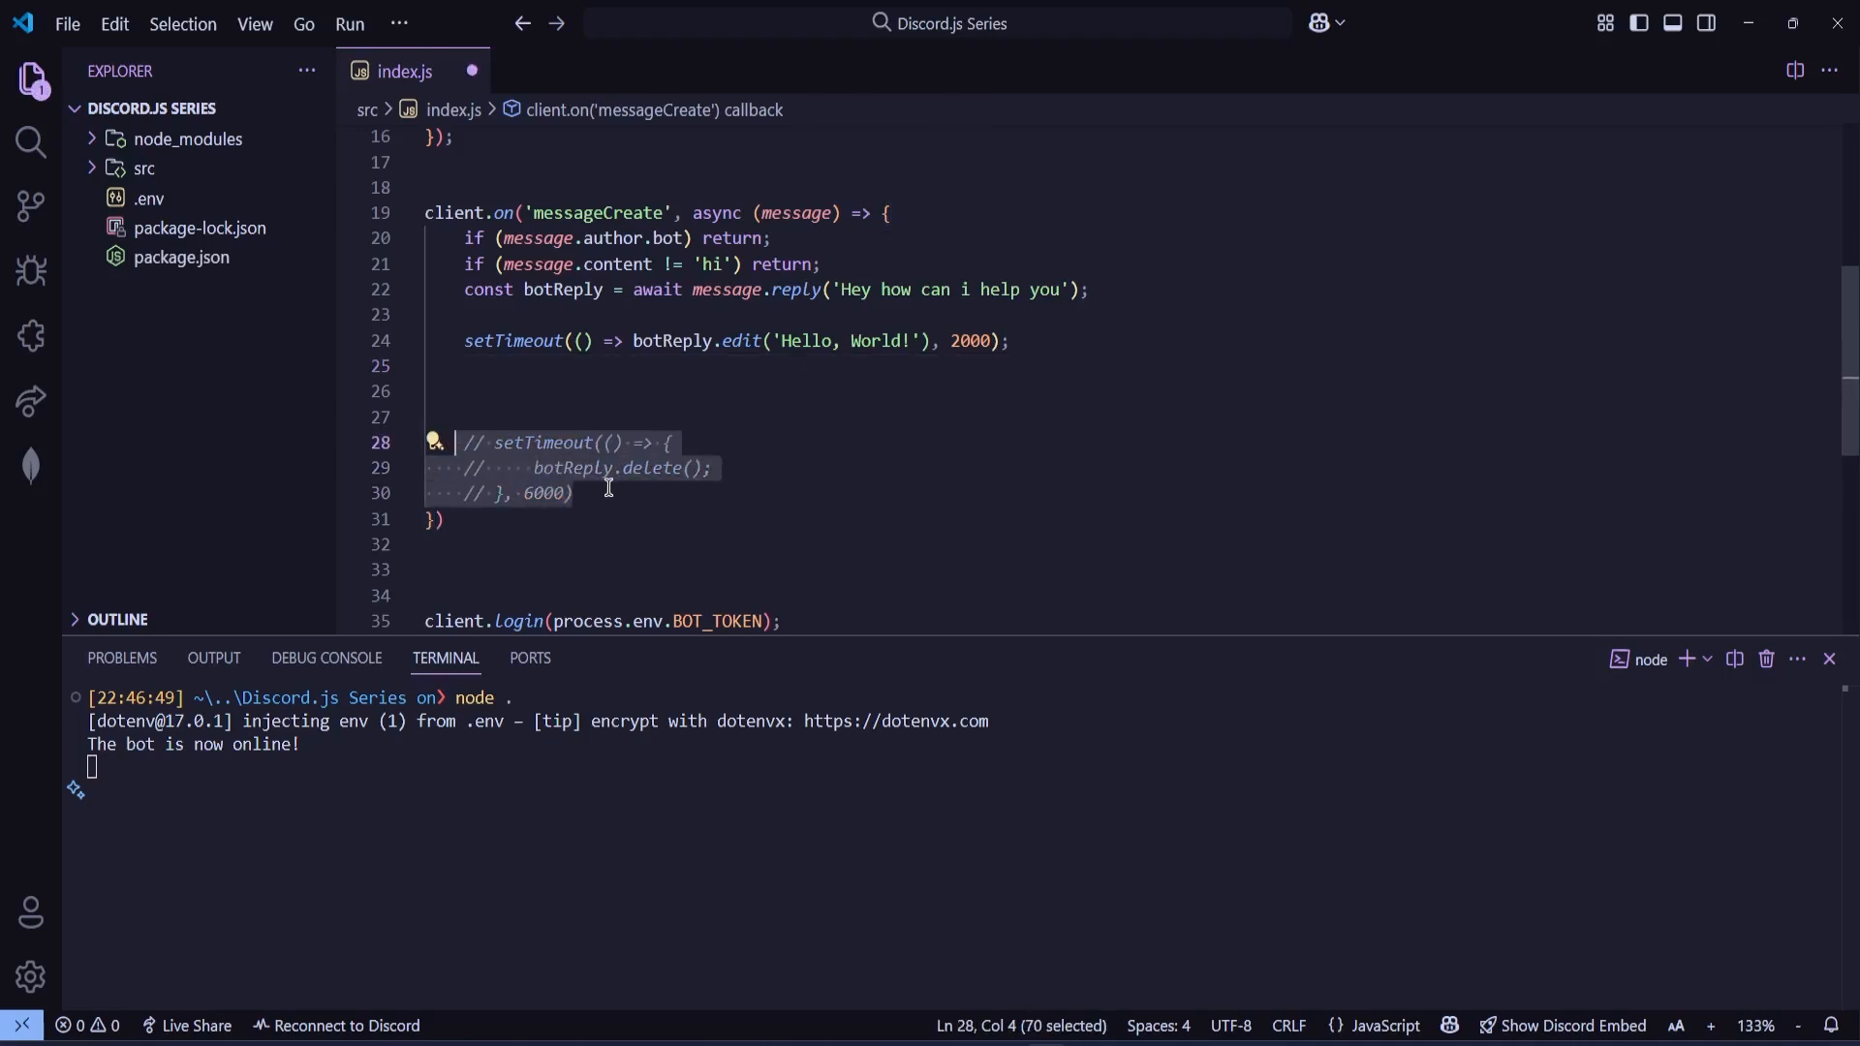
left_click(971, 392)
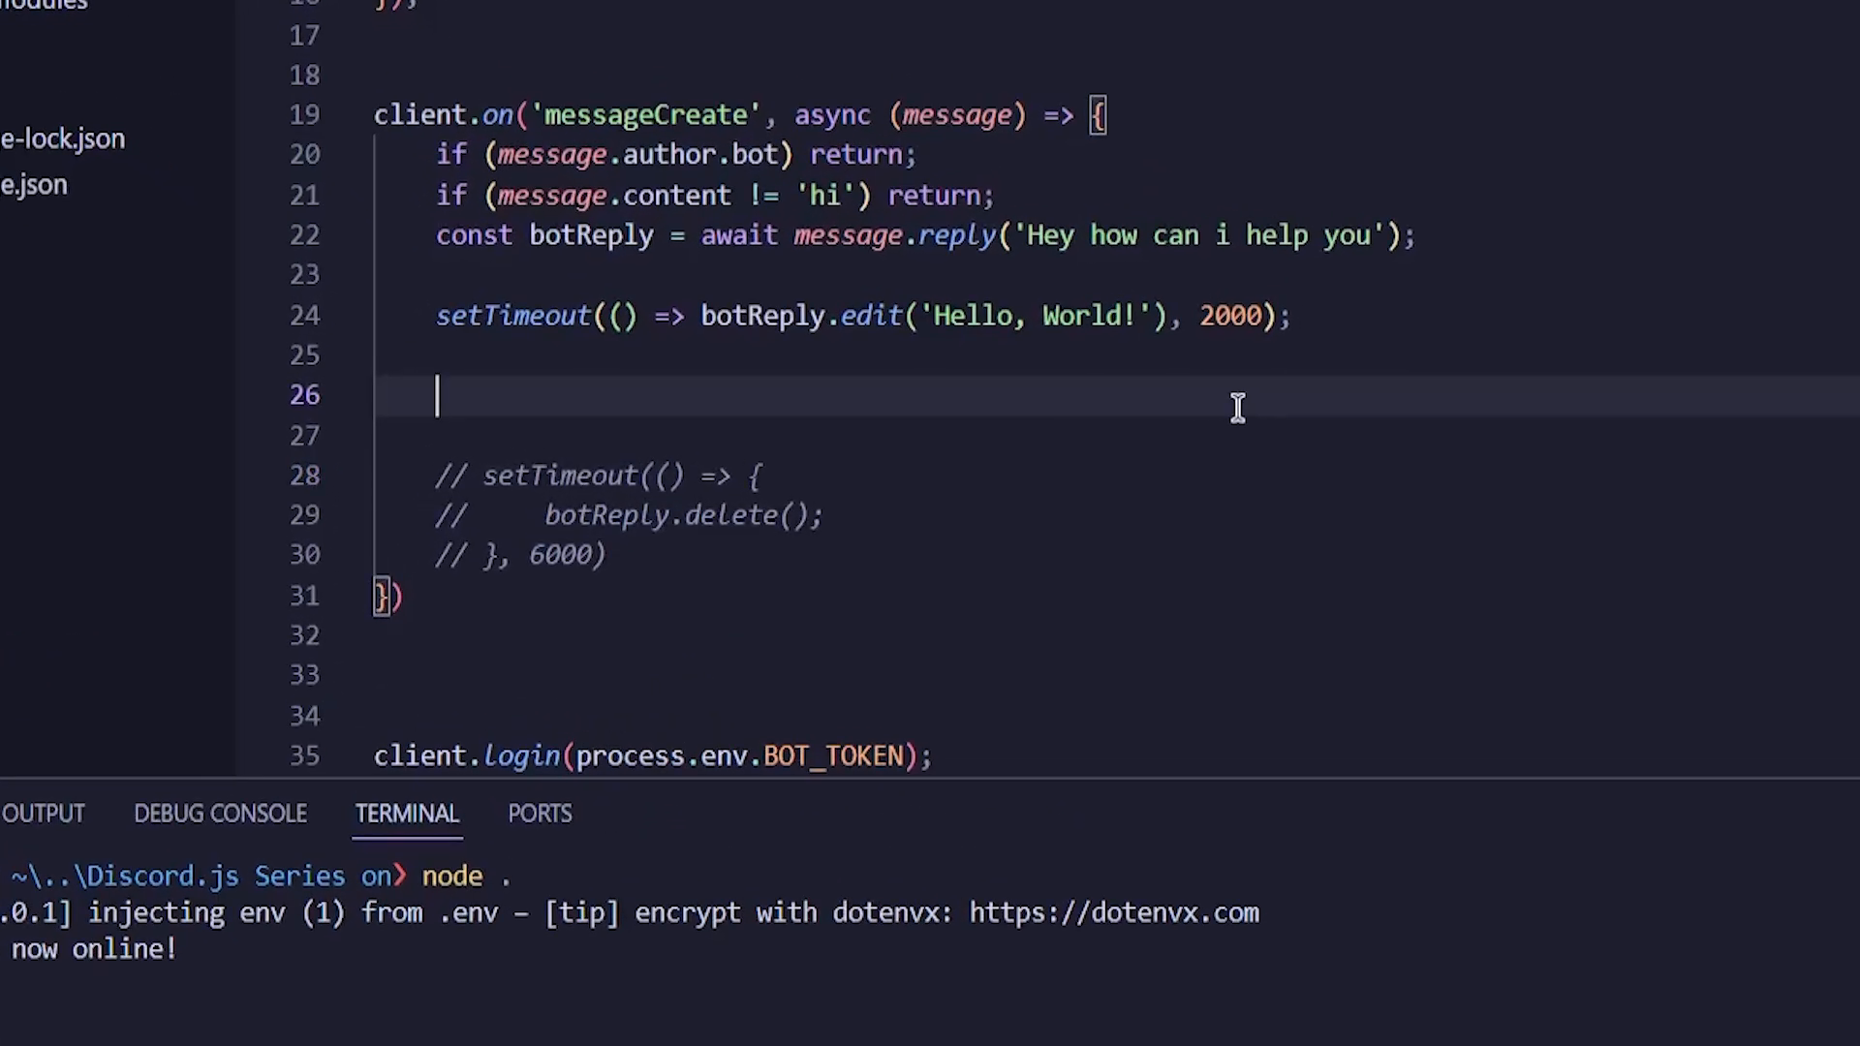
type("botReply")
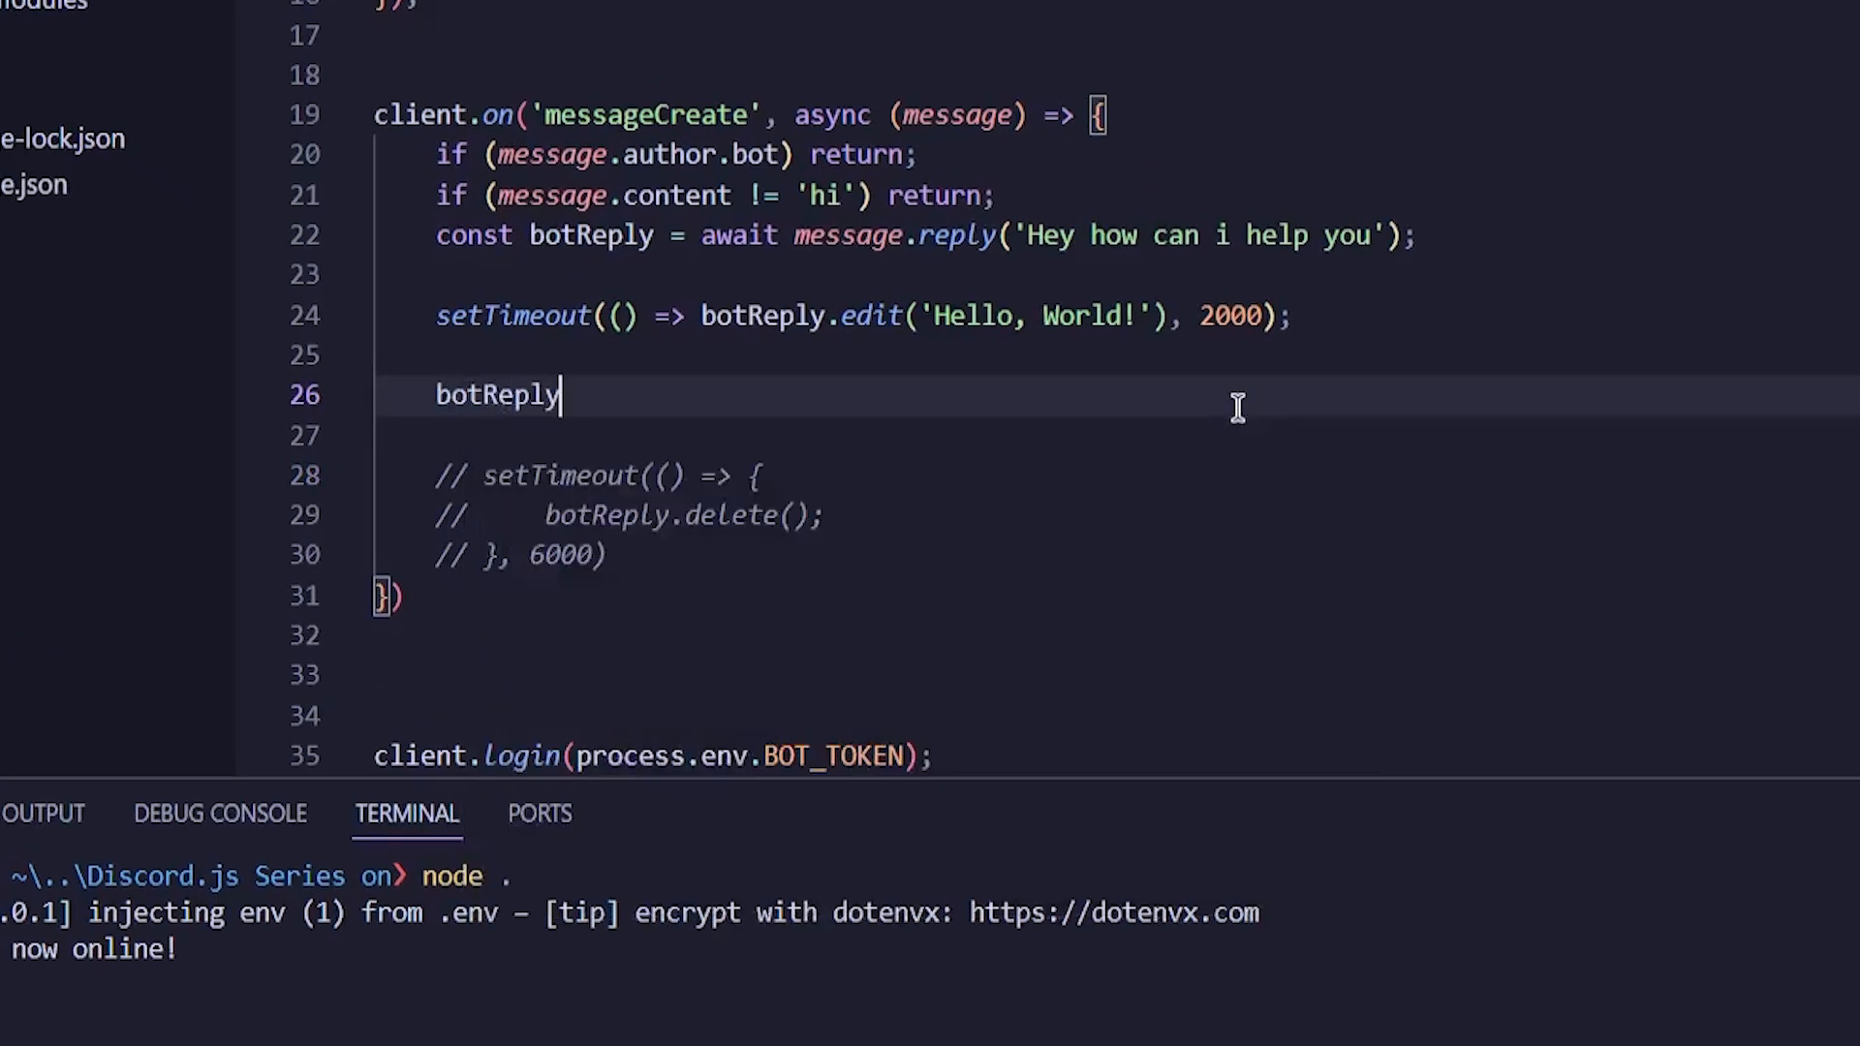
type(".pin();")
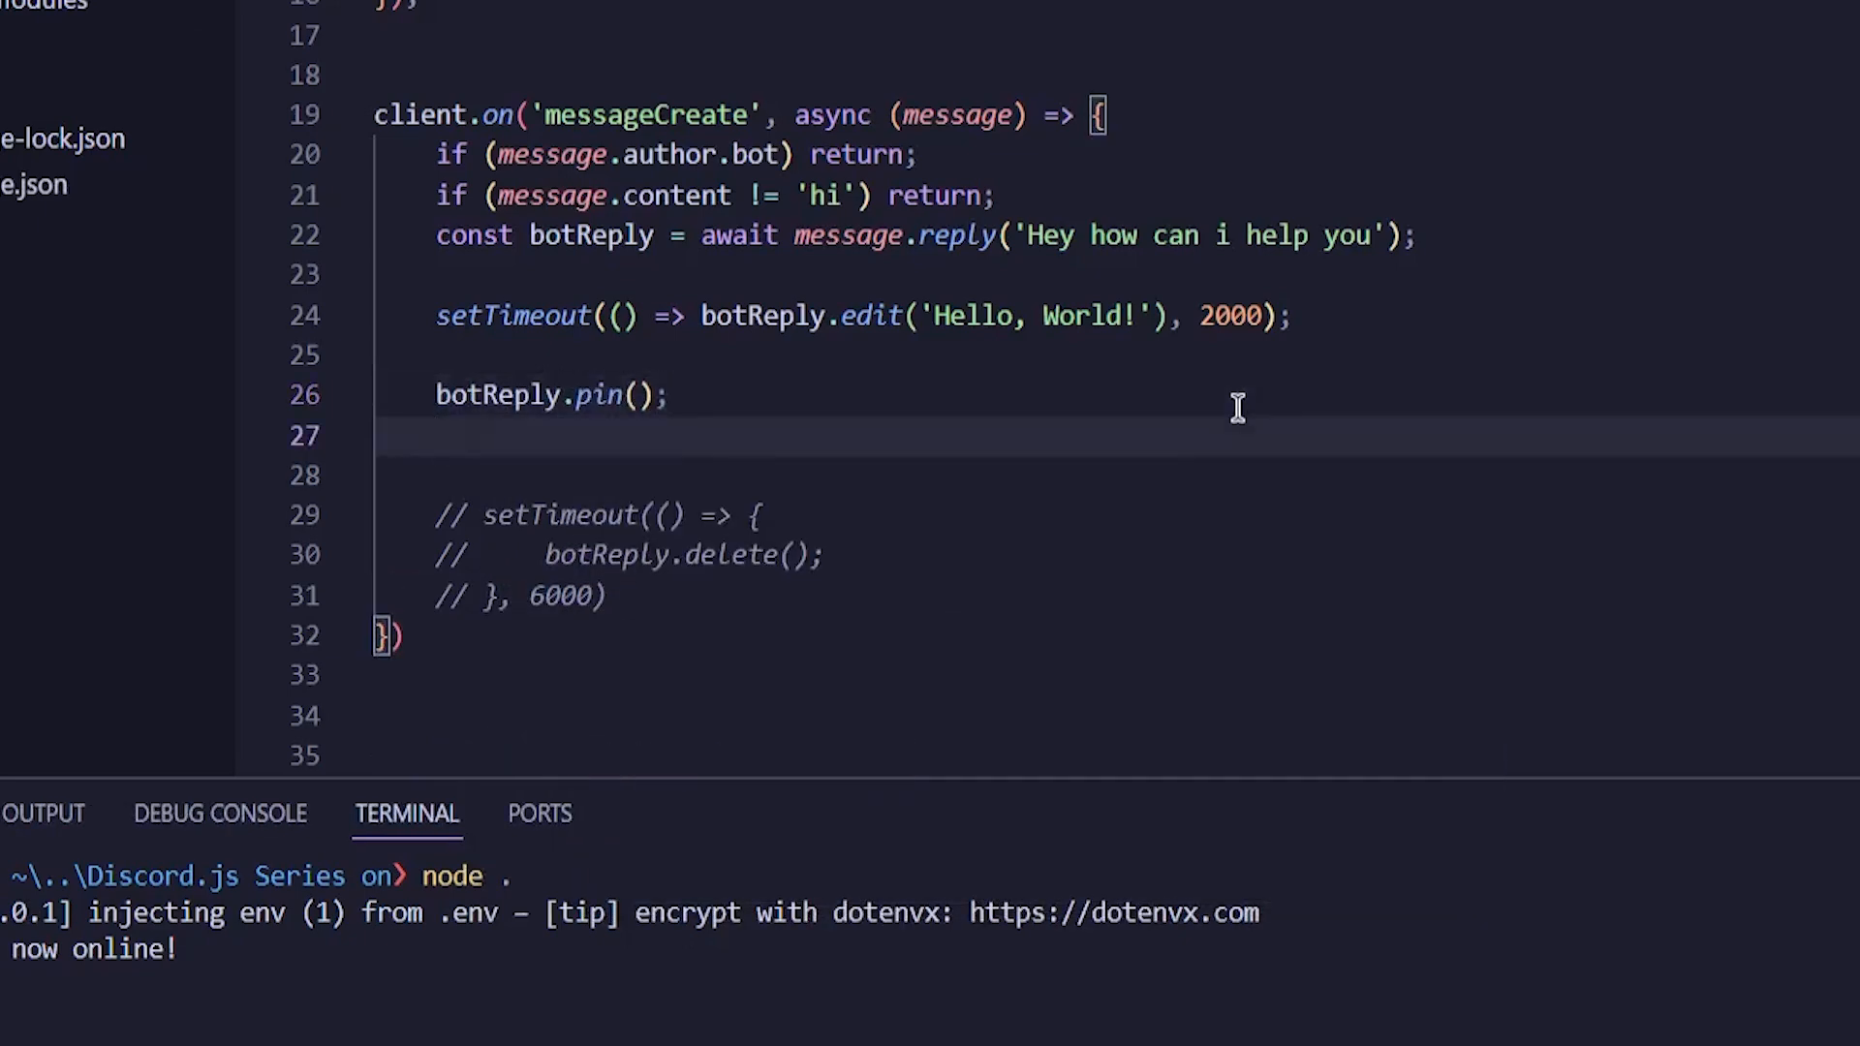
type("botReply.react('")
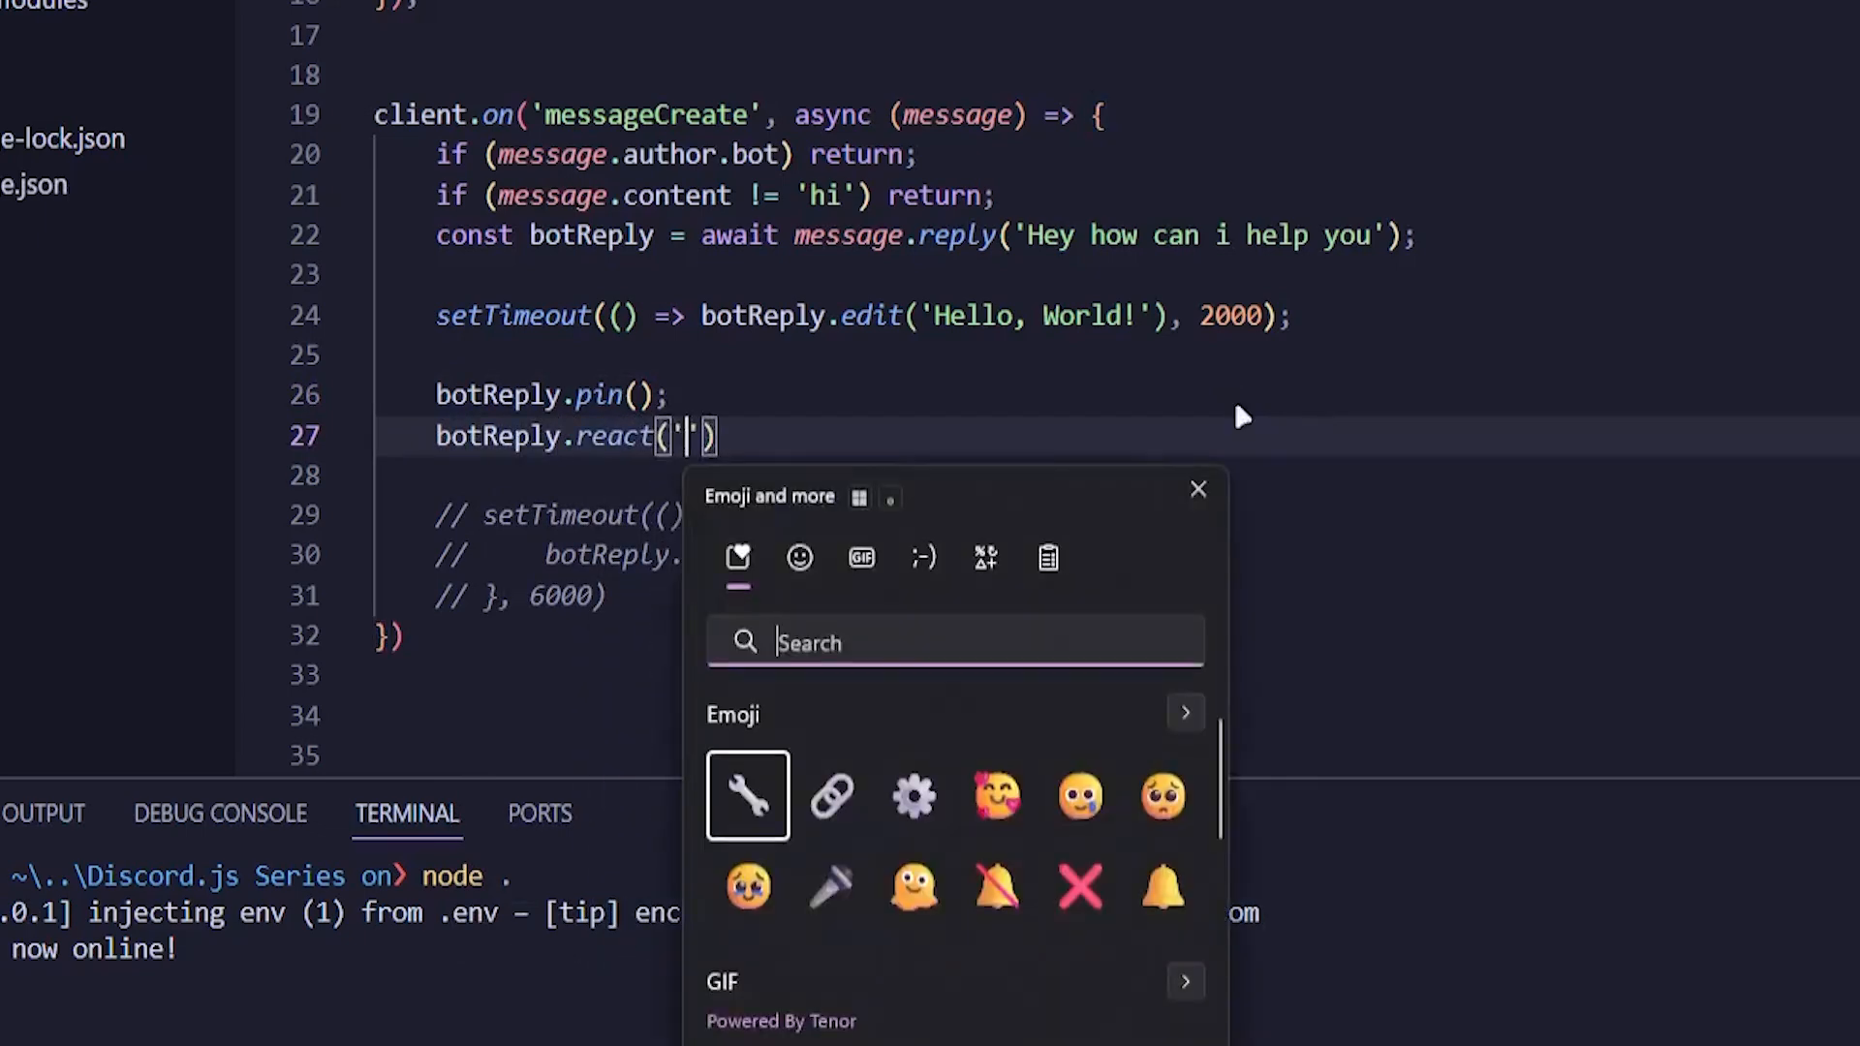
left_click(747, 796)
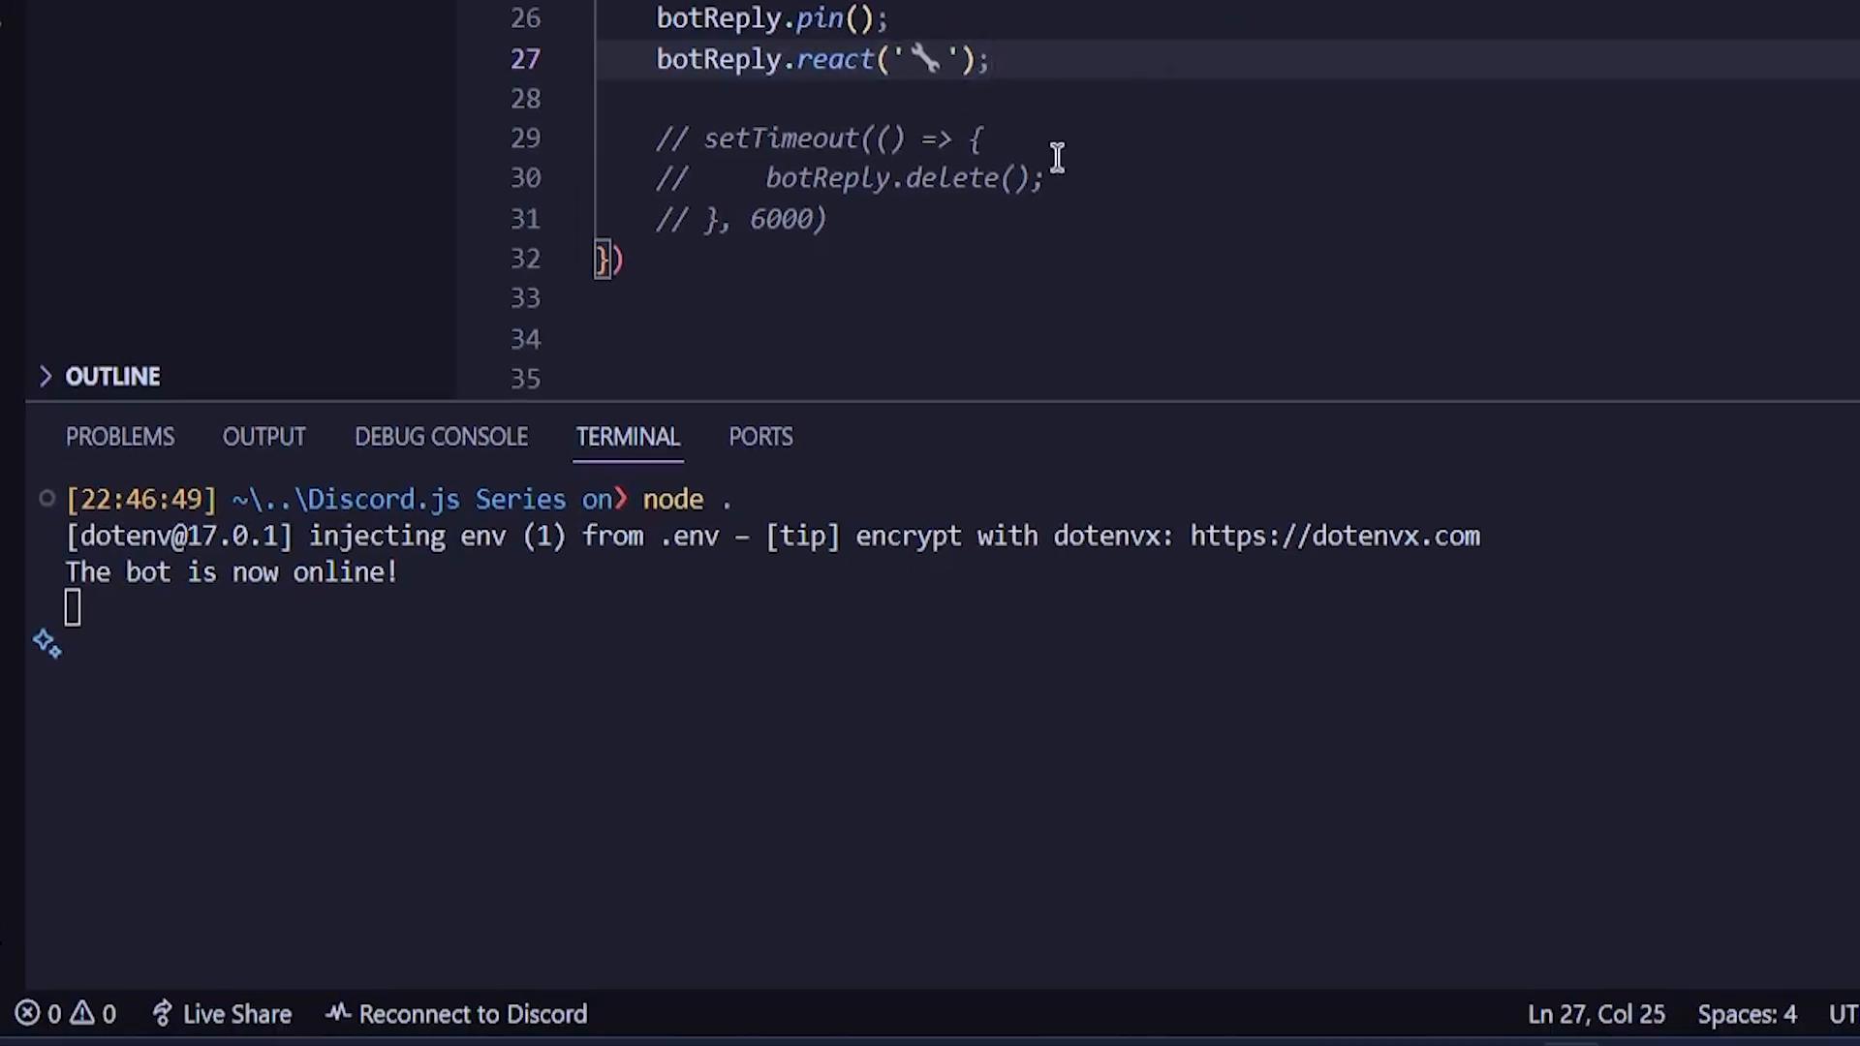
mouse_move(1093, 712)
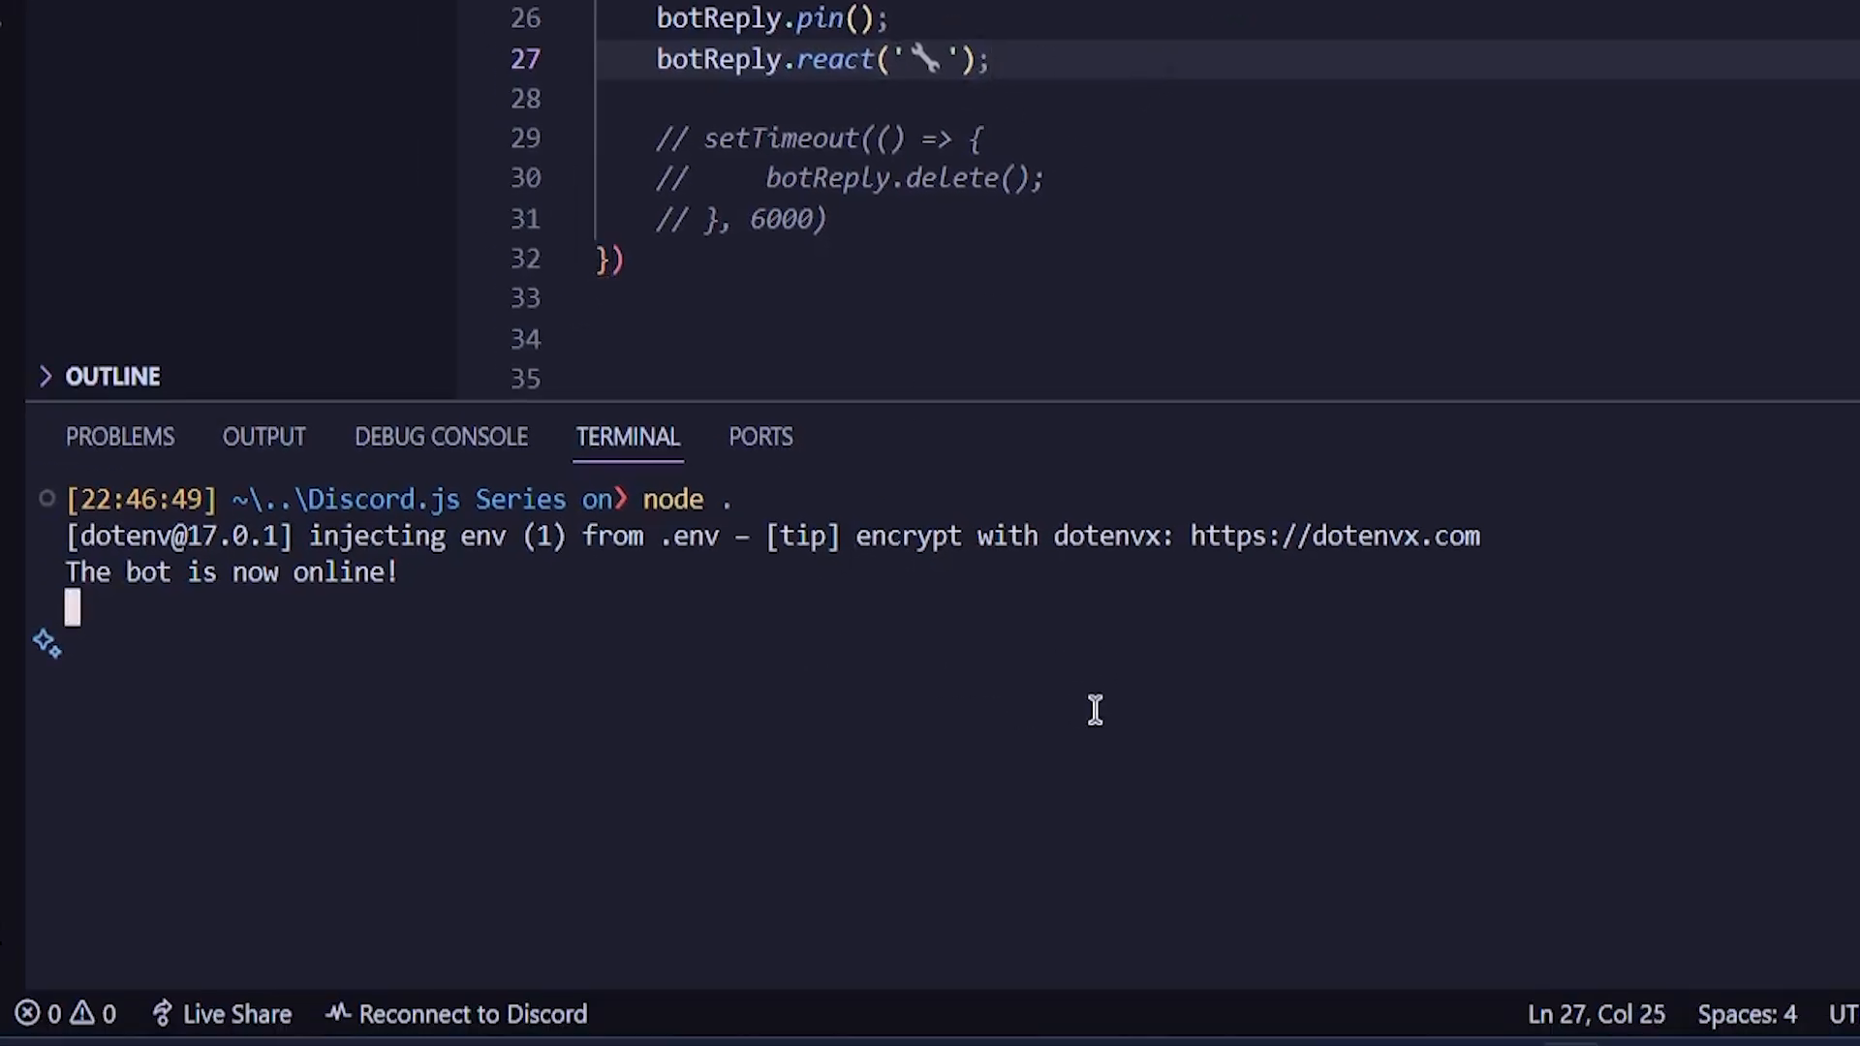
mouse_move(513, 641)
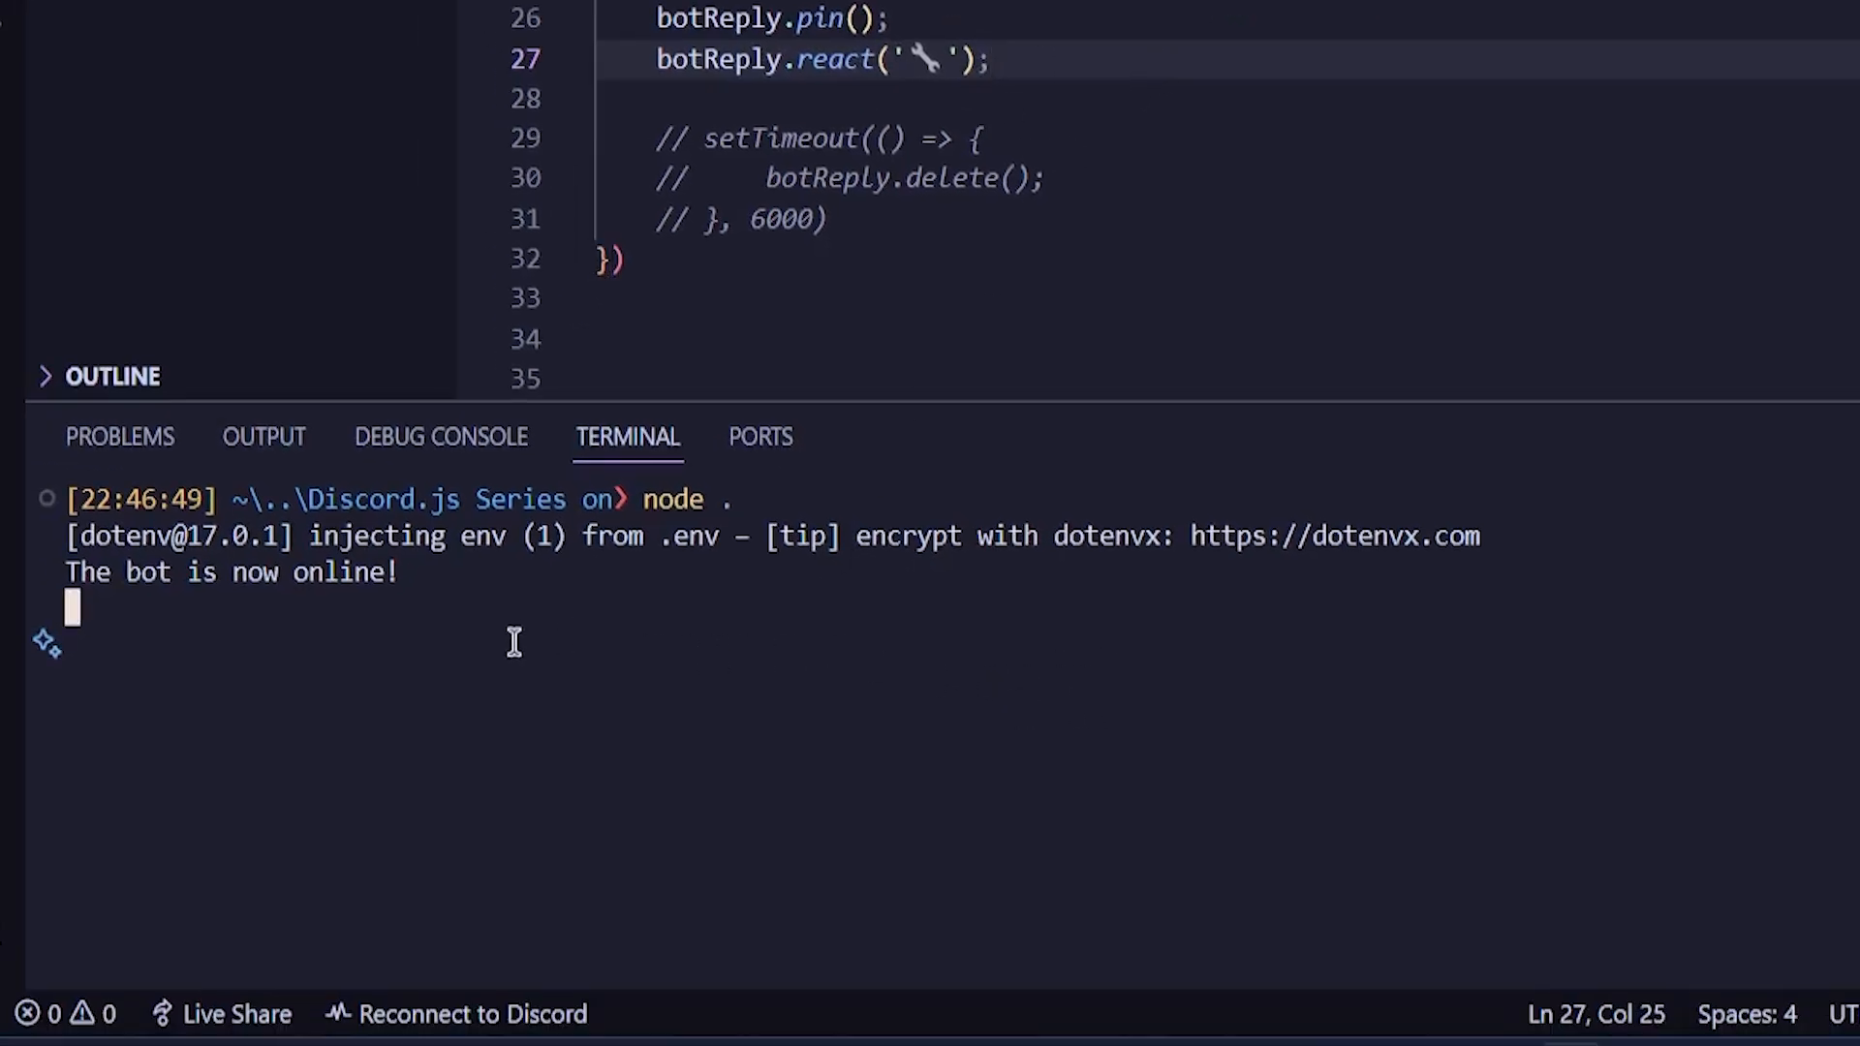
mouse_move(761, 627)
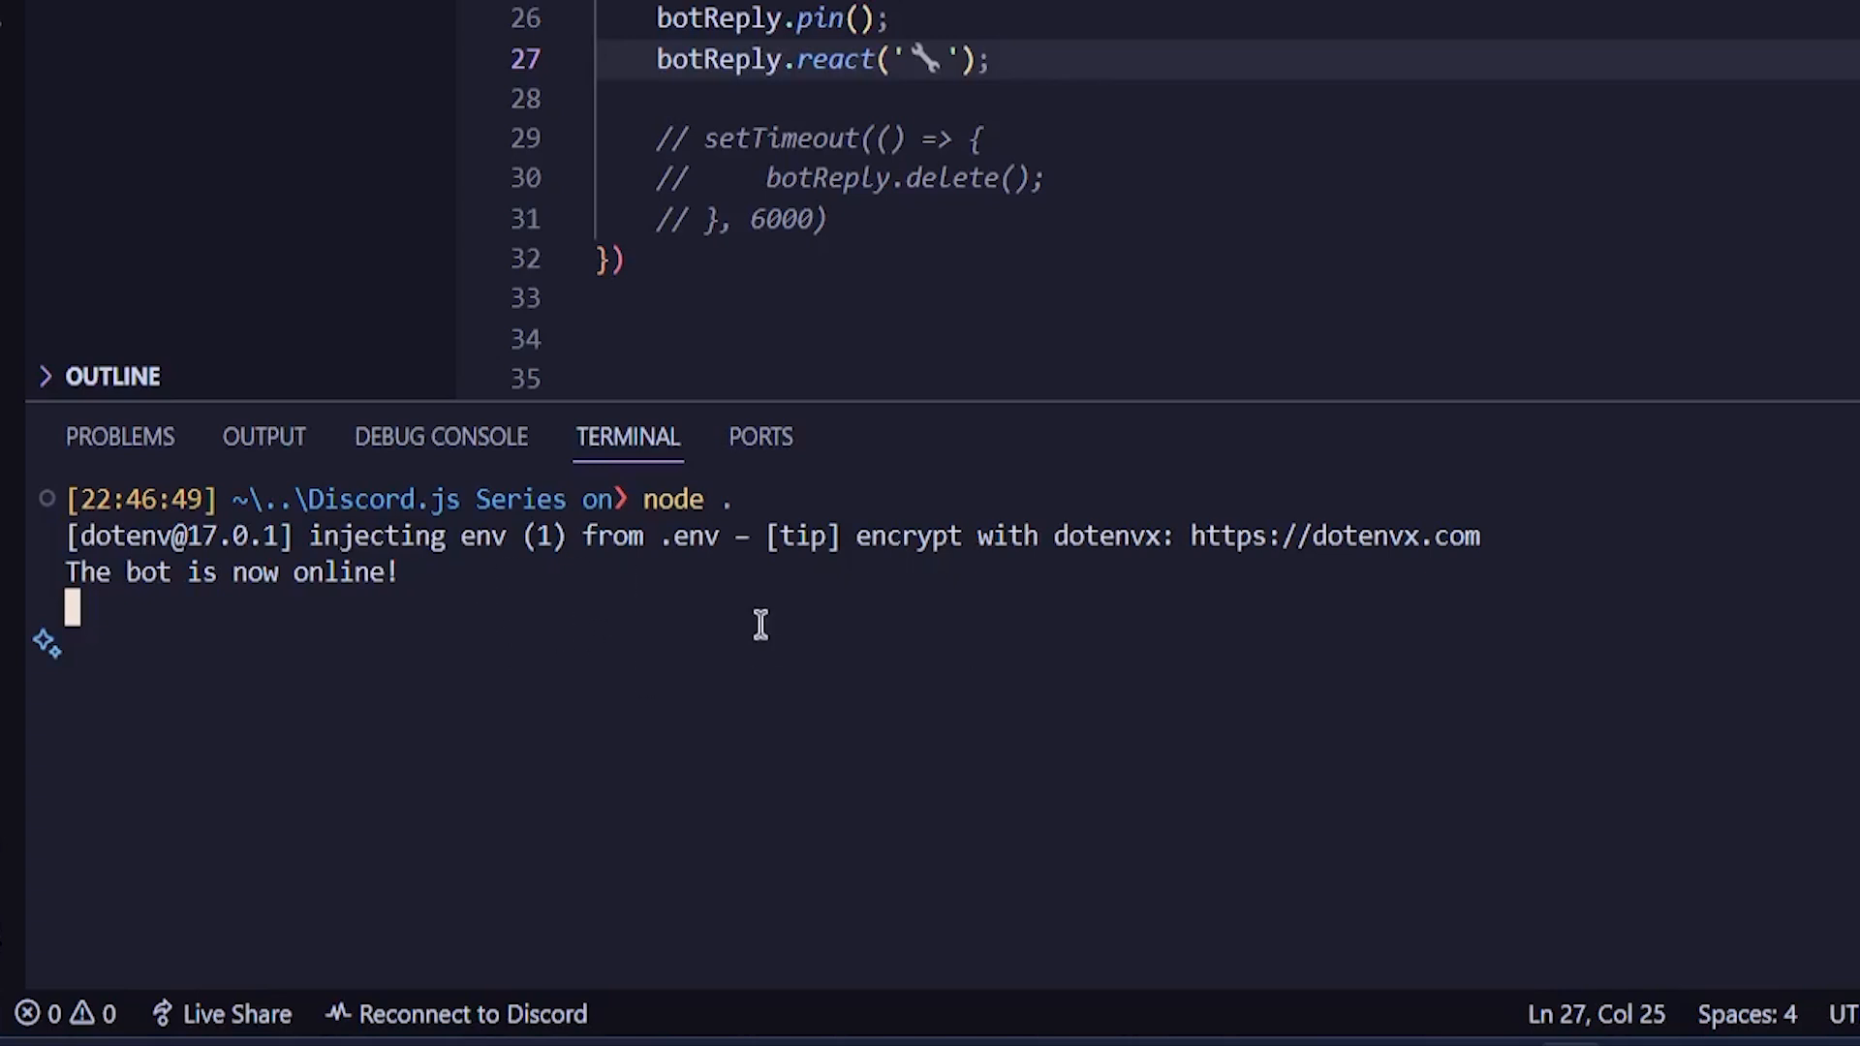
mouse_move(696, 654)
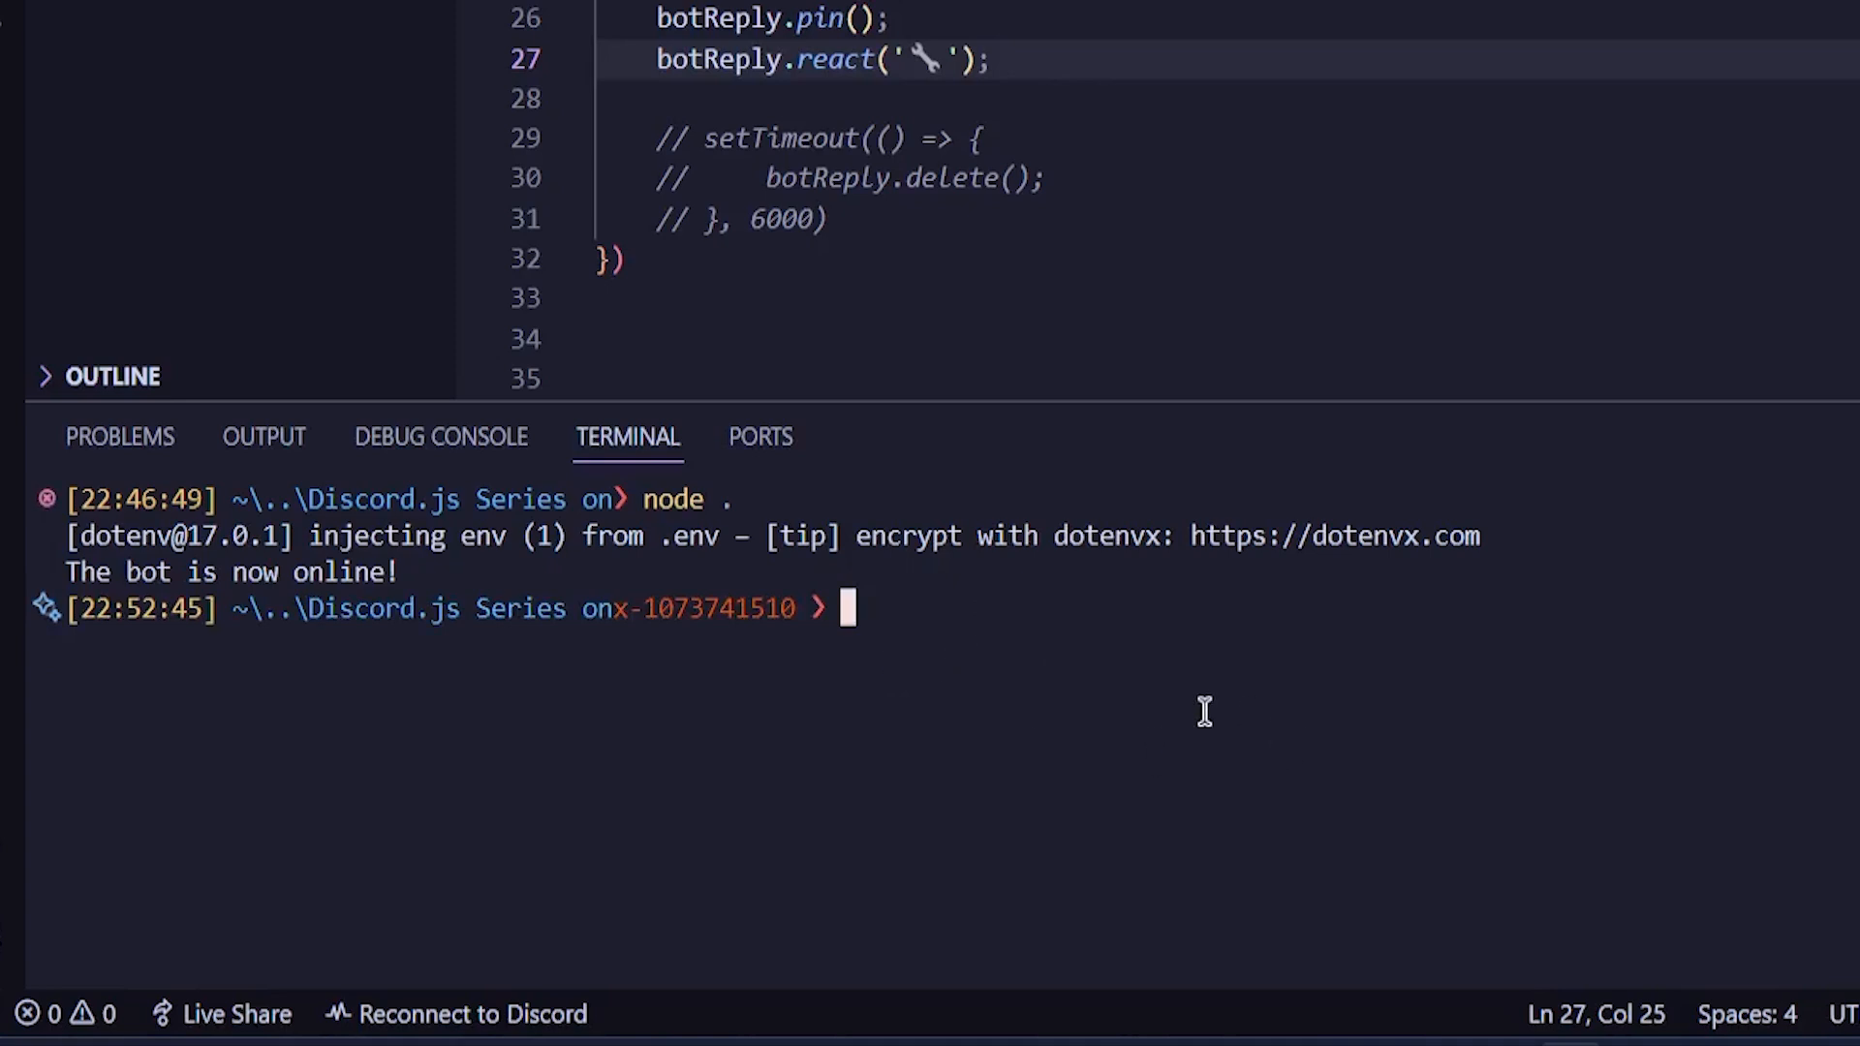
- Clear the terminal with cls and type node . to restart the bot
type("cle")
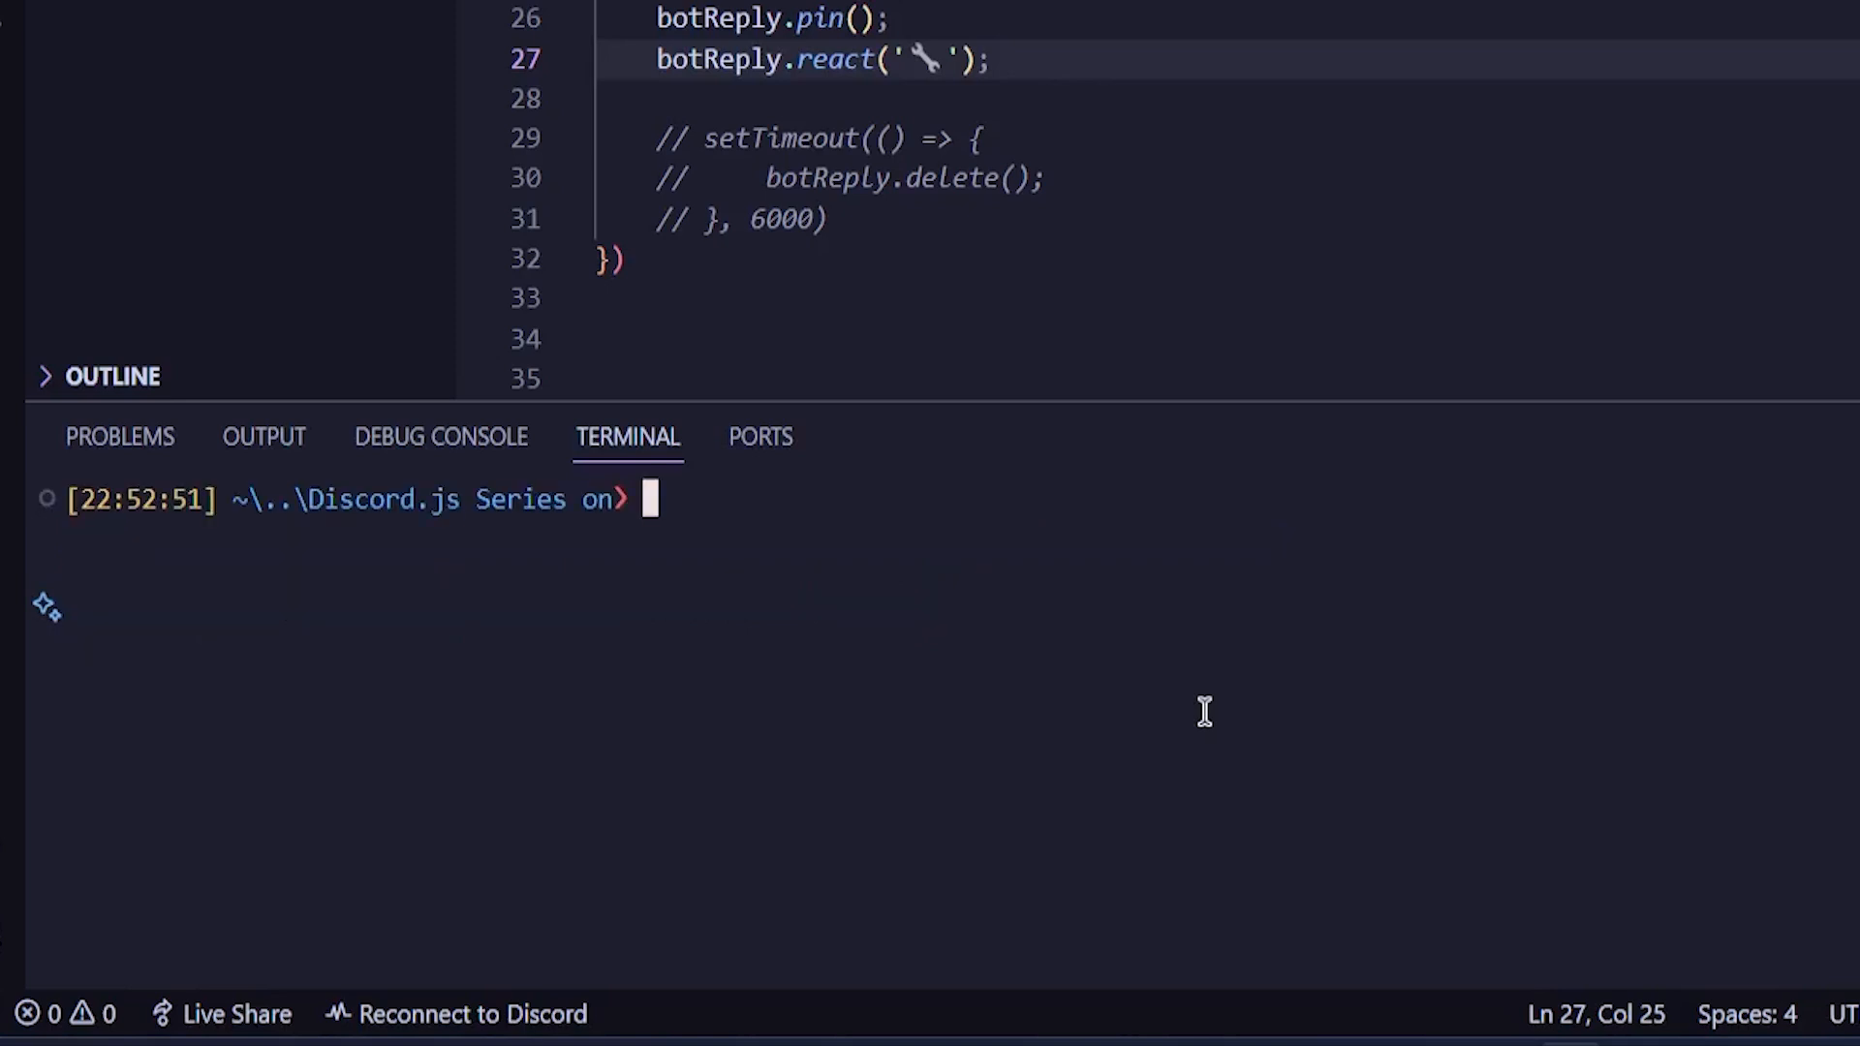
type("cls")
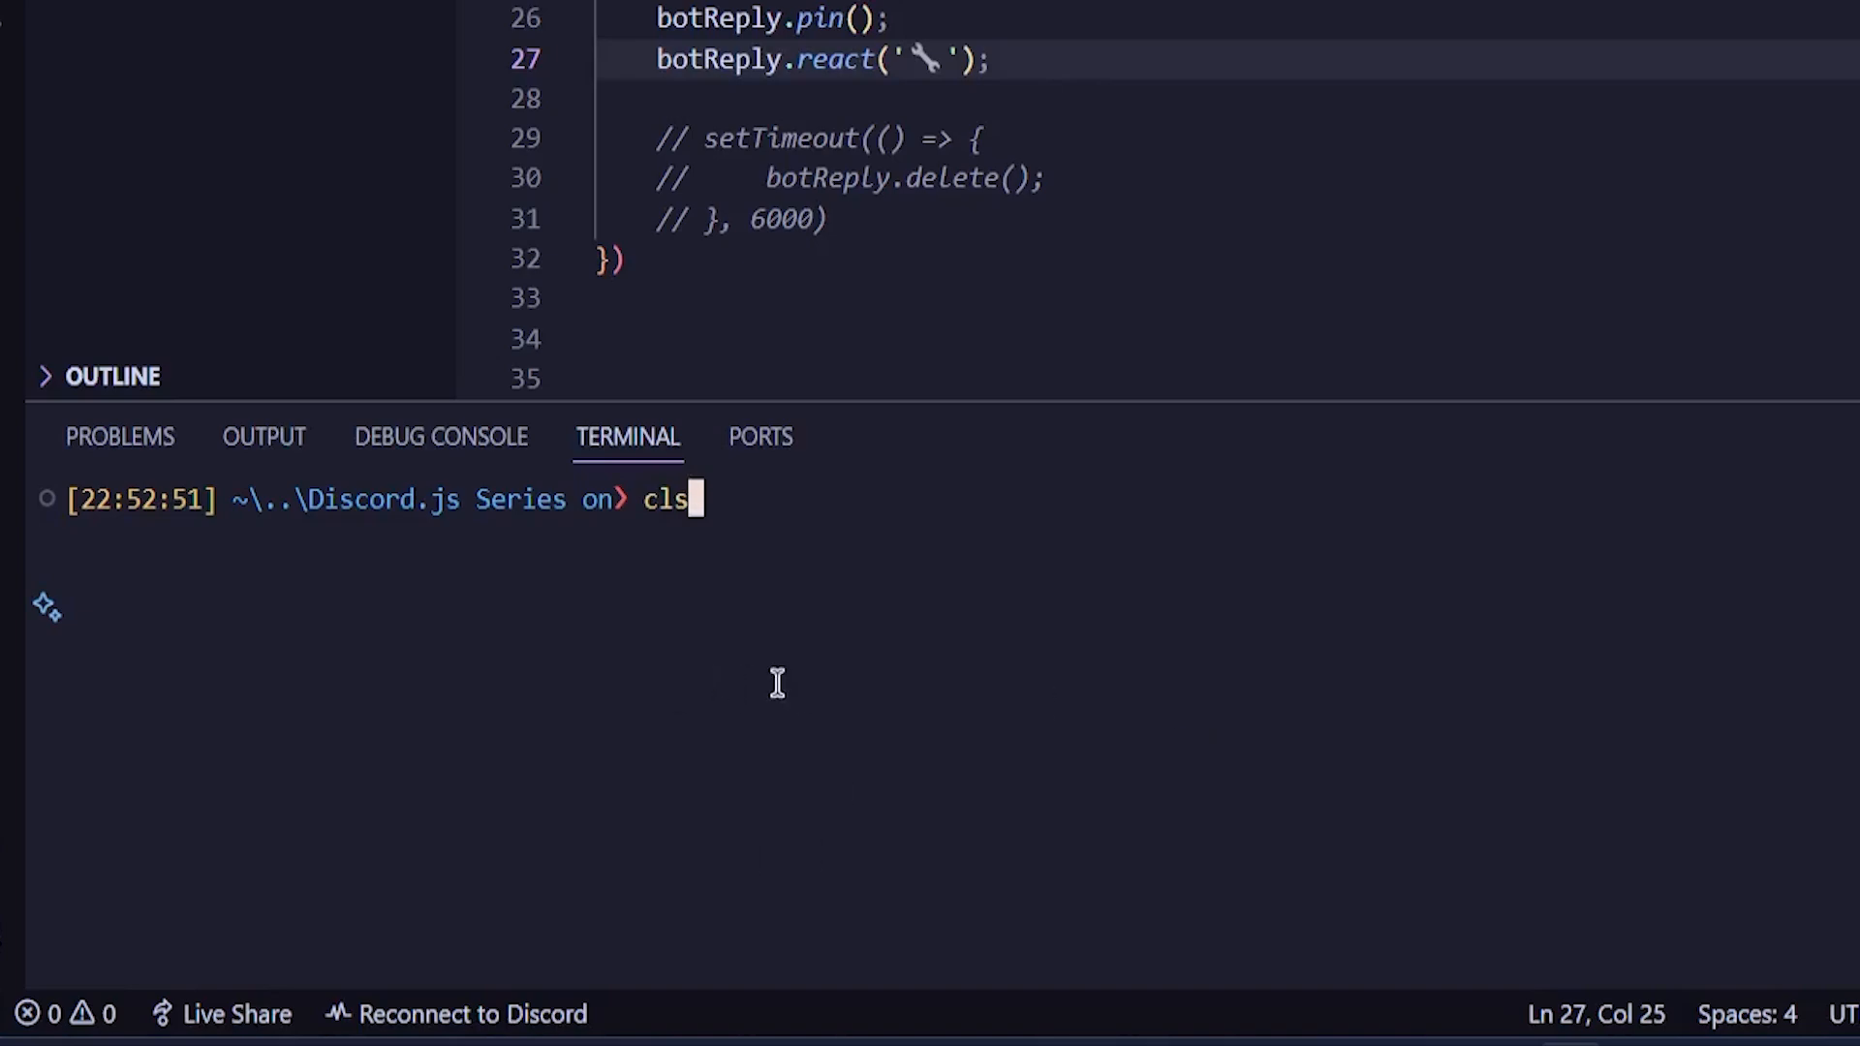
type("nod")
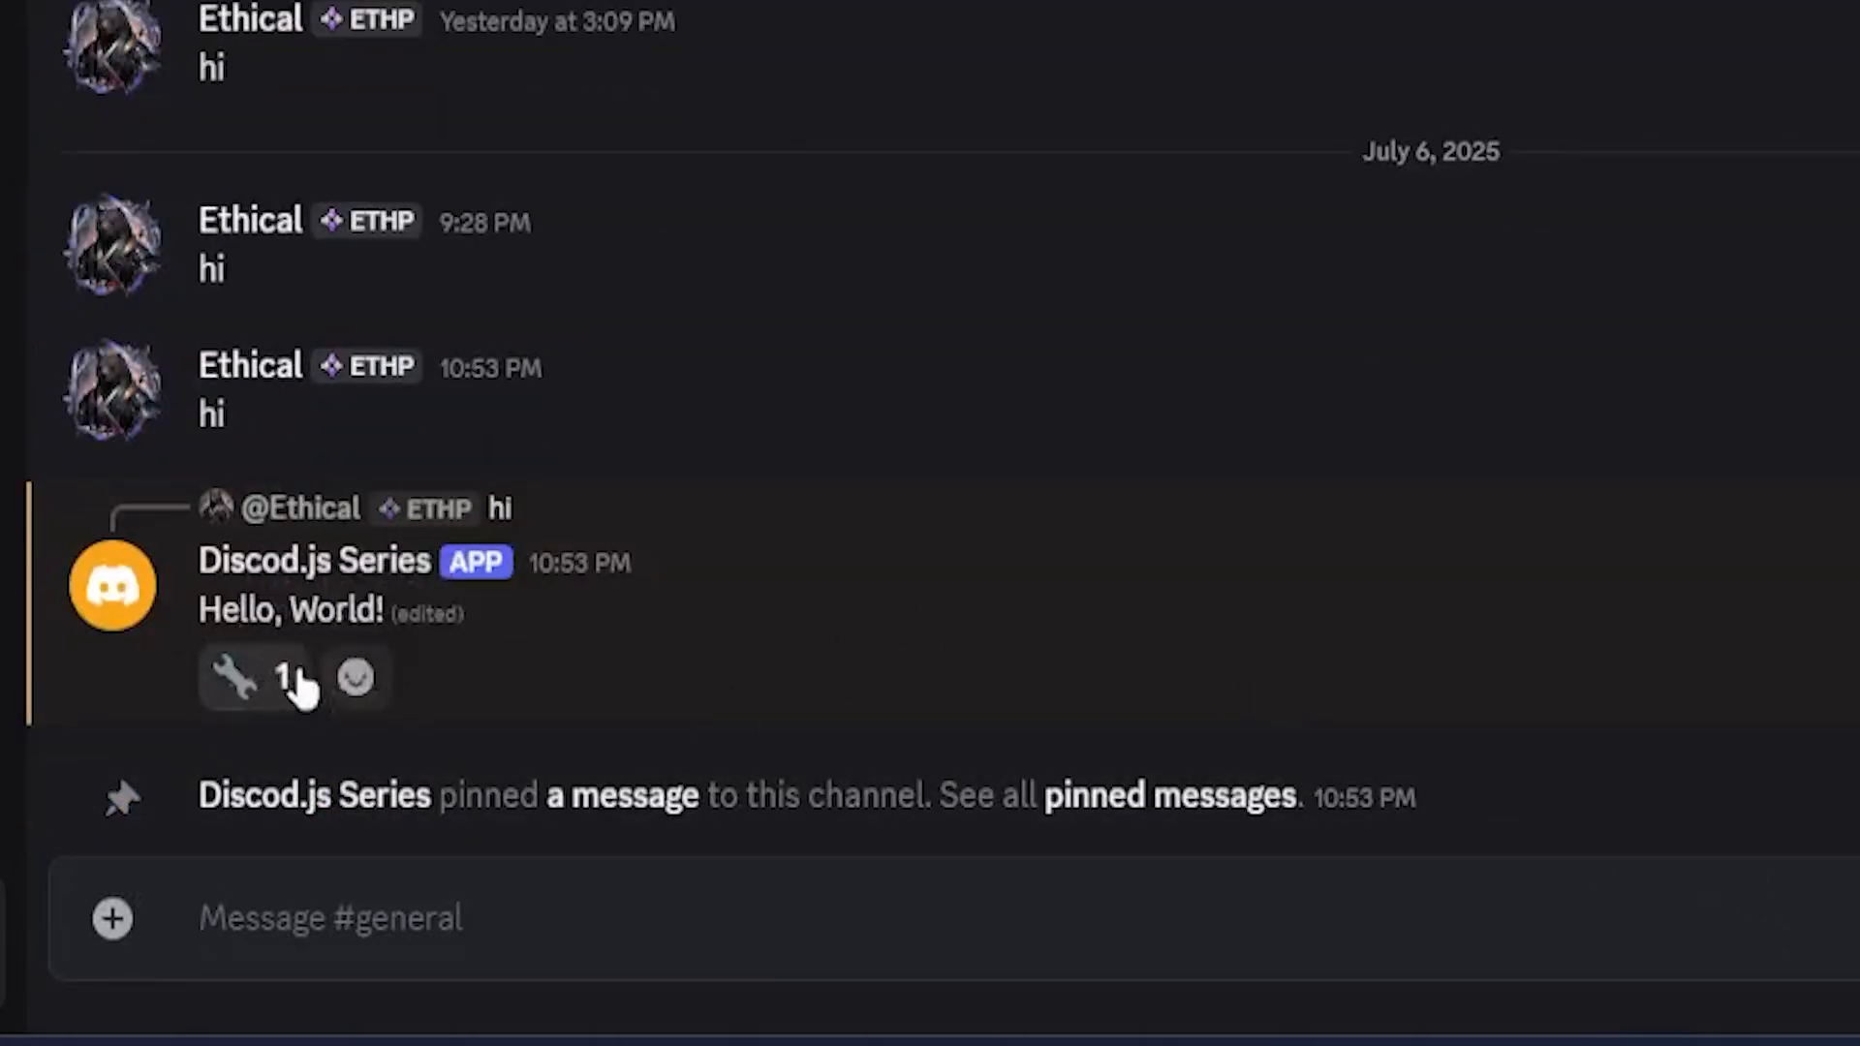
mouse_move(876, 729)
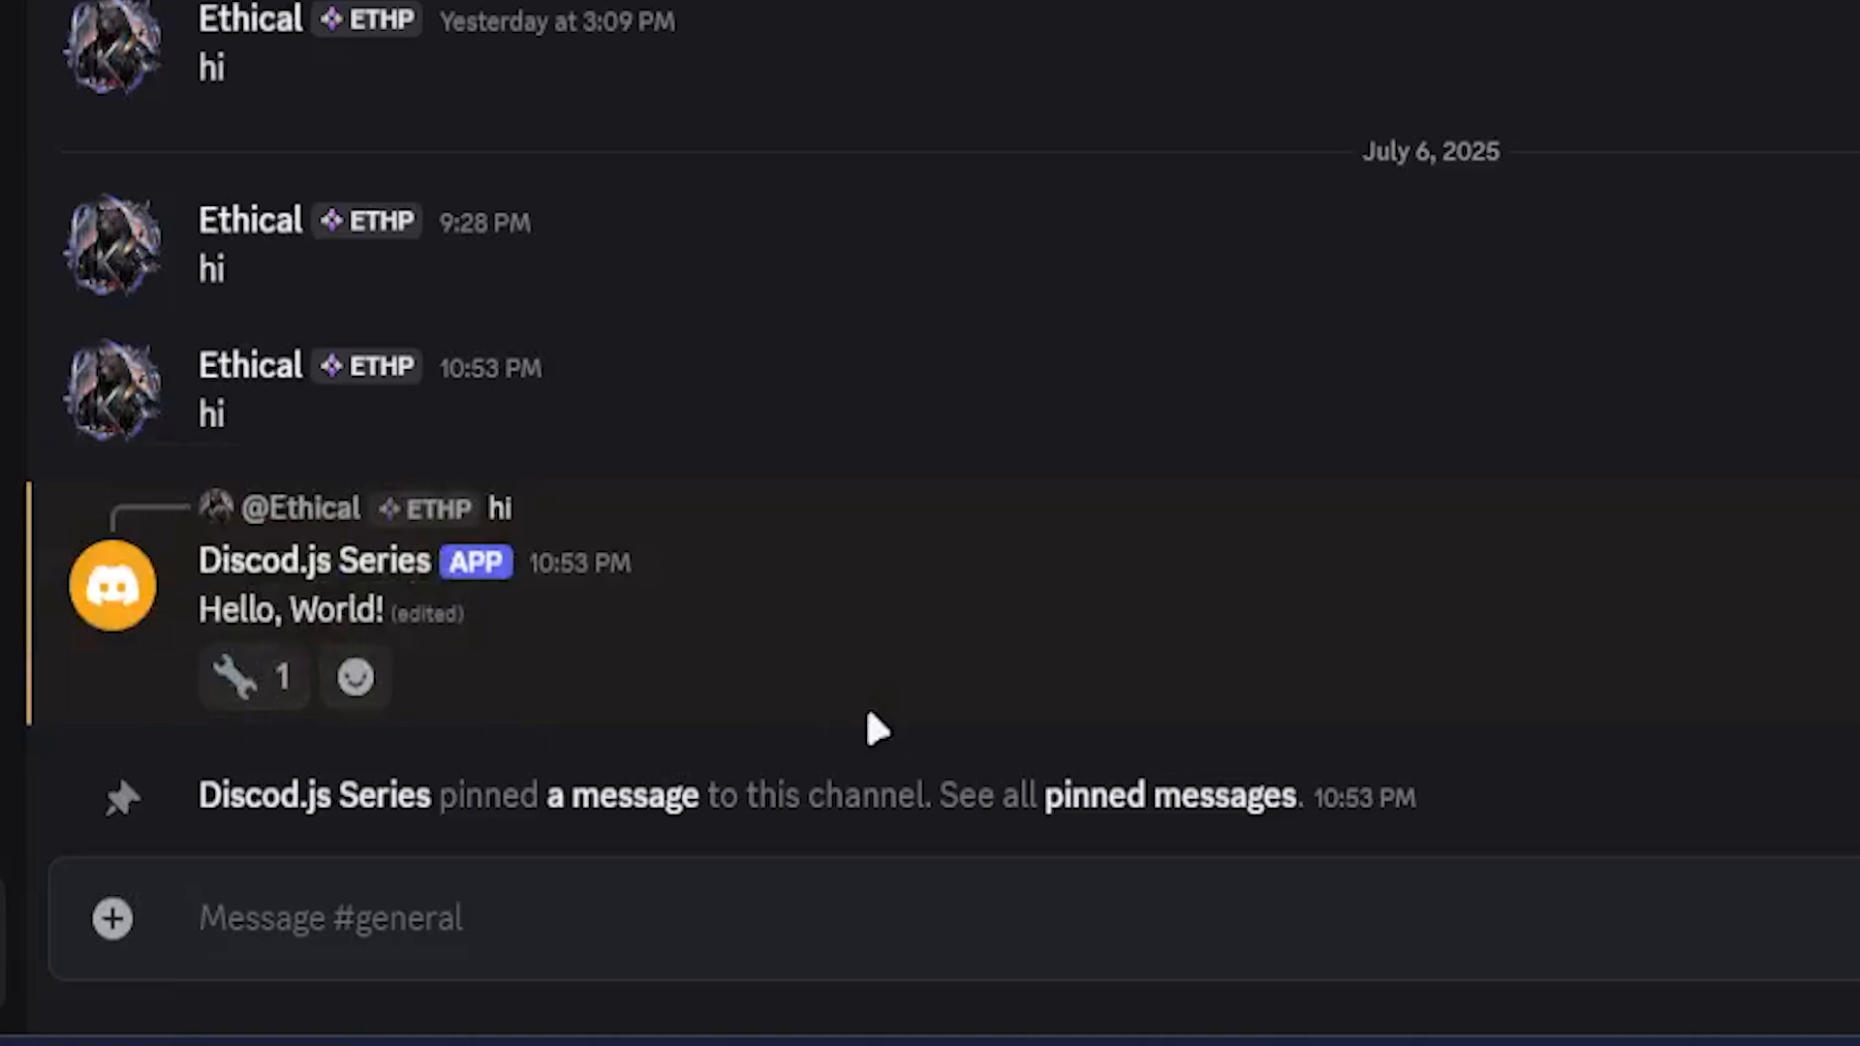
mouse_move(890, 745)
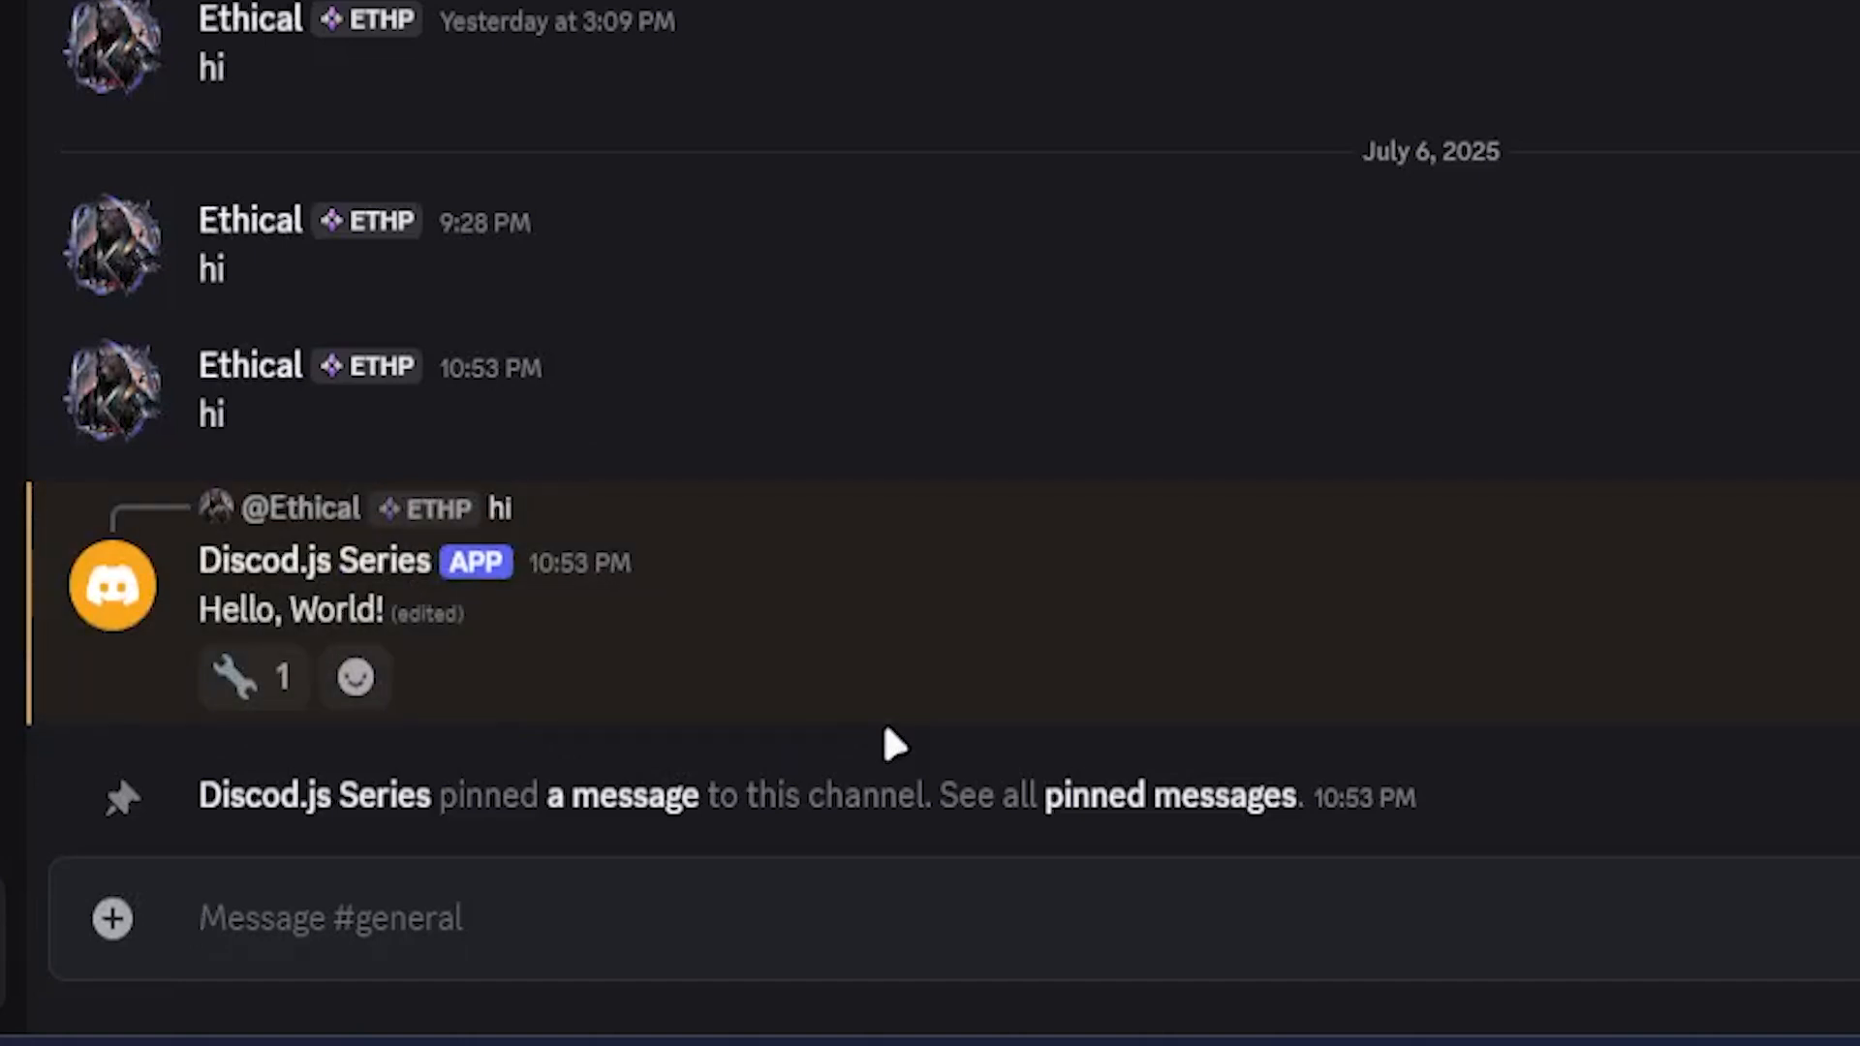
mouse_move(354, 677)
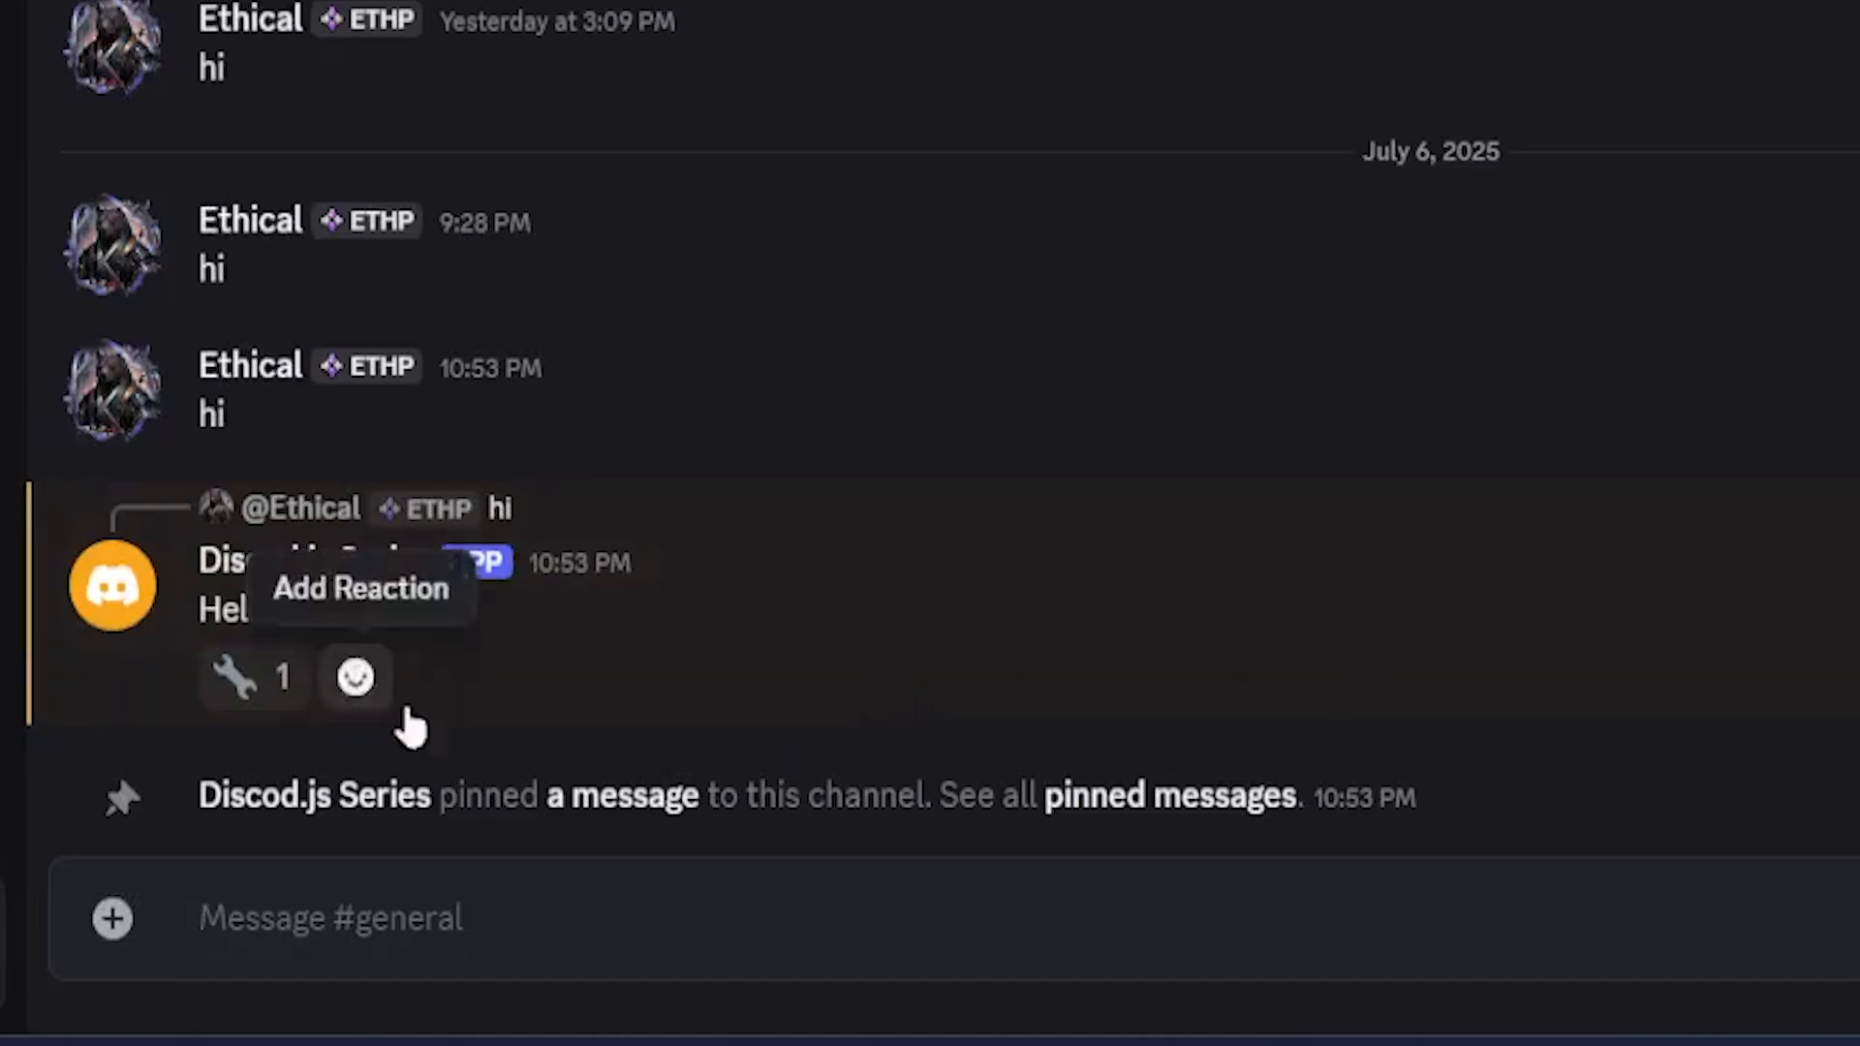
scroll("up", 3)
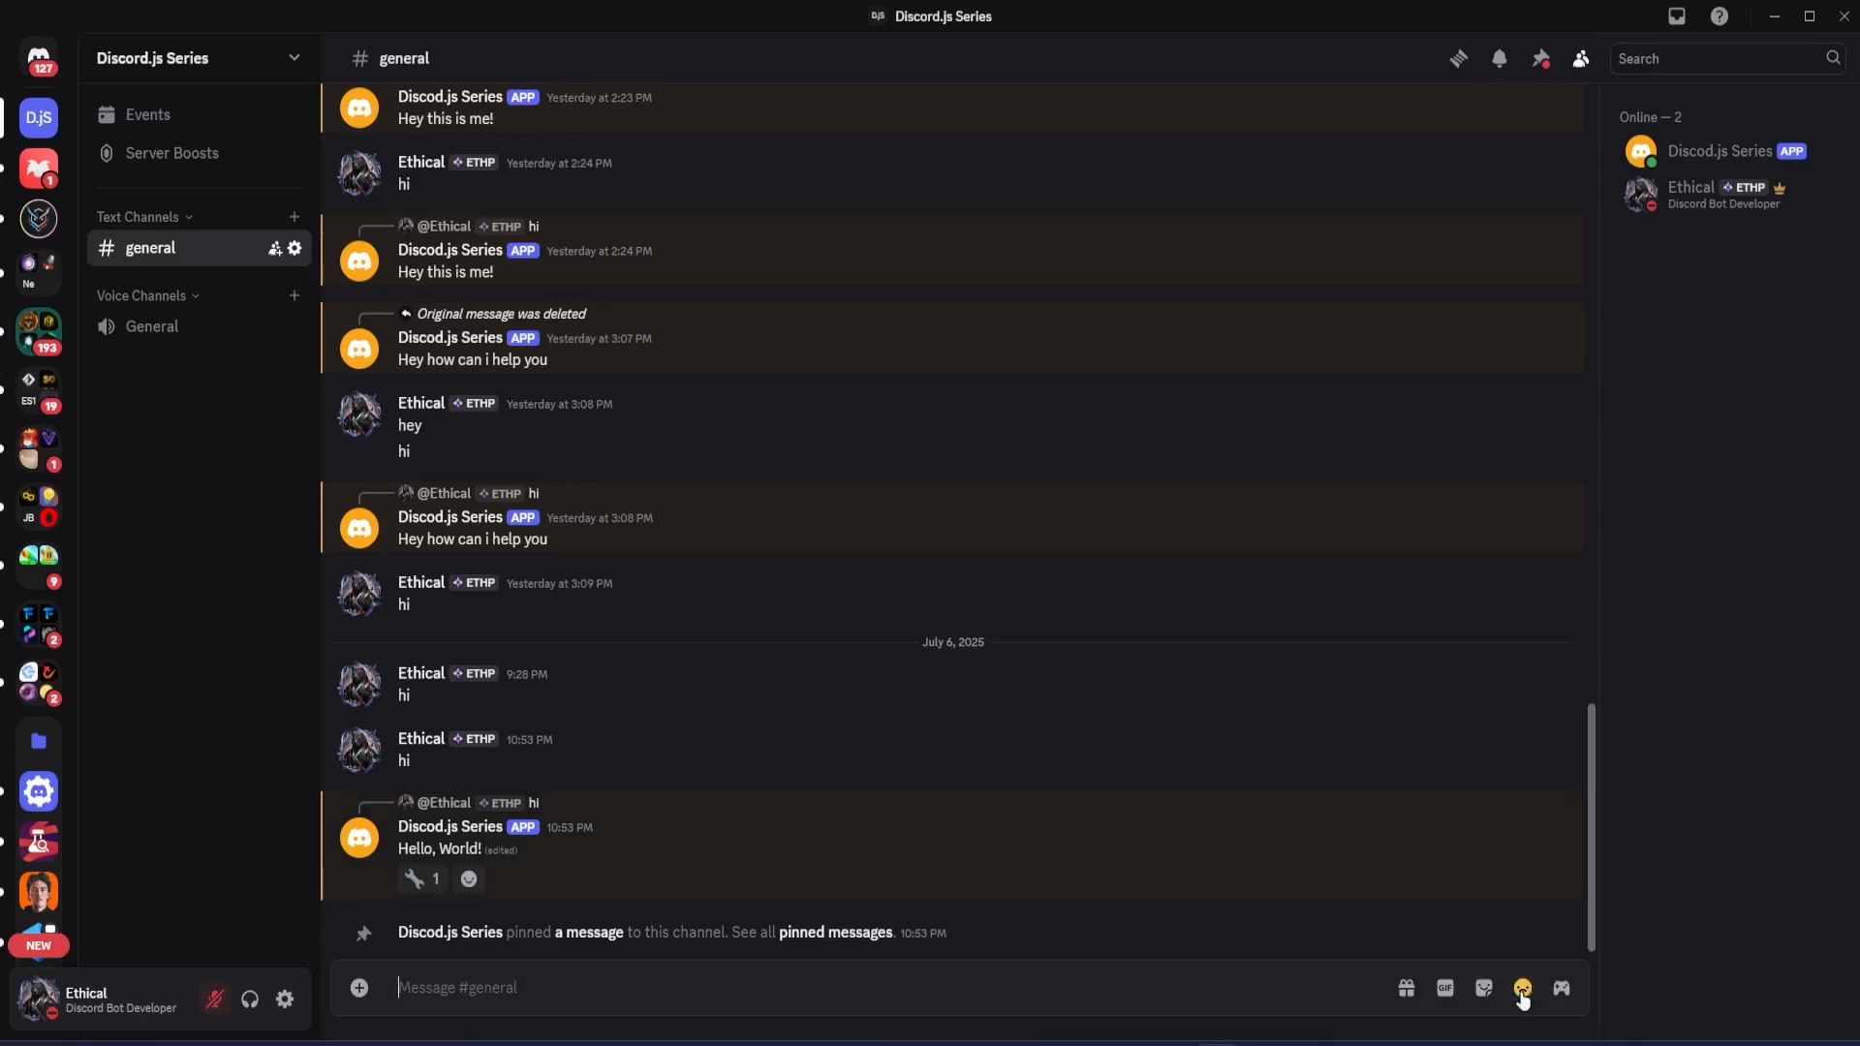
- Upload the trophy image as custom emoji :trophy~1: in Server Settings, then close settings
left_click(1522, 988)
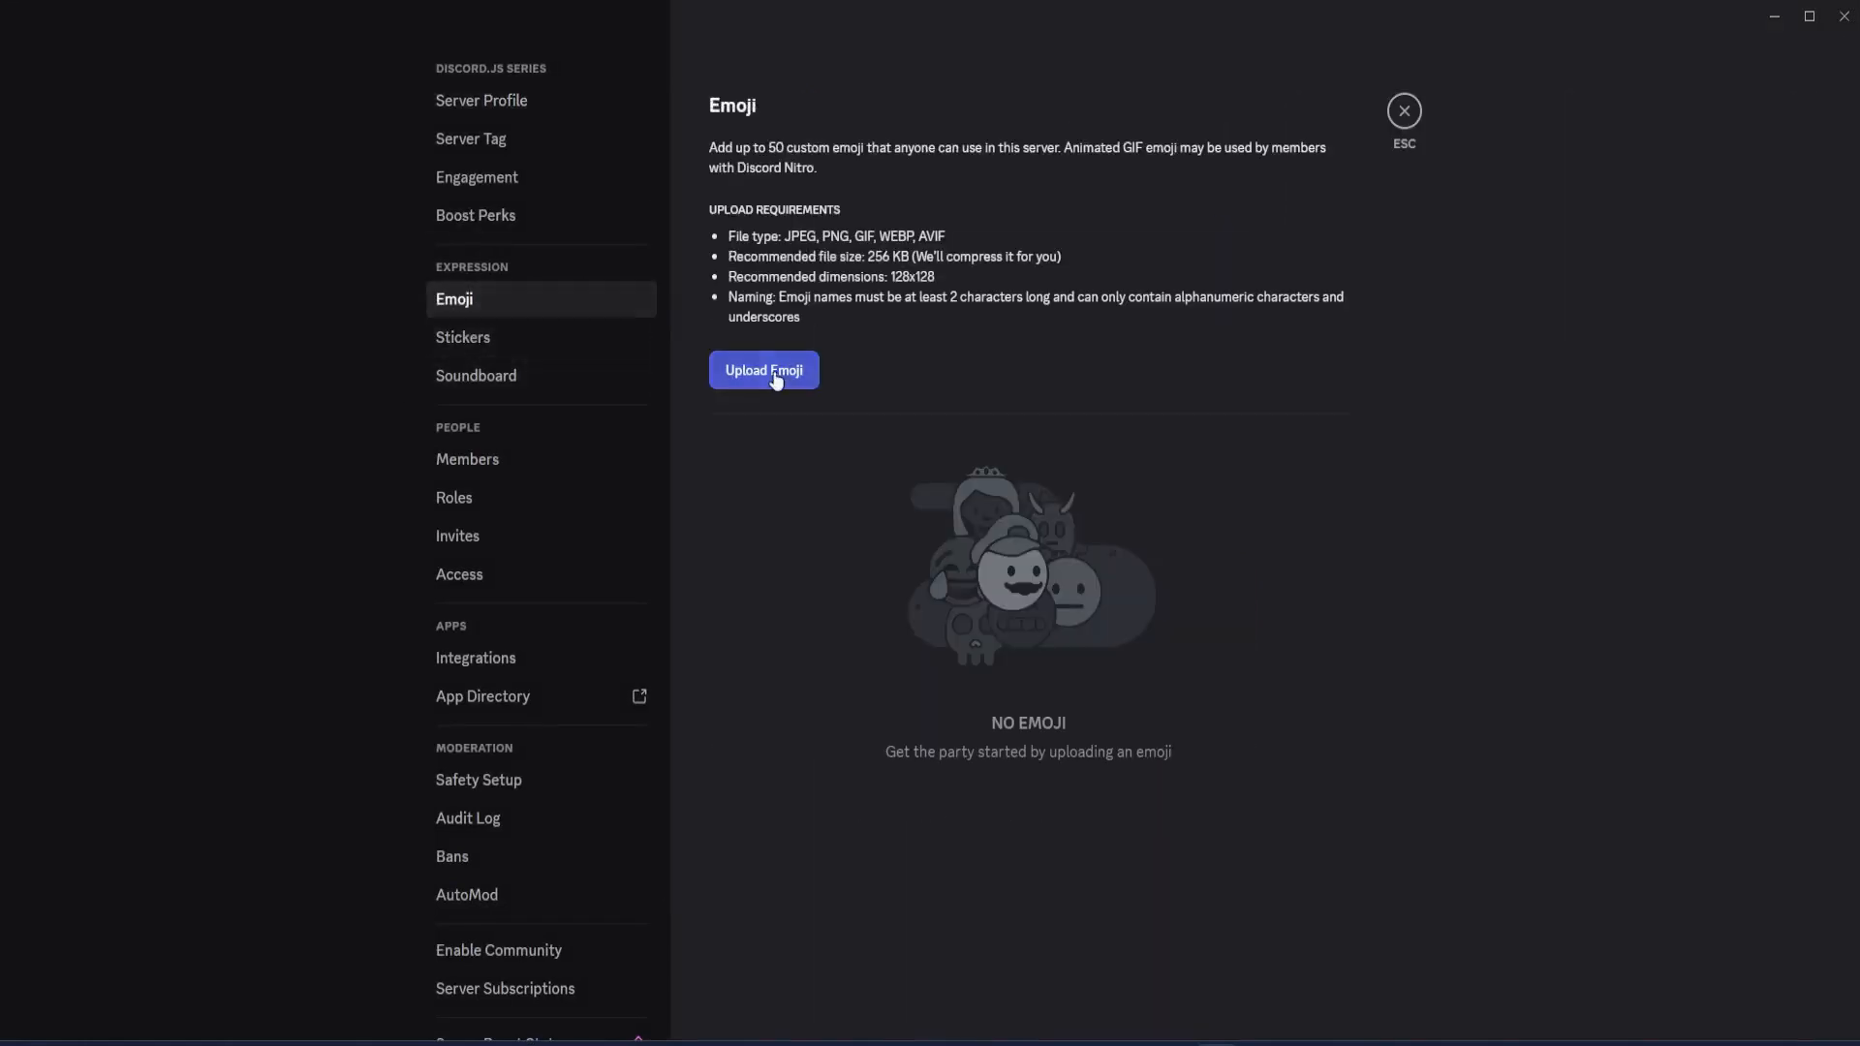
left_click(764, 370)
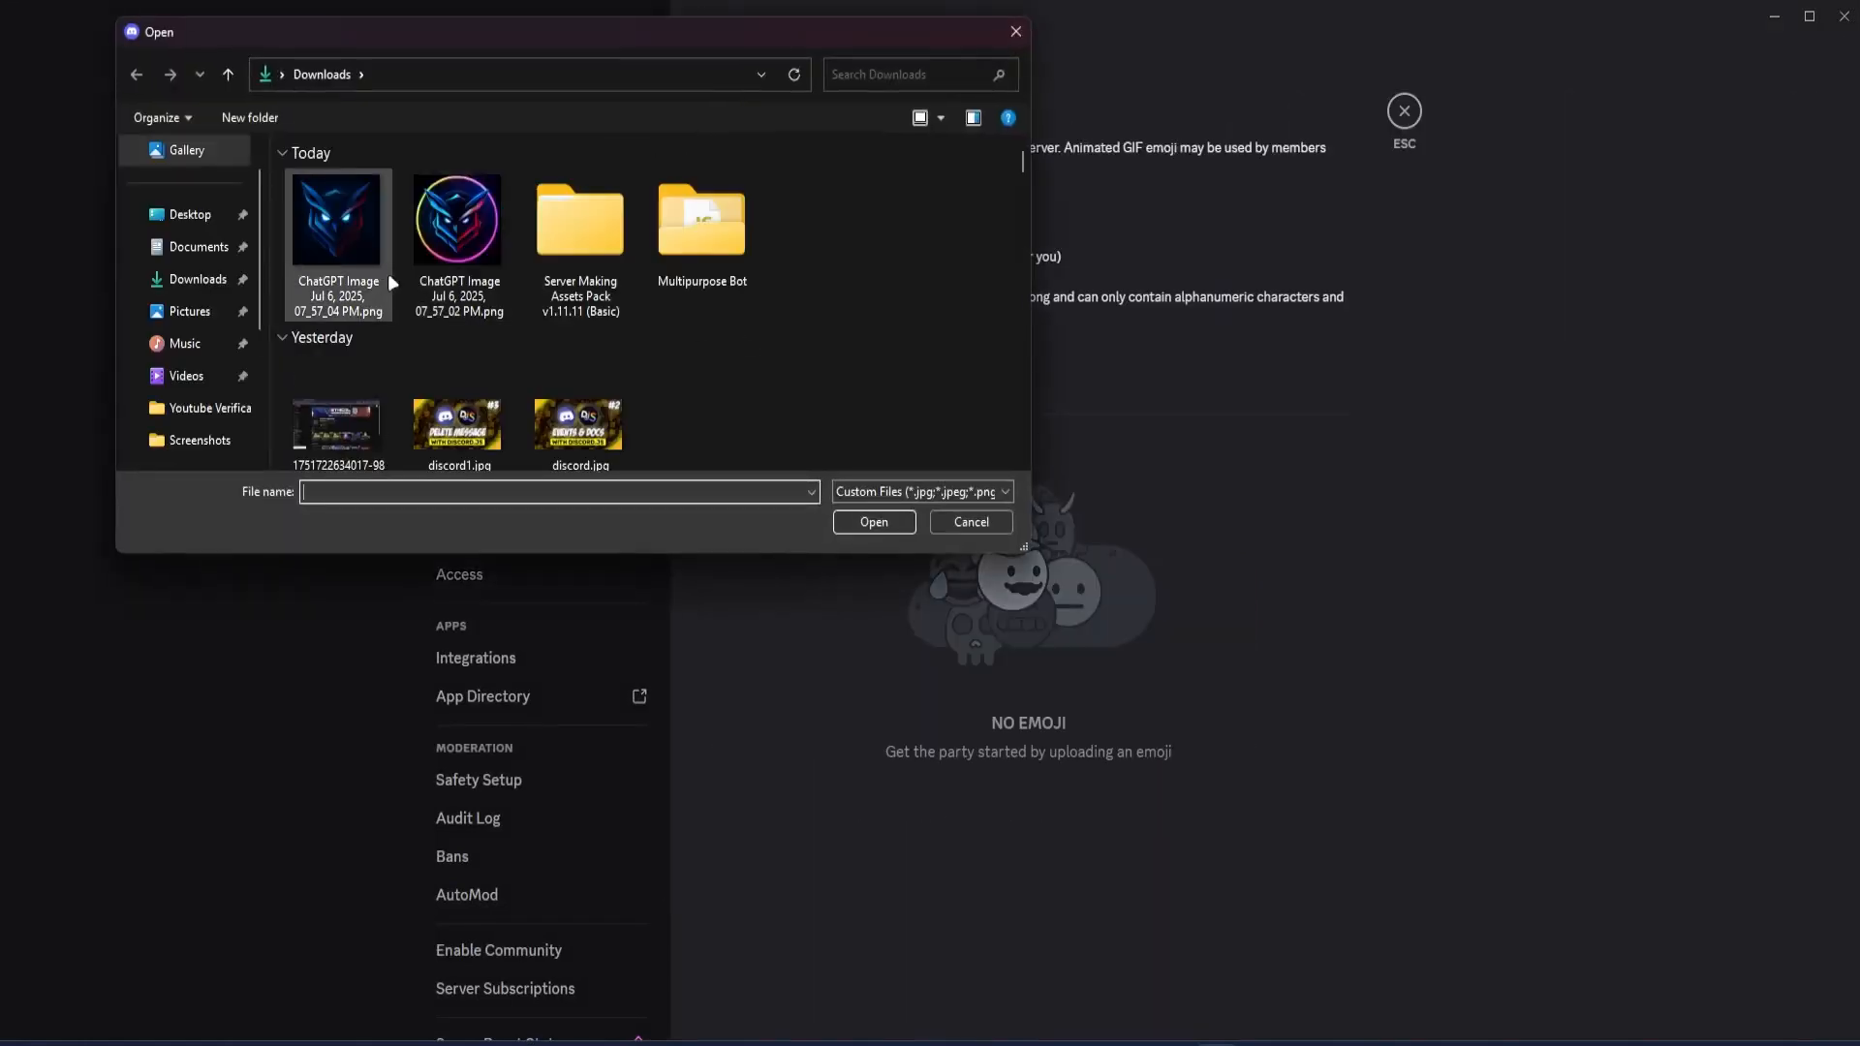
scroll("down", 3)
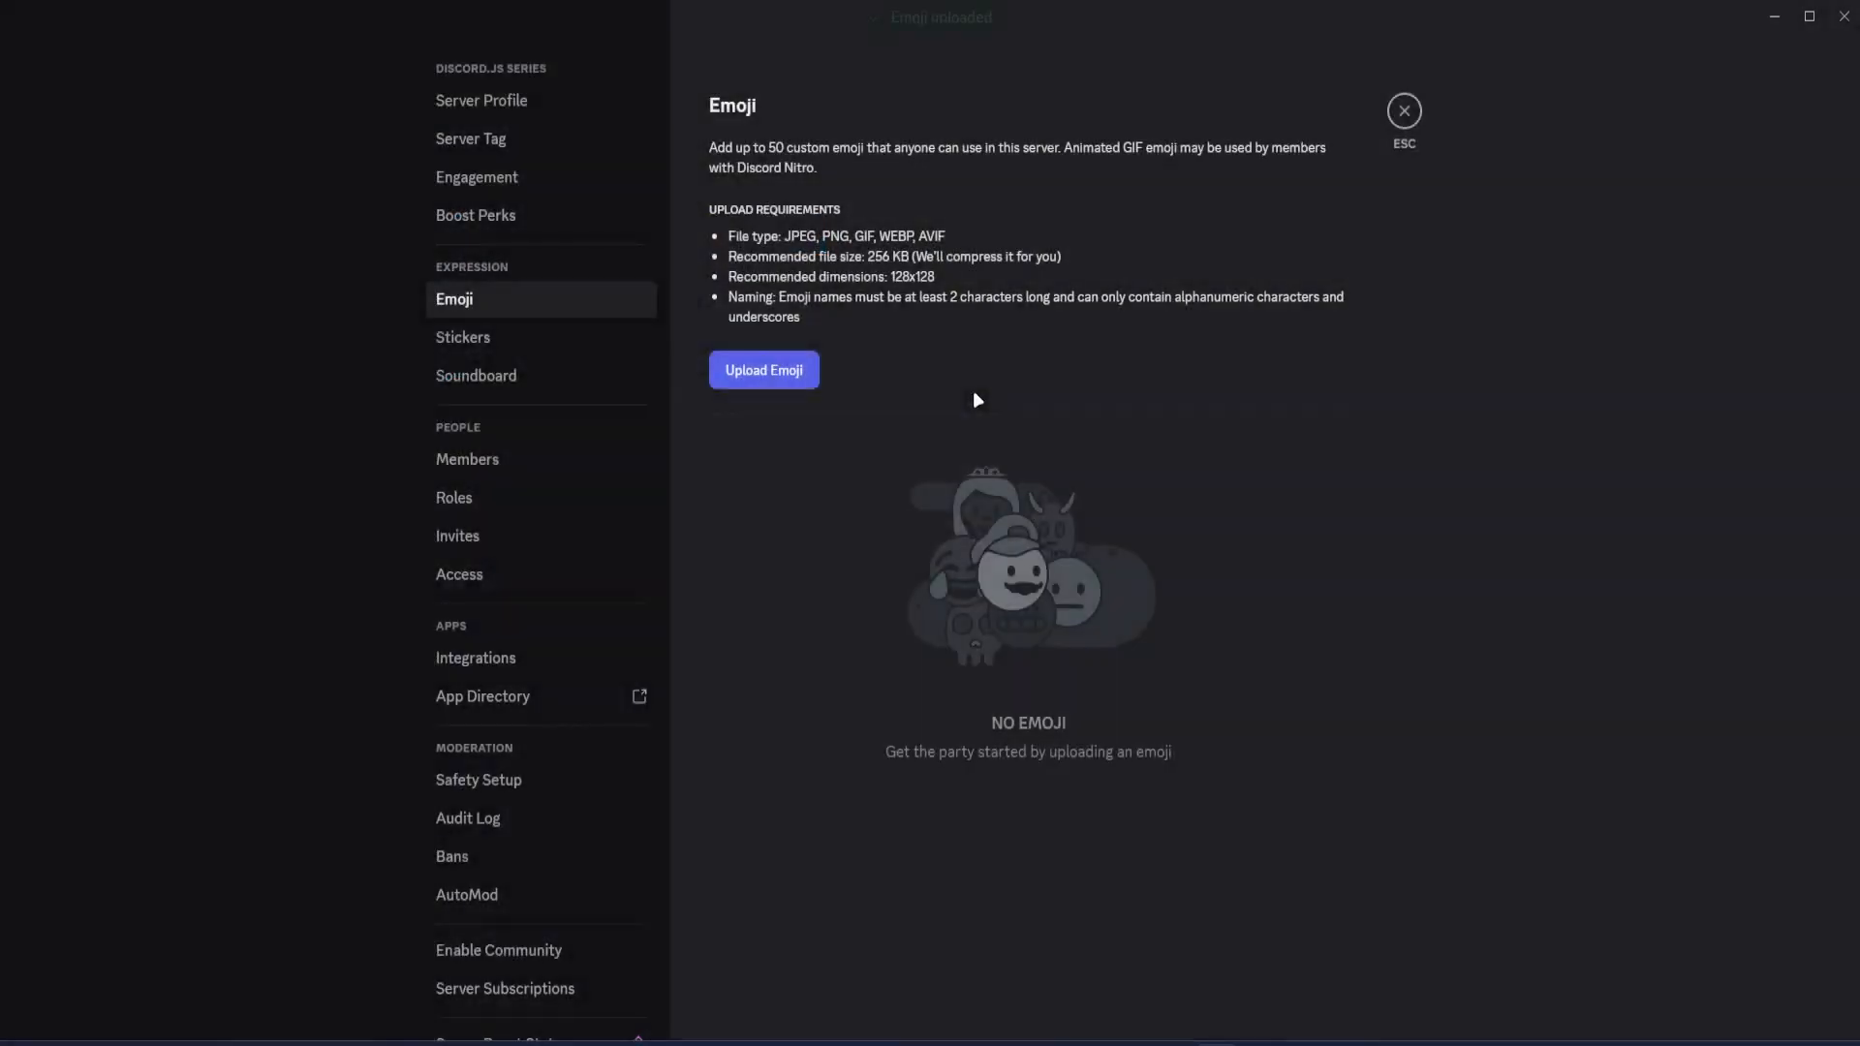
left_click(1404, 111)
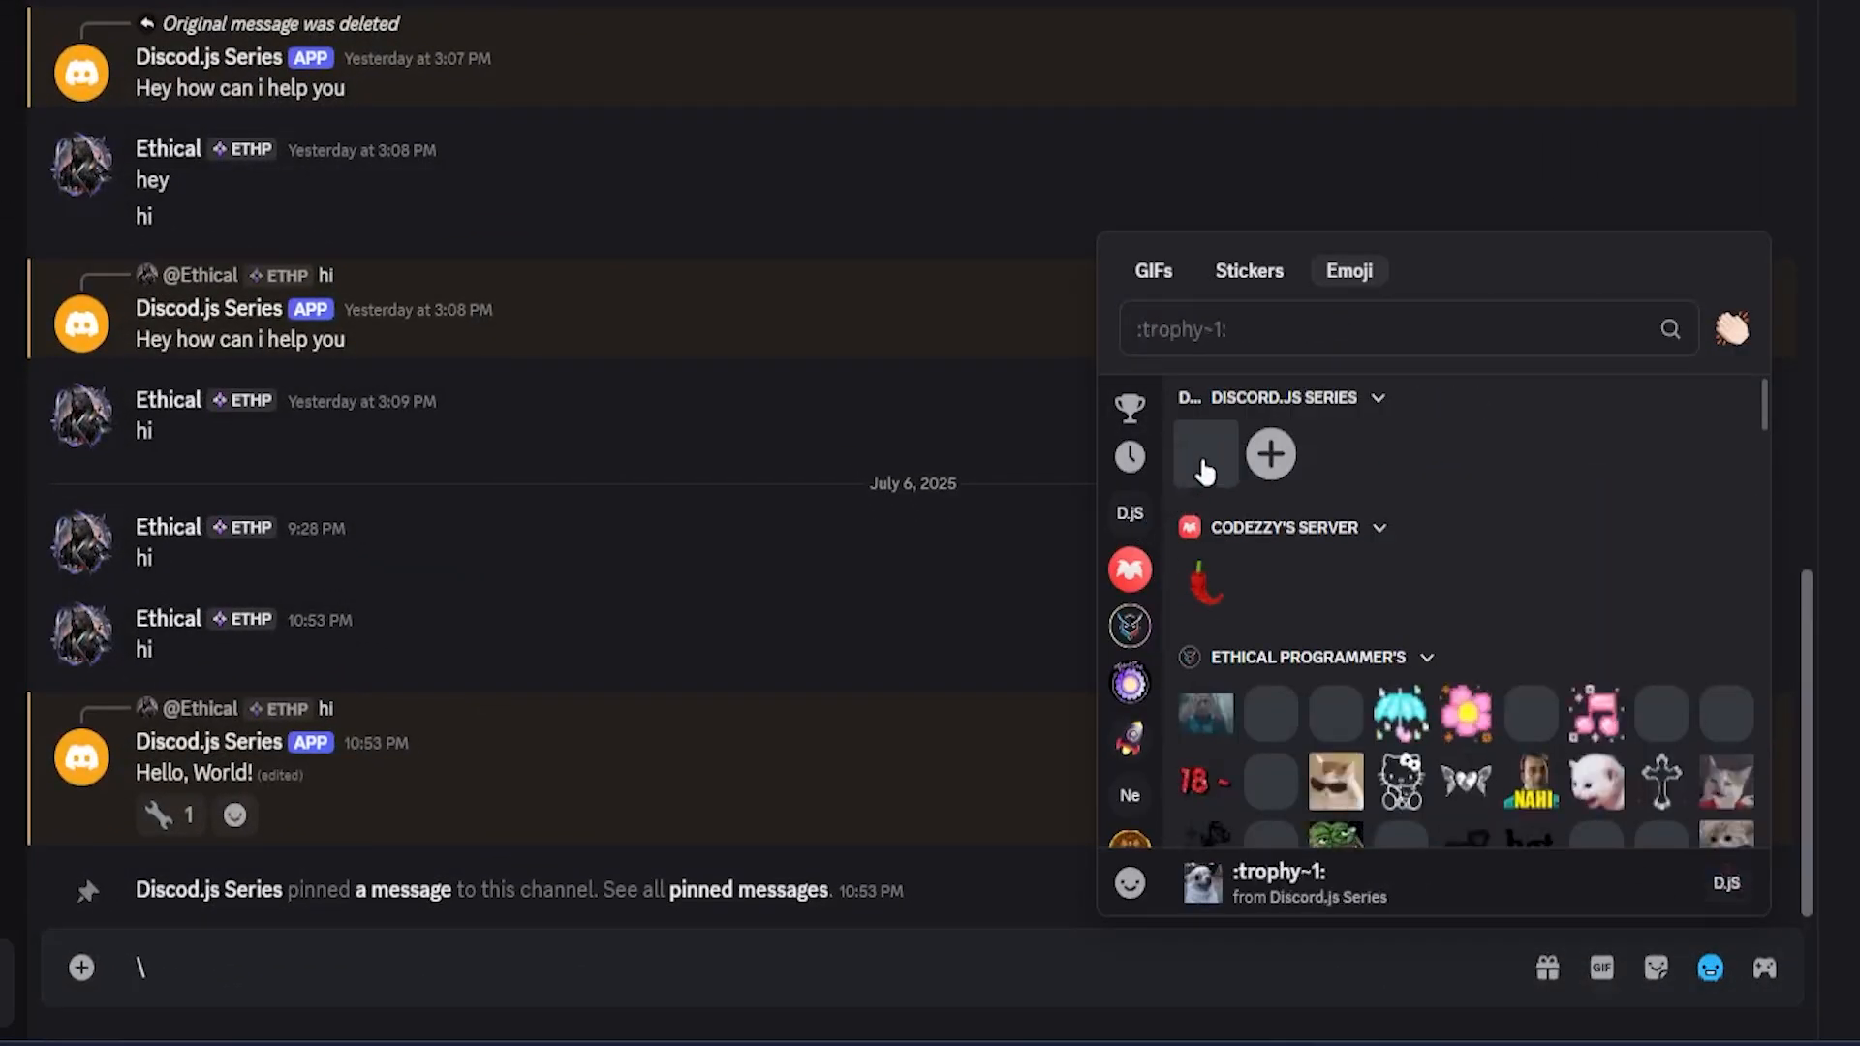
- Insert the :trophy~1: emoji after the backslash to reveal its raw identifier
left_click(1205, 455)
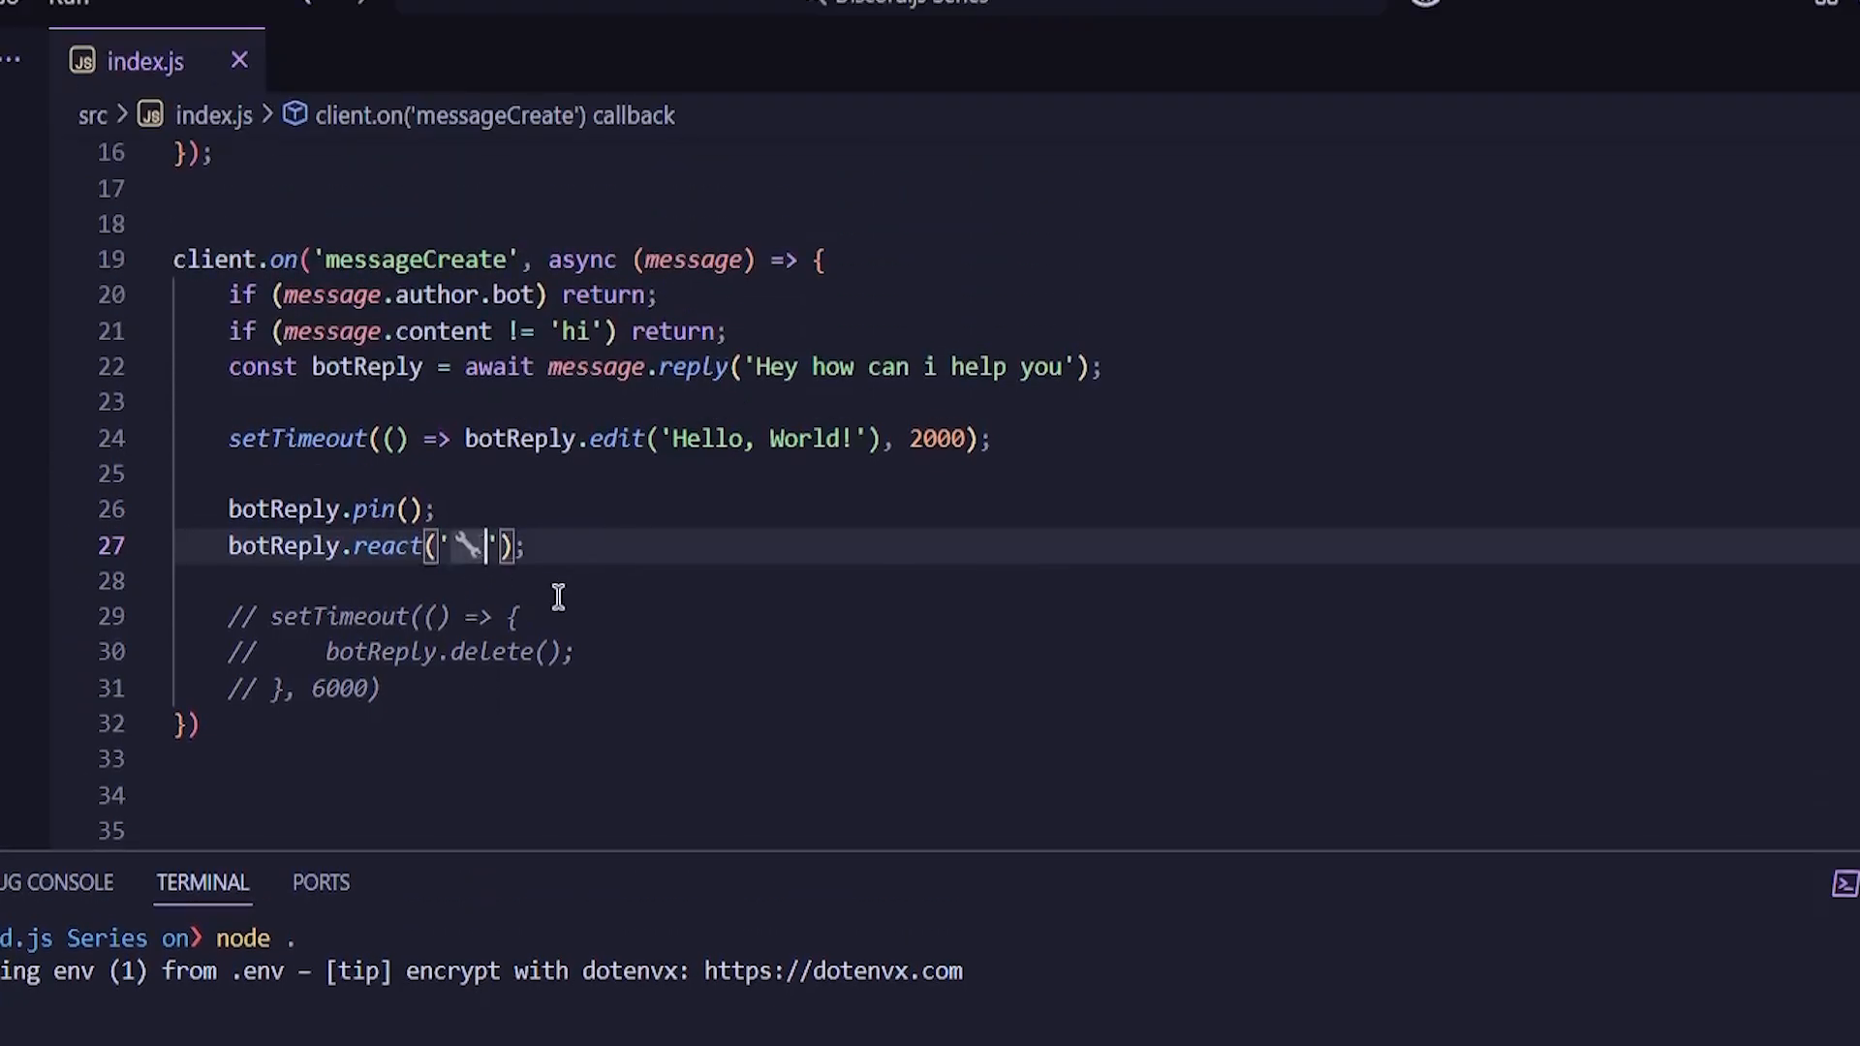
type("<a:trophy:1391477351485018153>")
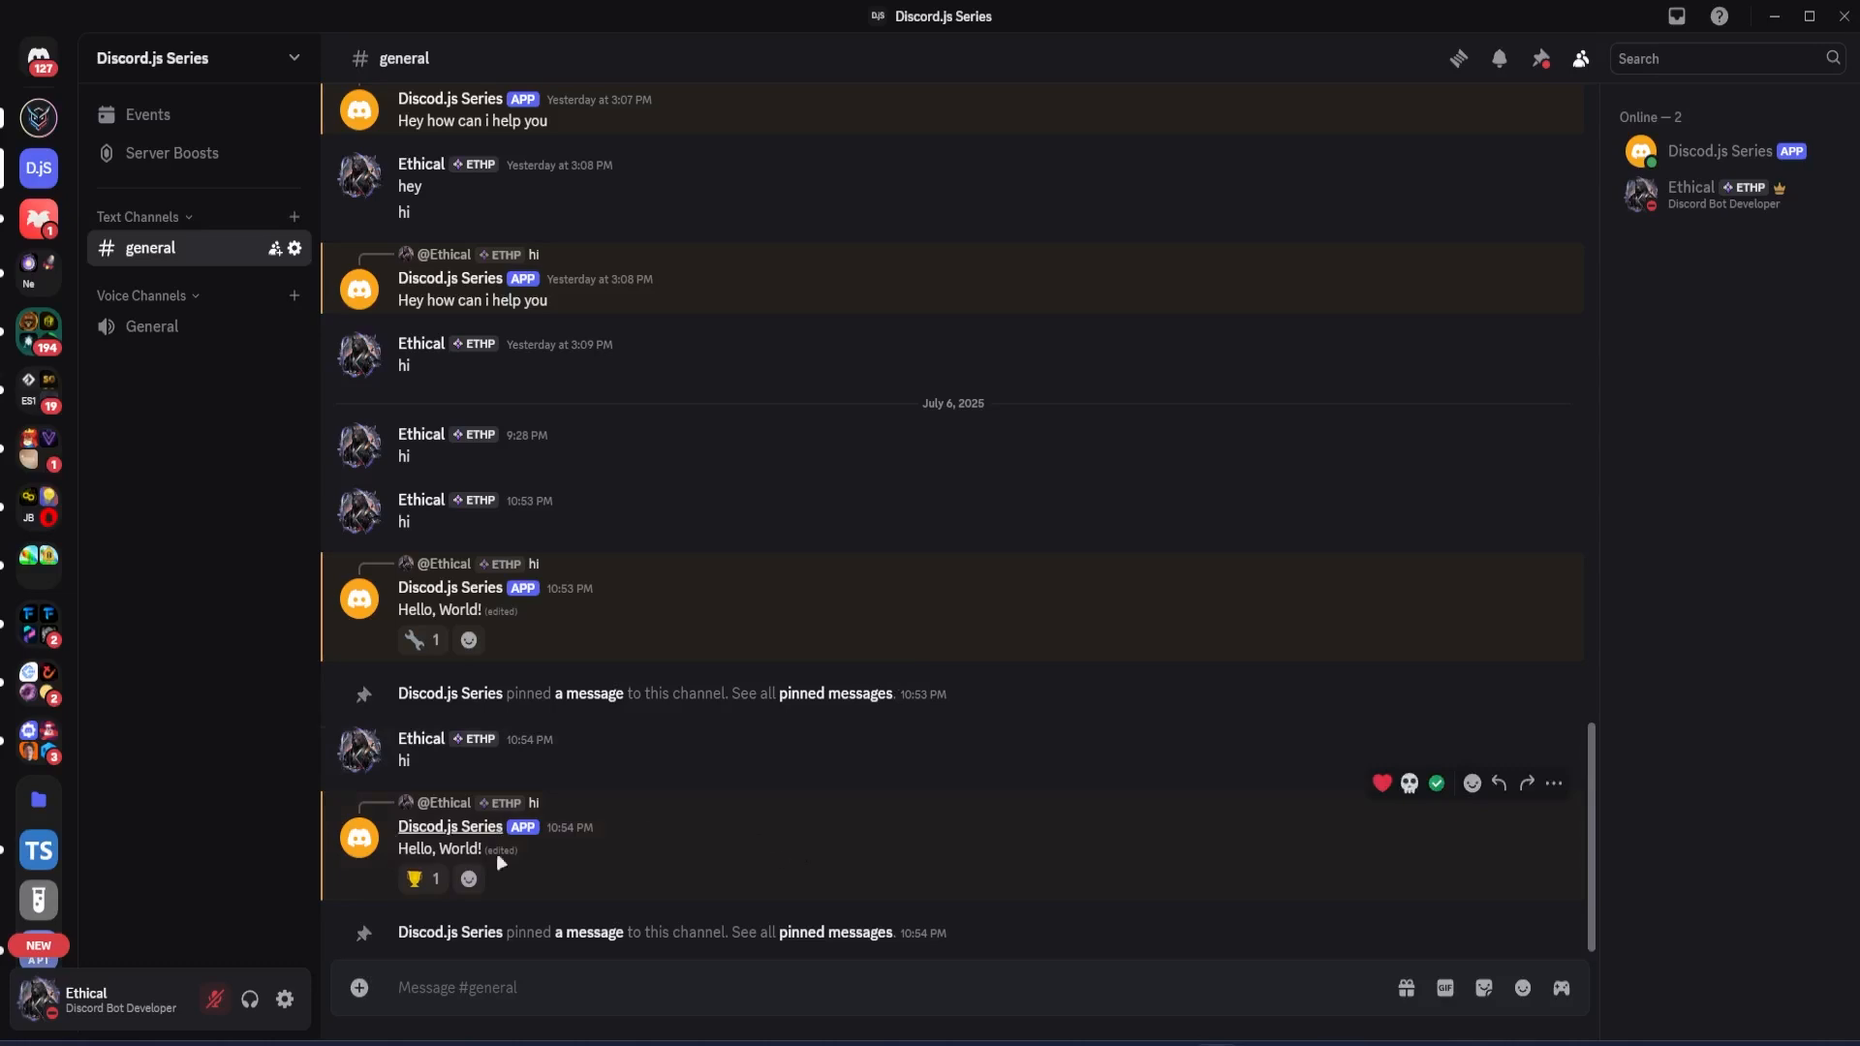
mouse_move(726, 904)
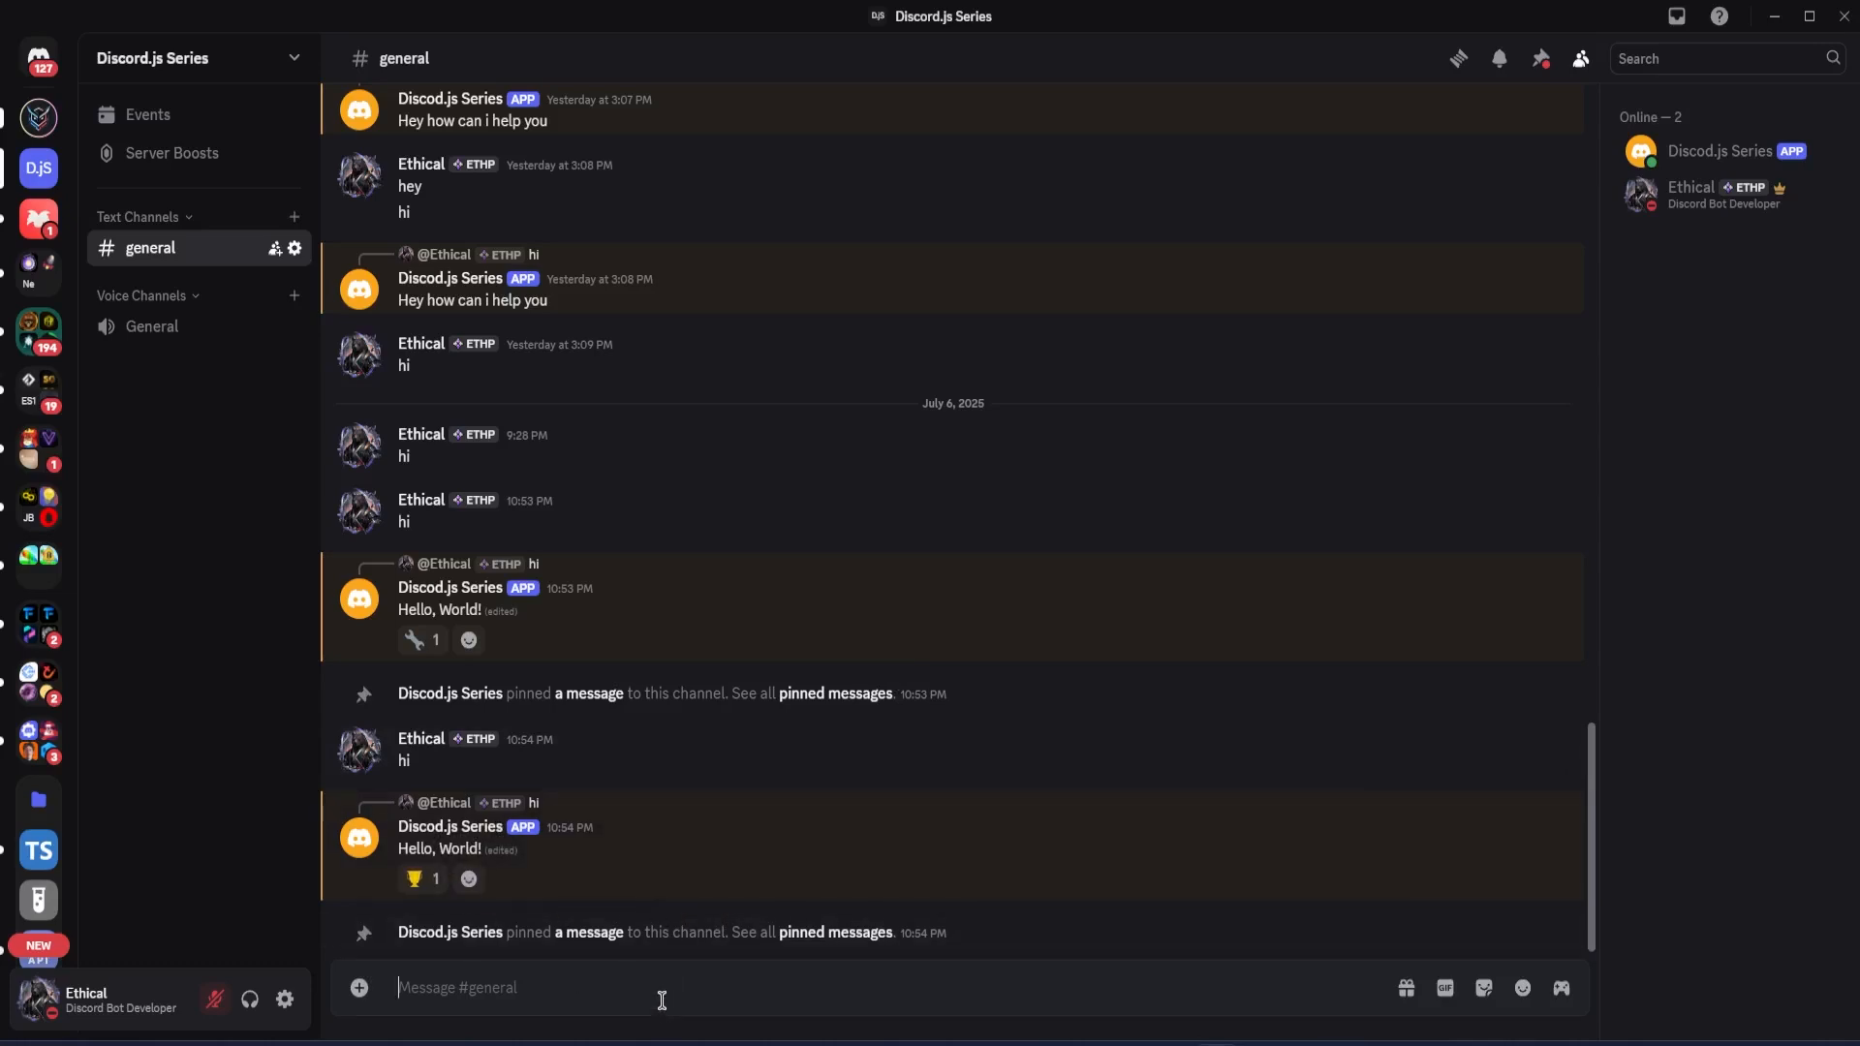
- Scroll down #general to view the bot's pinned 'Hello, World!' reply with trophy reaction
scroll("down", 3)
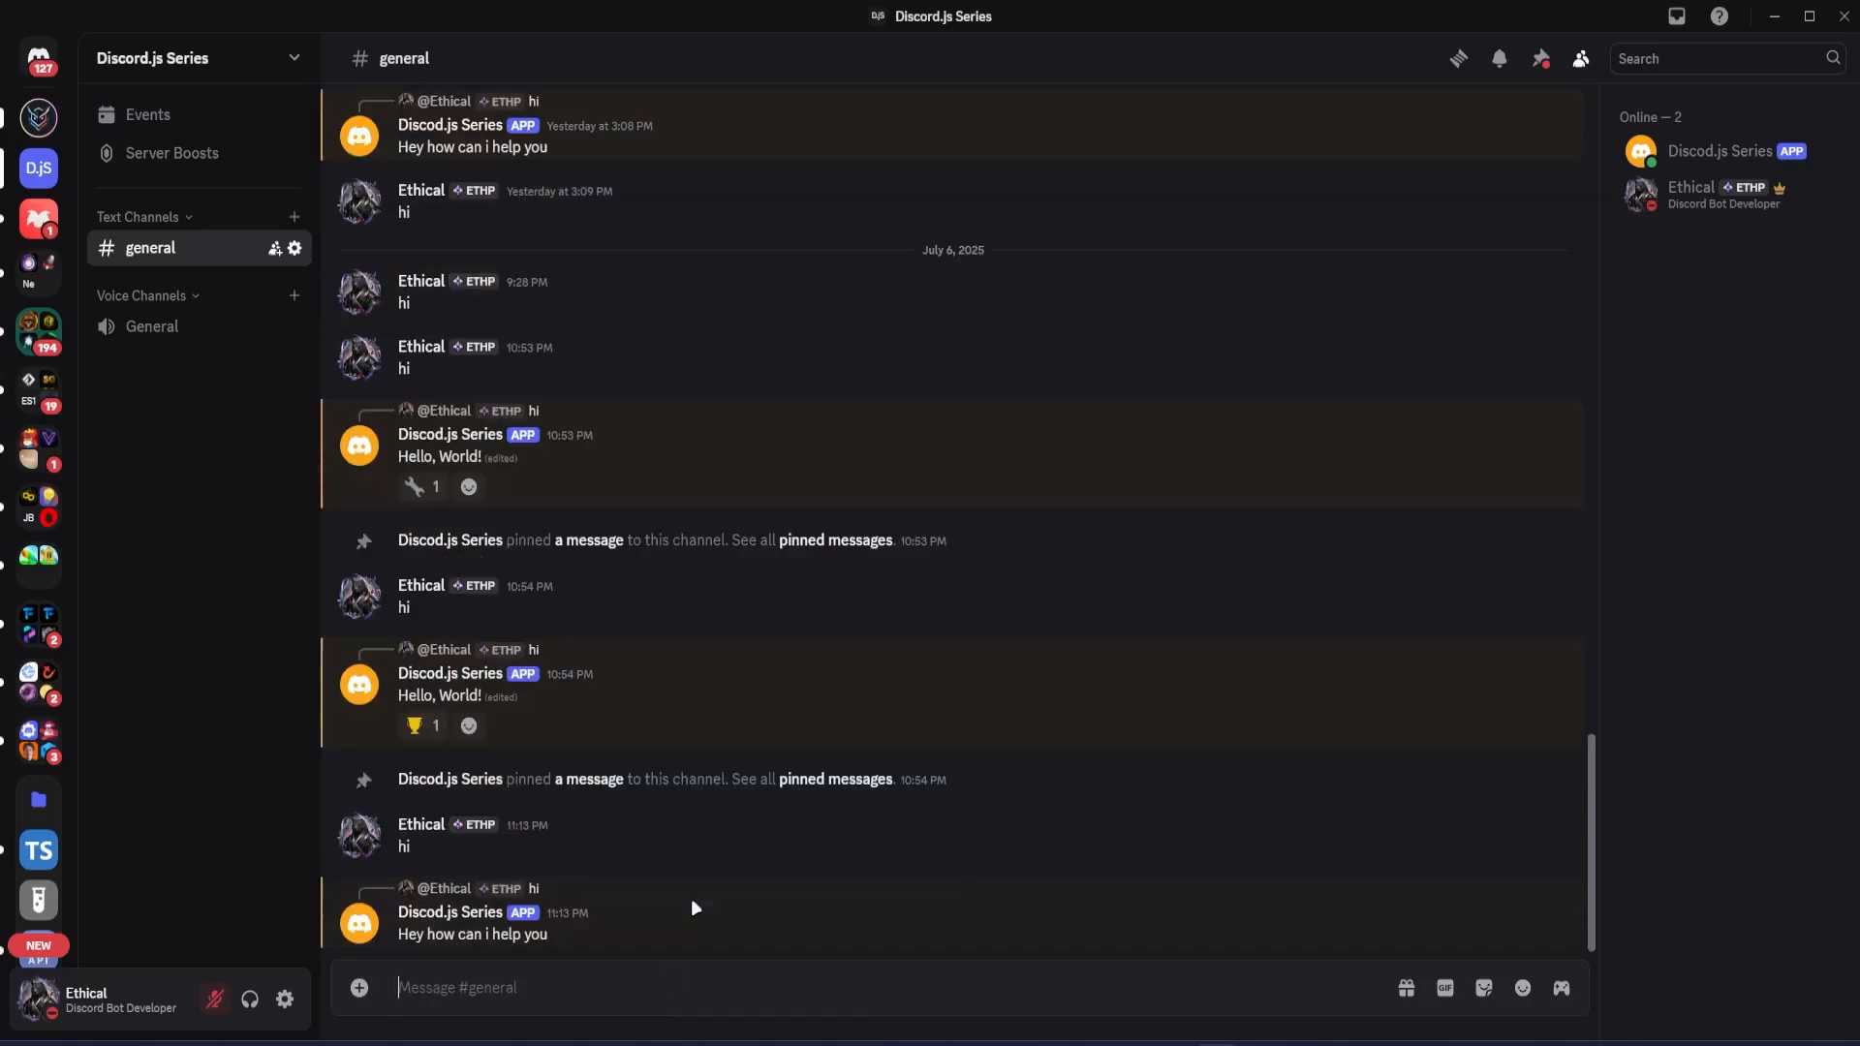
scroll("down", 3)
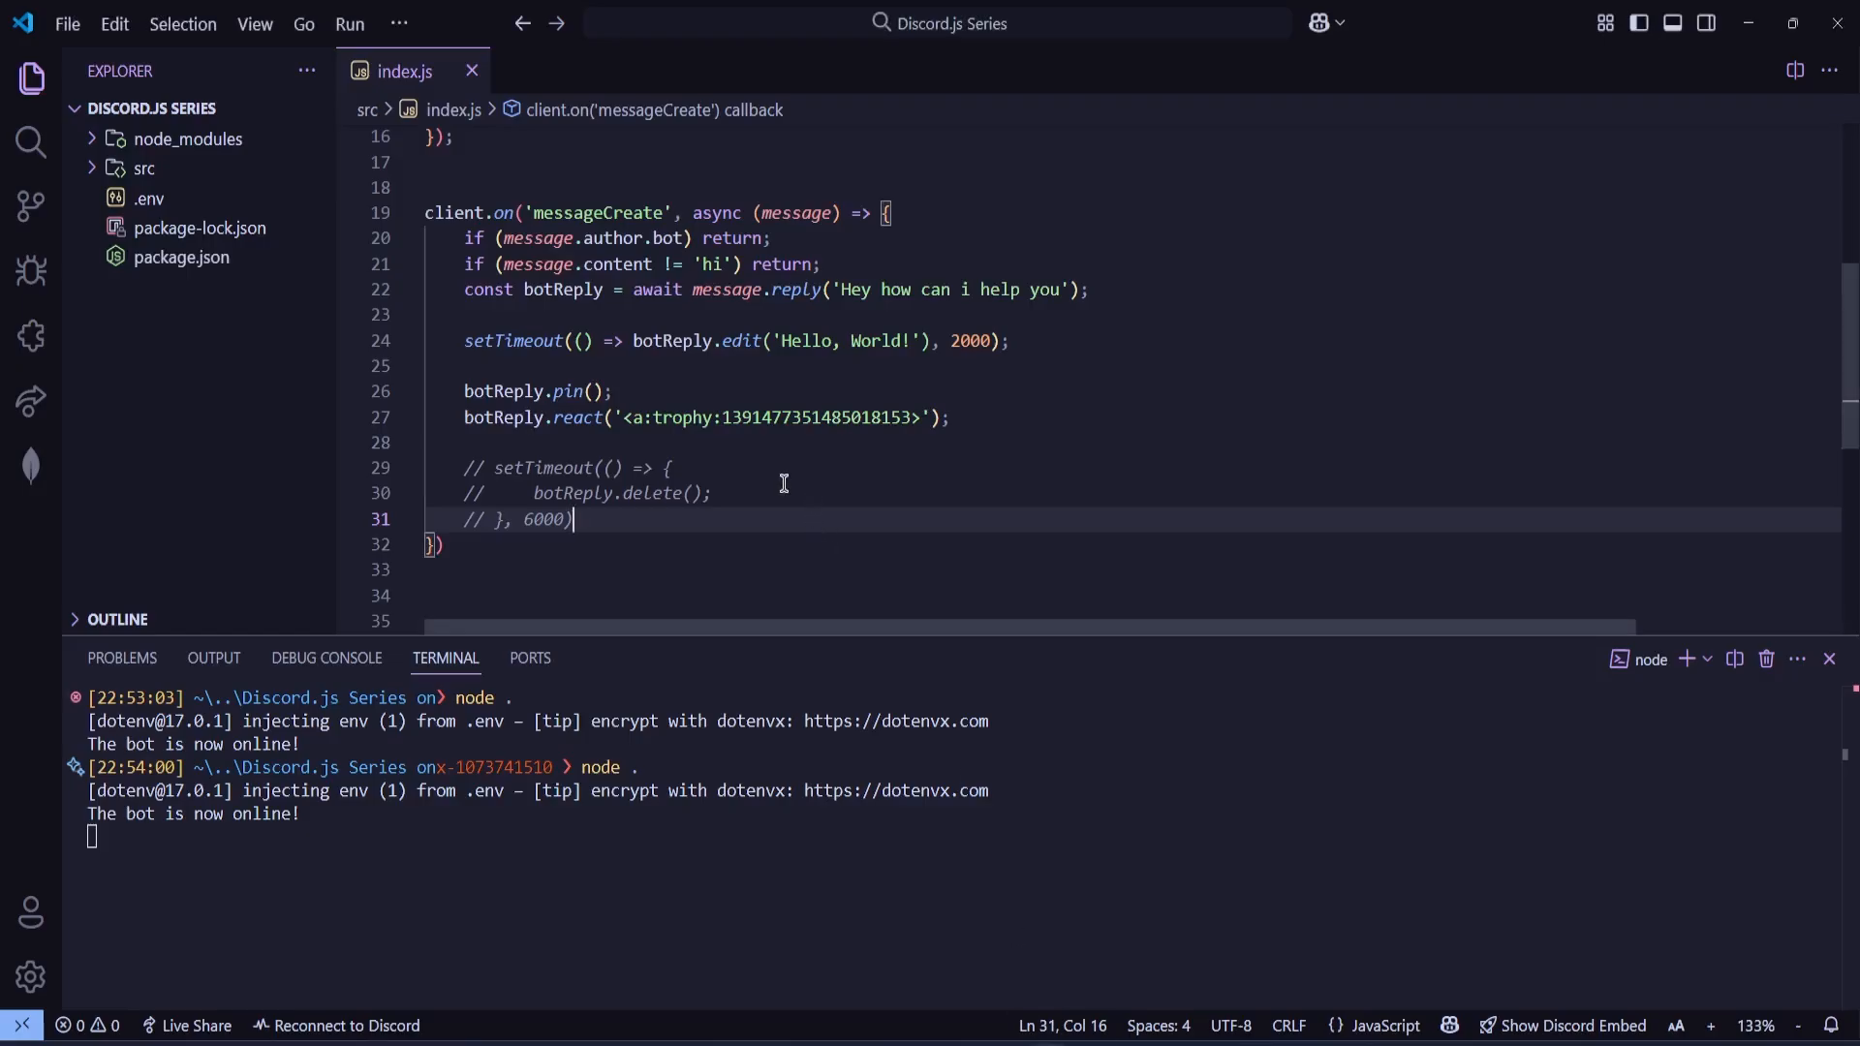
- Mark the setTimeout callback async and await the botReply.edit and botReply.pin calls
left_click(710, 494)
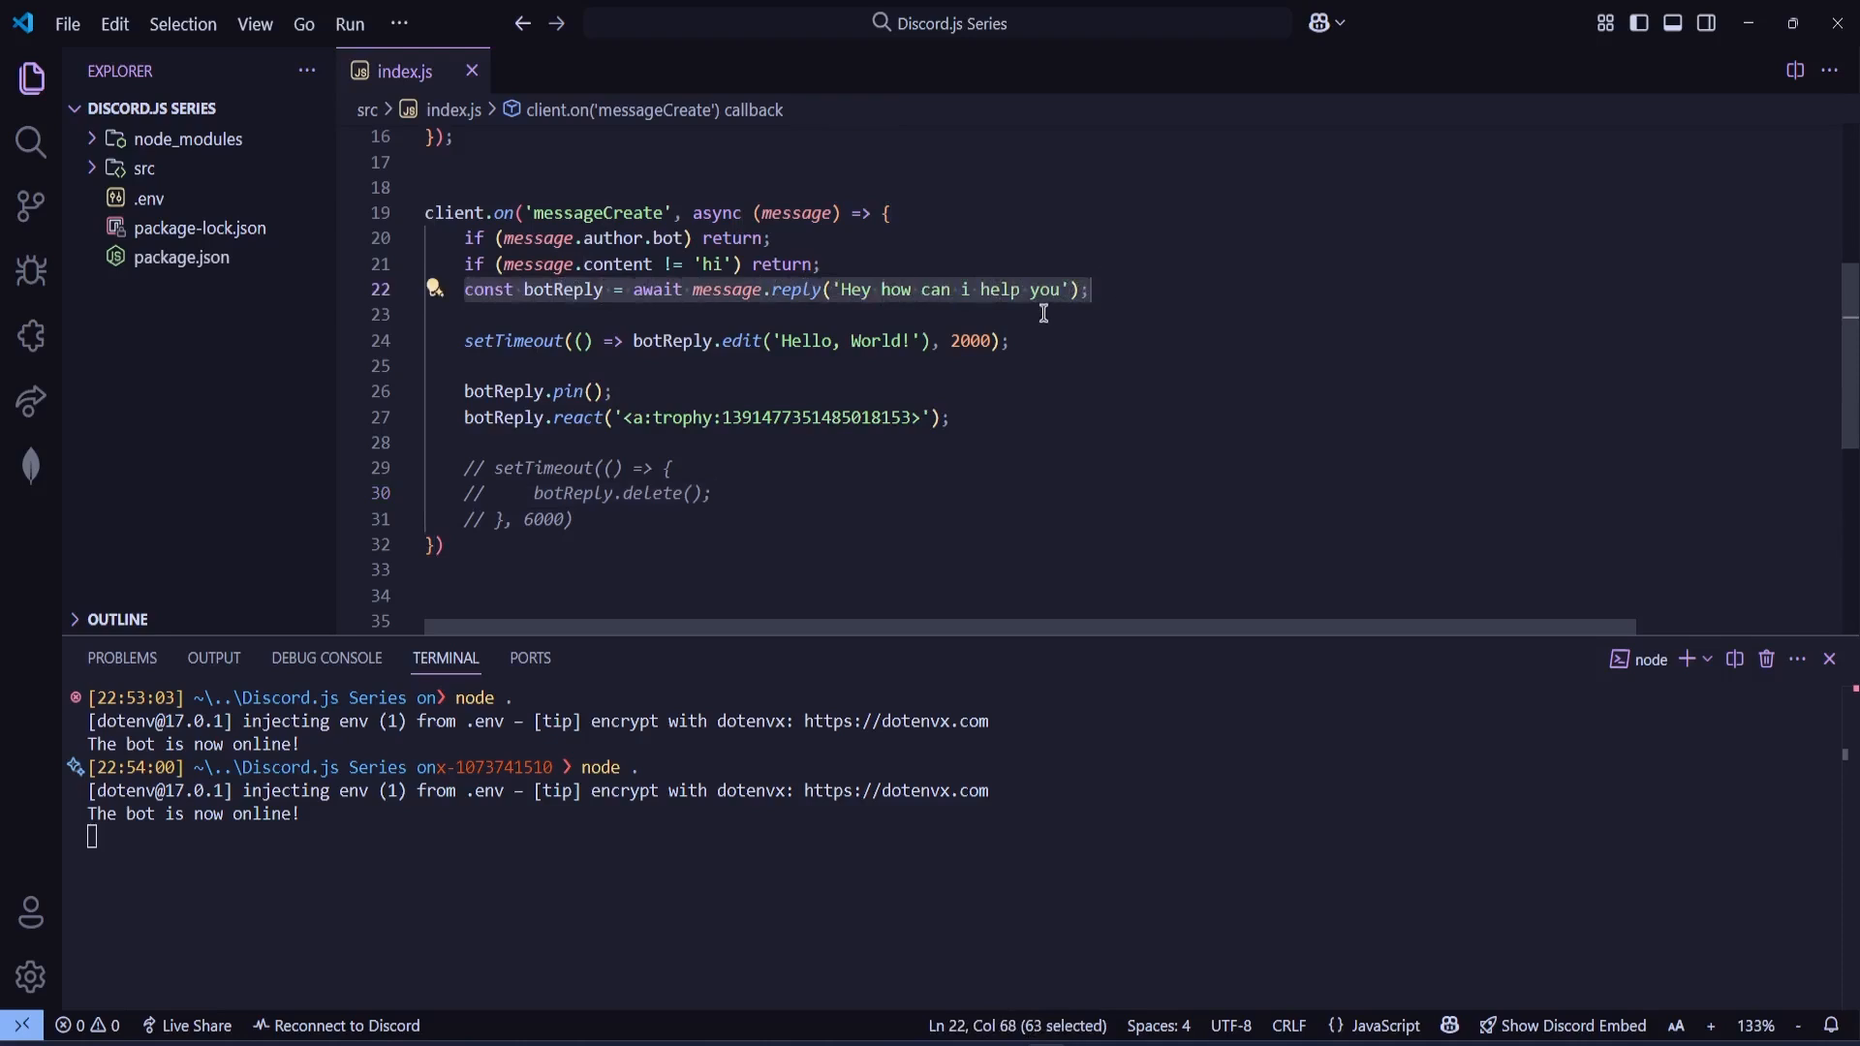
left_click(1094, 290)
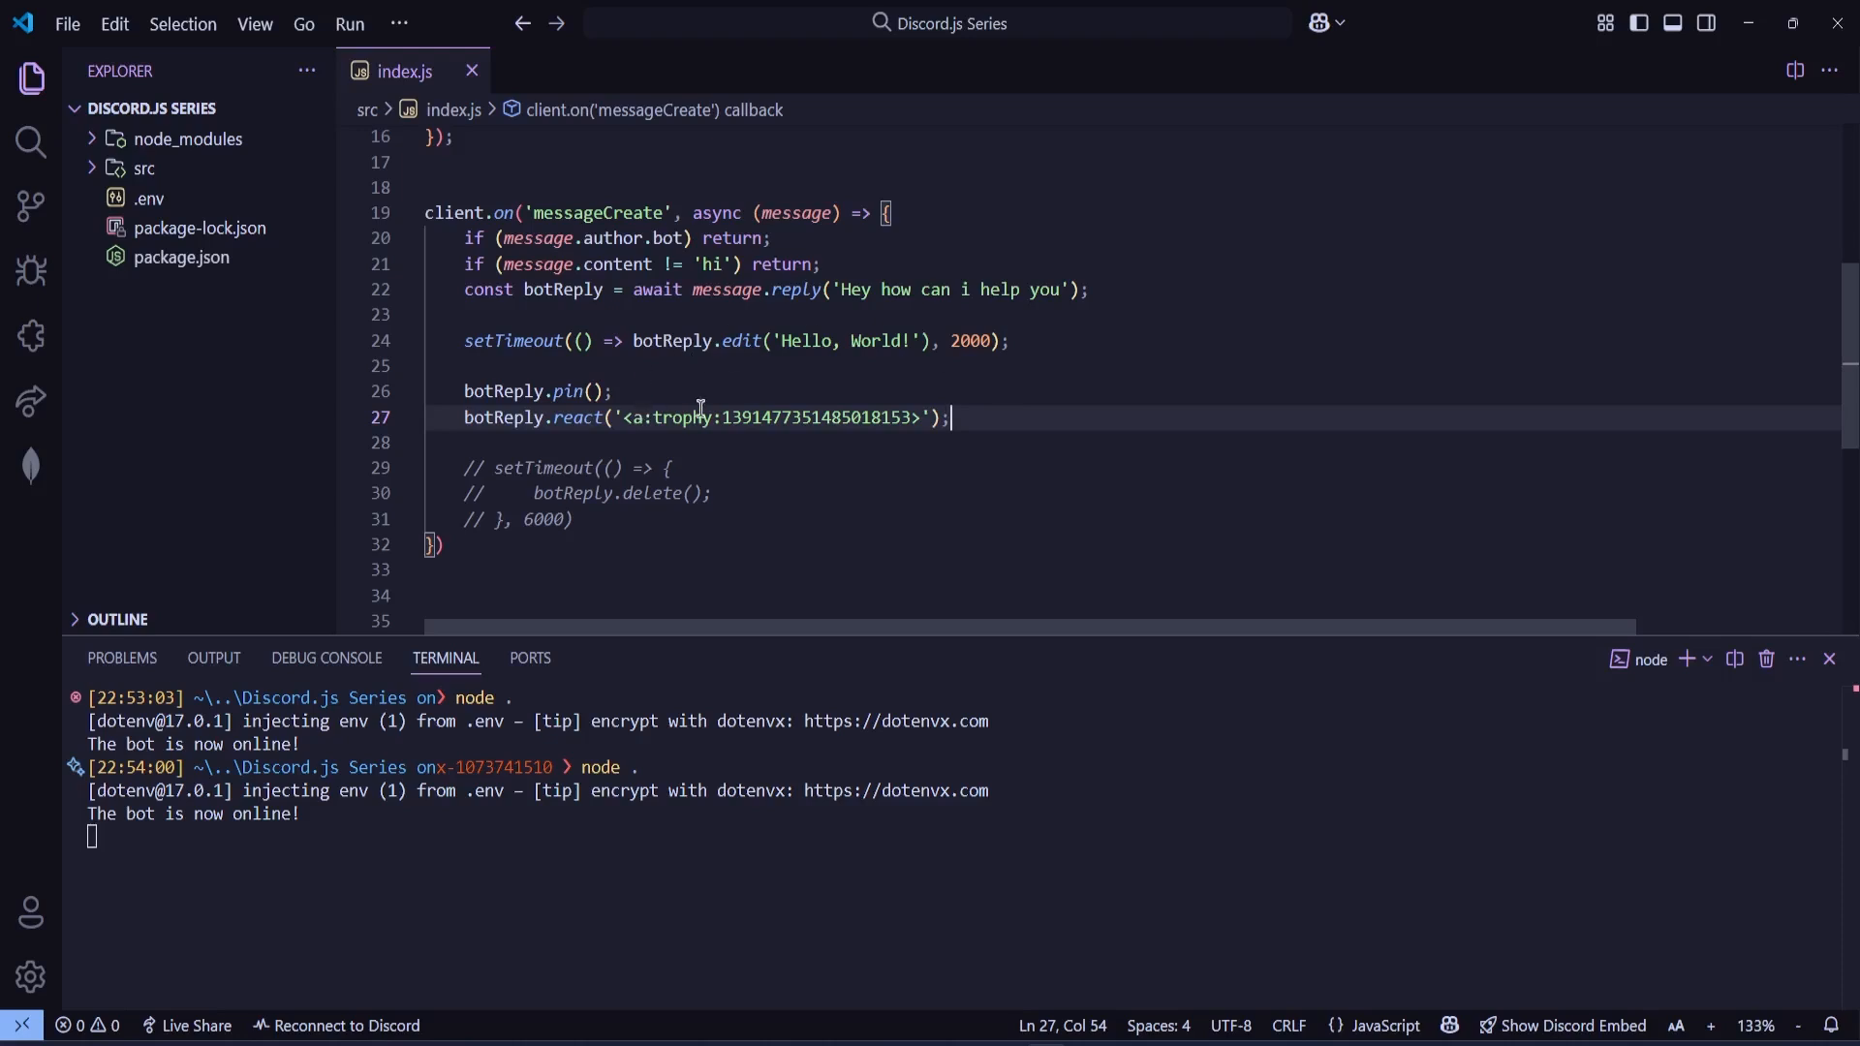
mouse_move(623, 345)
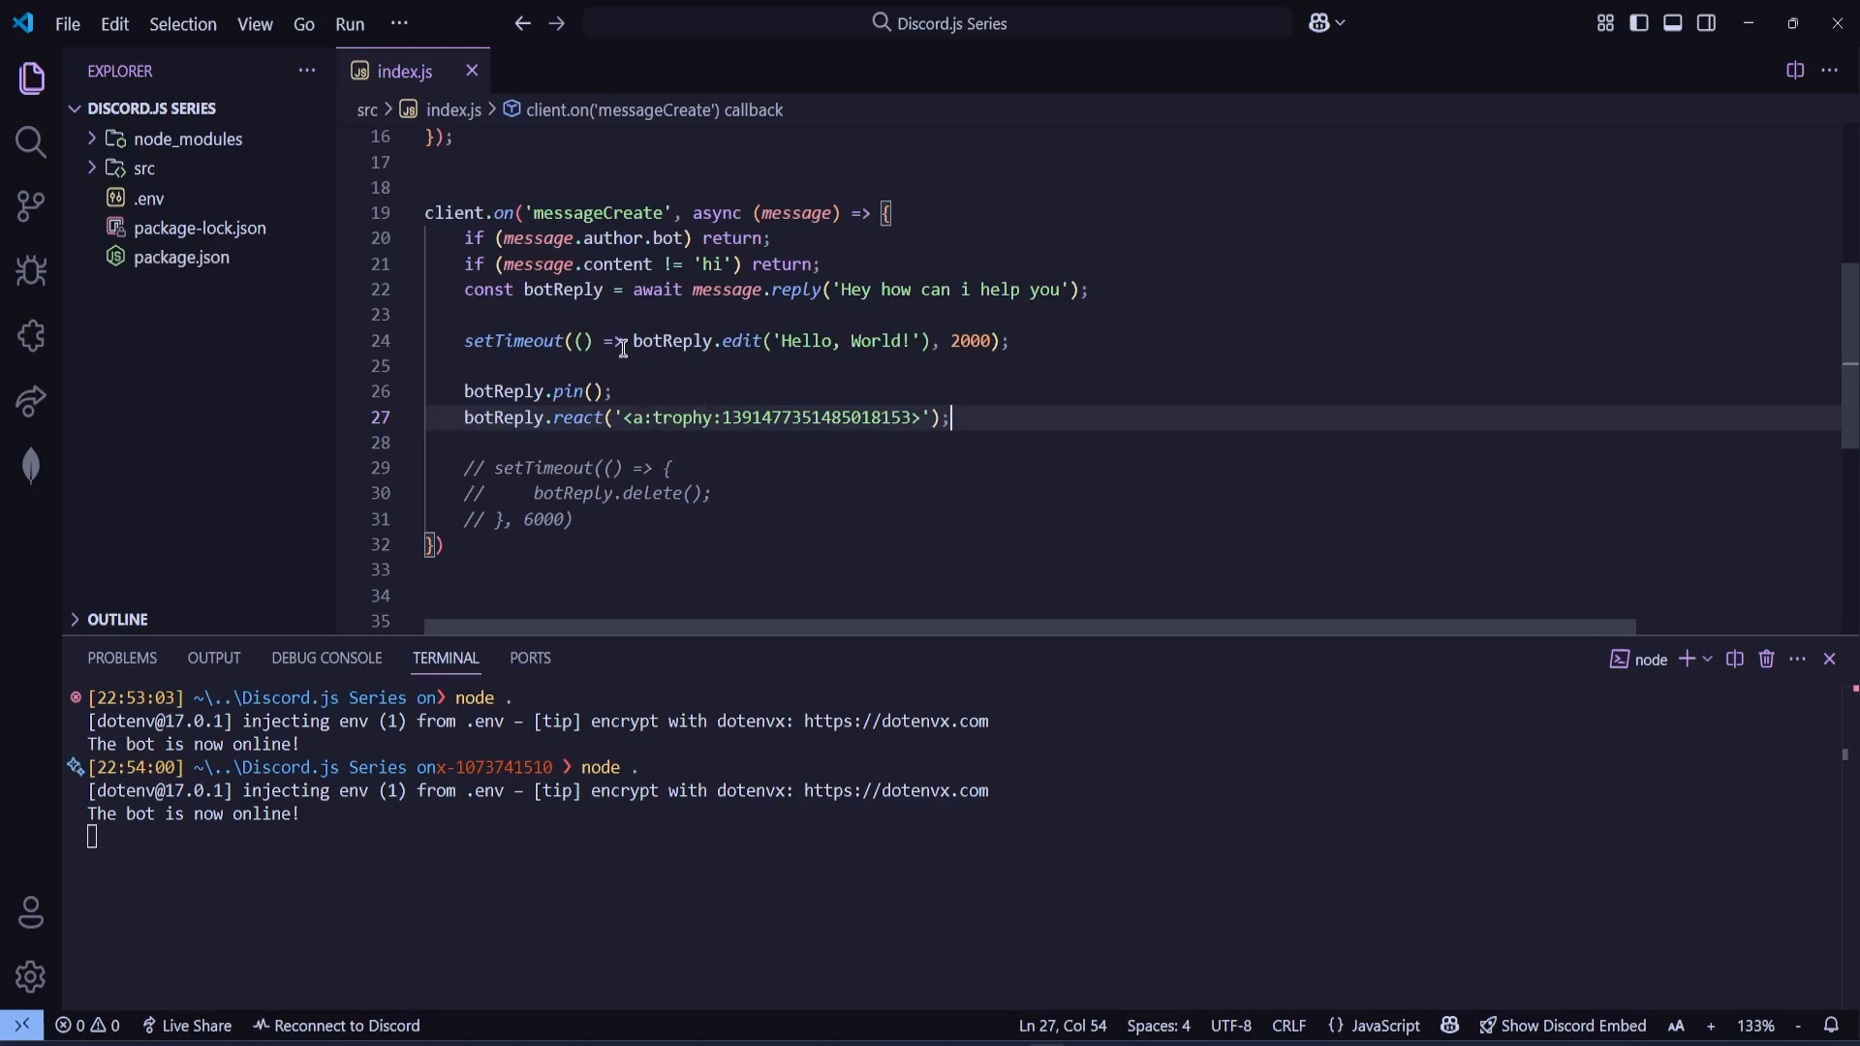
type("await")
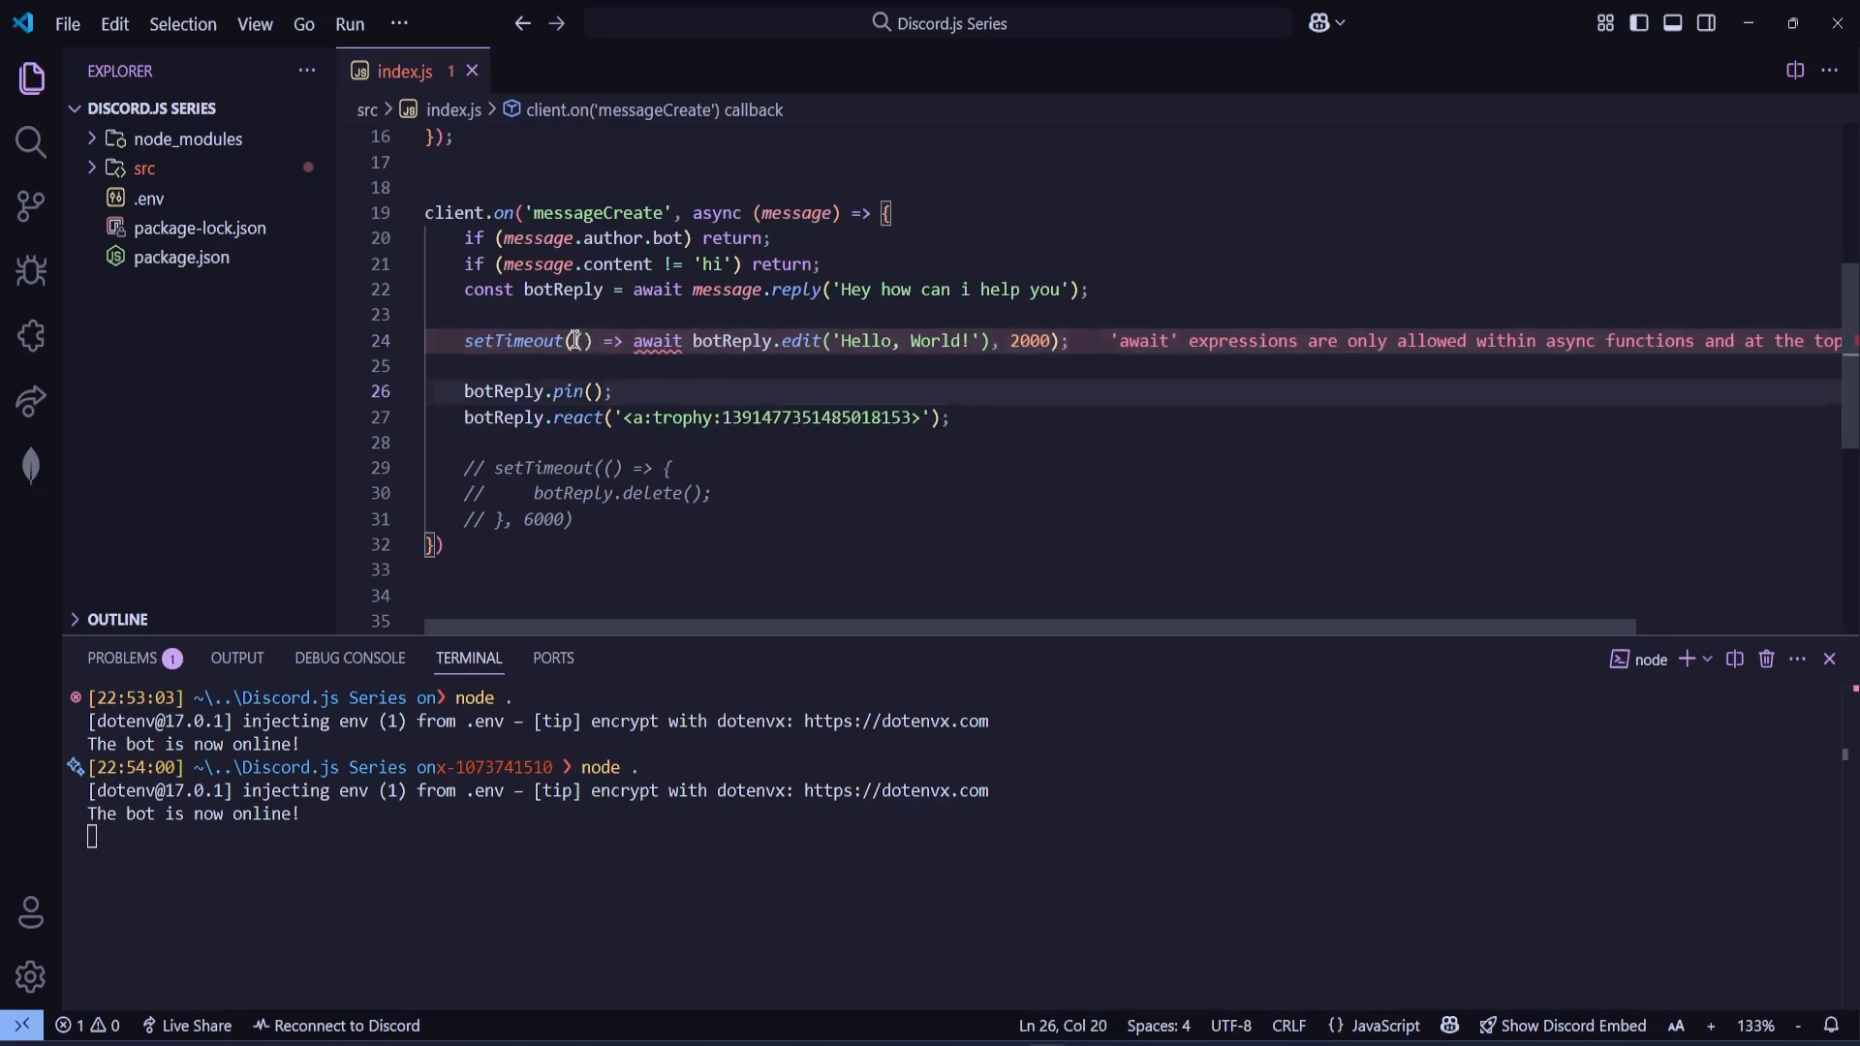
type("async")
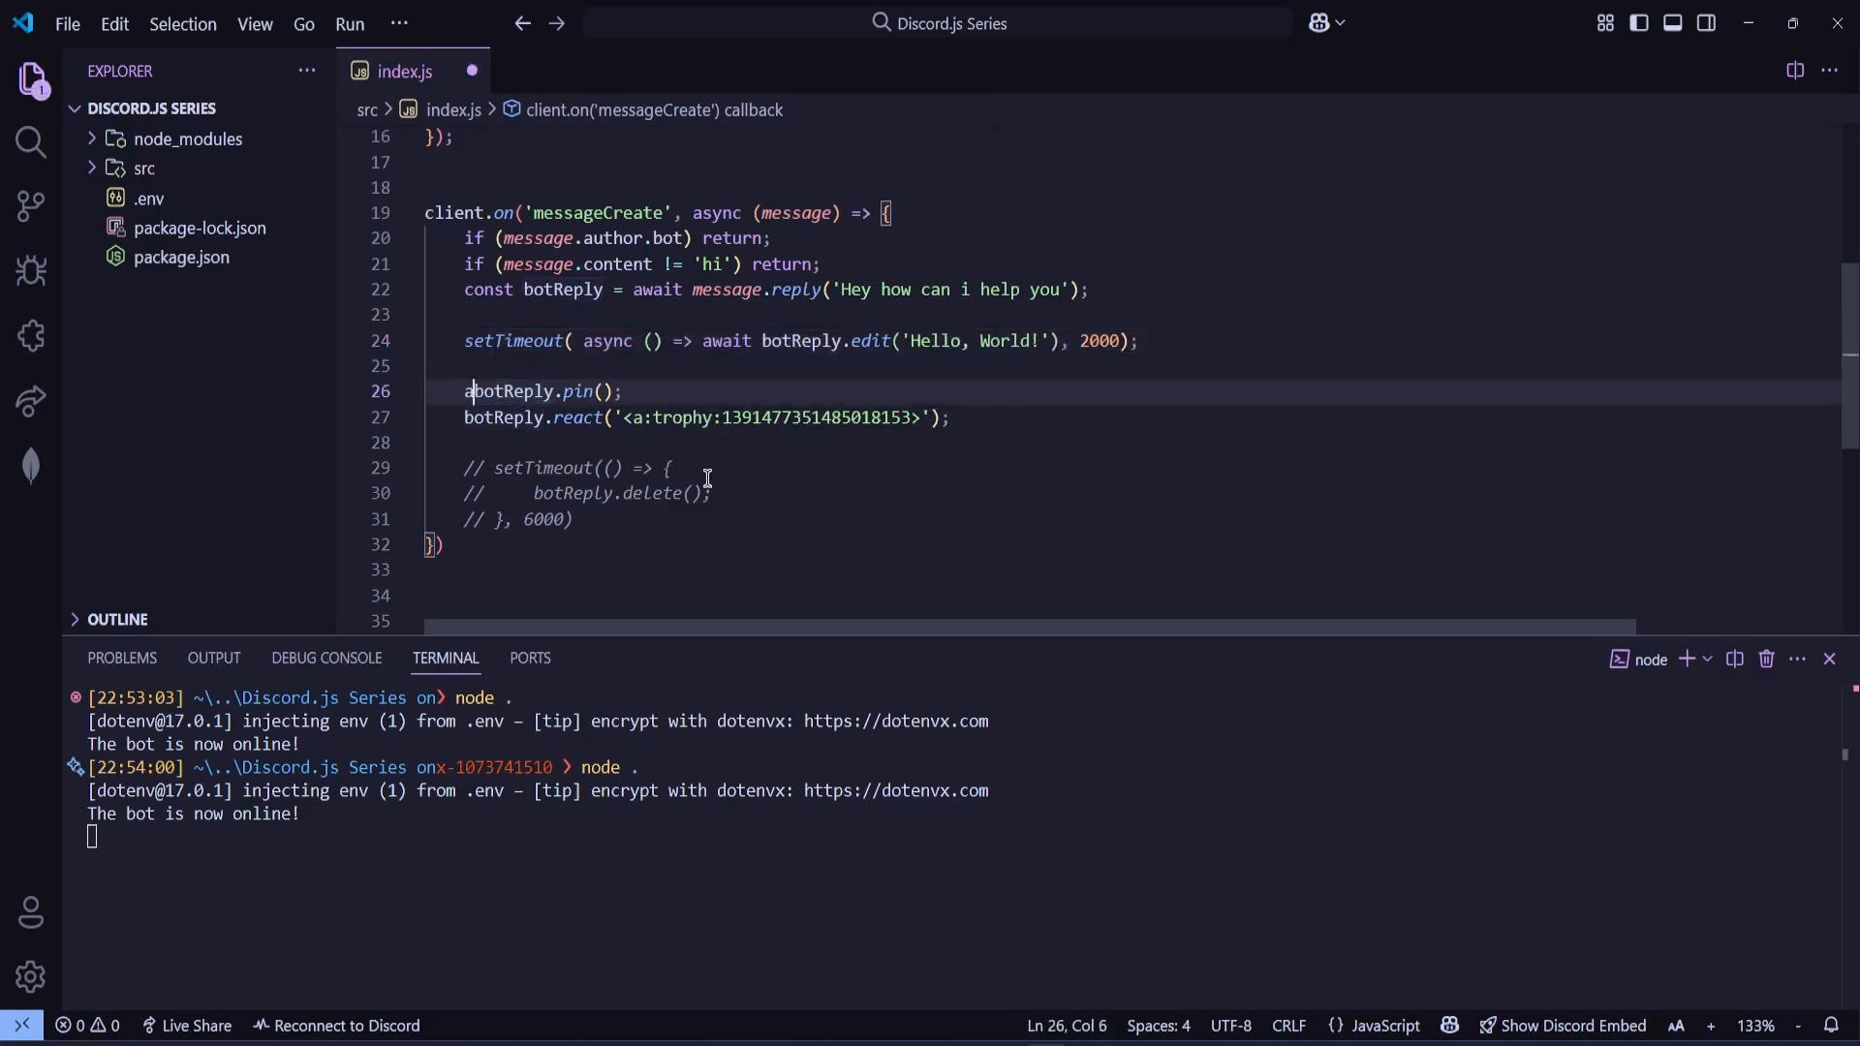
type("wait")
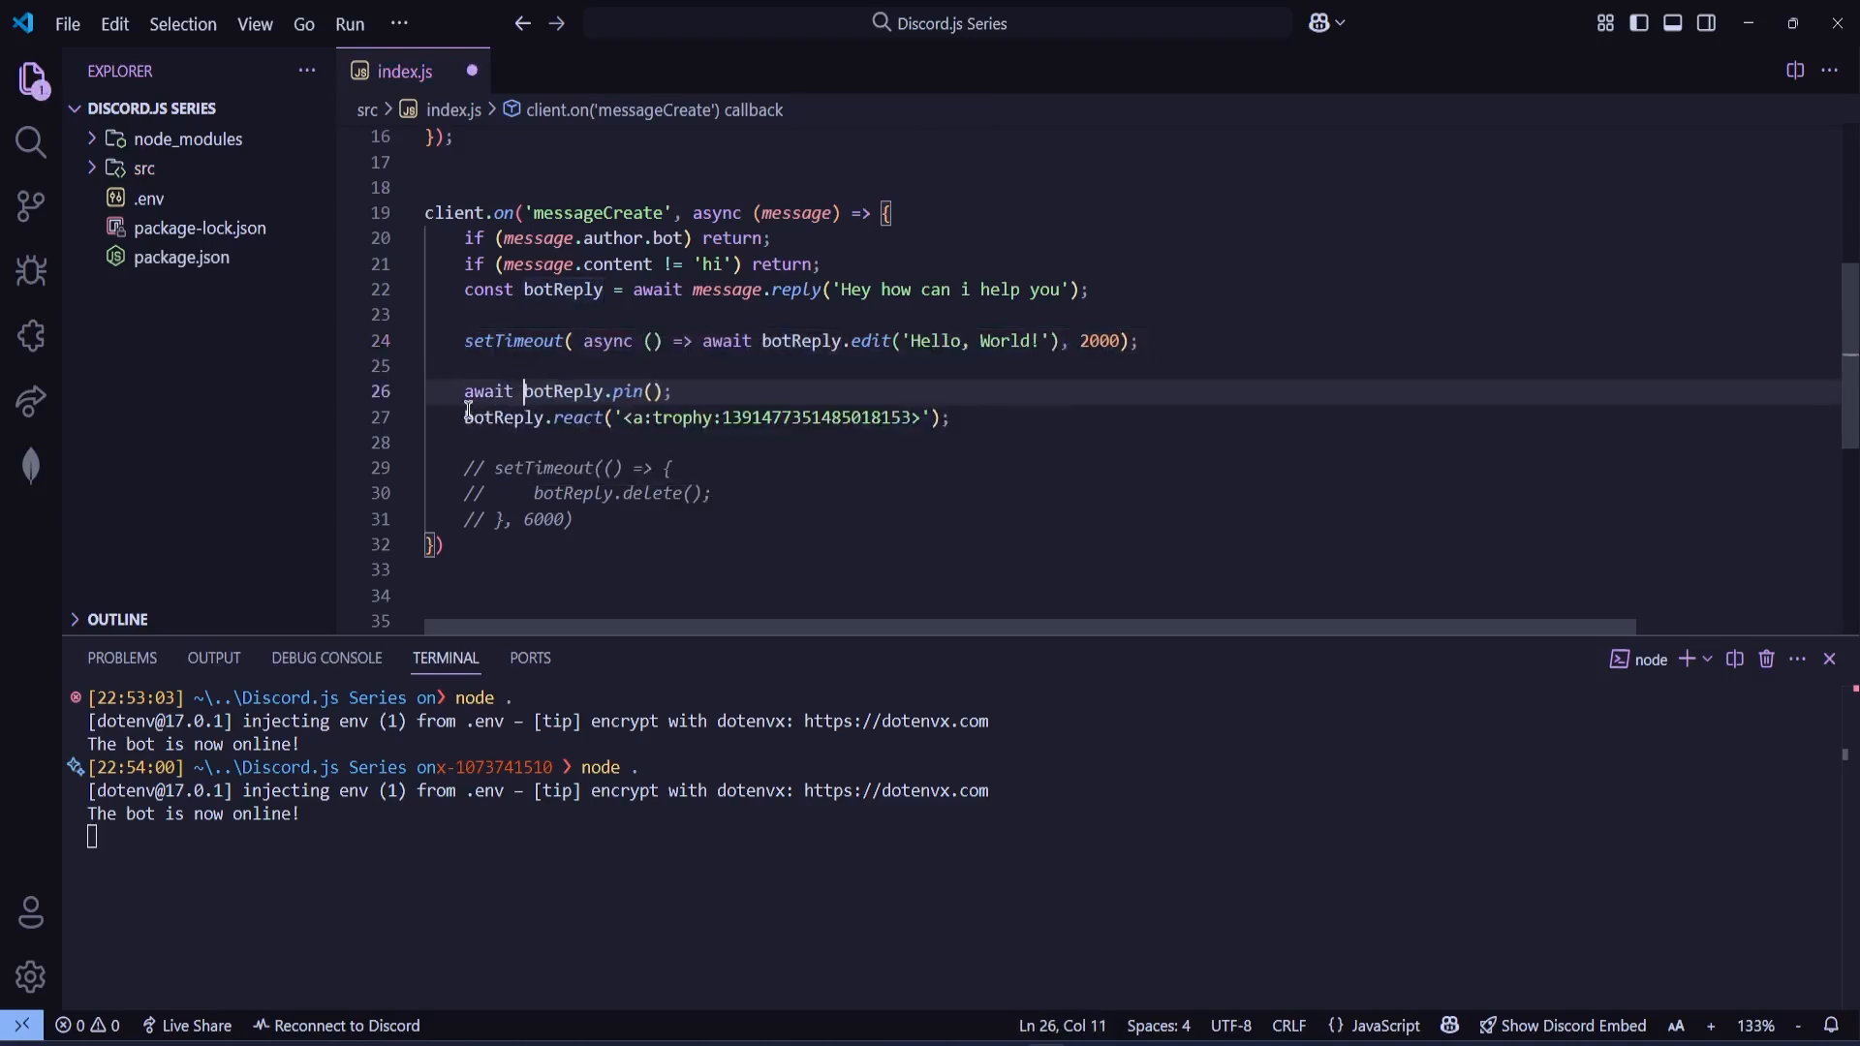
type("await")
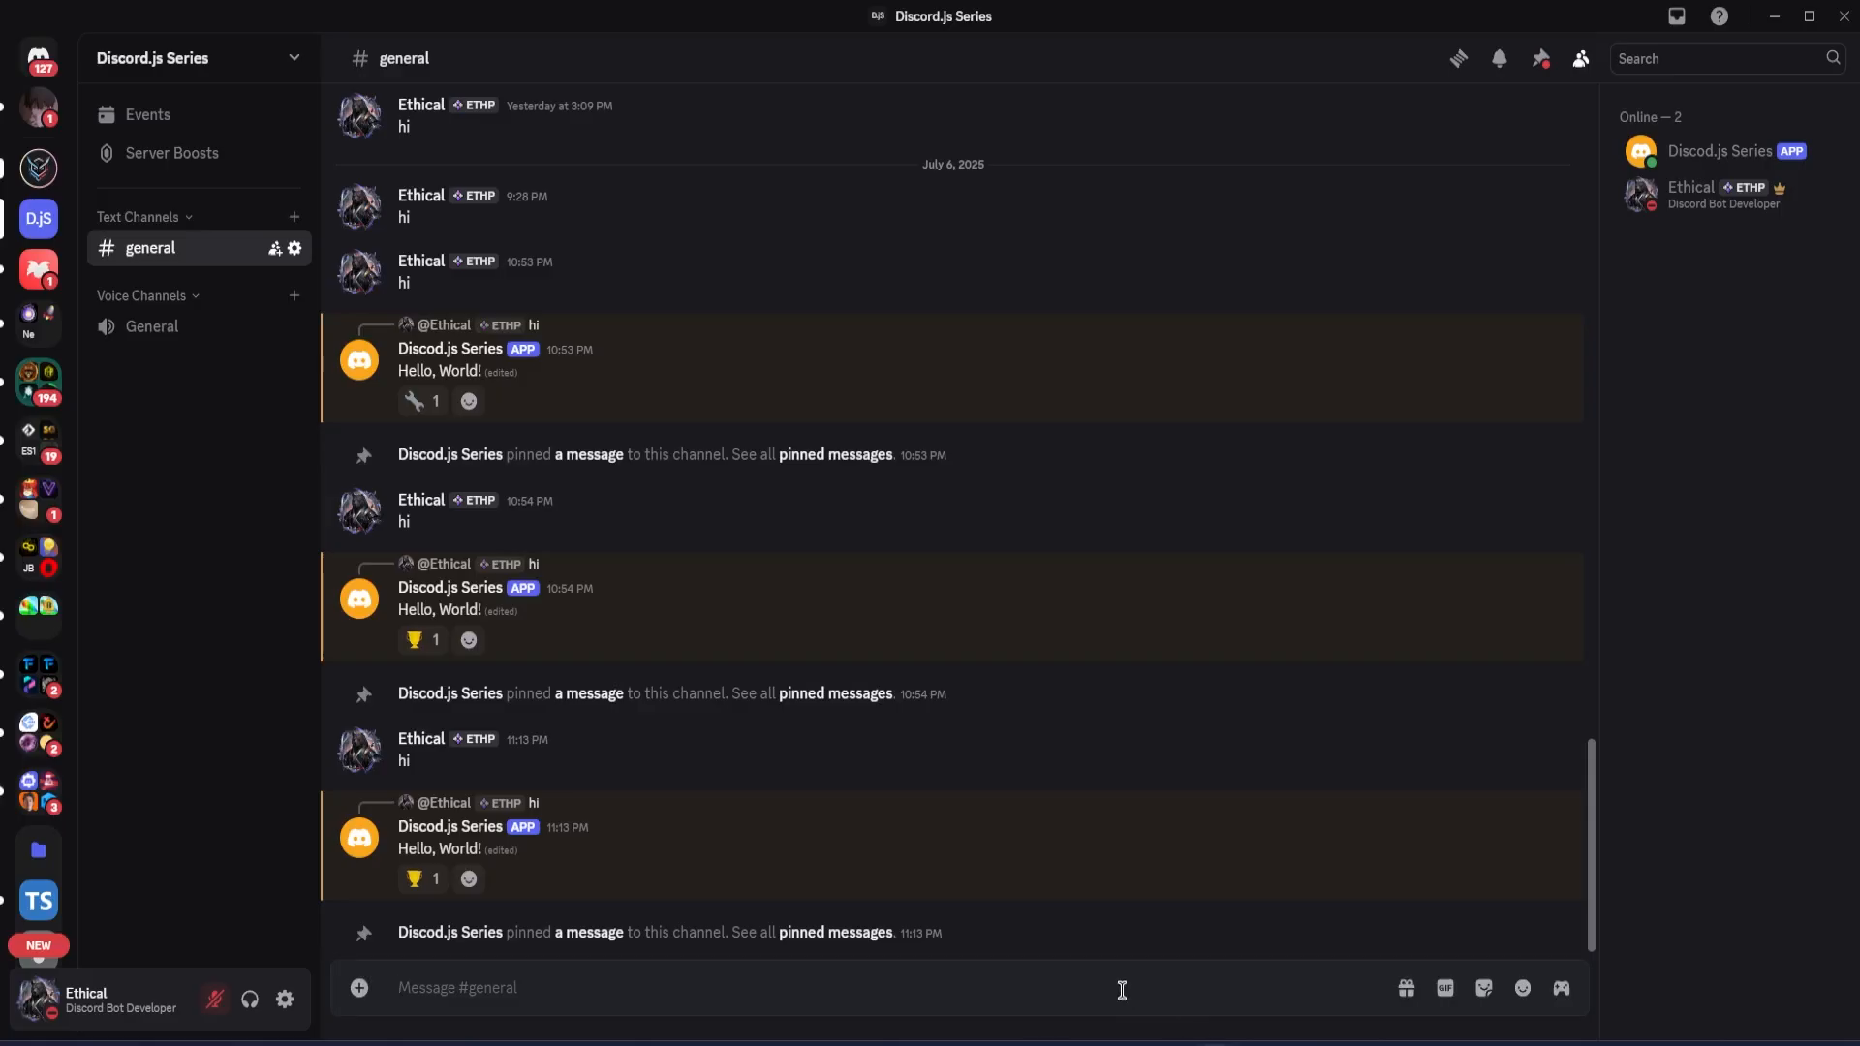
mouse_move(734, 829)
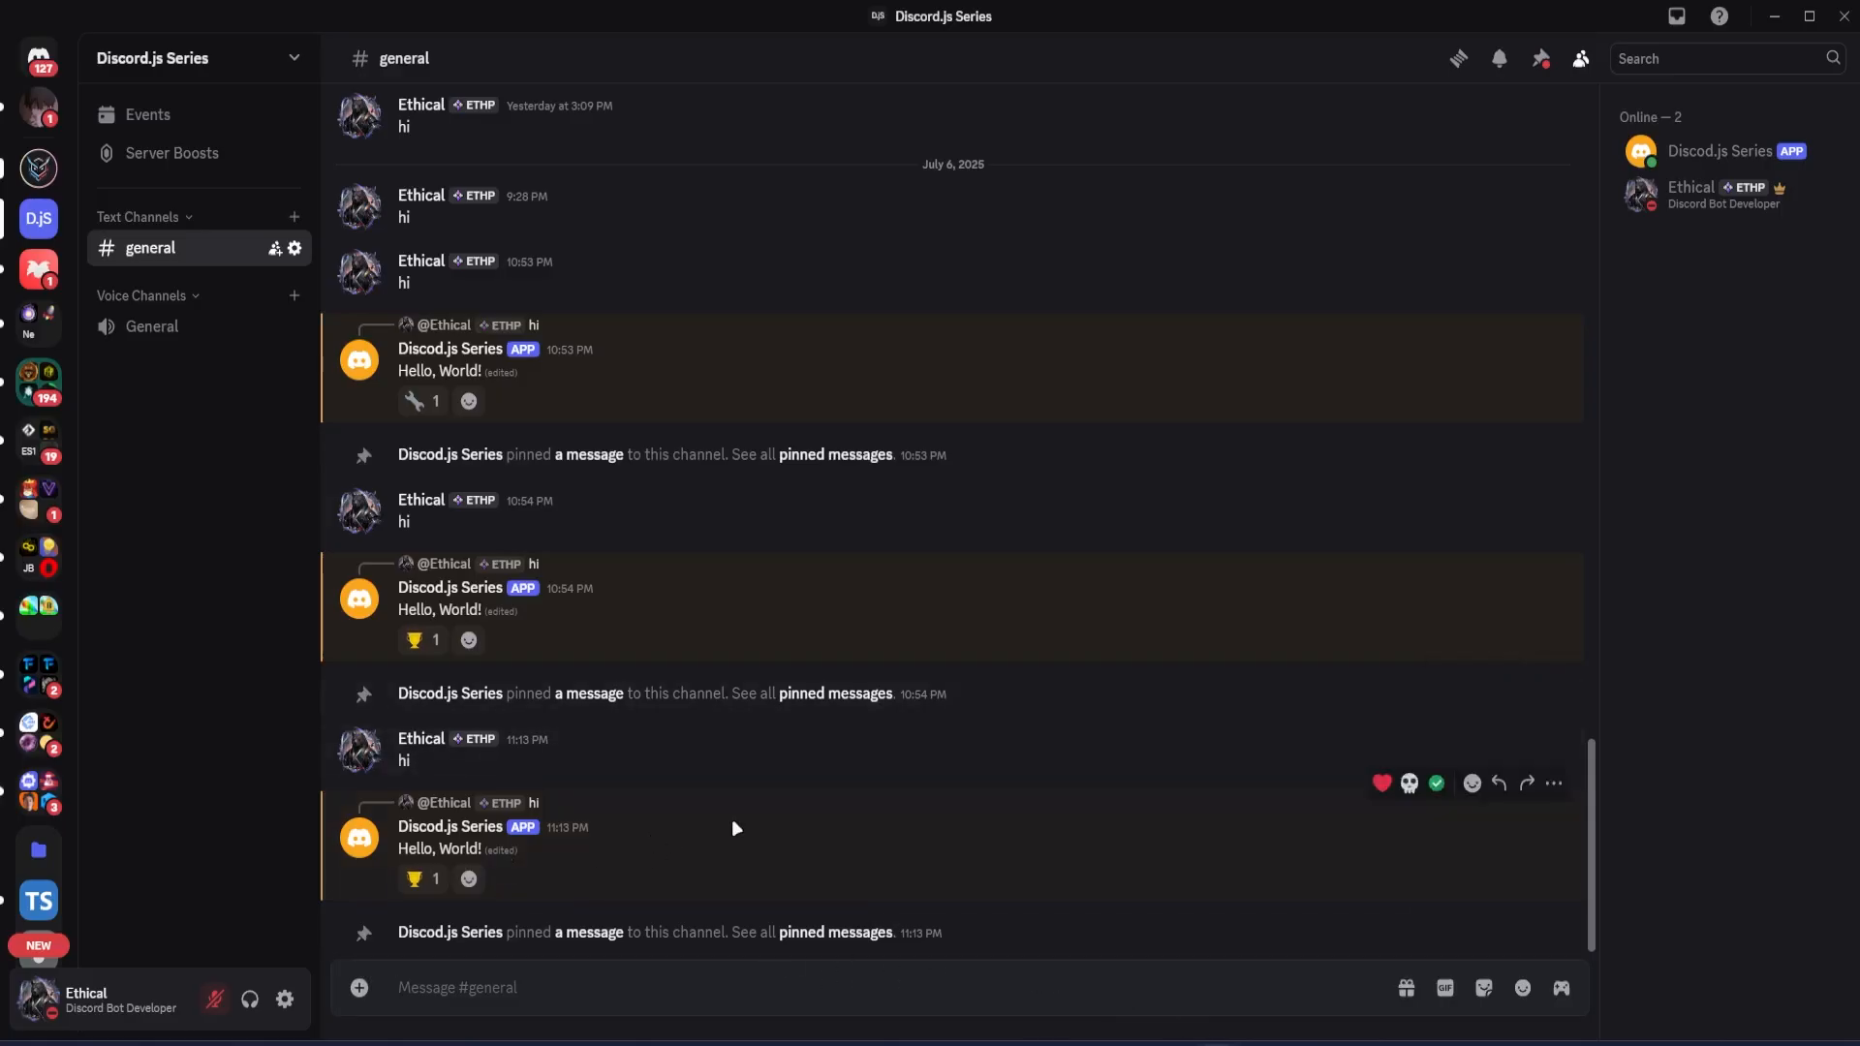
- Scroll down #general to check the new edited, pinned reply carrying the trophy reaction
scroll("down", 3)
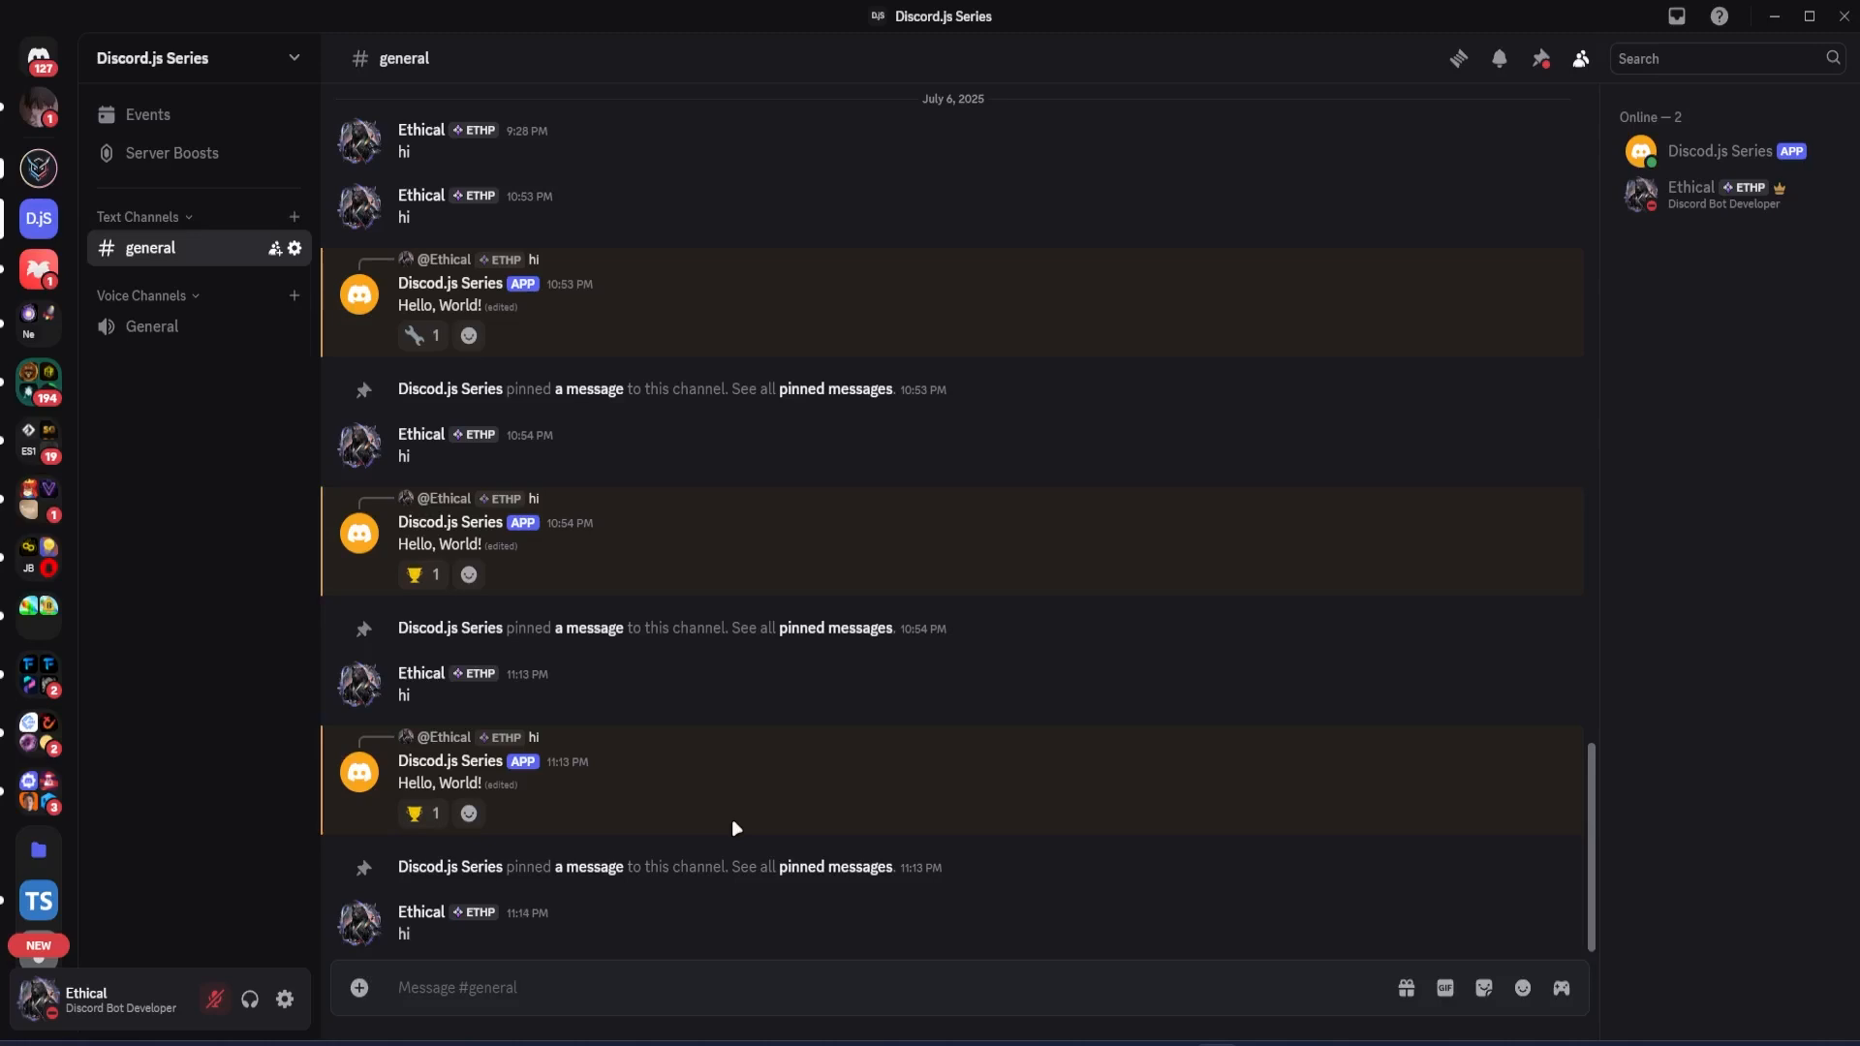
scroll("down", 3)
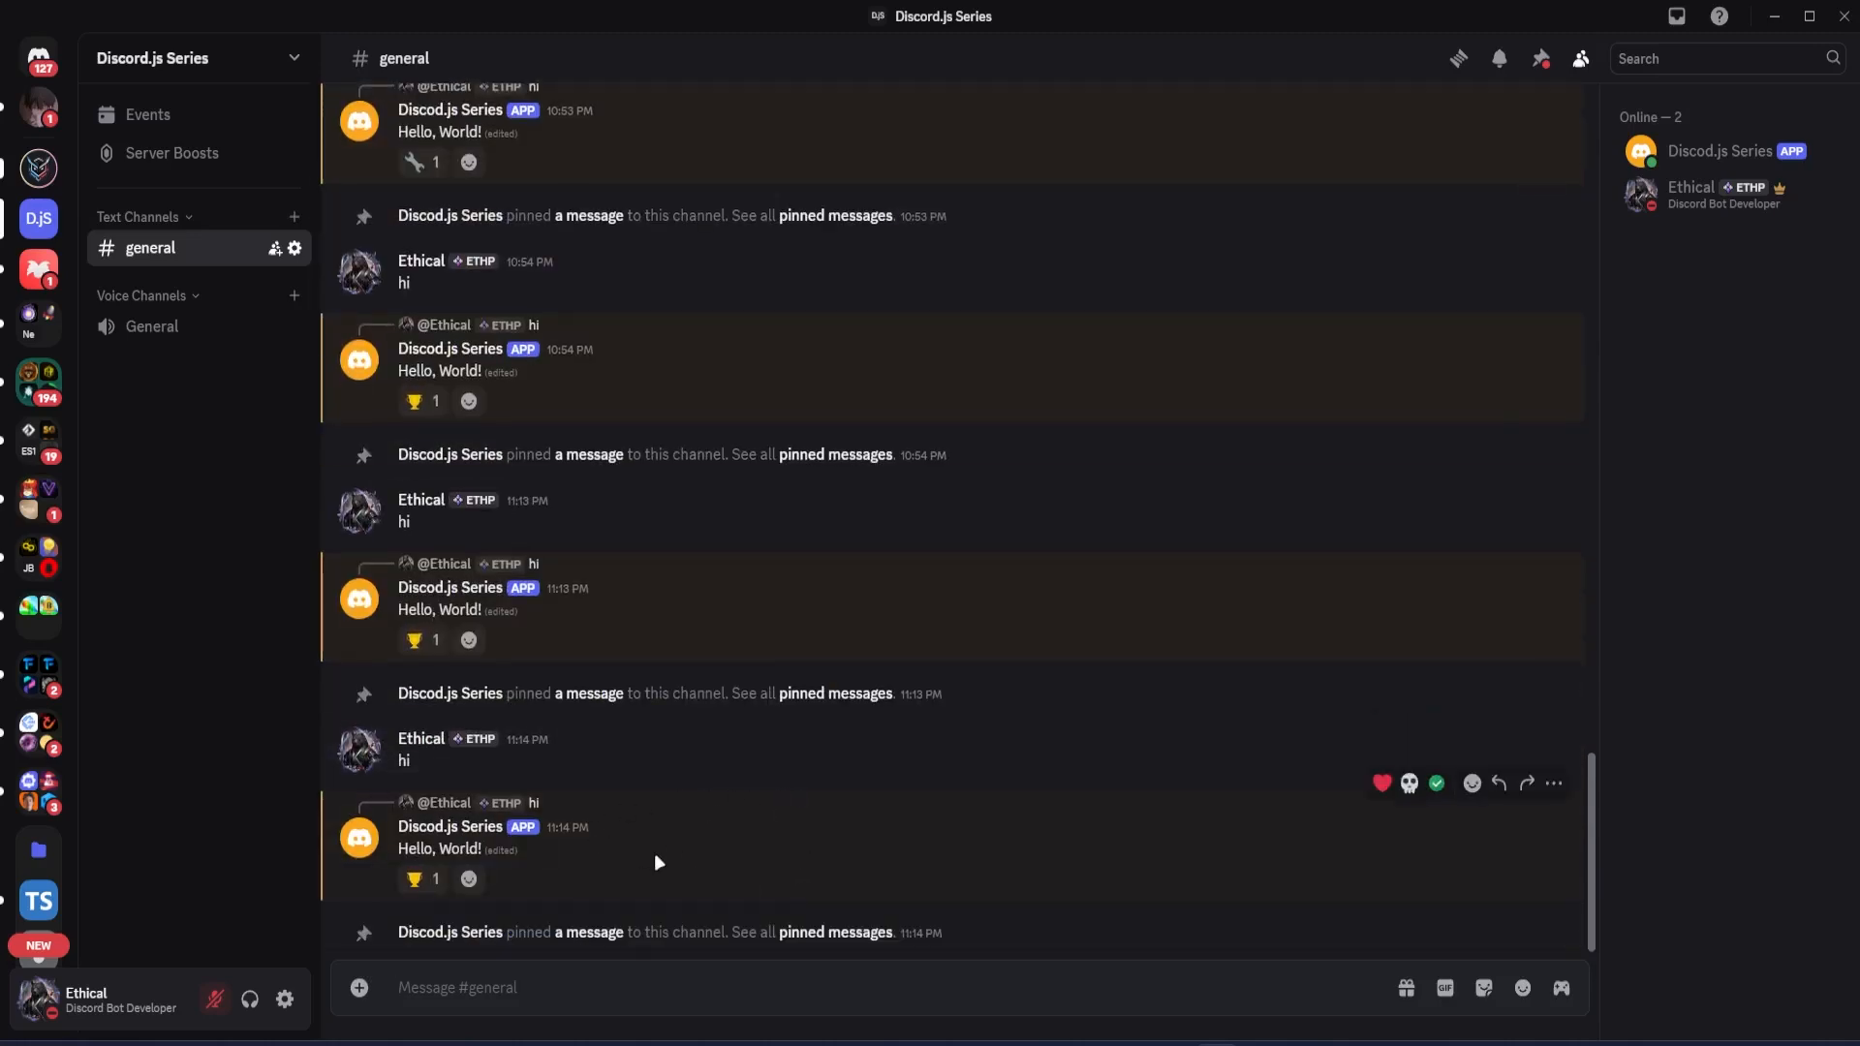
mouse_move(867, 826)
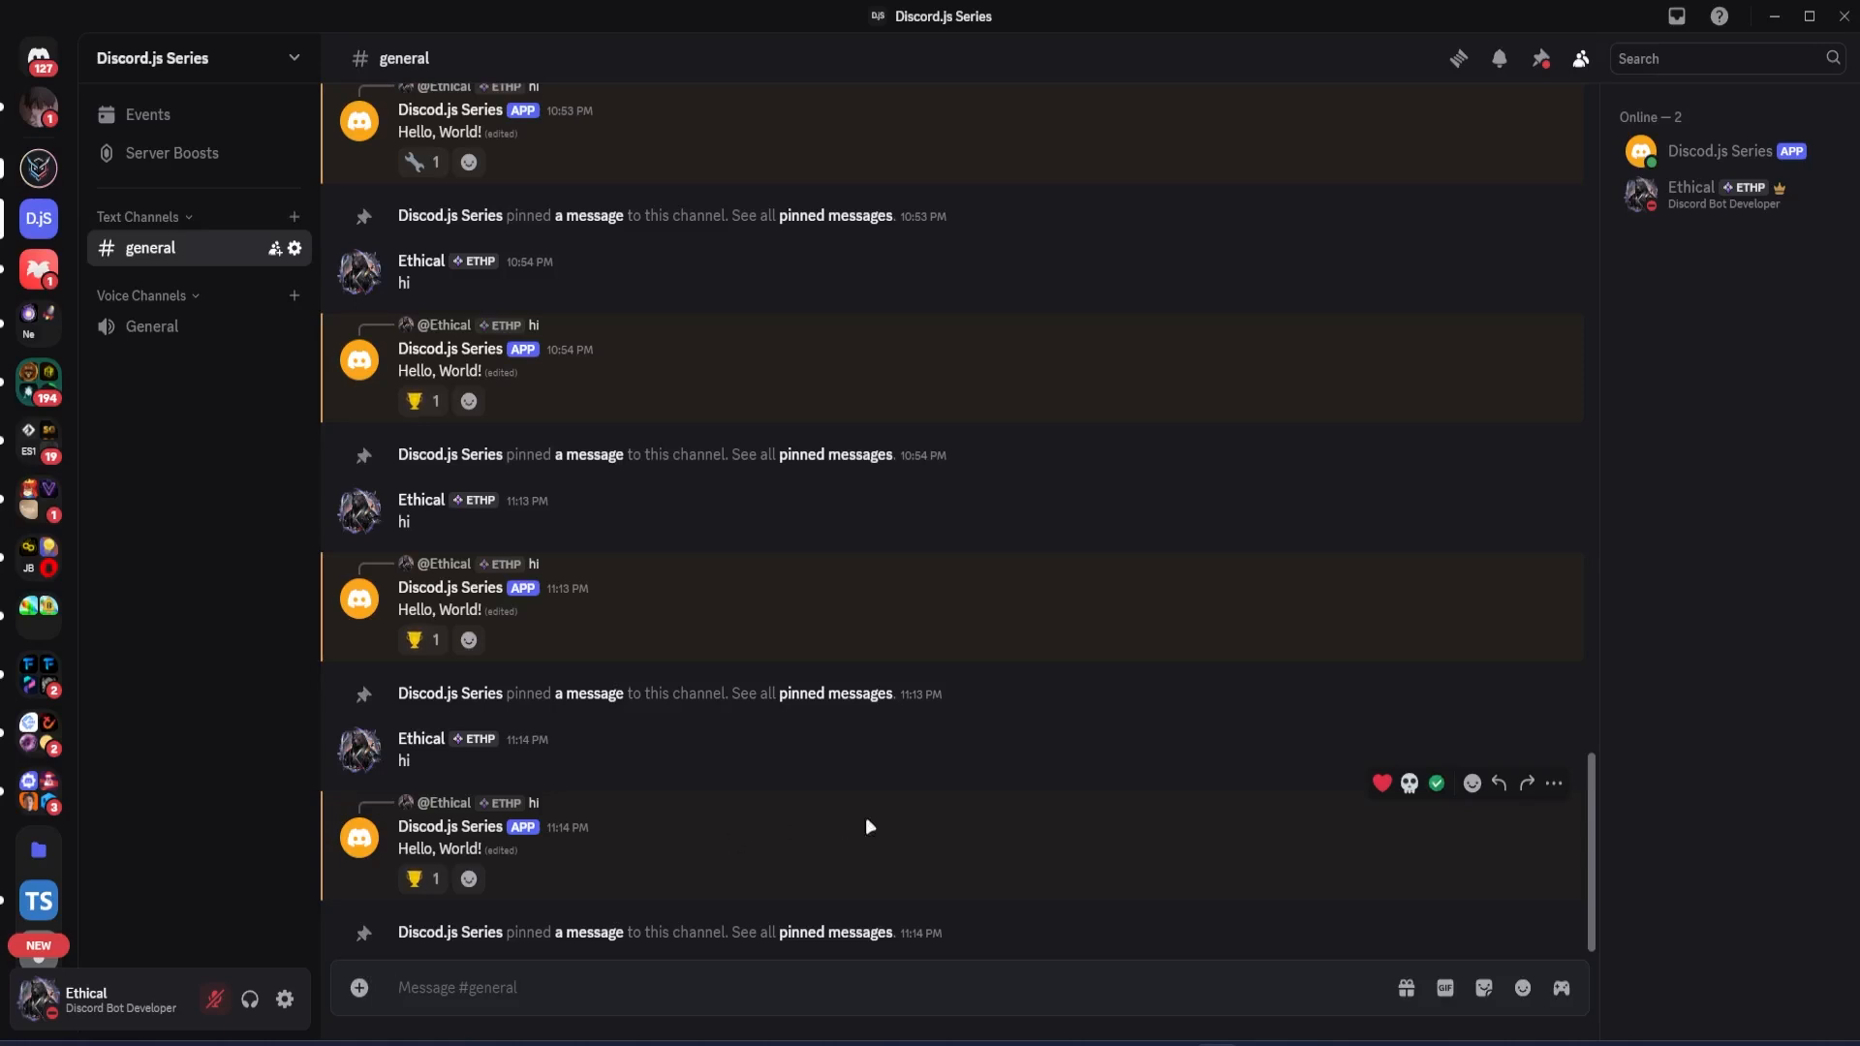
mouse_move(1041, 851)
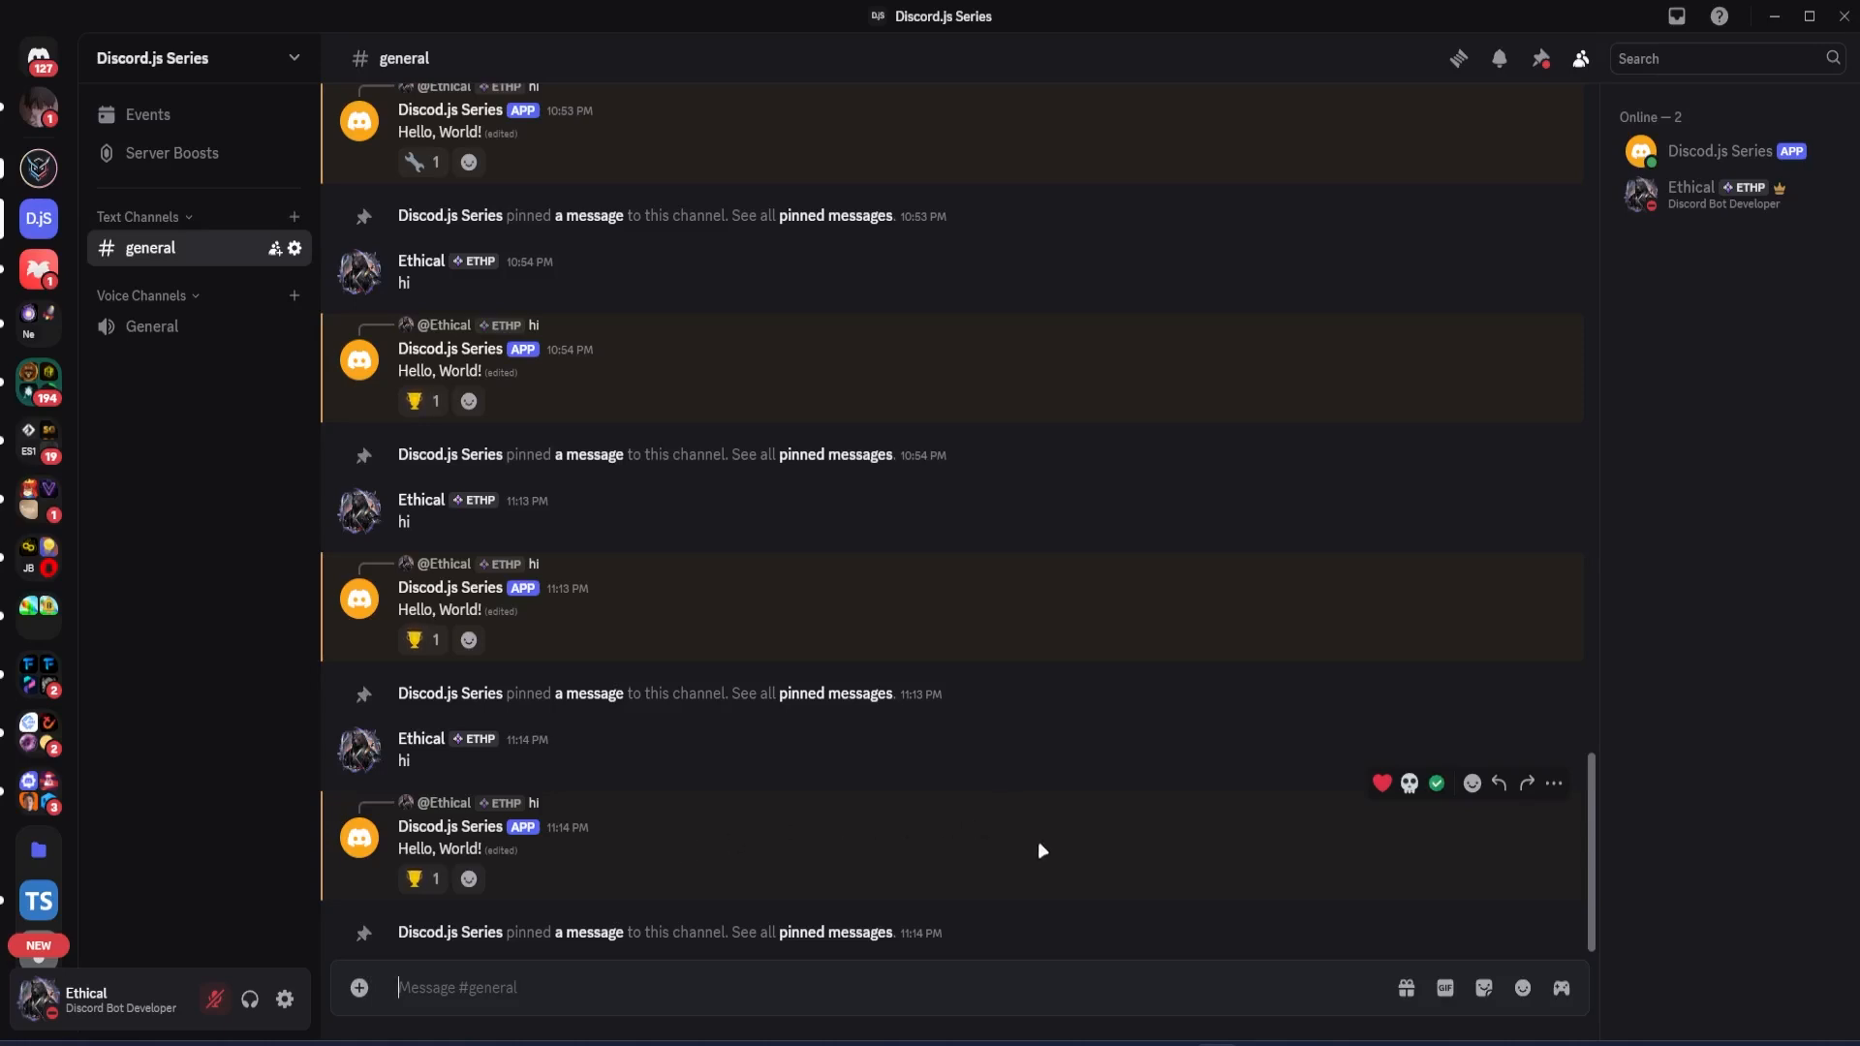
mouse_move(1059, 899)
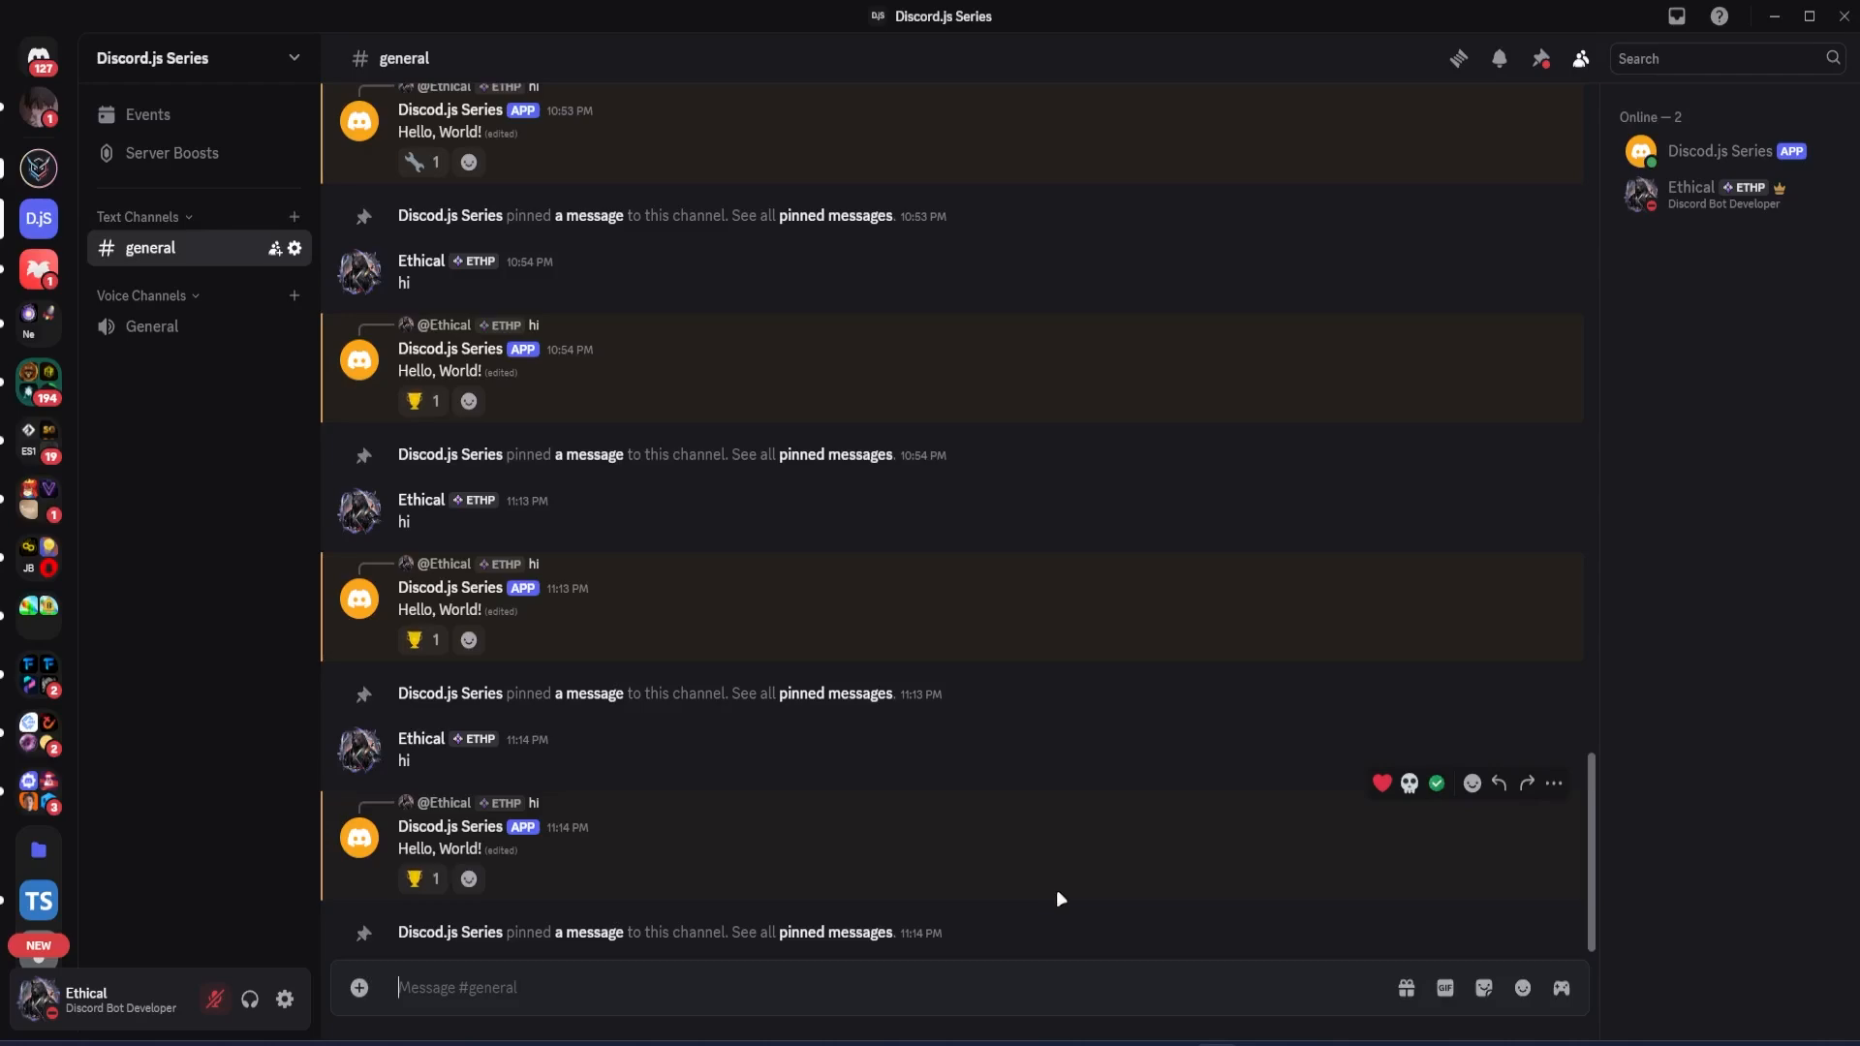
mouse_move(1089, 966)
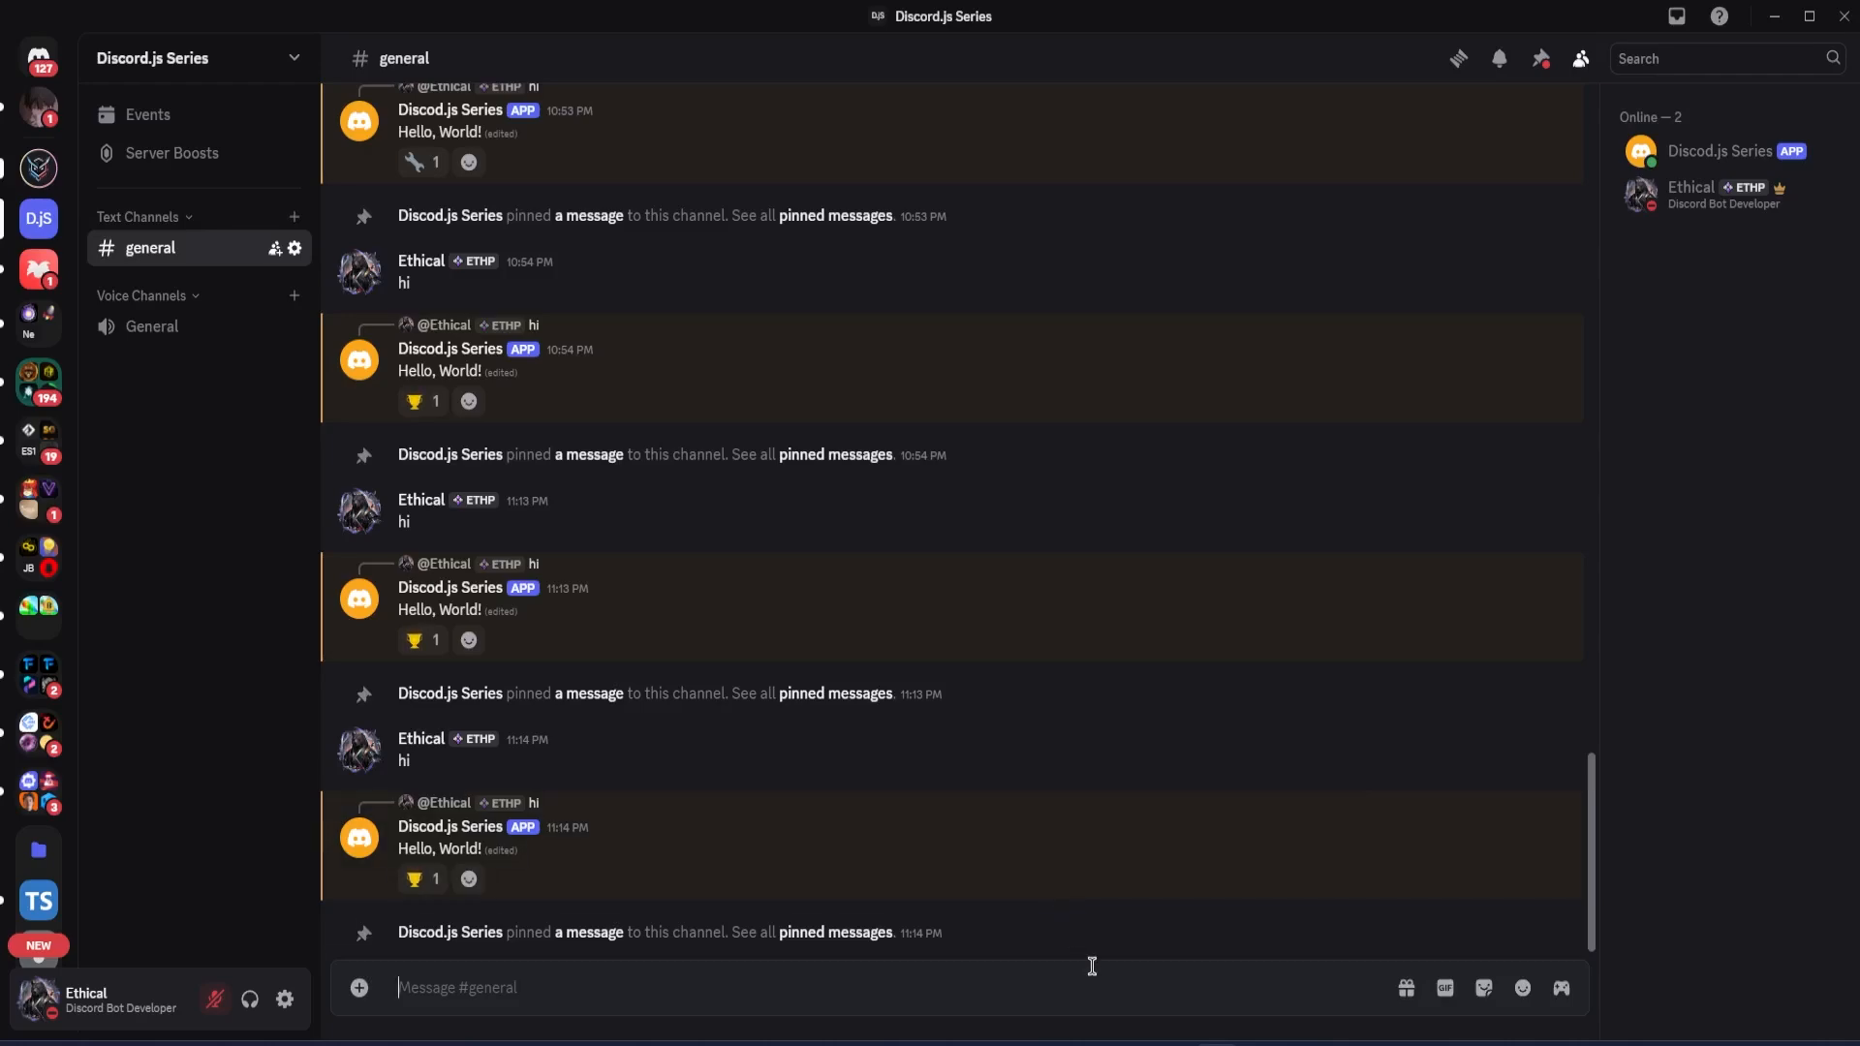